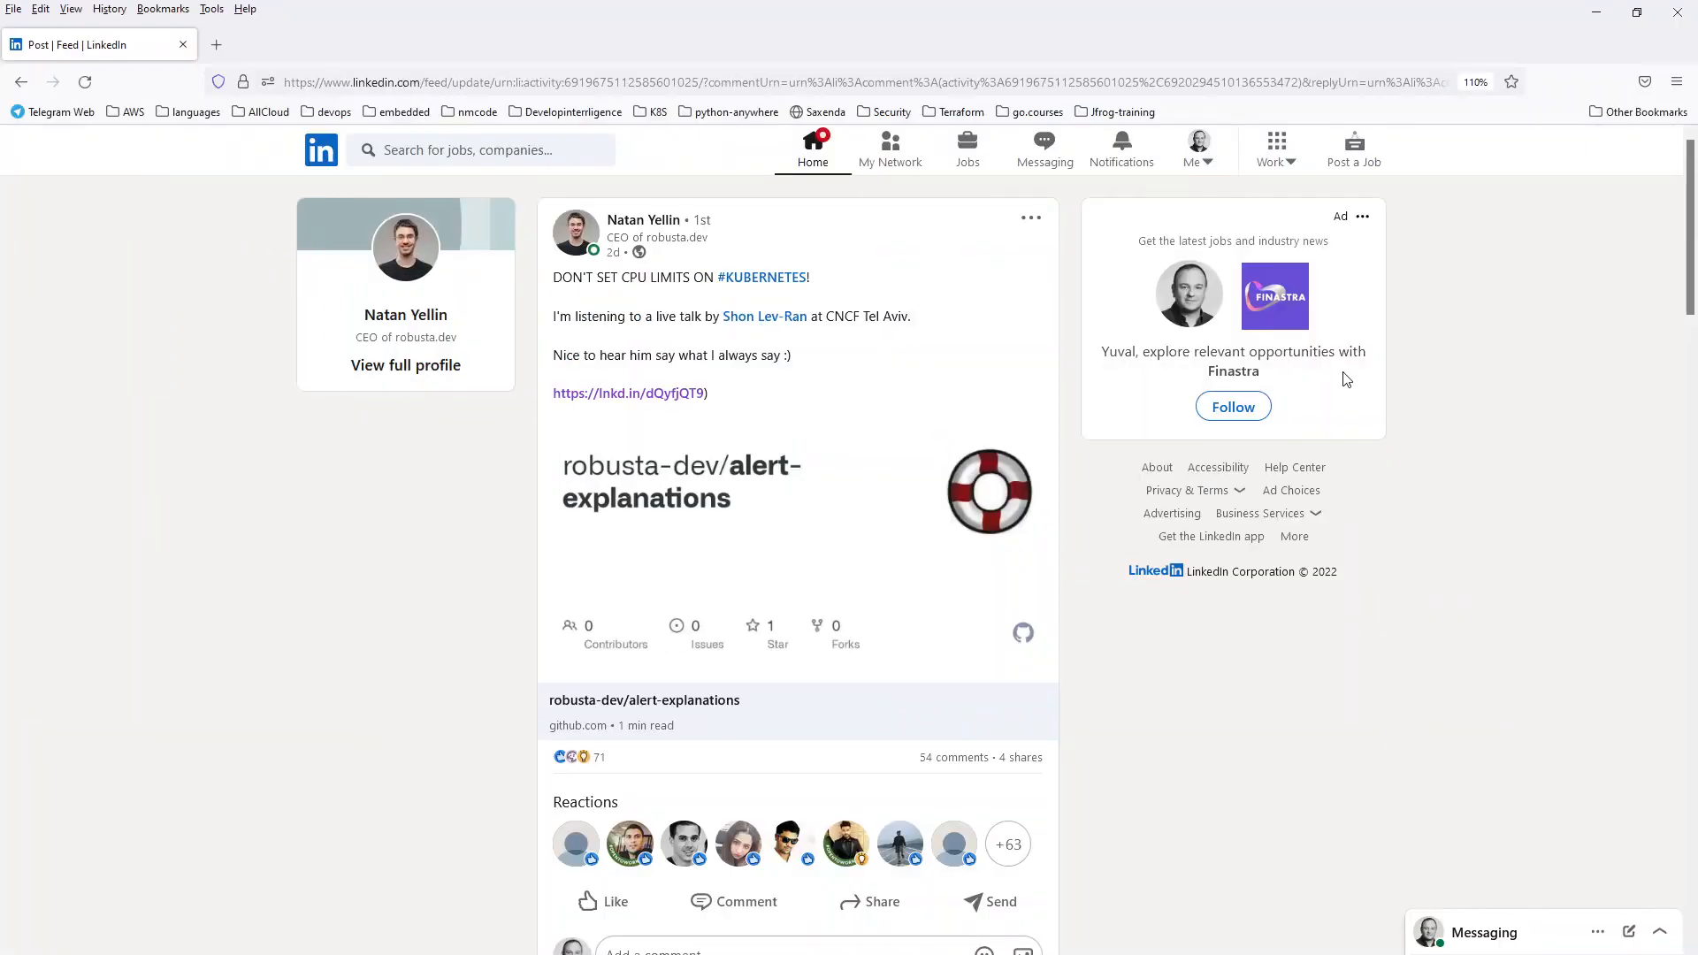
{"action": "mouse_move", "coordinate": [388, 576]}
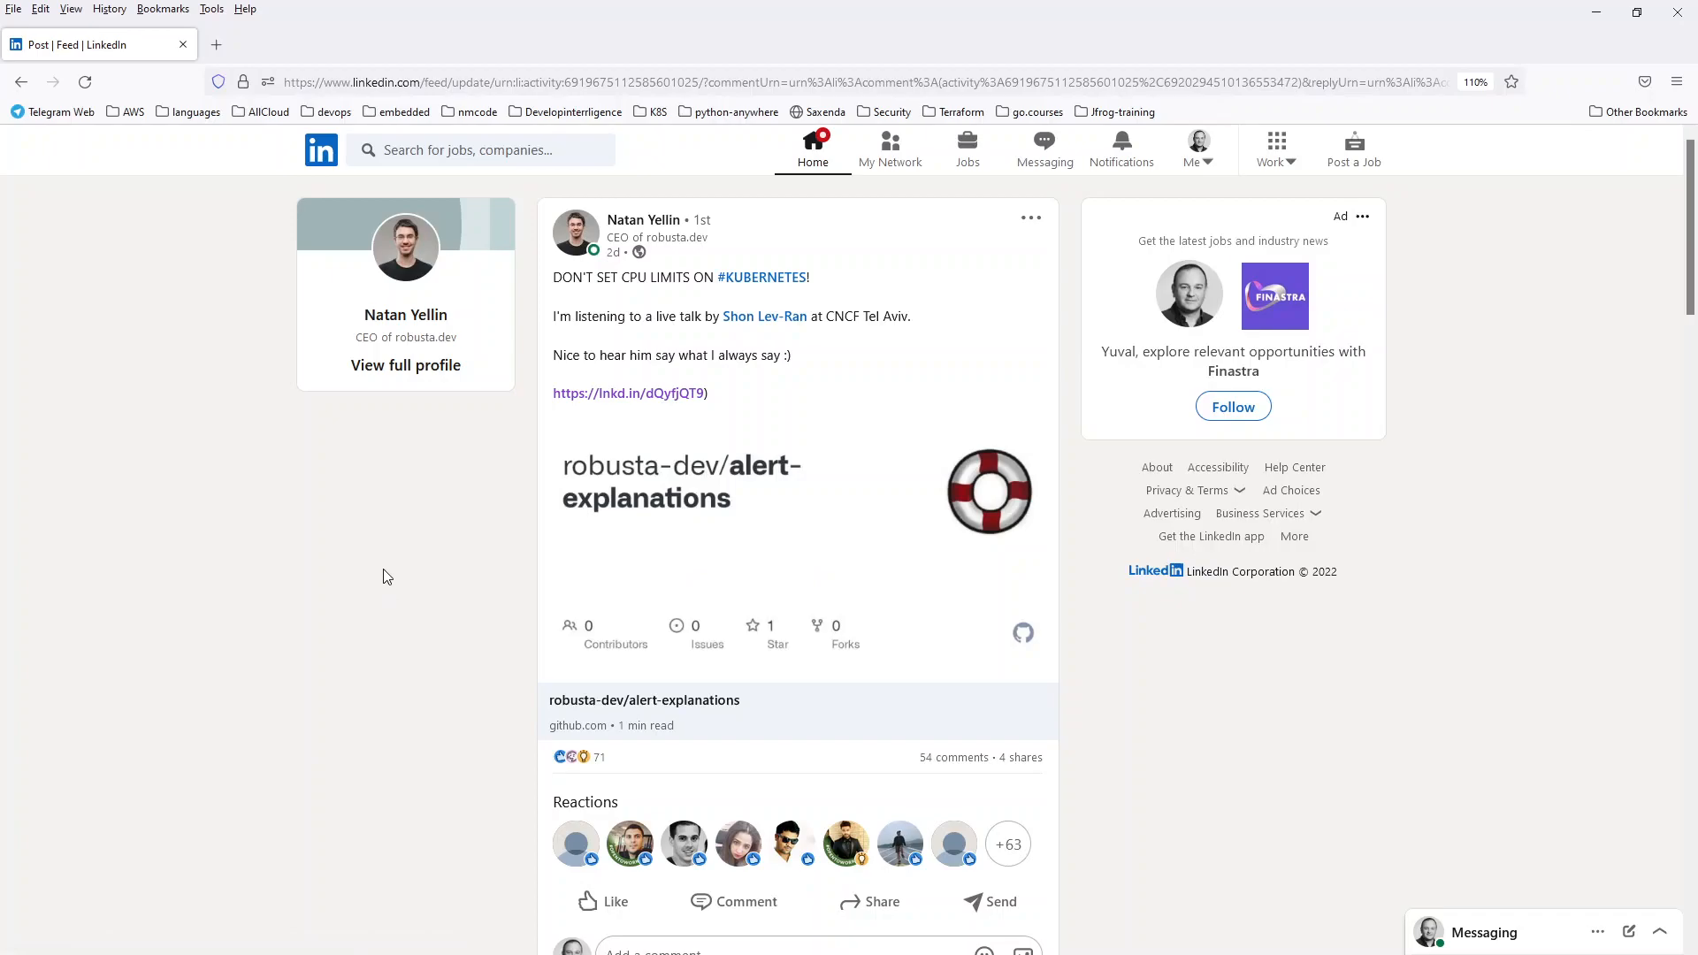
{"action": "mouse_move", "coordinate": [472, 476]}
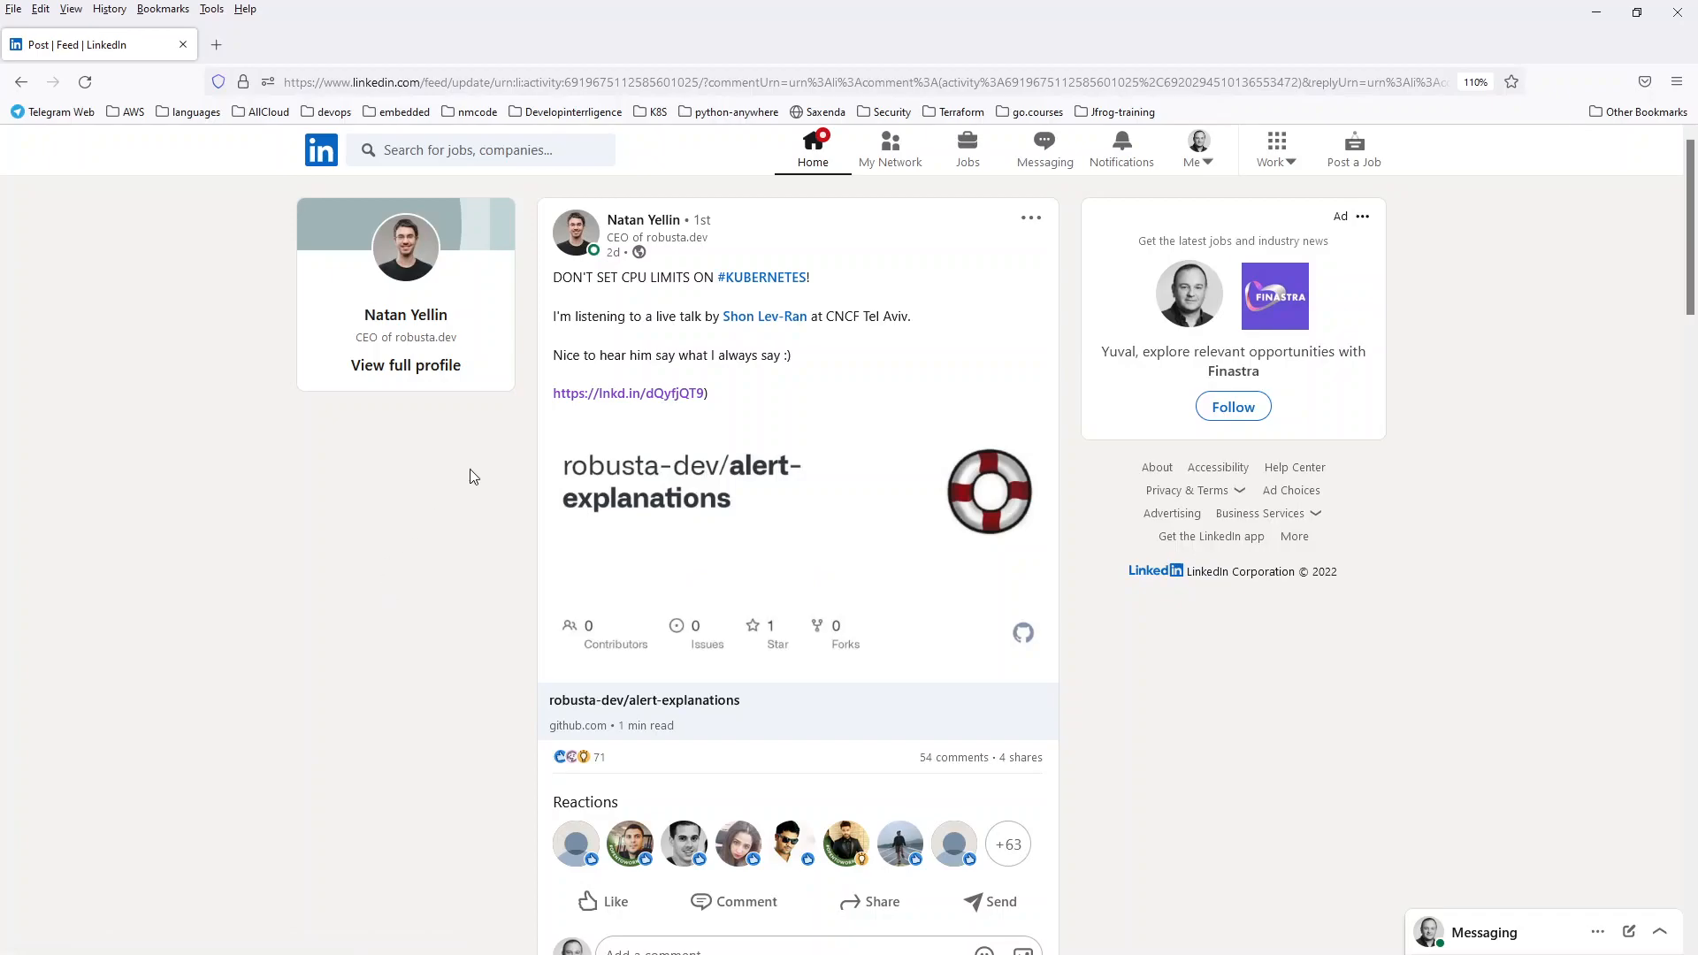
{"action": "mouse_move", "coordinate": [562, 301]}
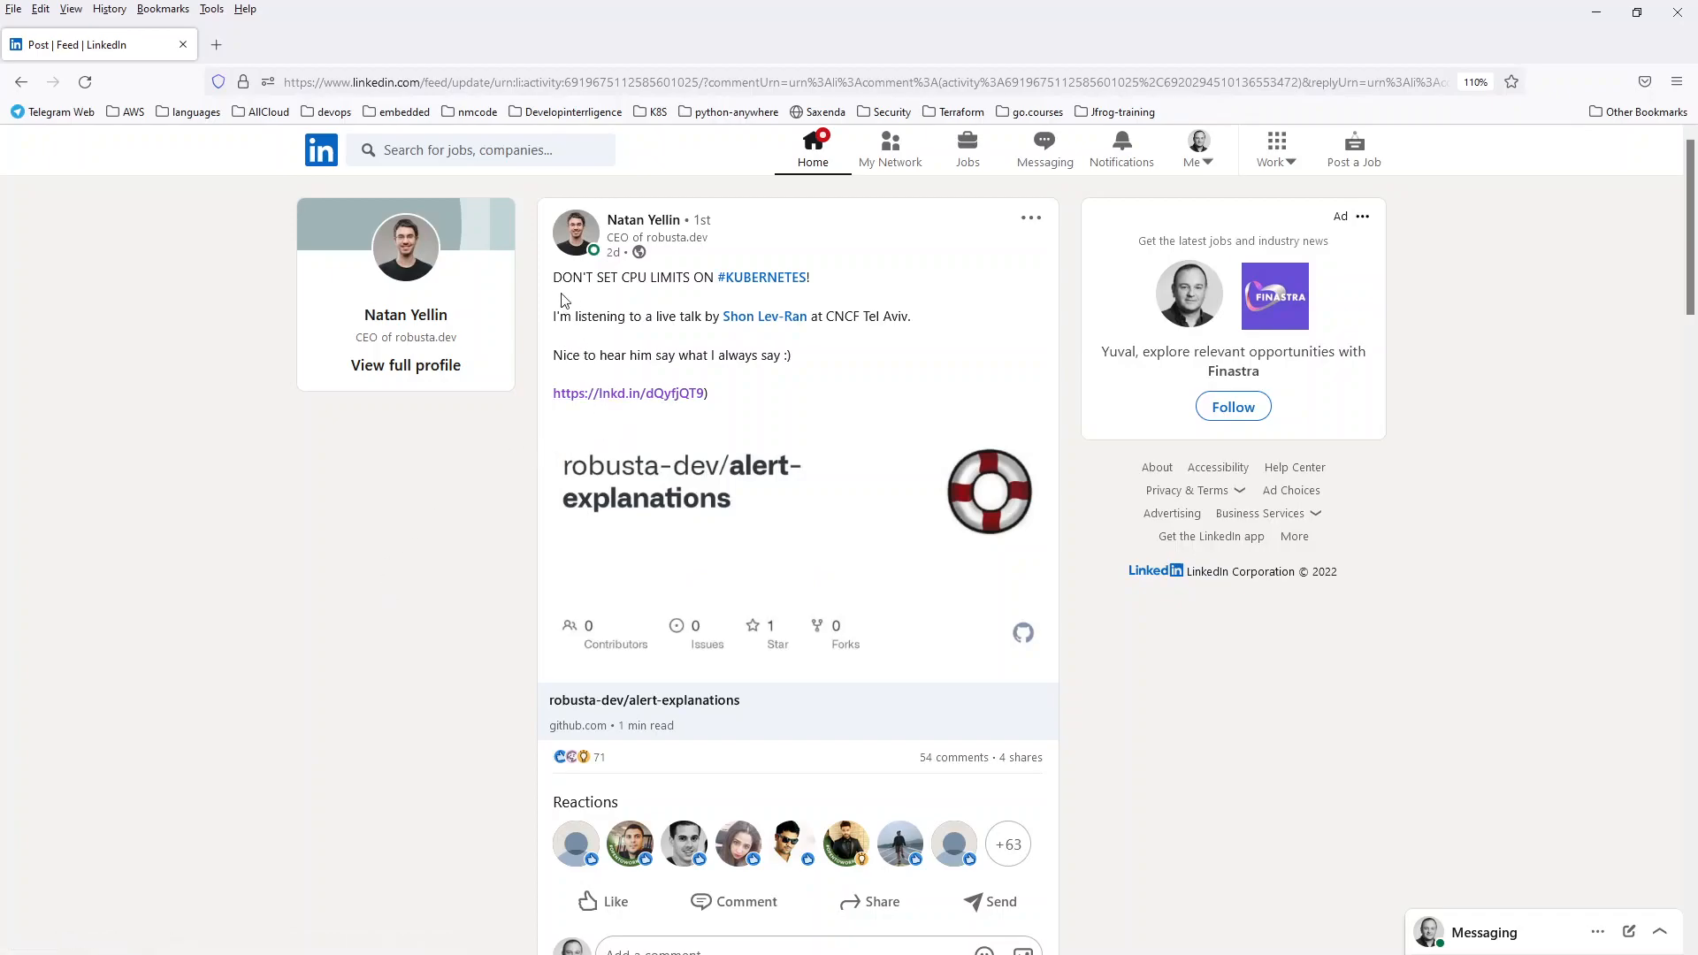
{"action": "mouse_move", "coordinate": [821, 294]}
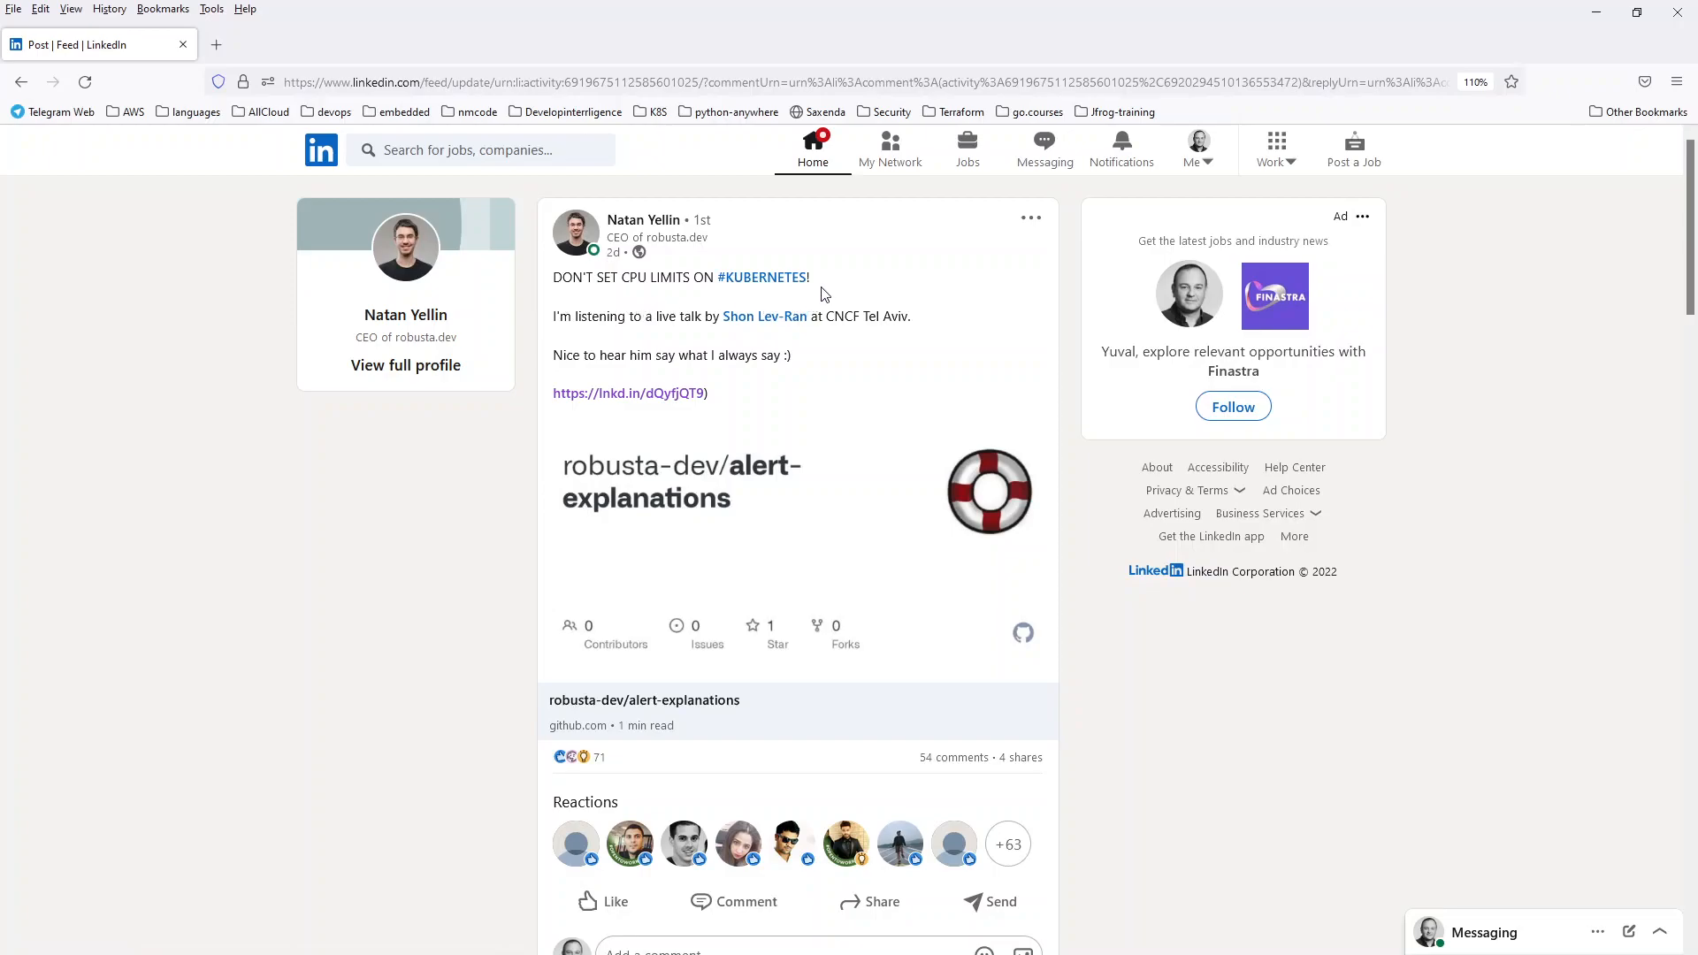
{"action": "mouse_move", "coordinate": [861, 462]}
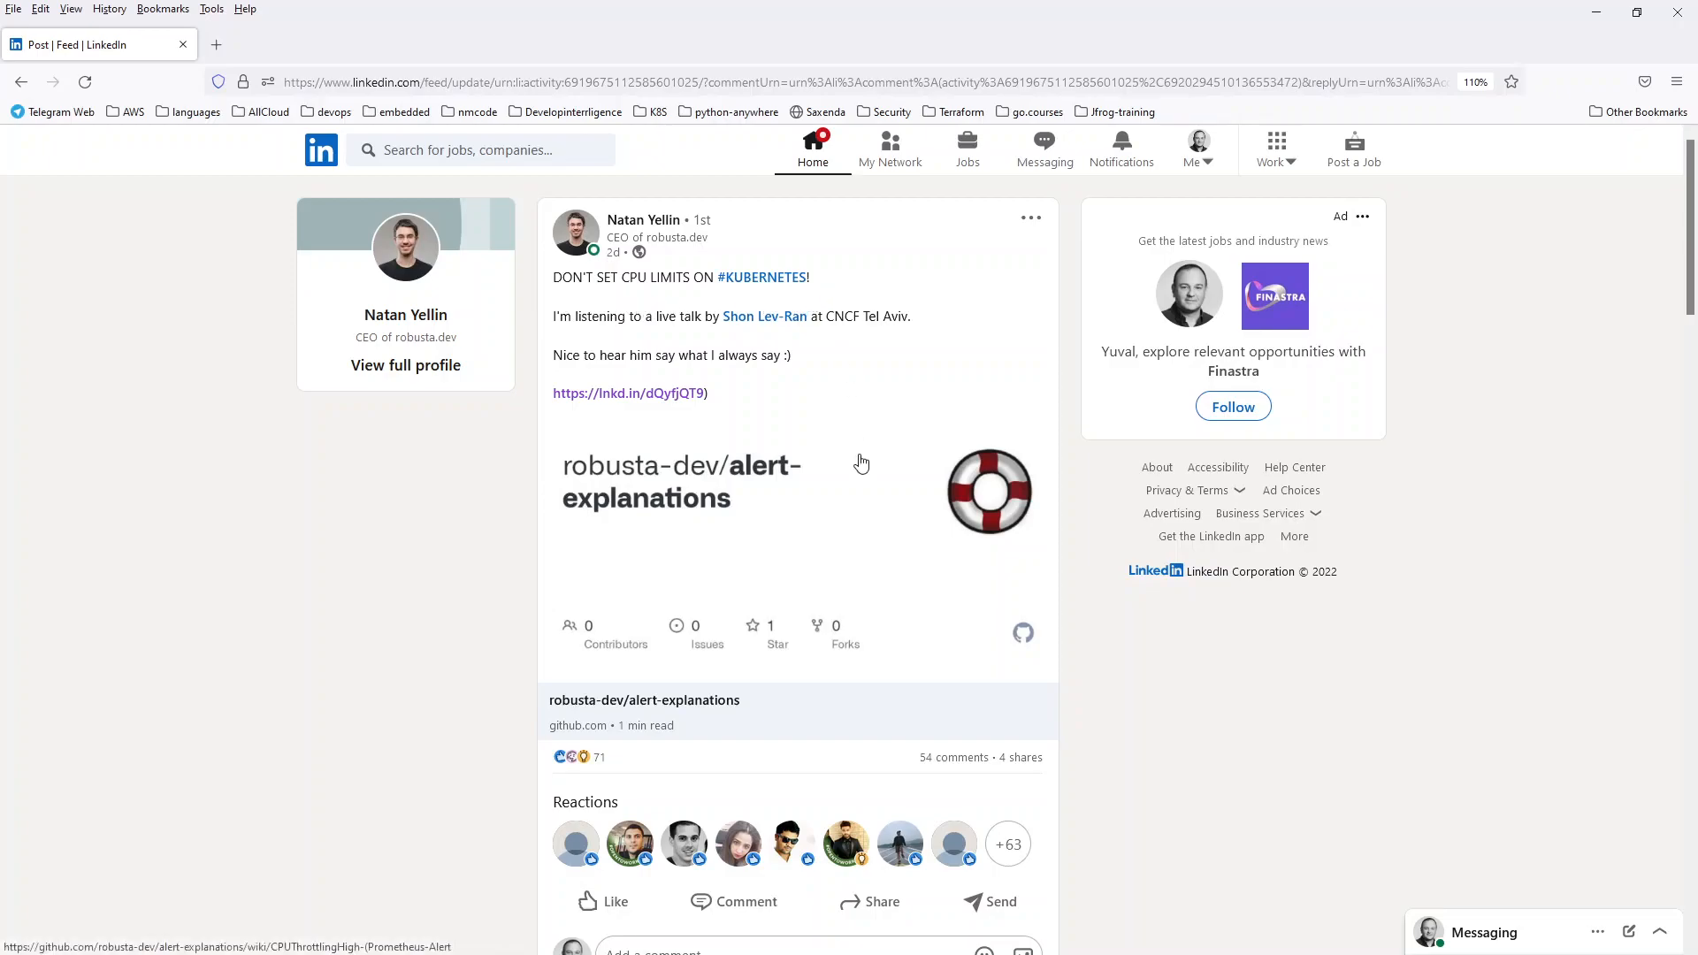
{"action": "mouse_move", "coordinate": [530, 403]}
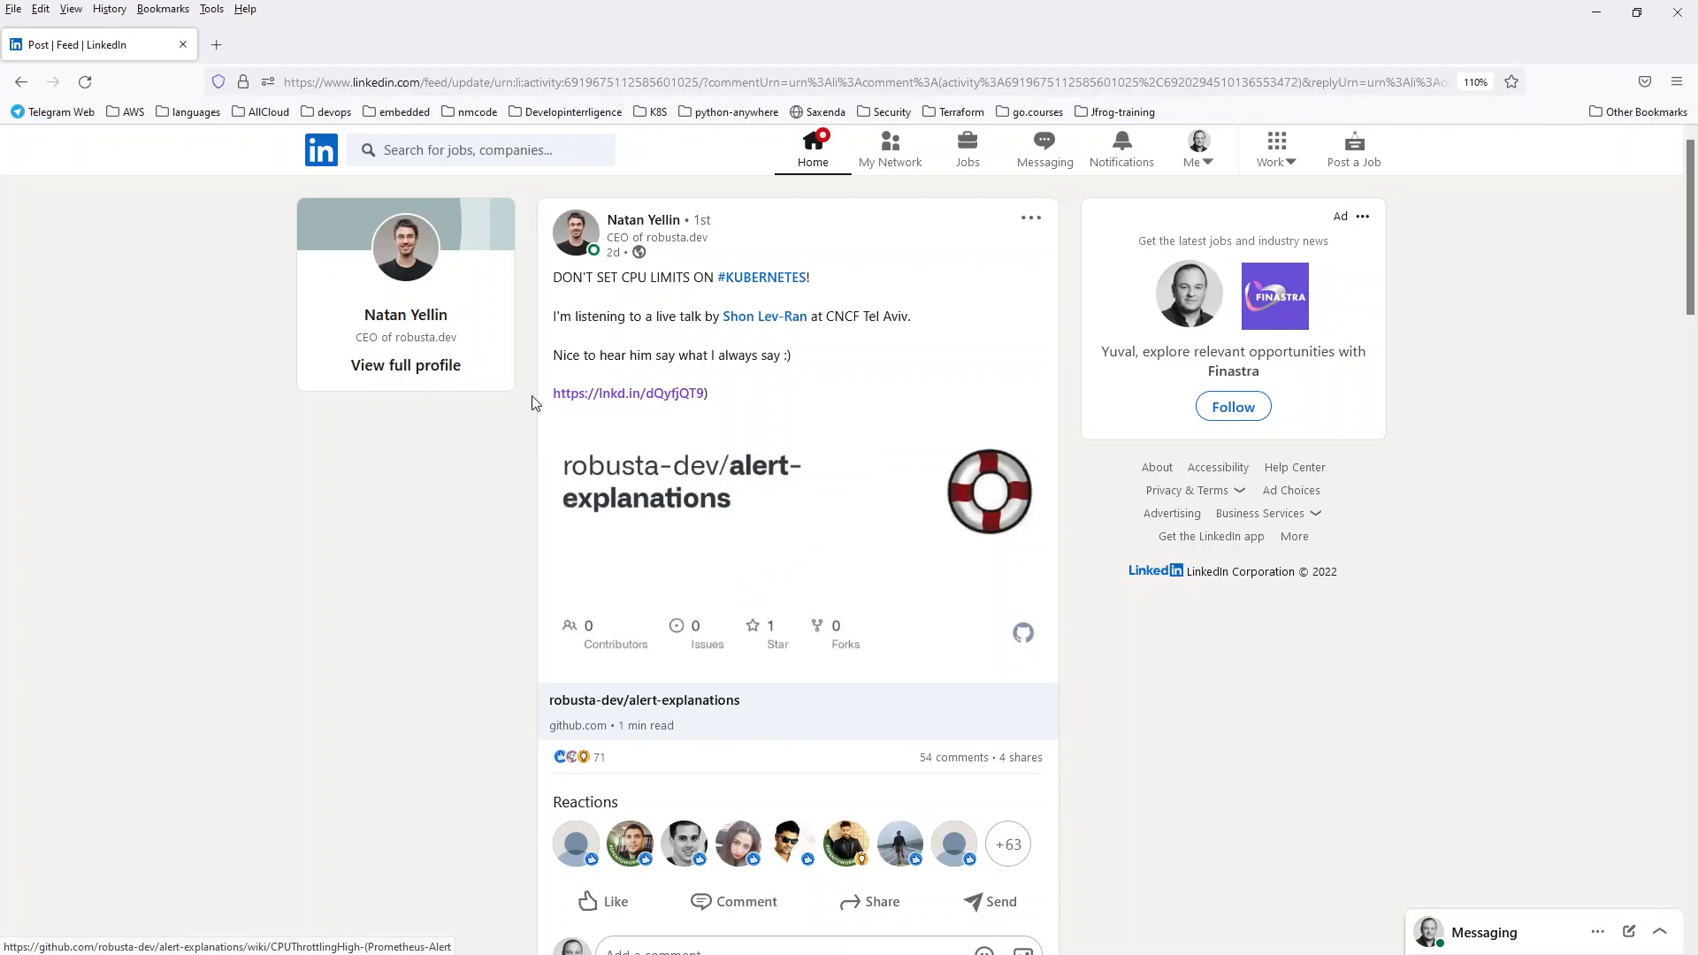
{"action": "mouse_move", "coordinate": [690, 421]}
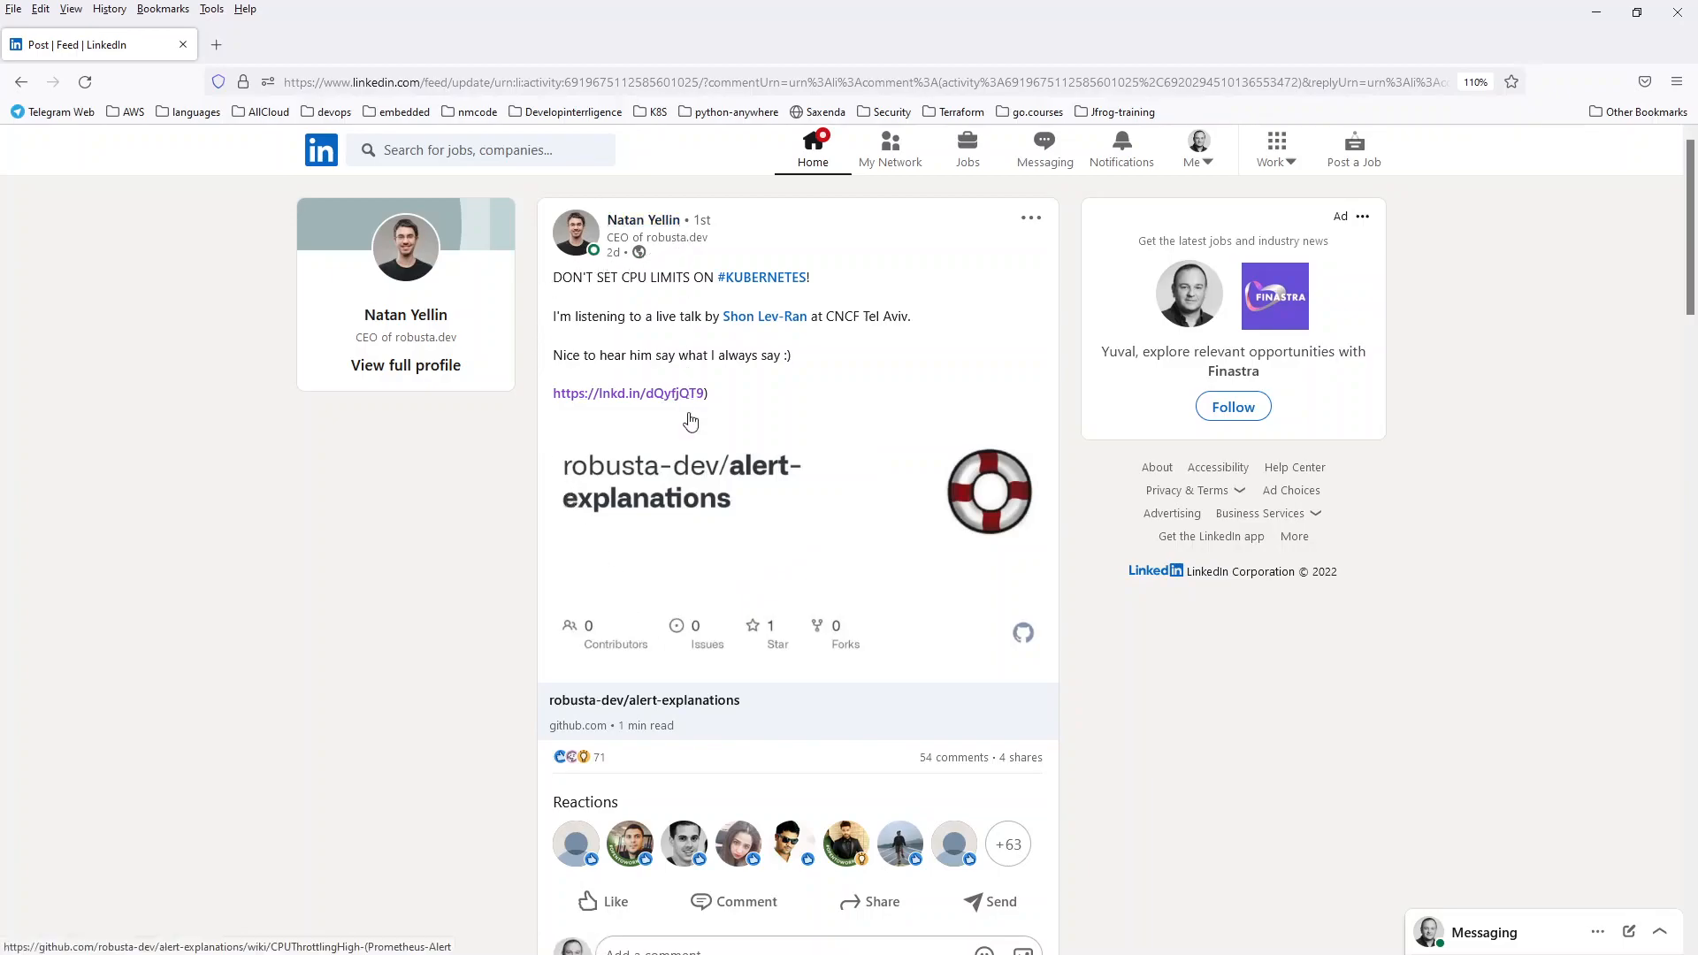
{"action": "mouse_move", "coordinate": [745, 557]}
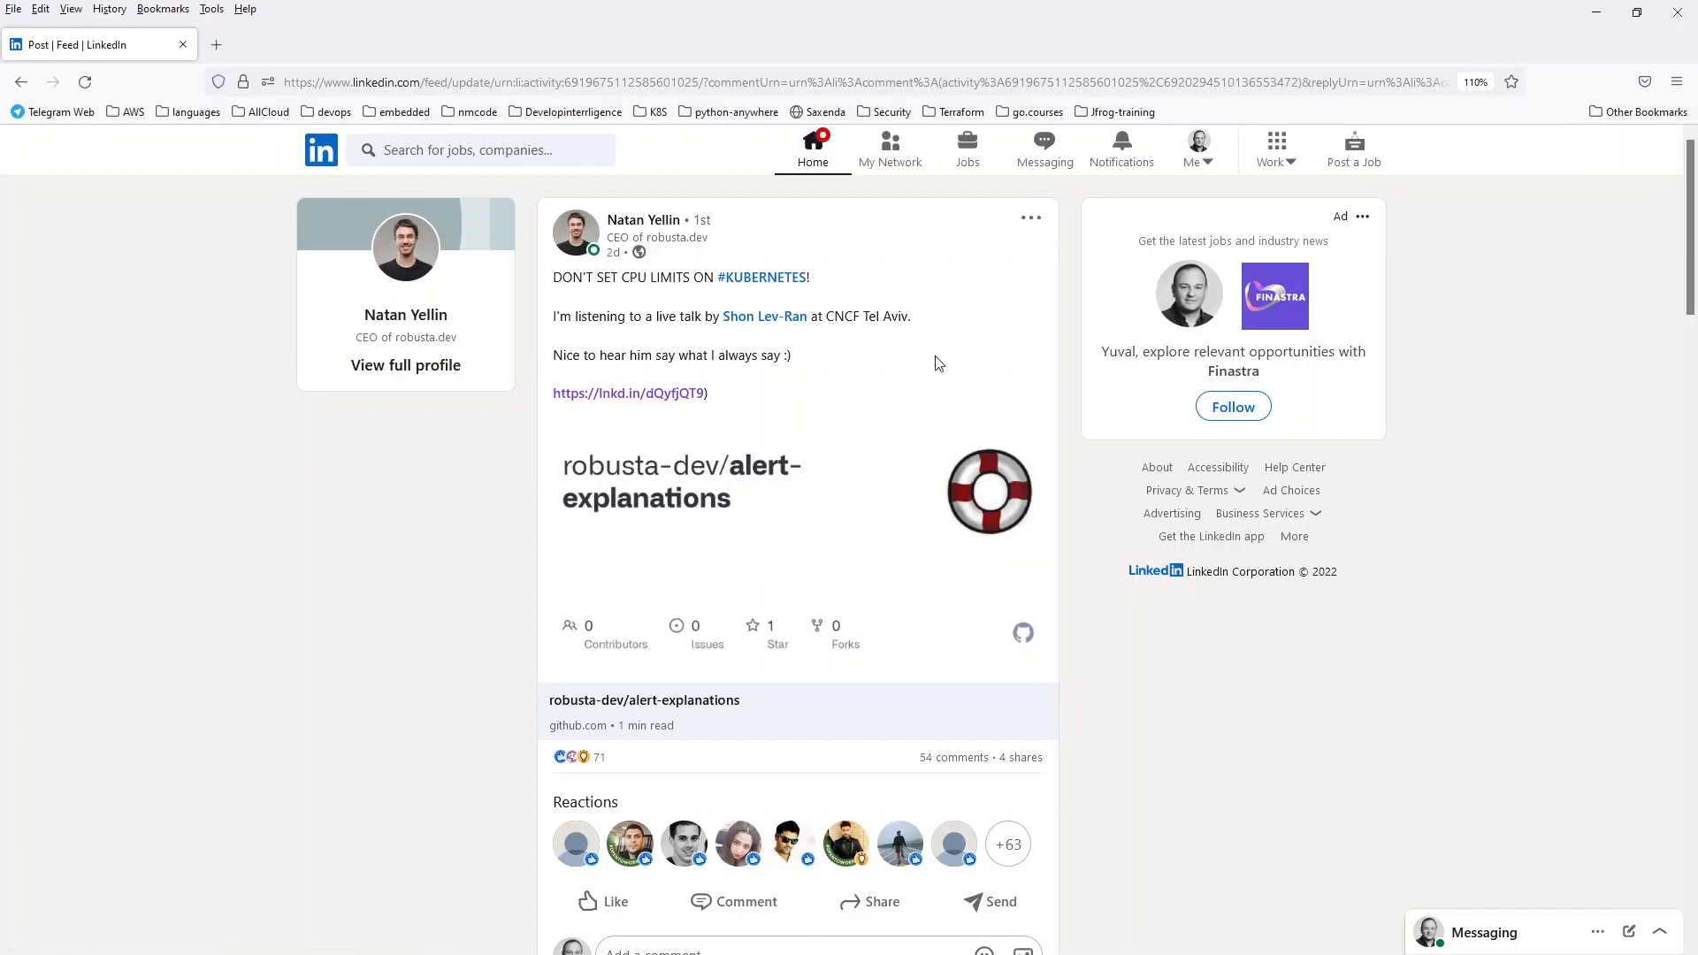
{"action": "mouse_move", "coordinate": [654, 447]}
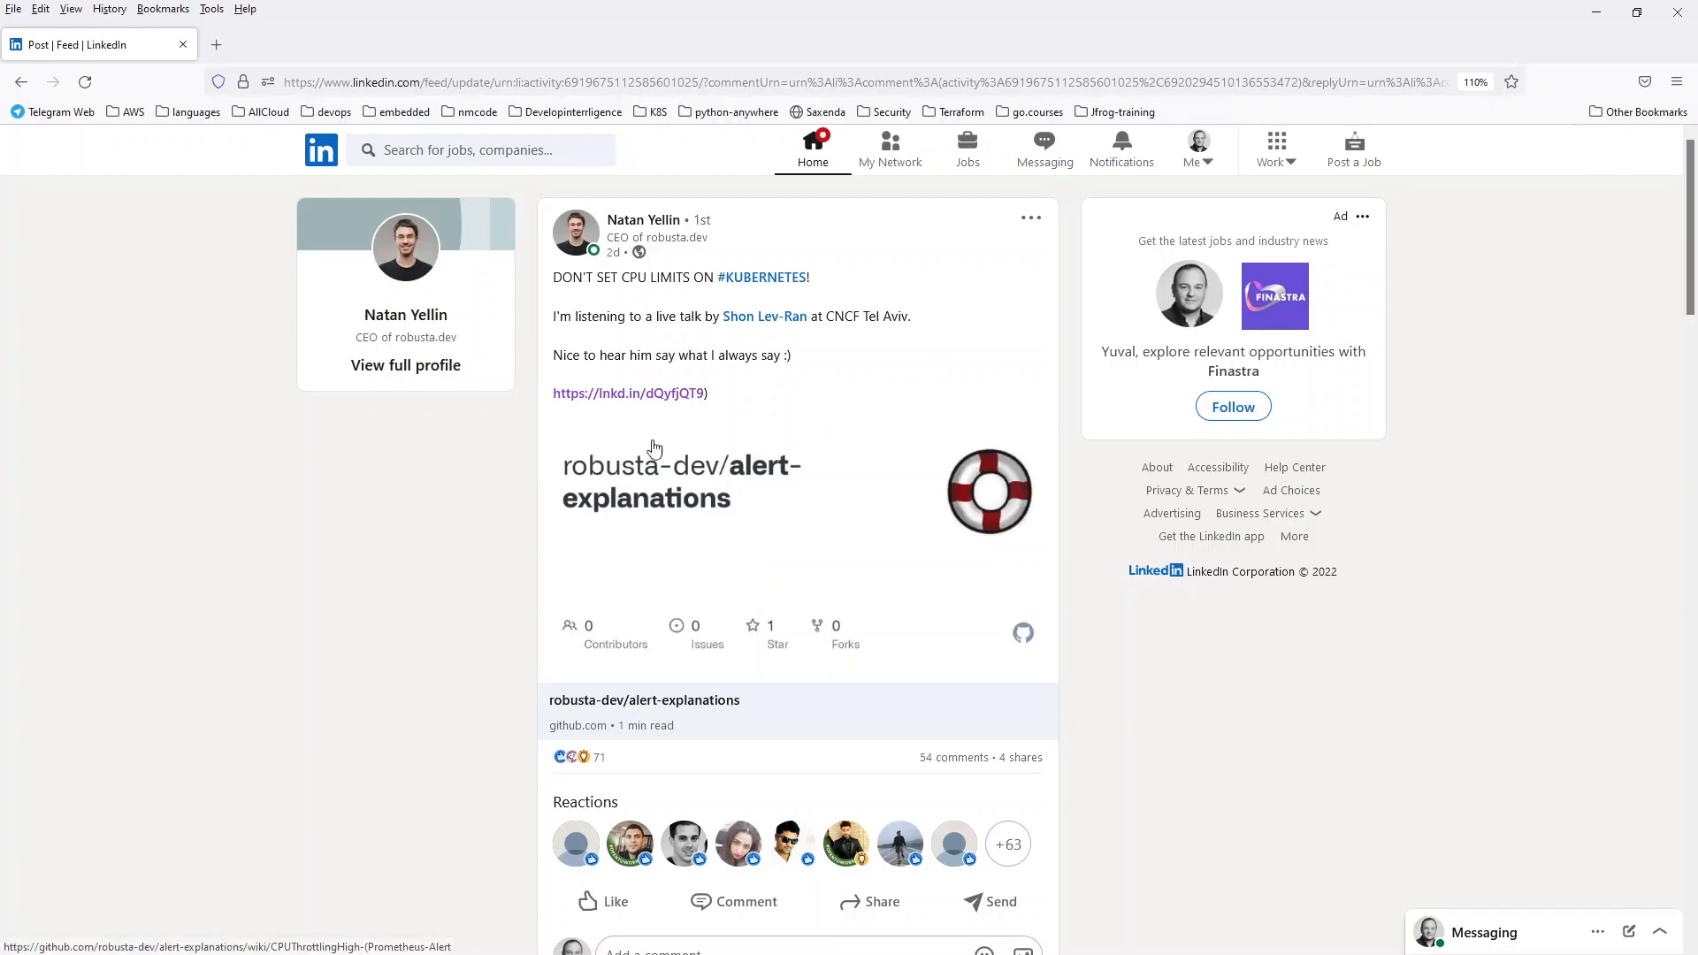
{"action": "mouse_move", "coordinate": [490, 599]}
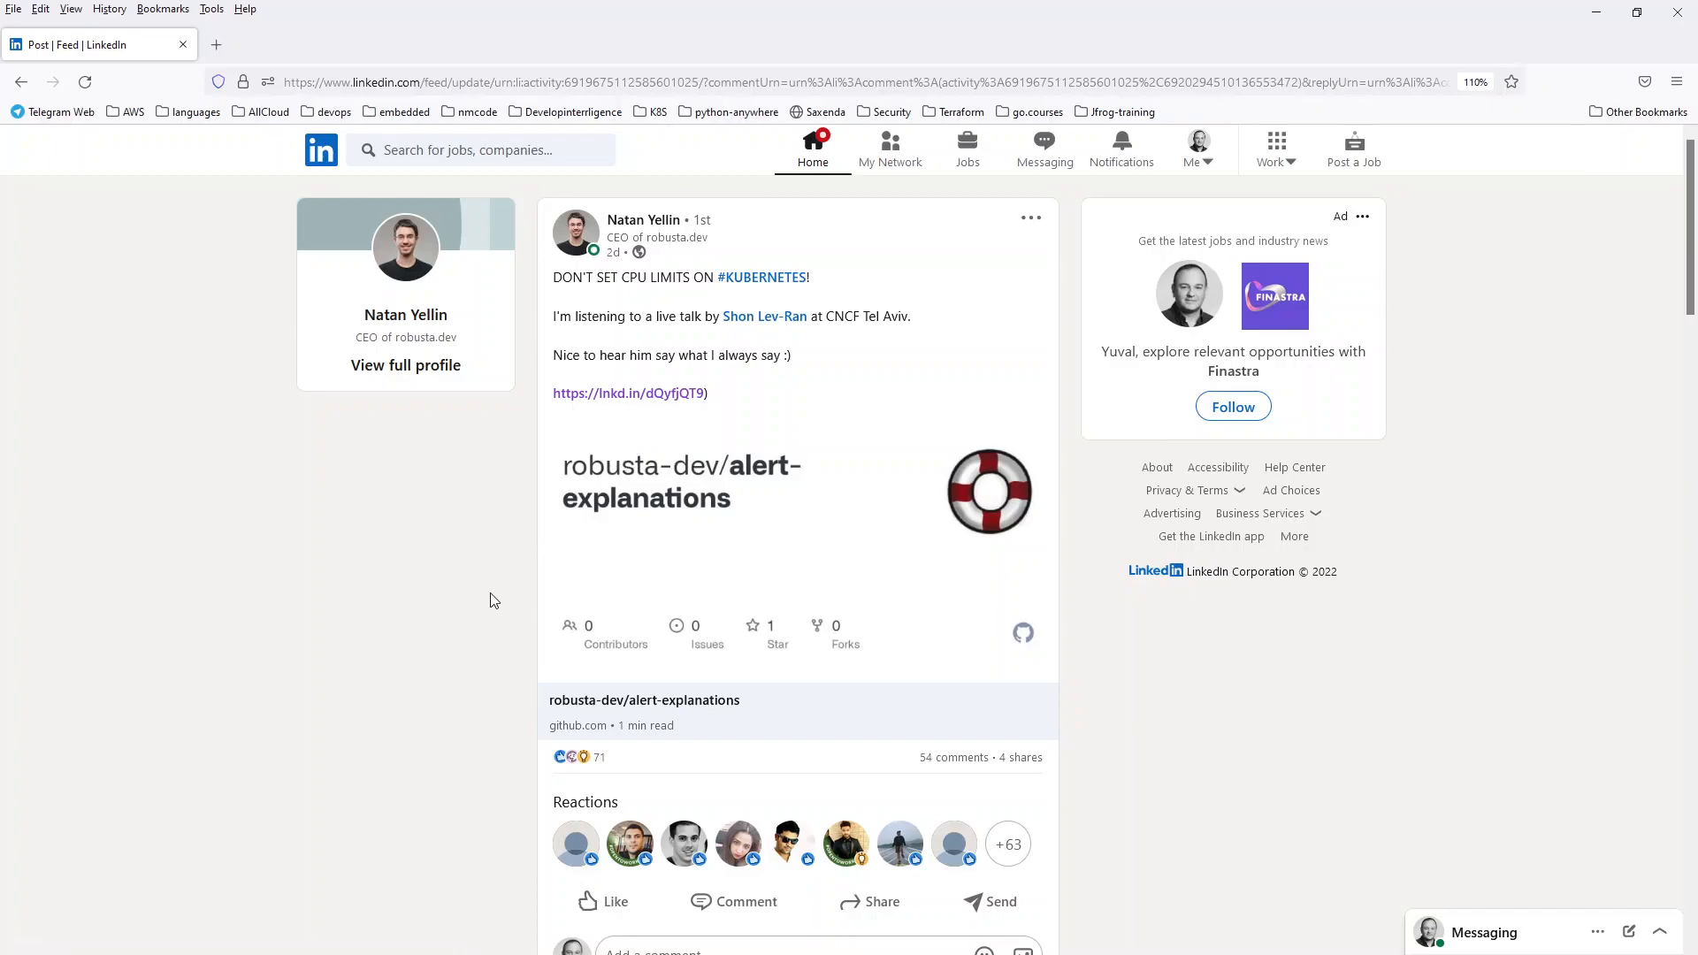
{"action": "mouse_move", "coordinate": [425, 536]}
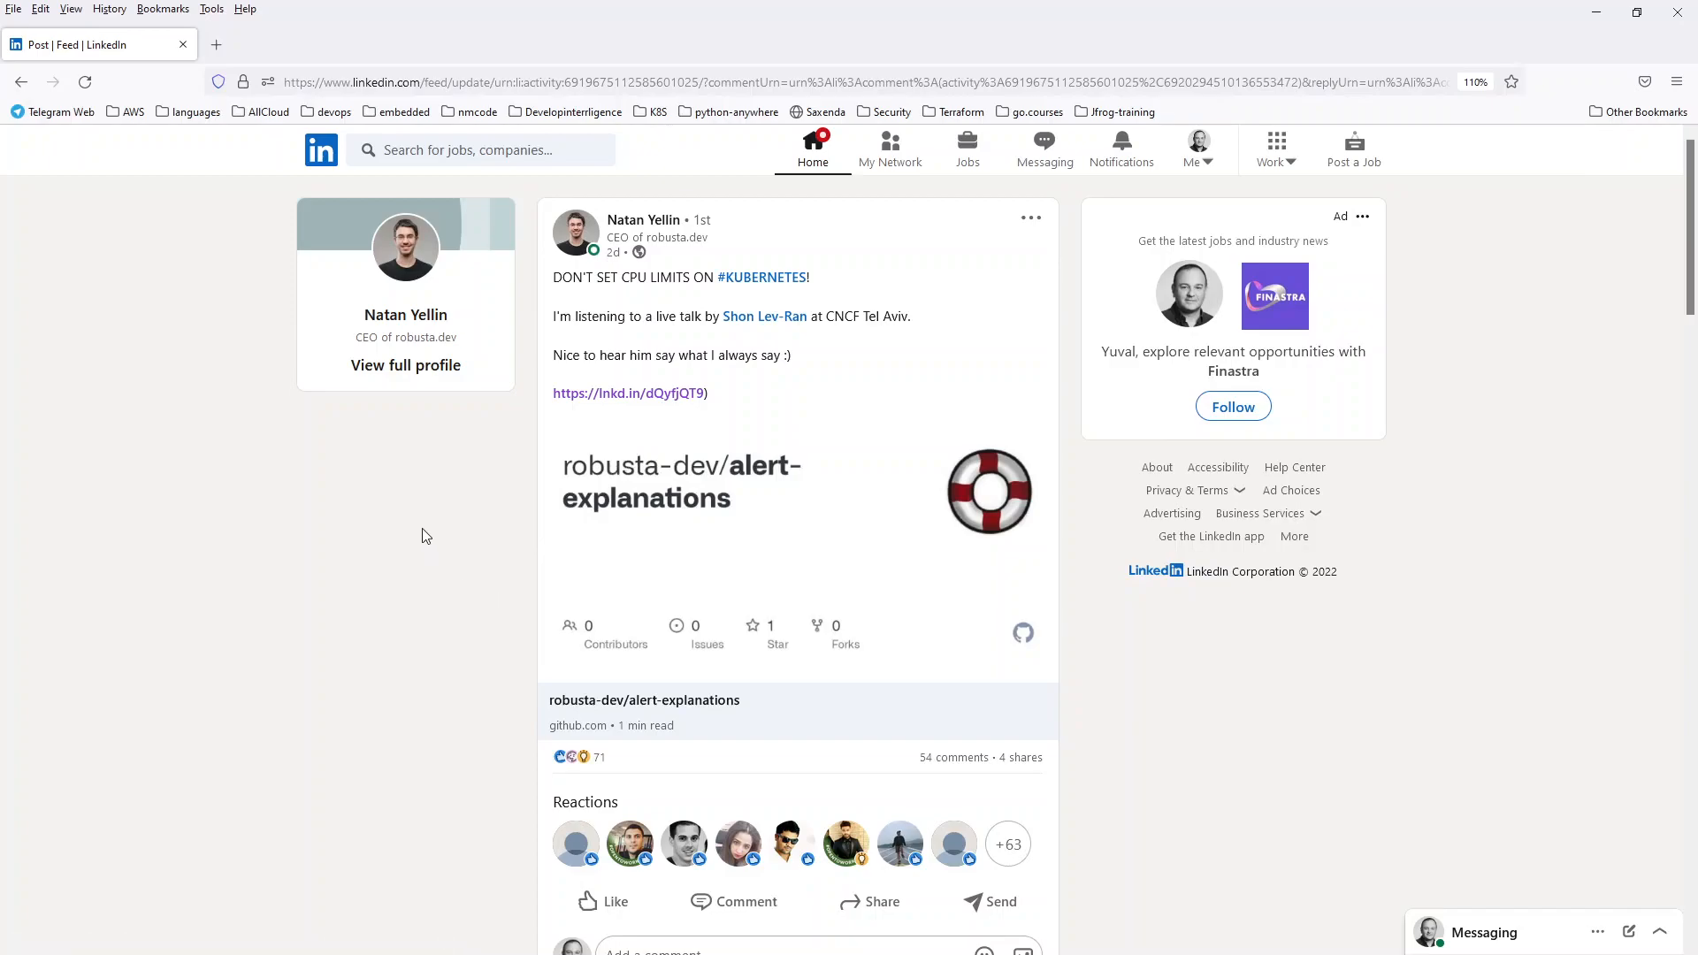
{"action": "mouse_move", "coordinate": [394, 490]}
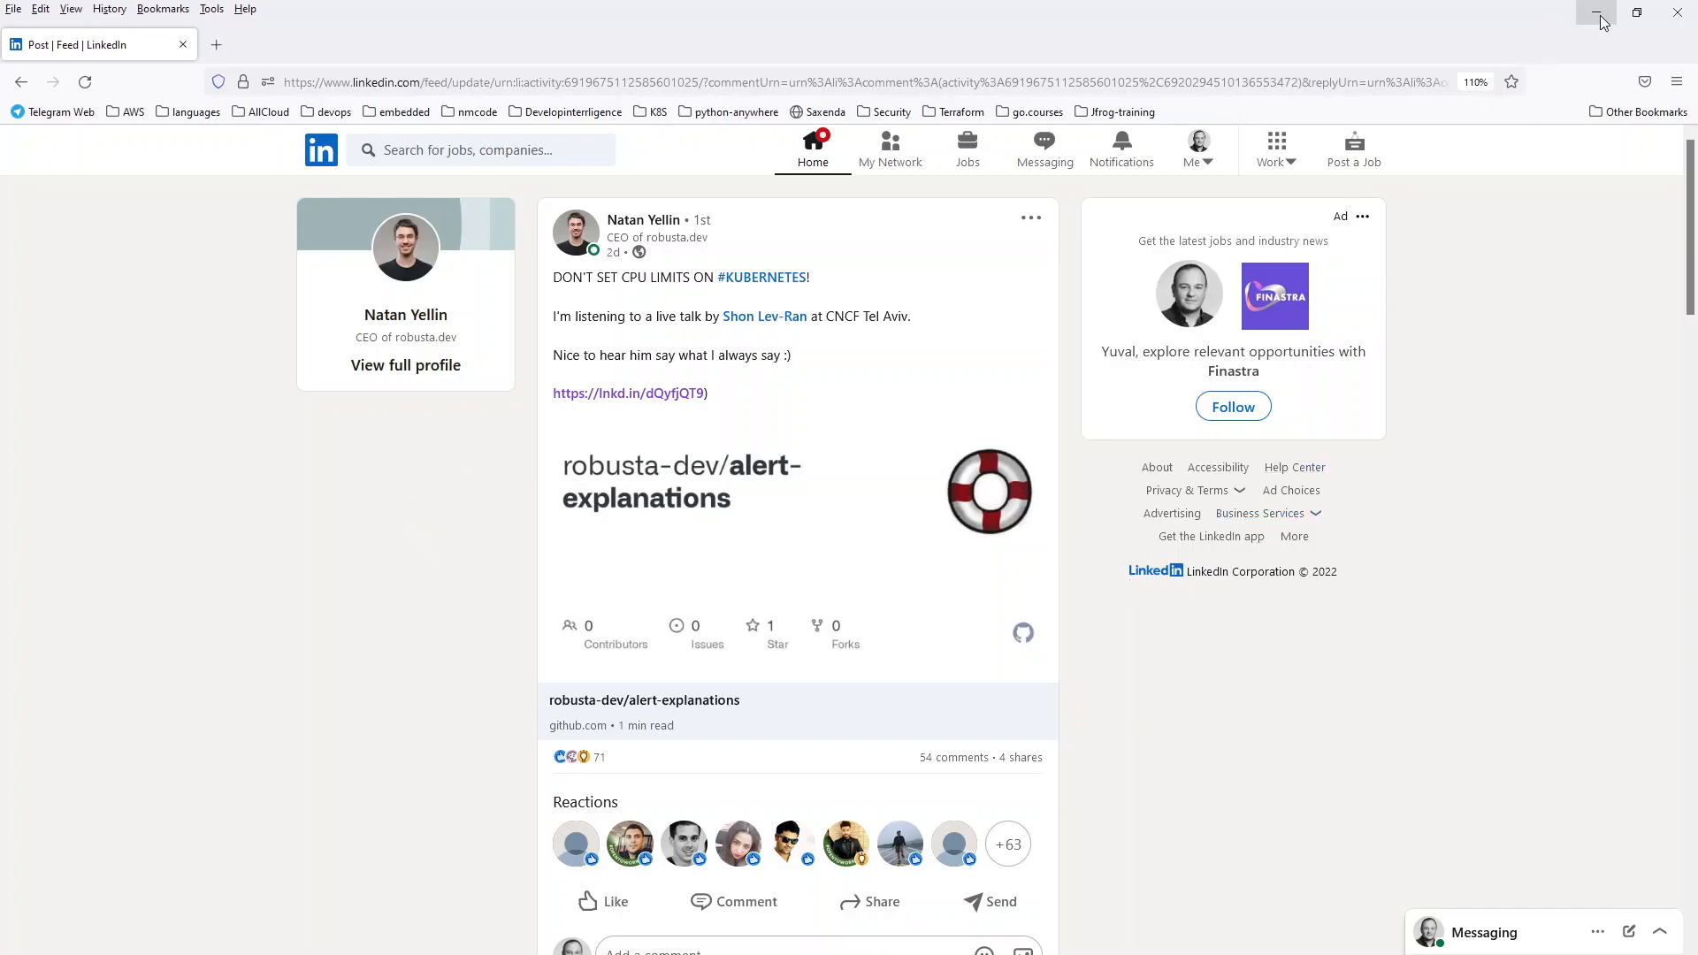
Hide the browser and run kubectl get nodes to list the four Ready cluster nodes
{"action": "left_click", "coordinate": [1594, 13]}
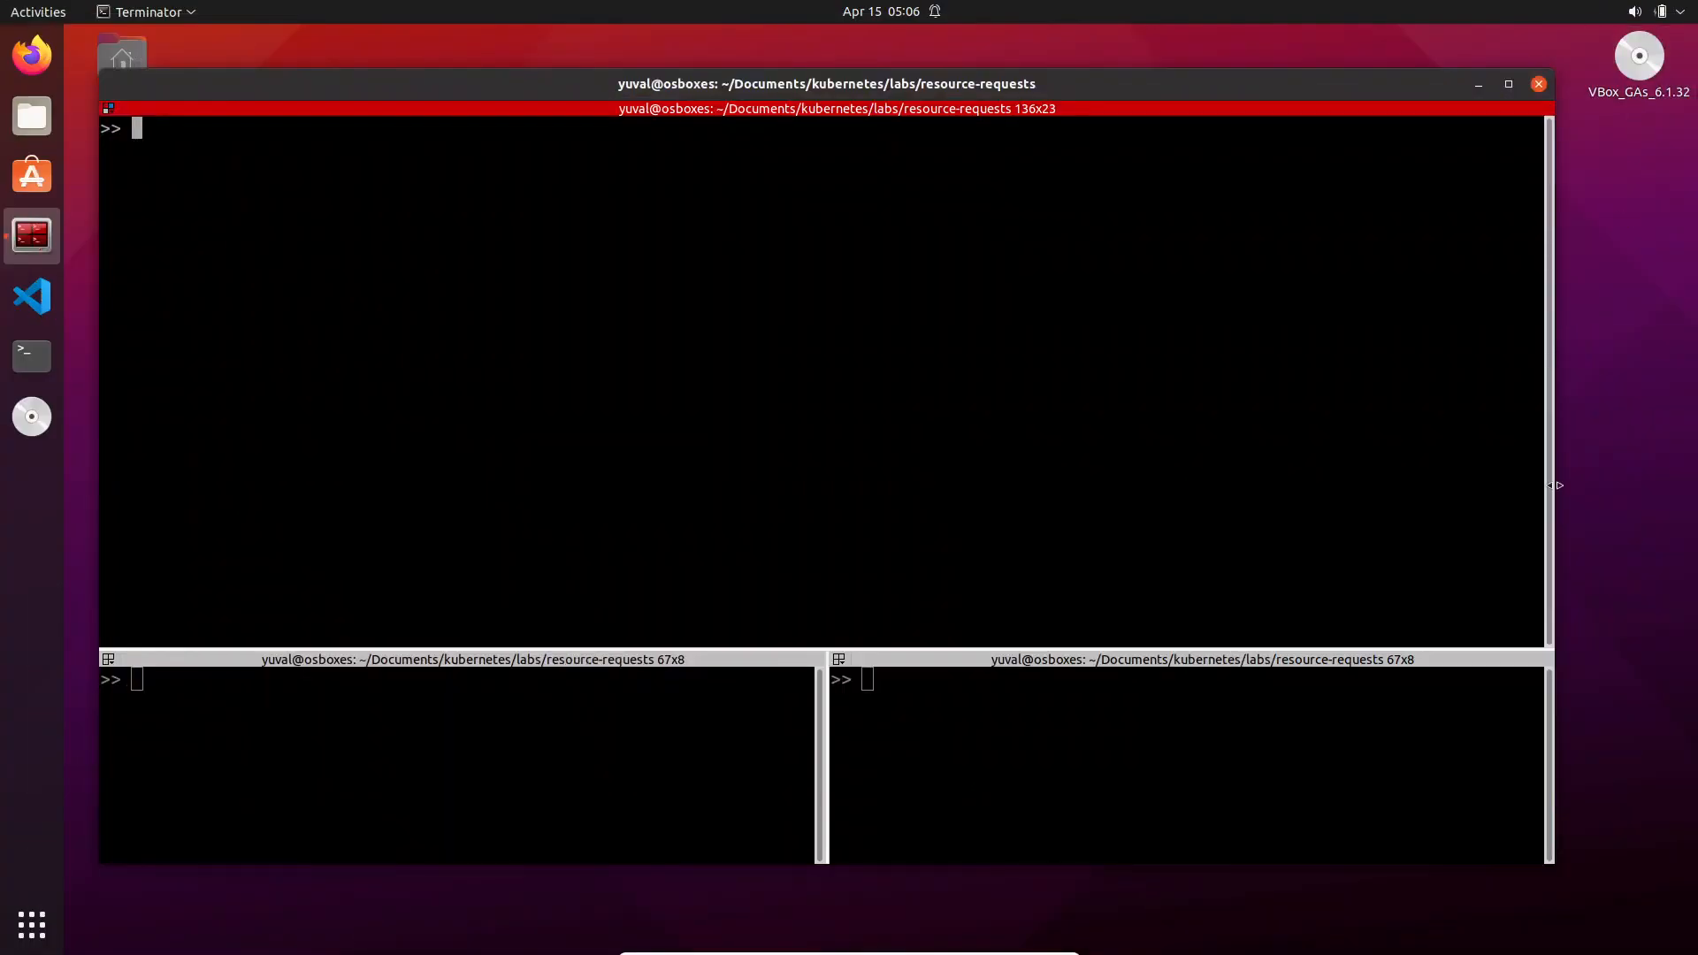
{"action": "mouse_move", "coordinate": [486, 398]}
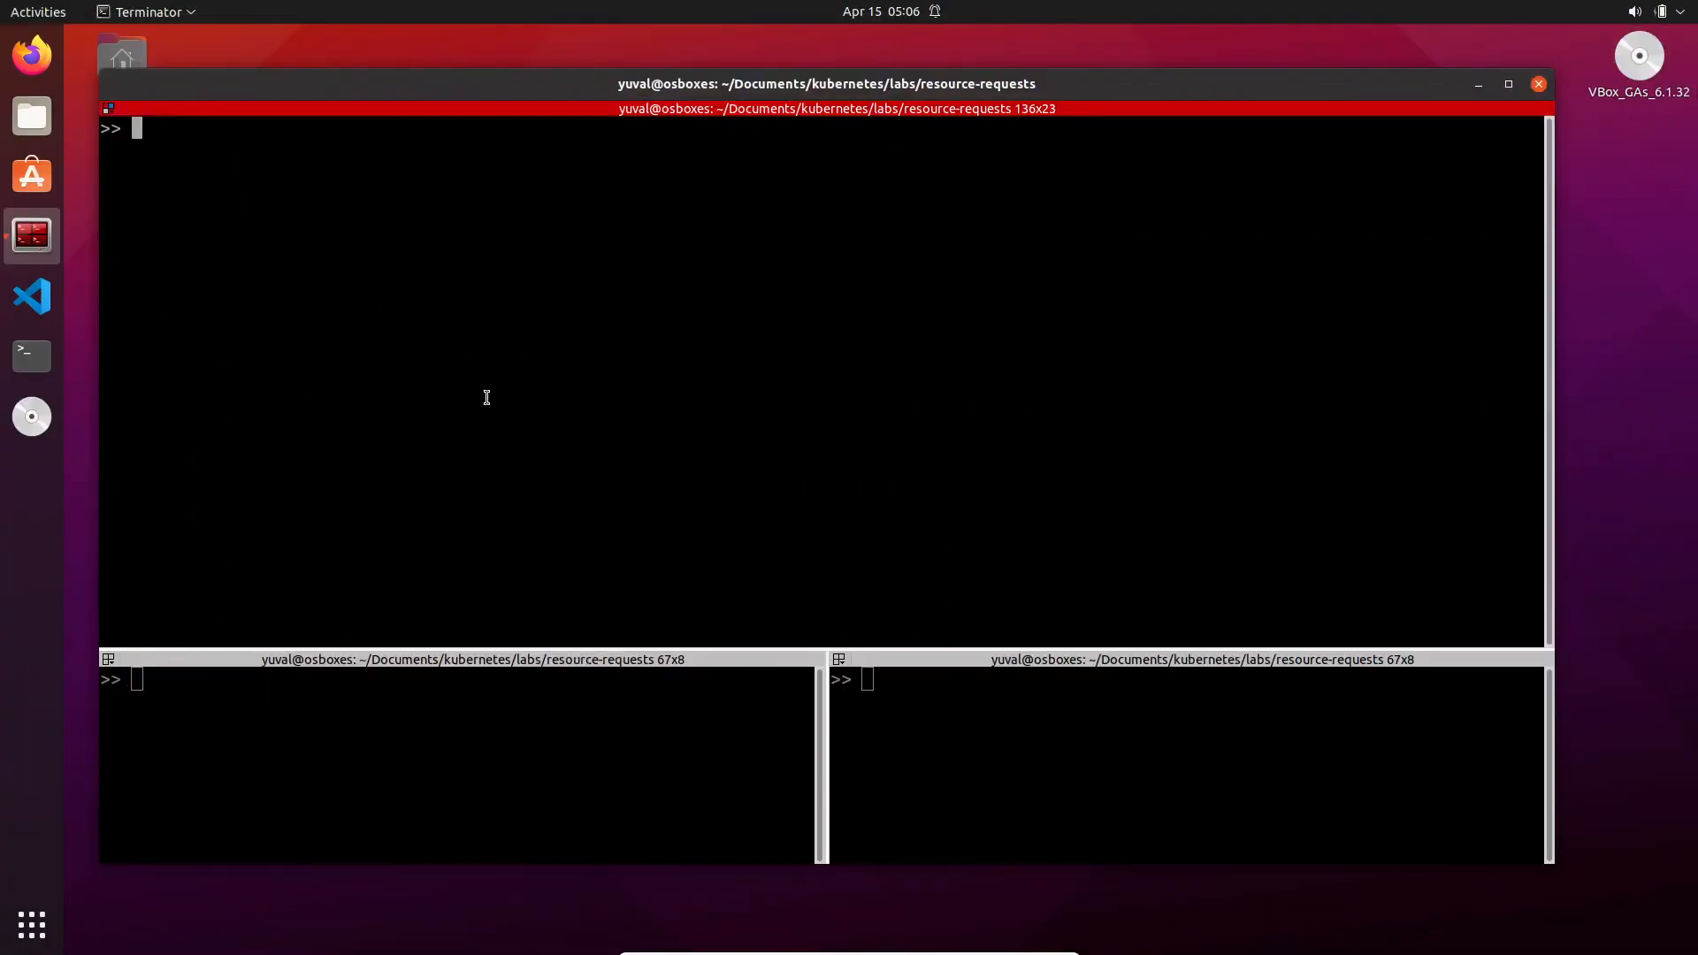
{"action": "type", "text": "kubectl"}
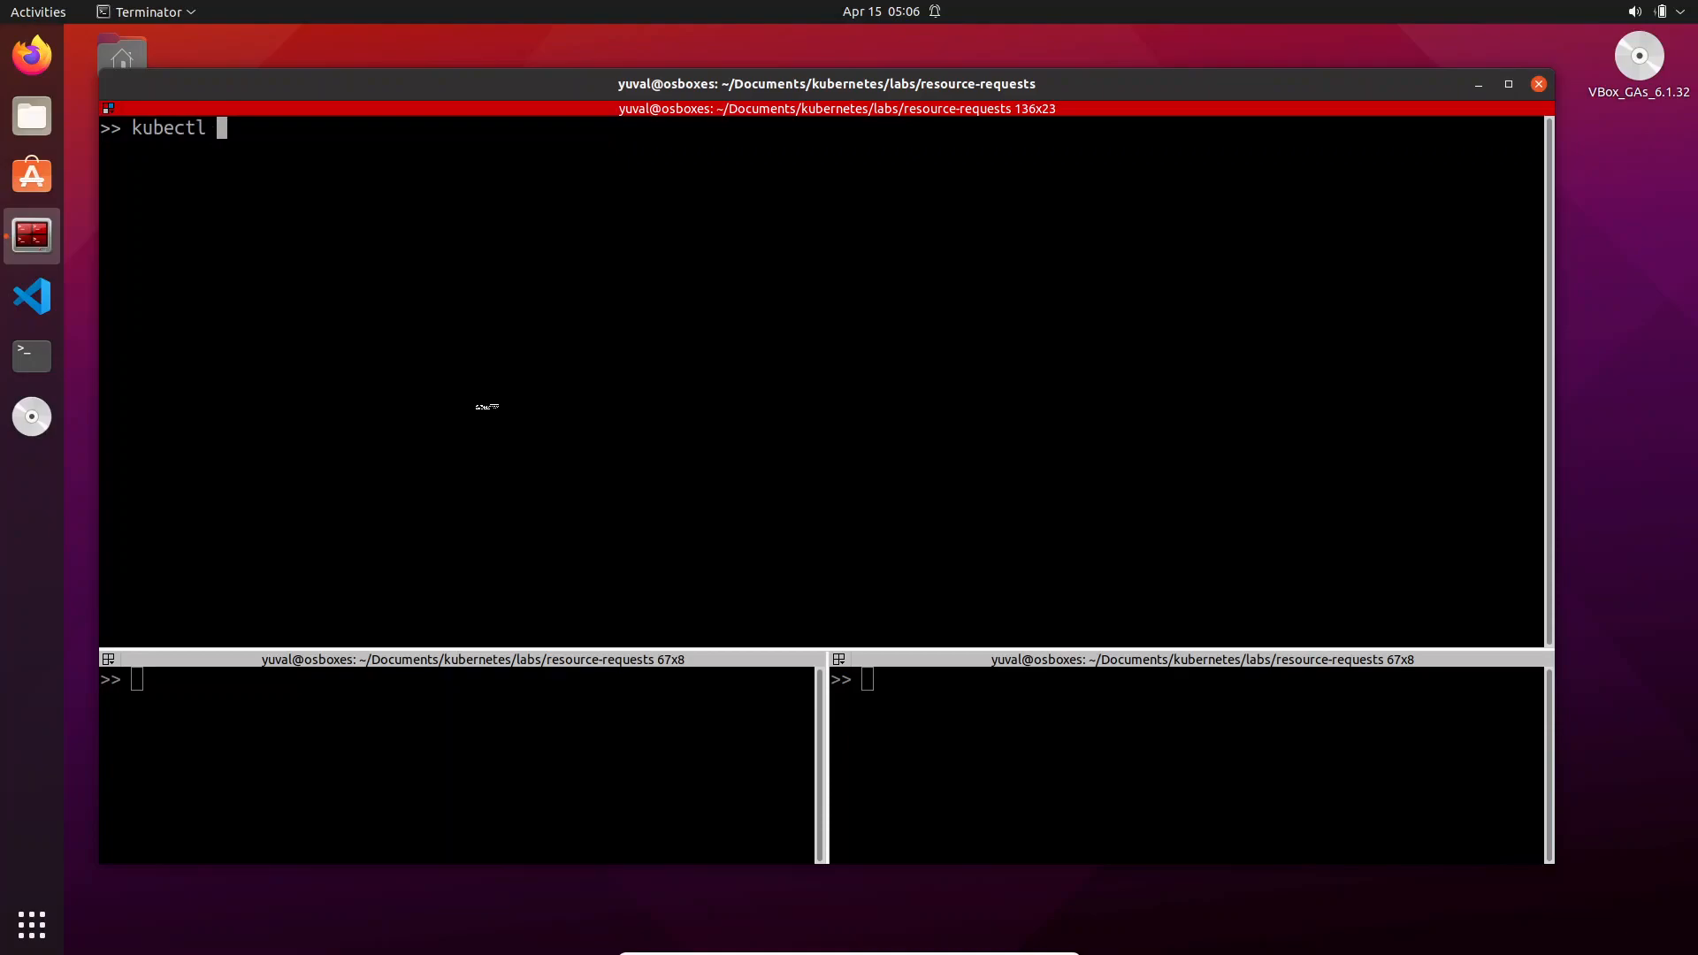
{"action": "type", "text": "get"}
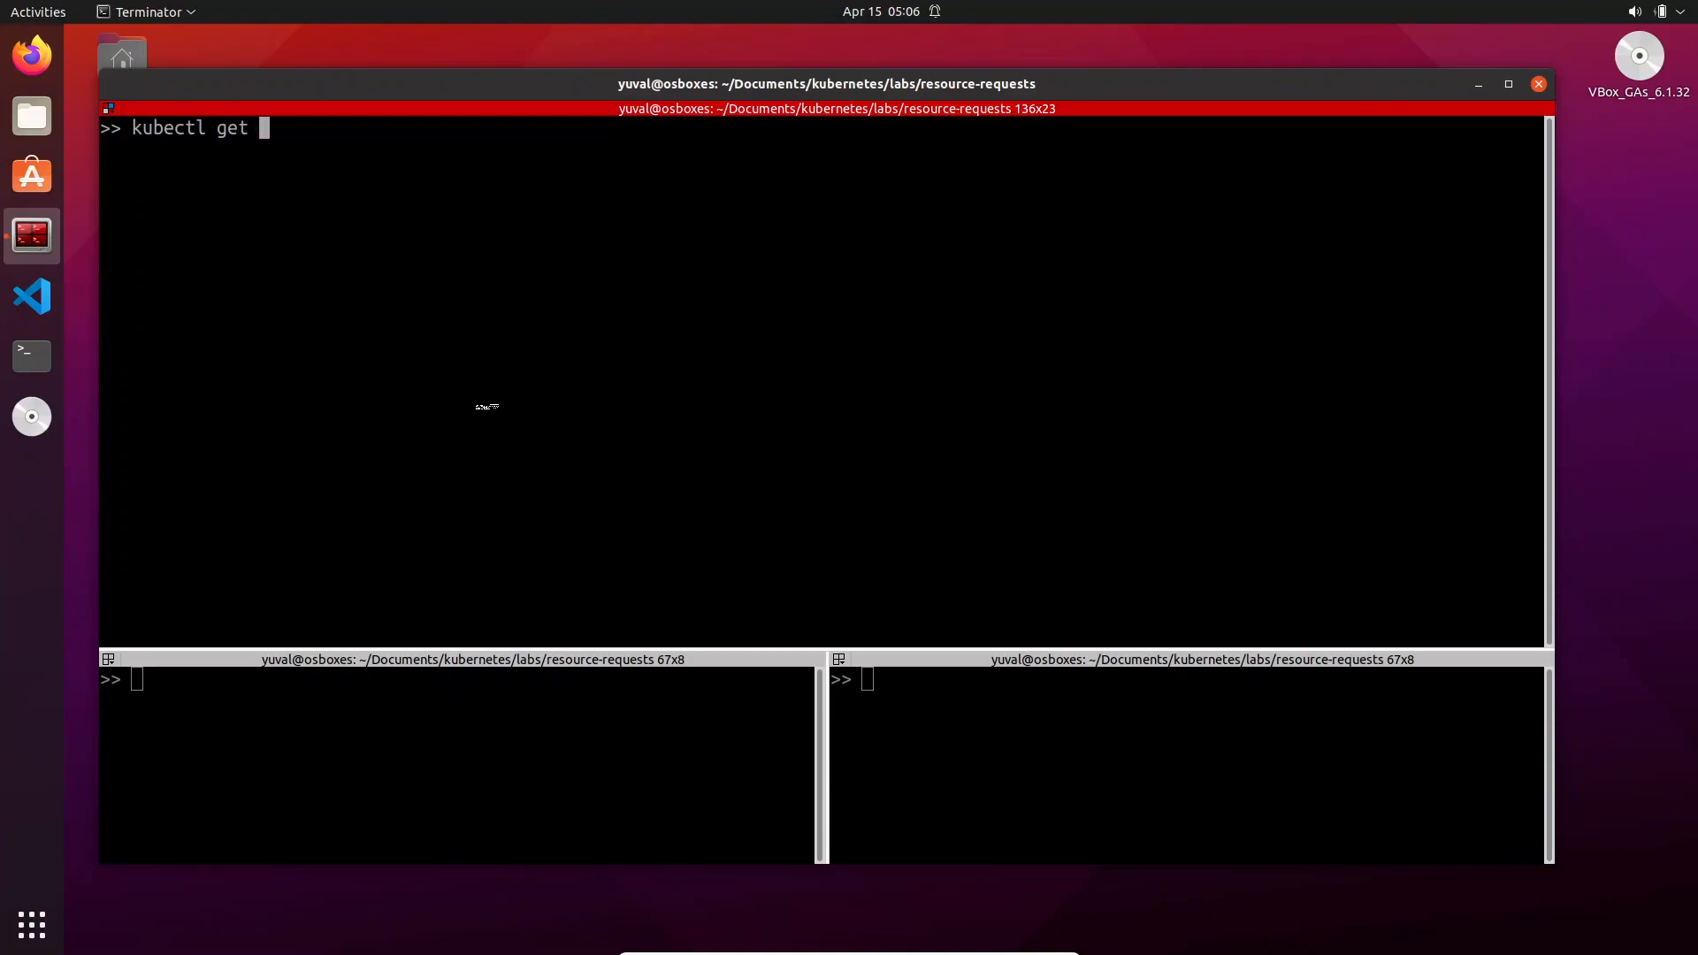
{"action": "key", "text": "Return"}
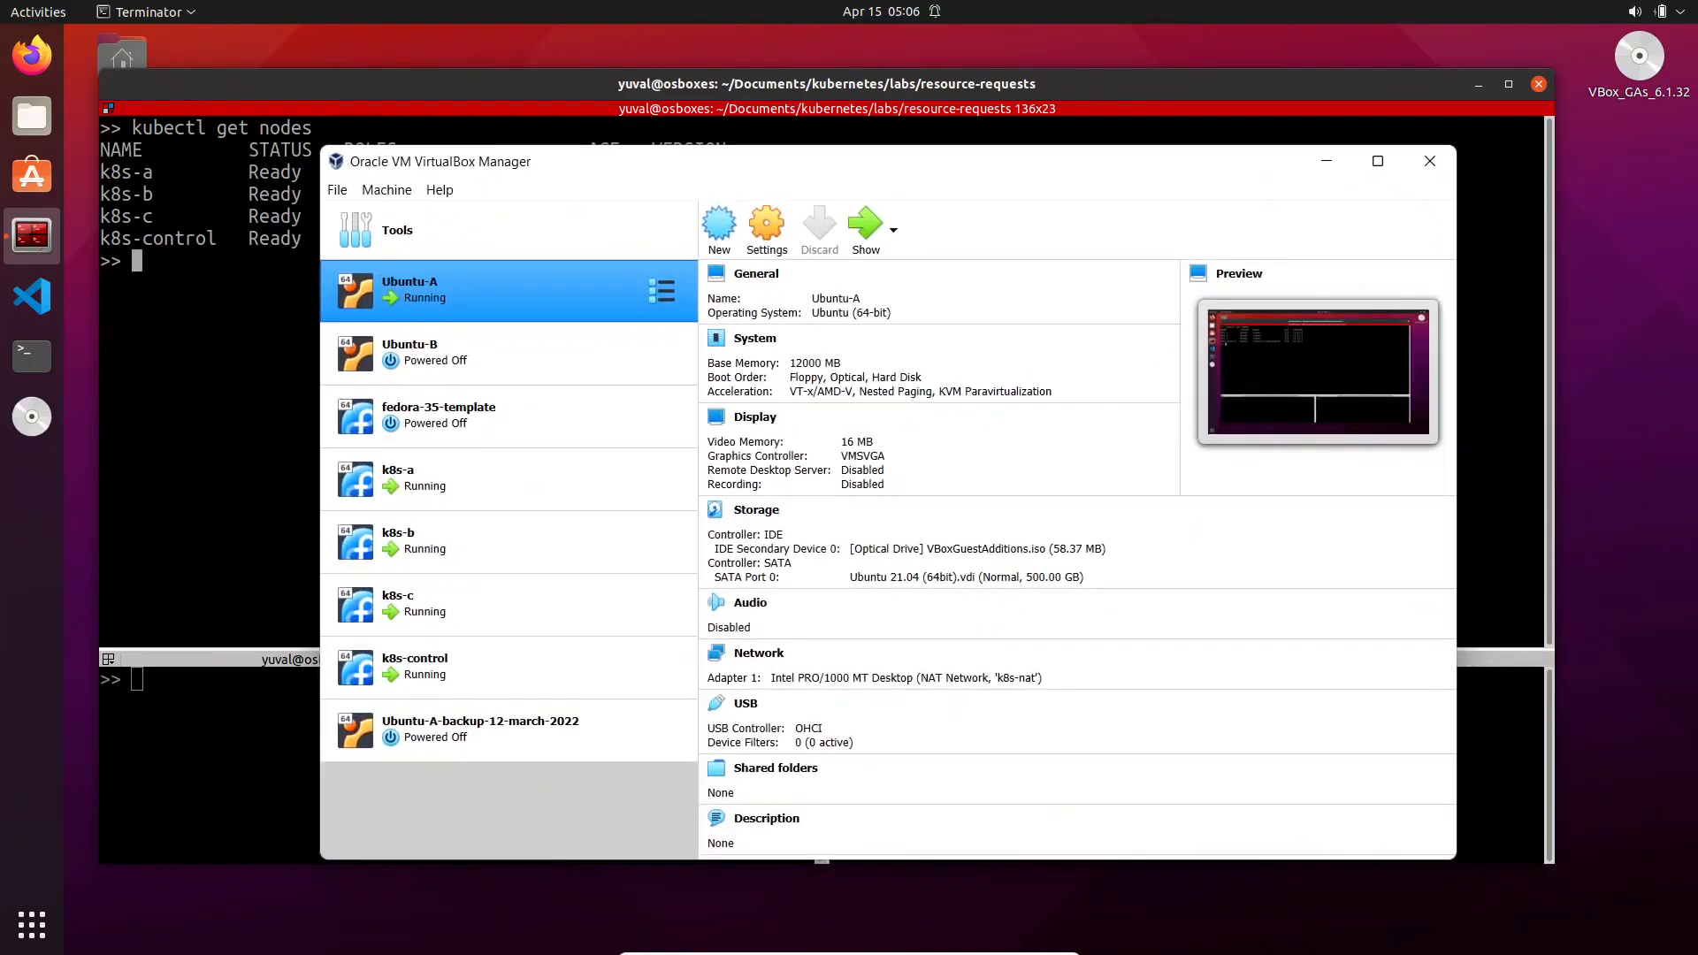
Show the k8s-a, k8s-c and k8s-control VM details, ending on k8s-control's 12228 MB, 2 CPUs
{"action": "left_click", "coordinate": [488, 478]}
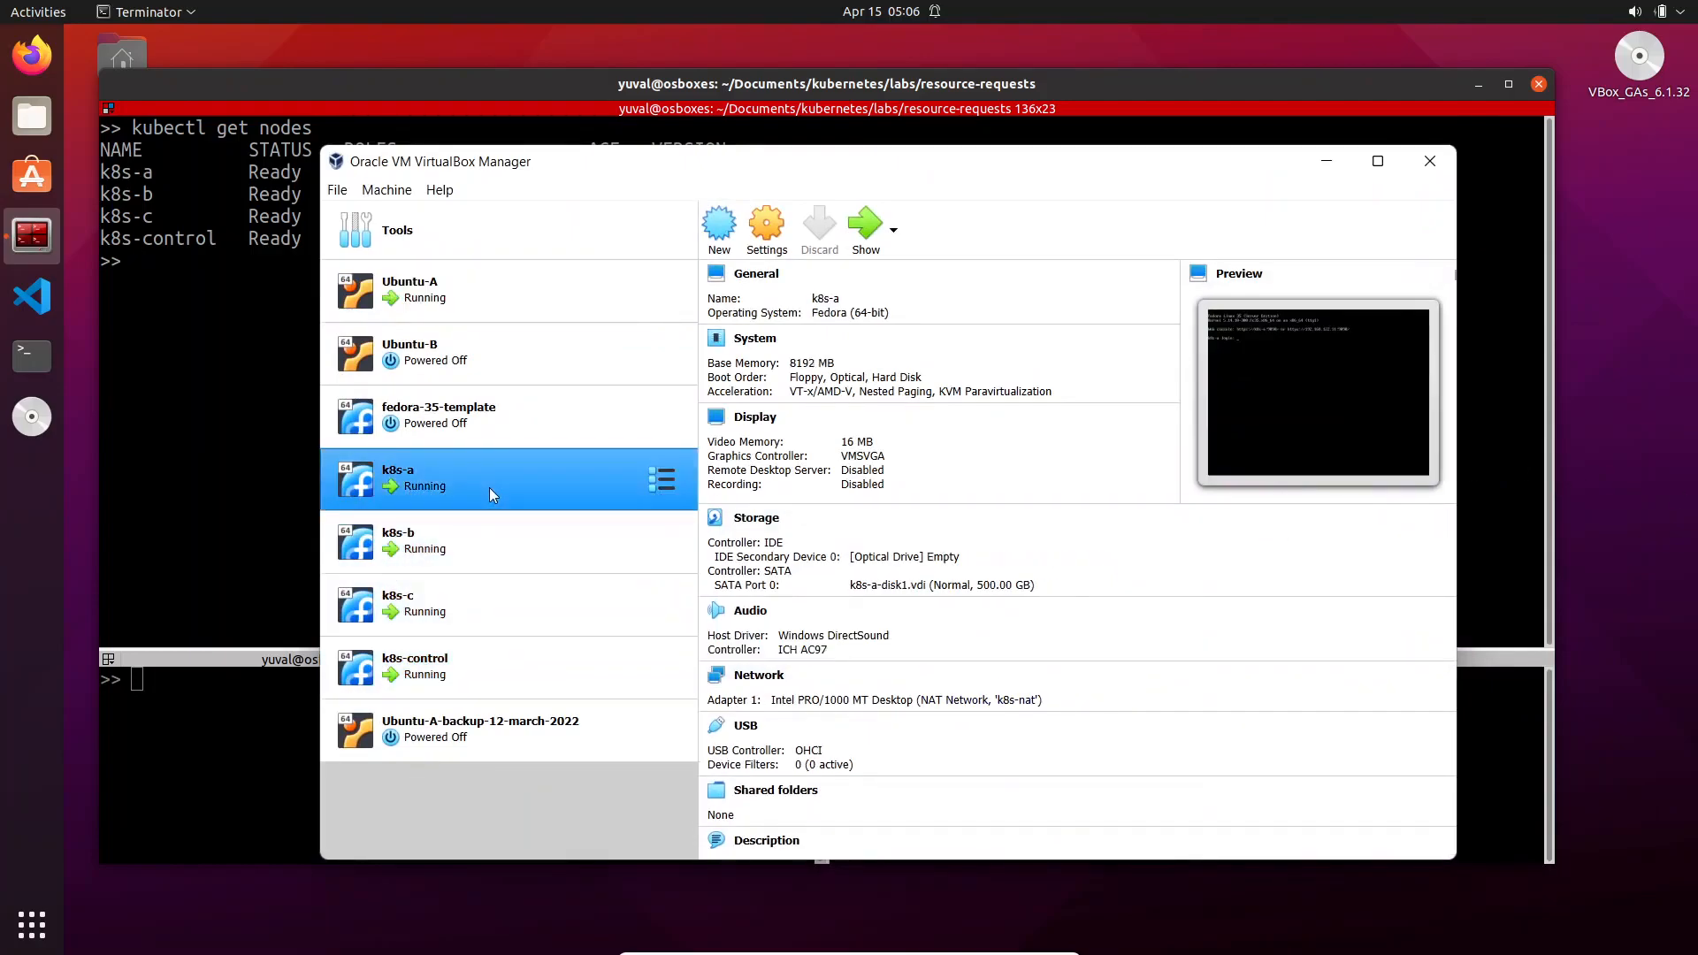
{"action": "left_click", "coordinate": [455, 603]}
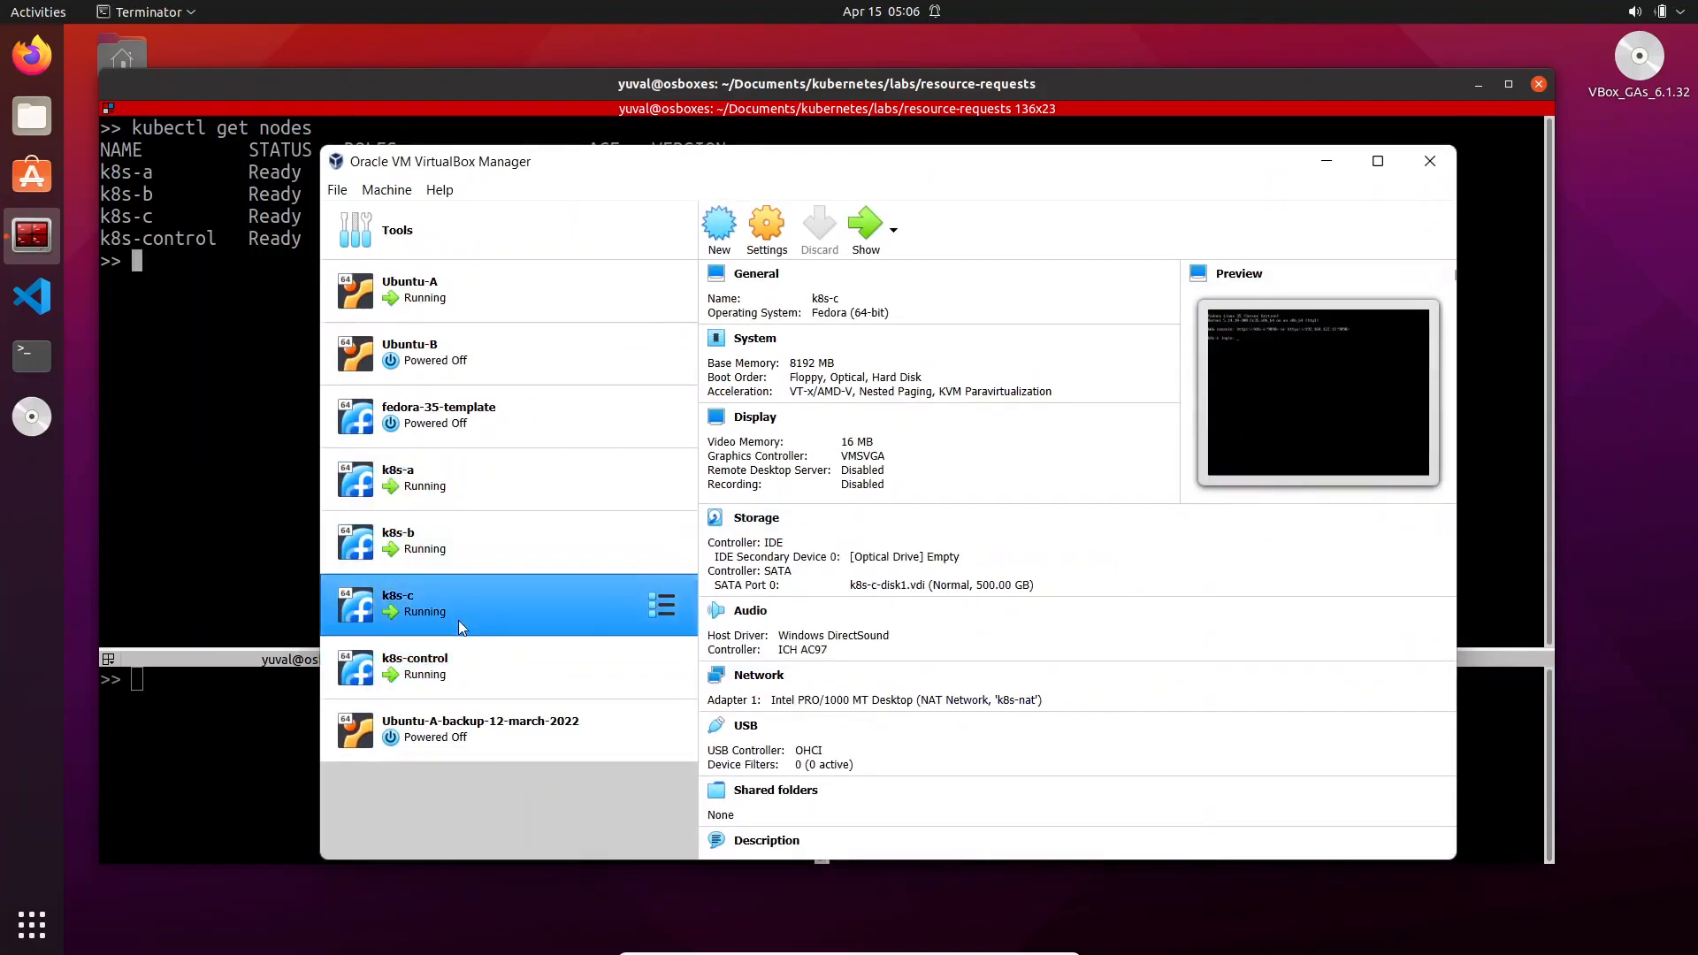
{"action": "left_click", "coordinate": [414, 667]}
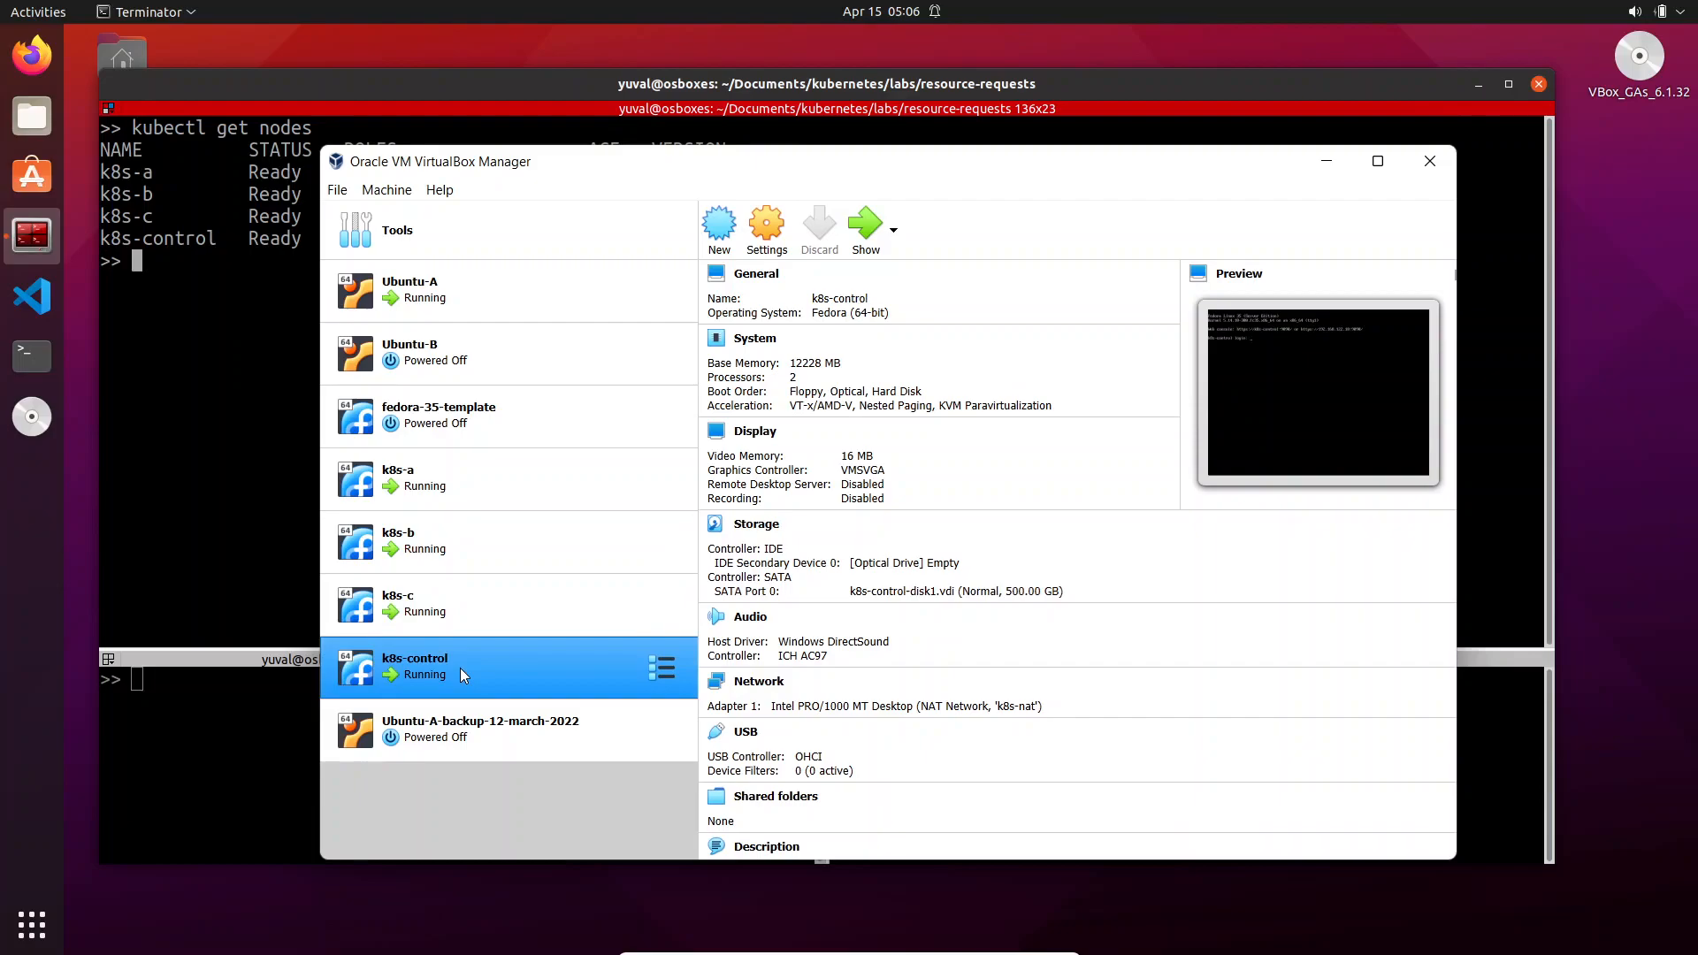
{"action": "mouse_move", "coordinate": [500, 654]}
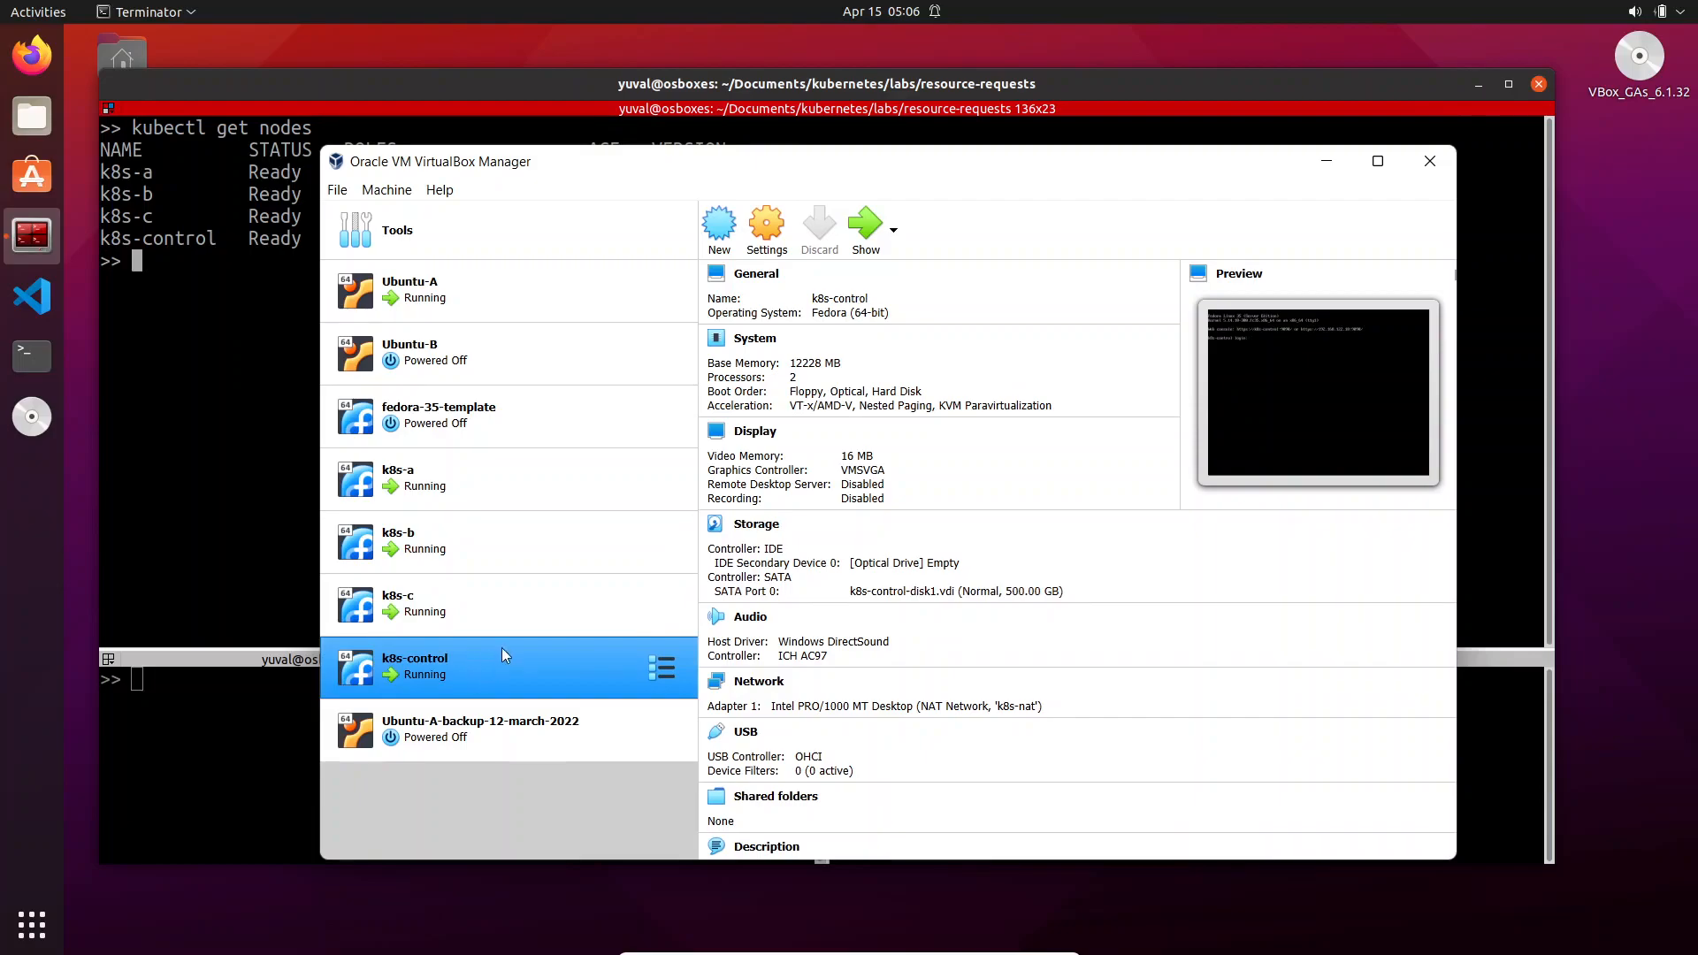
{"action": "mouse_move", "coordinate": [577, 644]}
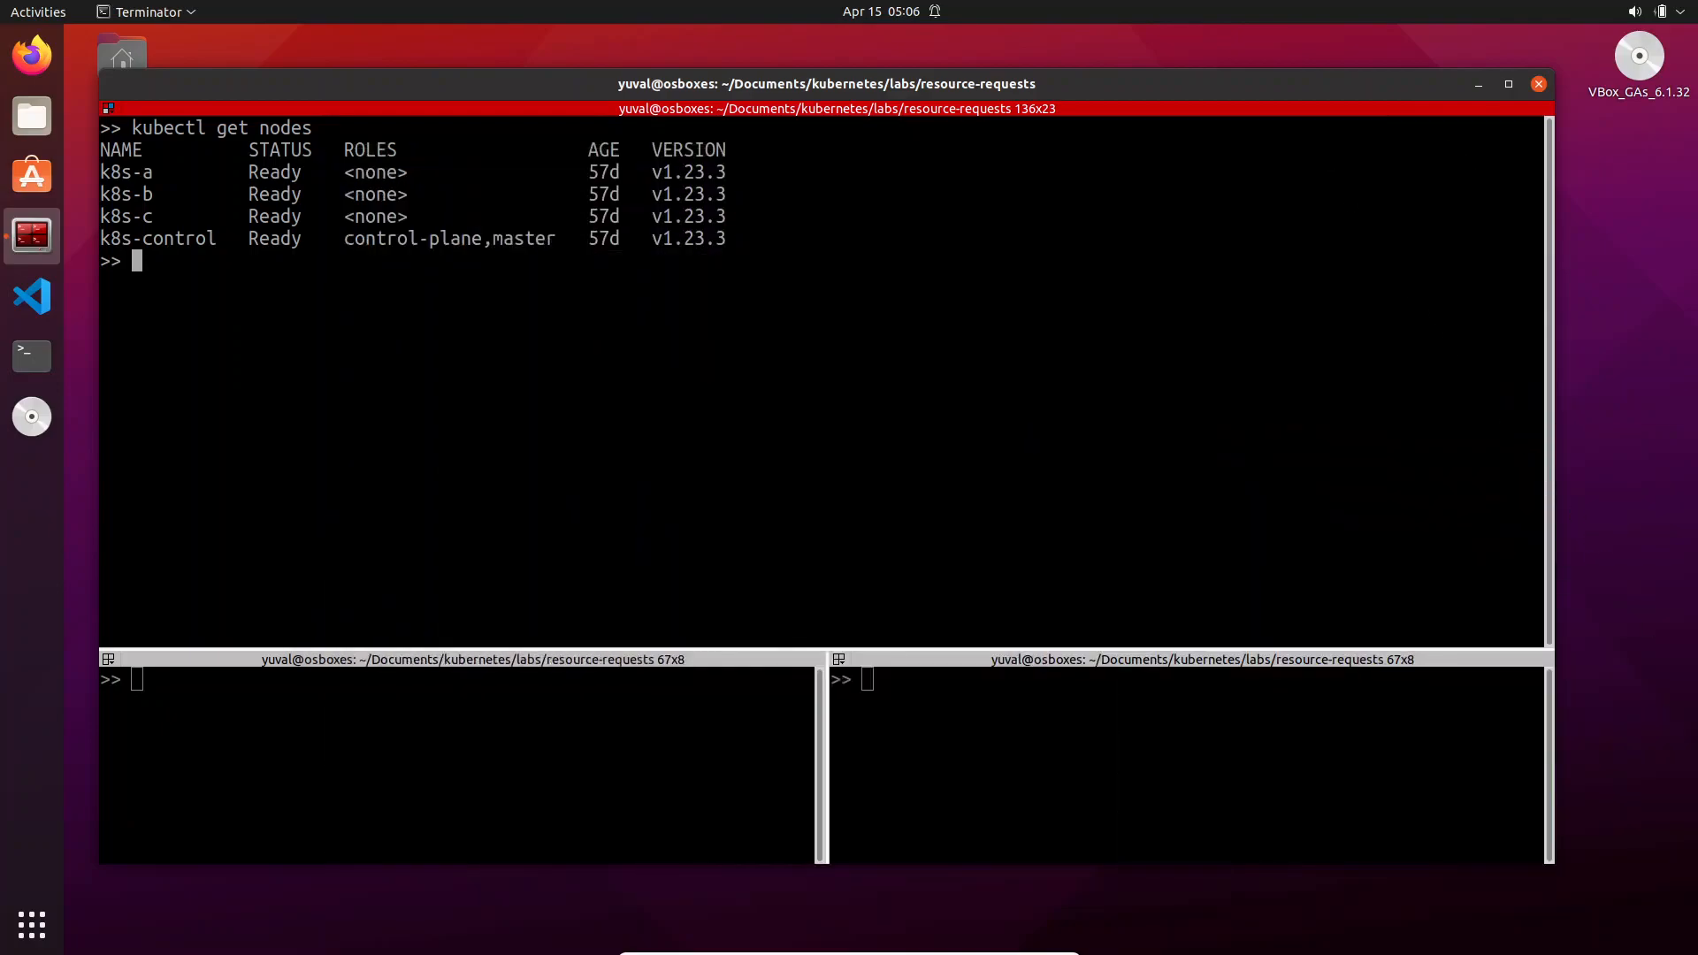
{"action": "mouse_move", "coordinate": [711, 465]}
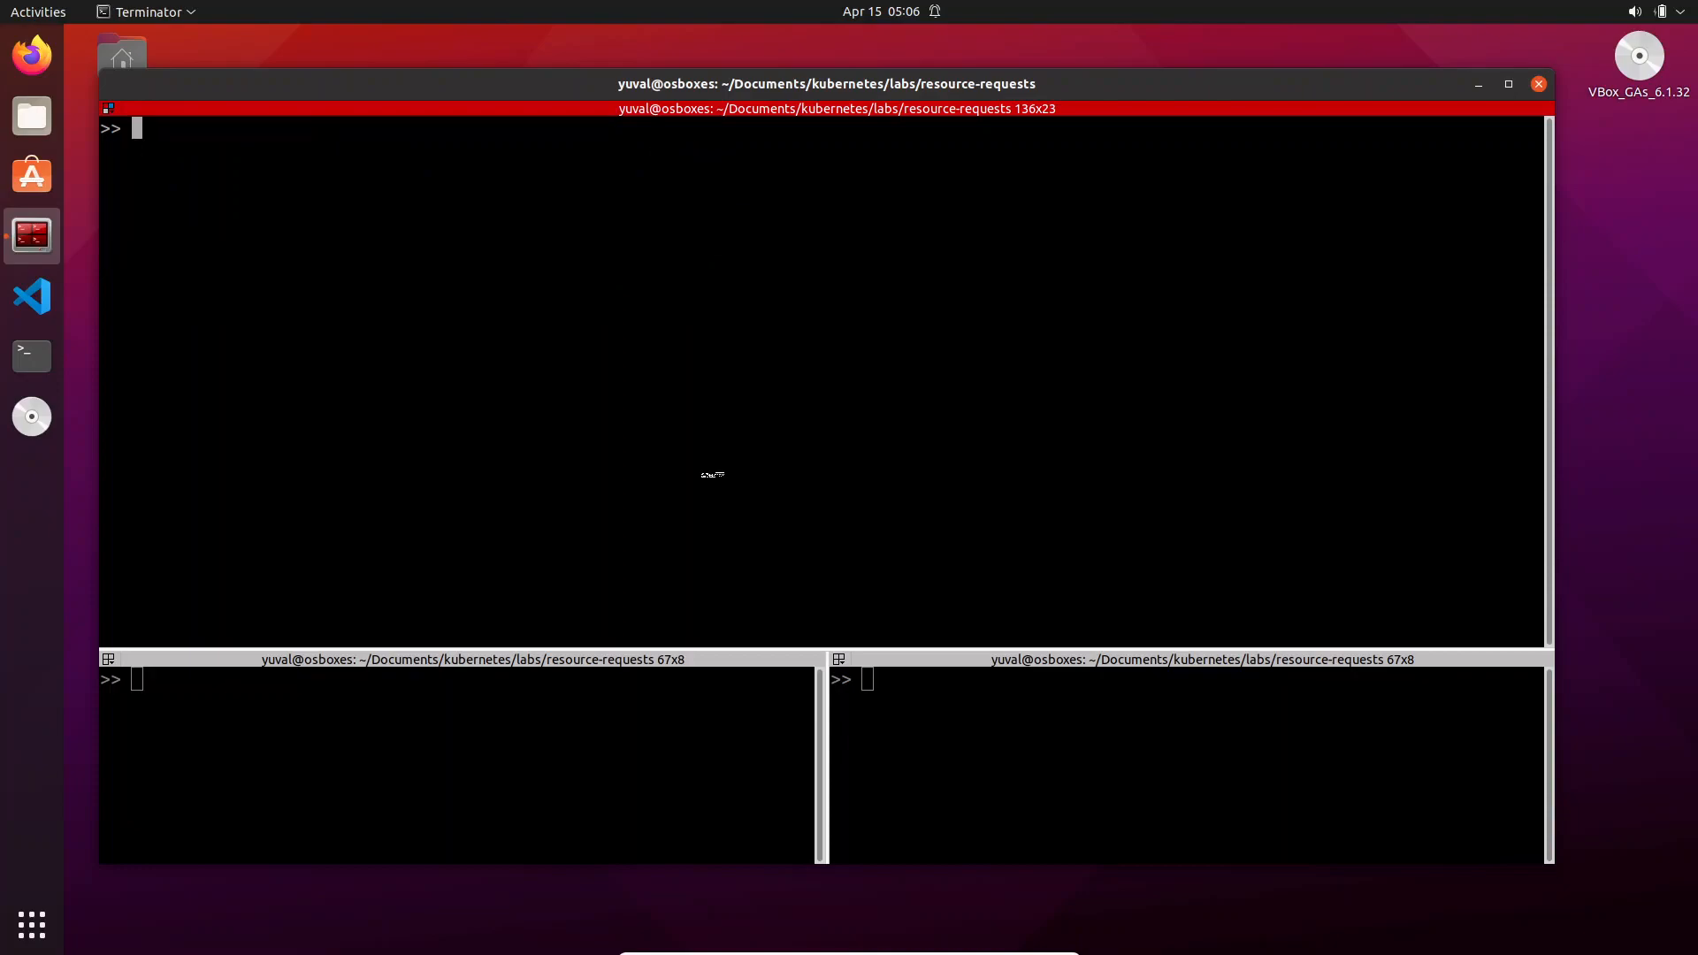
Describe node k8s-a to see its kube-system pods and calico-node's 250m CPU request
{"action": "type", "text": "kubectl"}
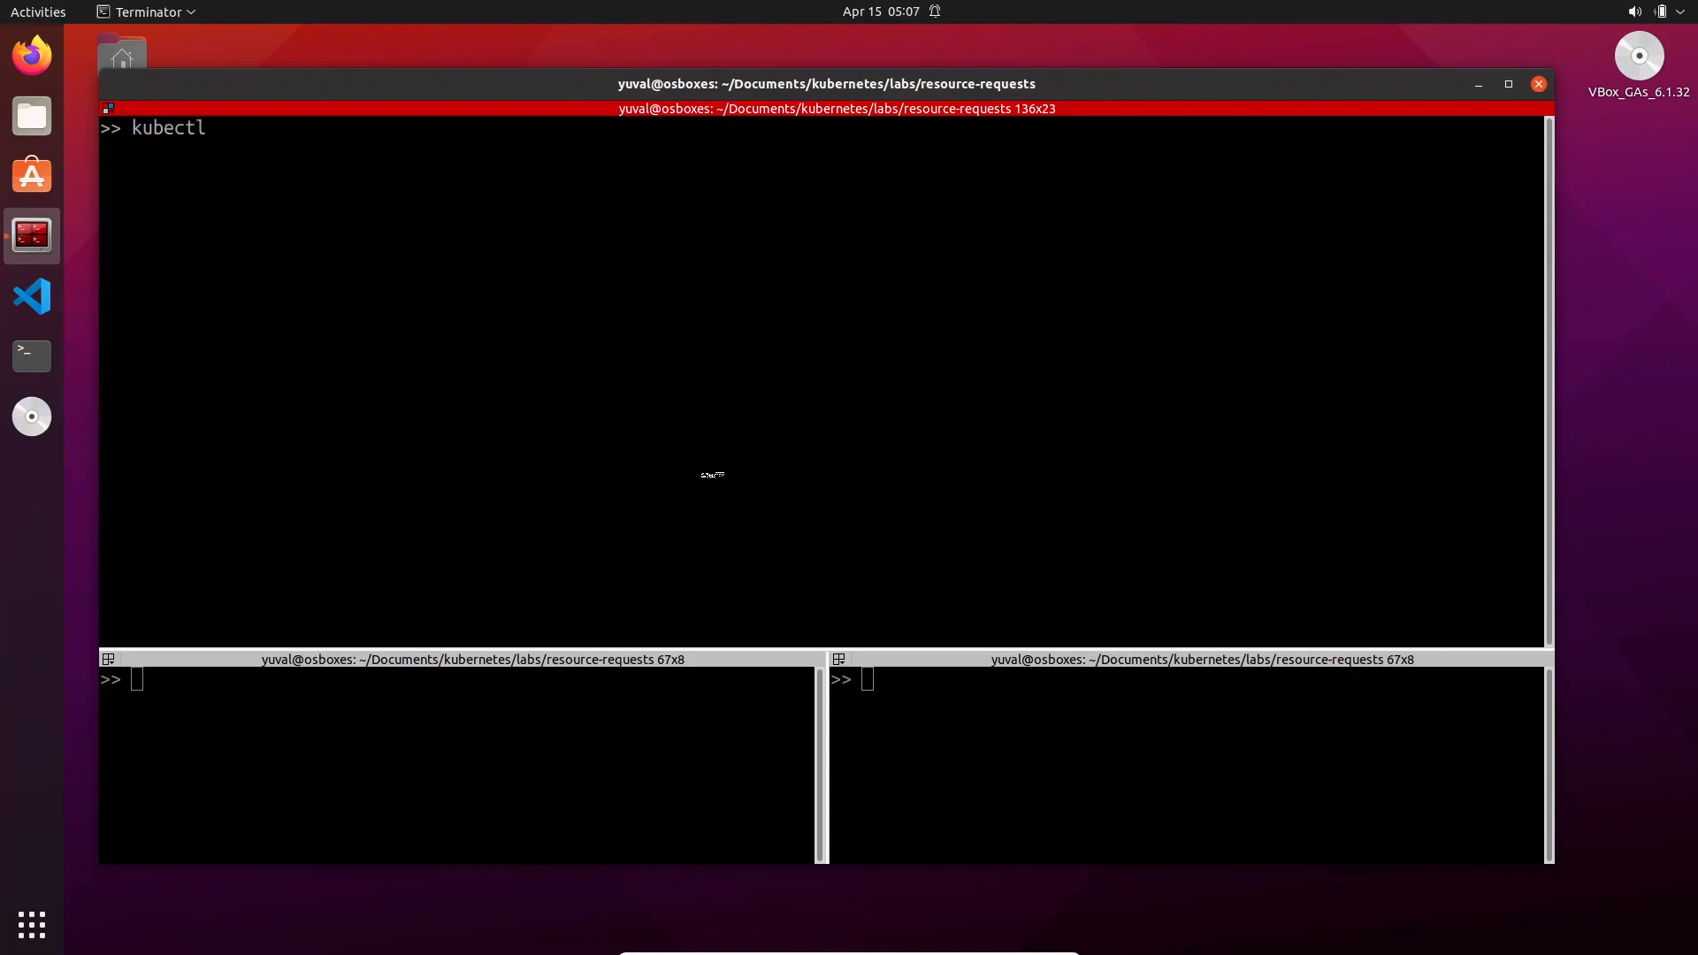
{"action": "type", "text": "descri"}
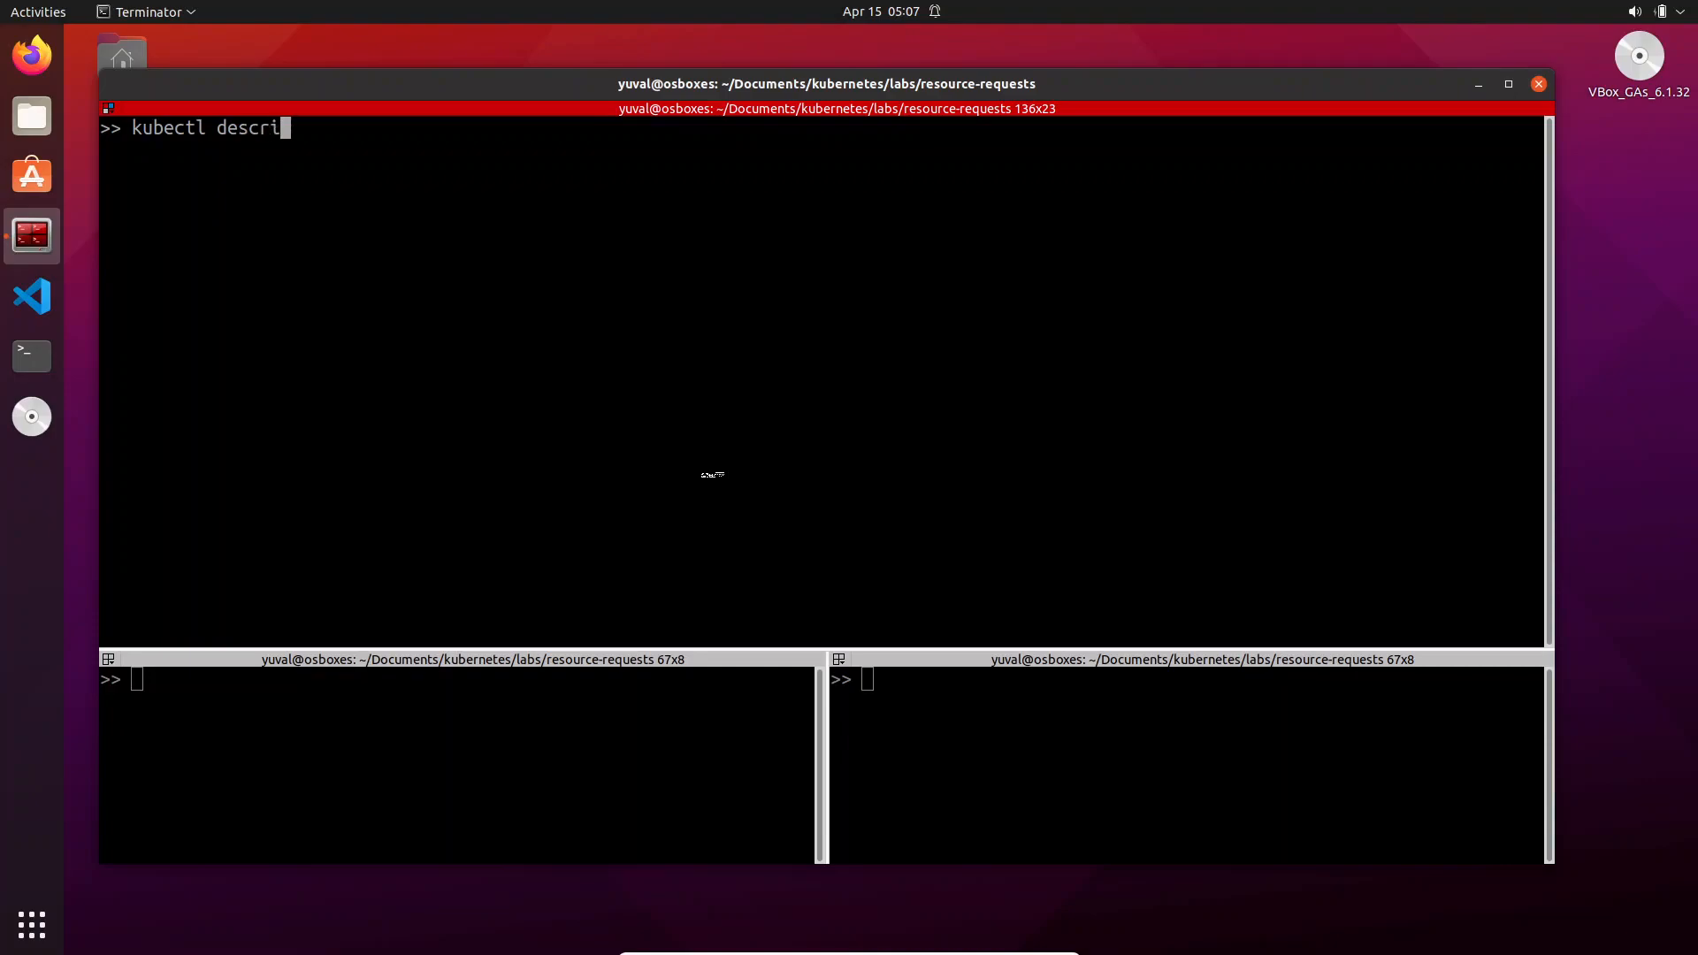
{"action": "type", "text": "be n"}
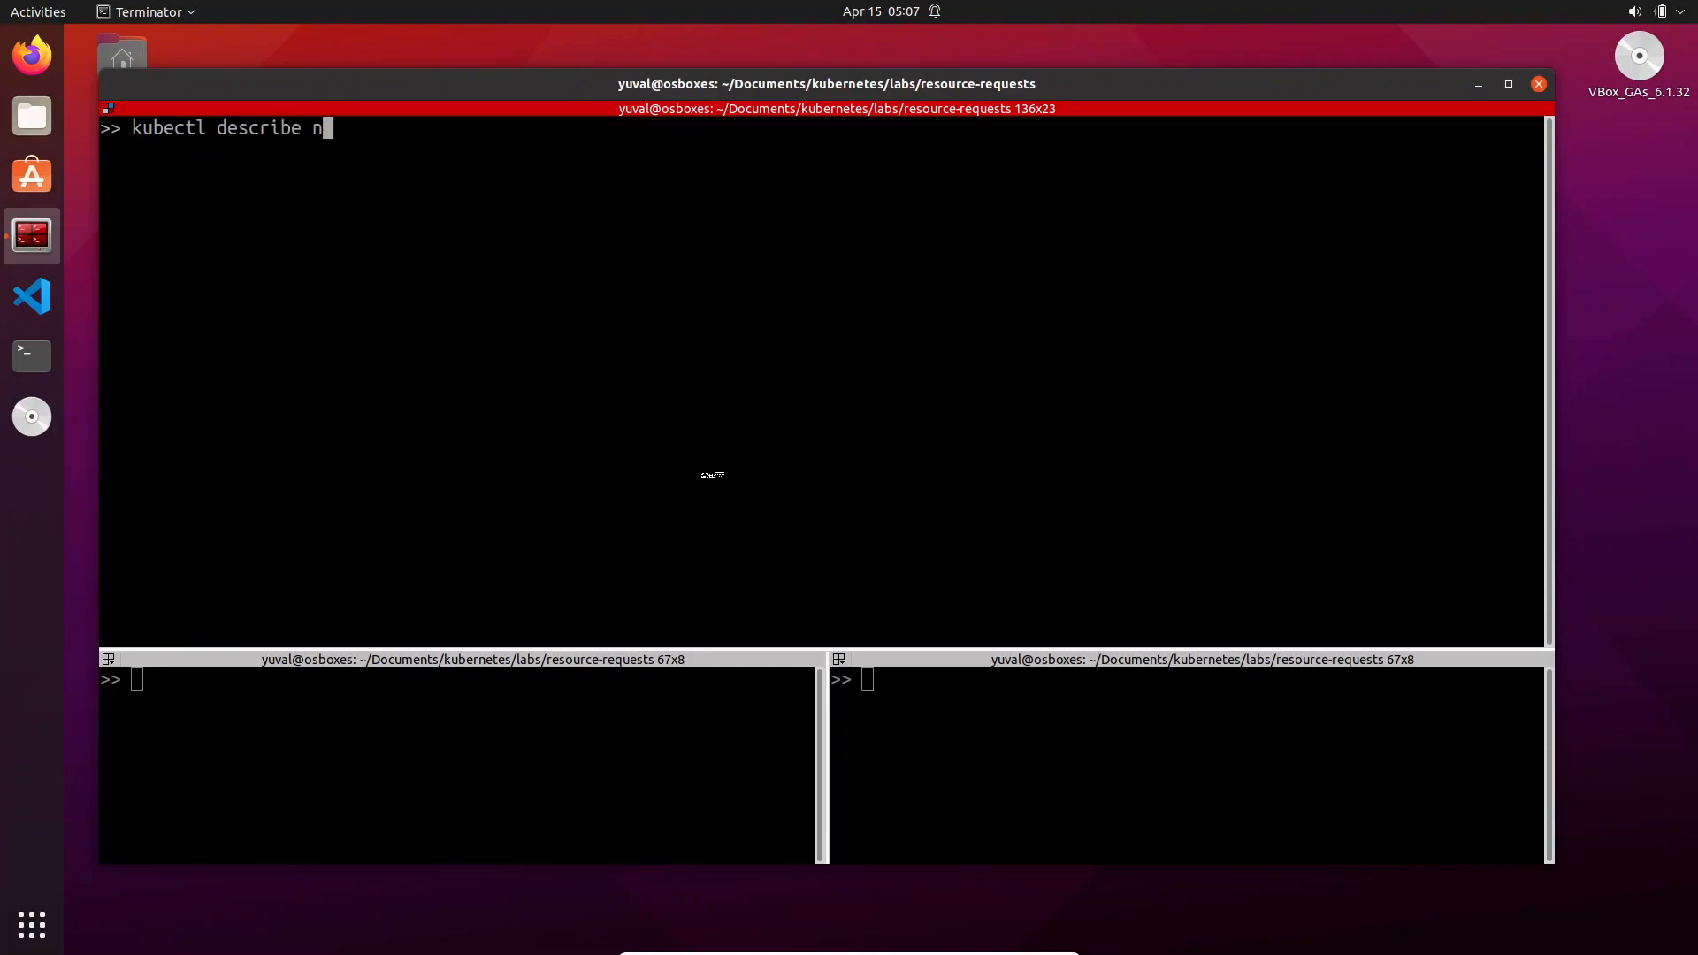
{"action": "type", "text": "ode k8s-"}
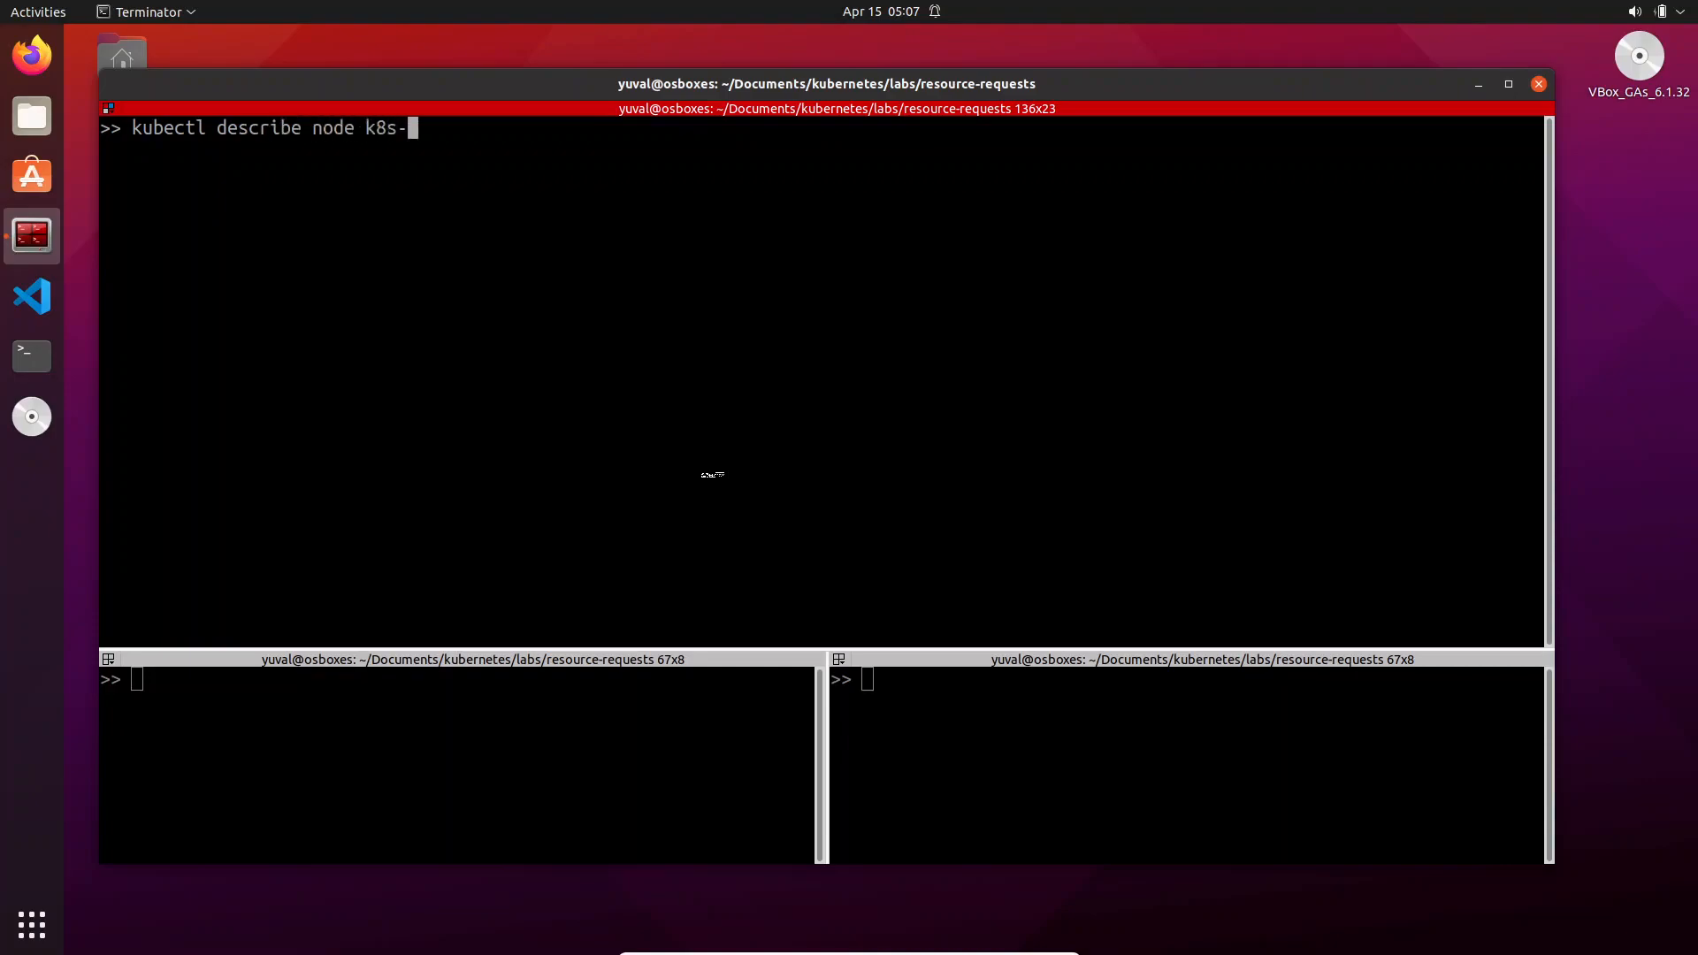
{"action": "key", "text": "Return"}
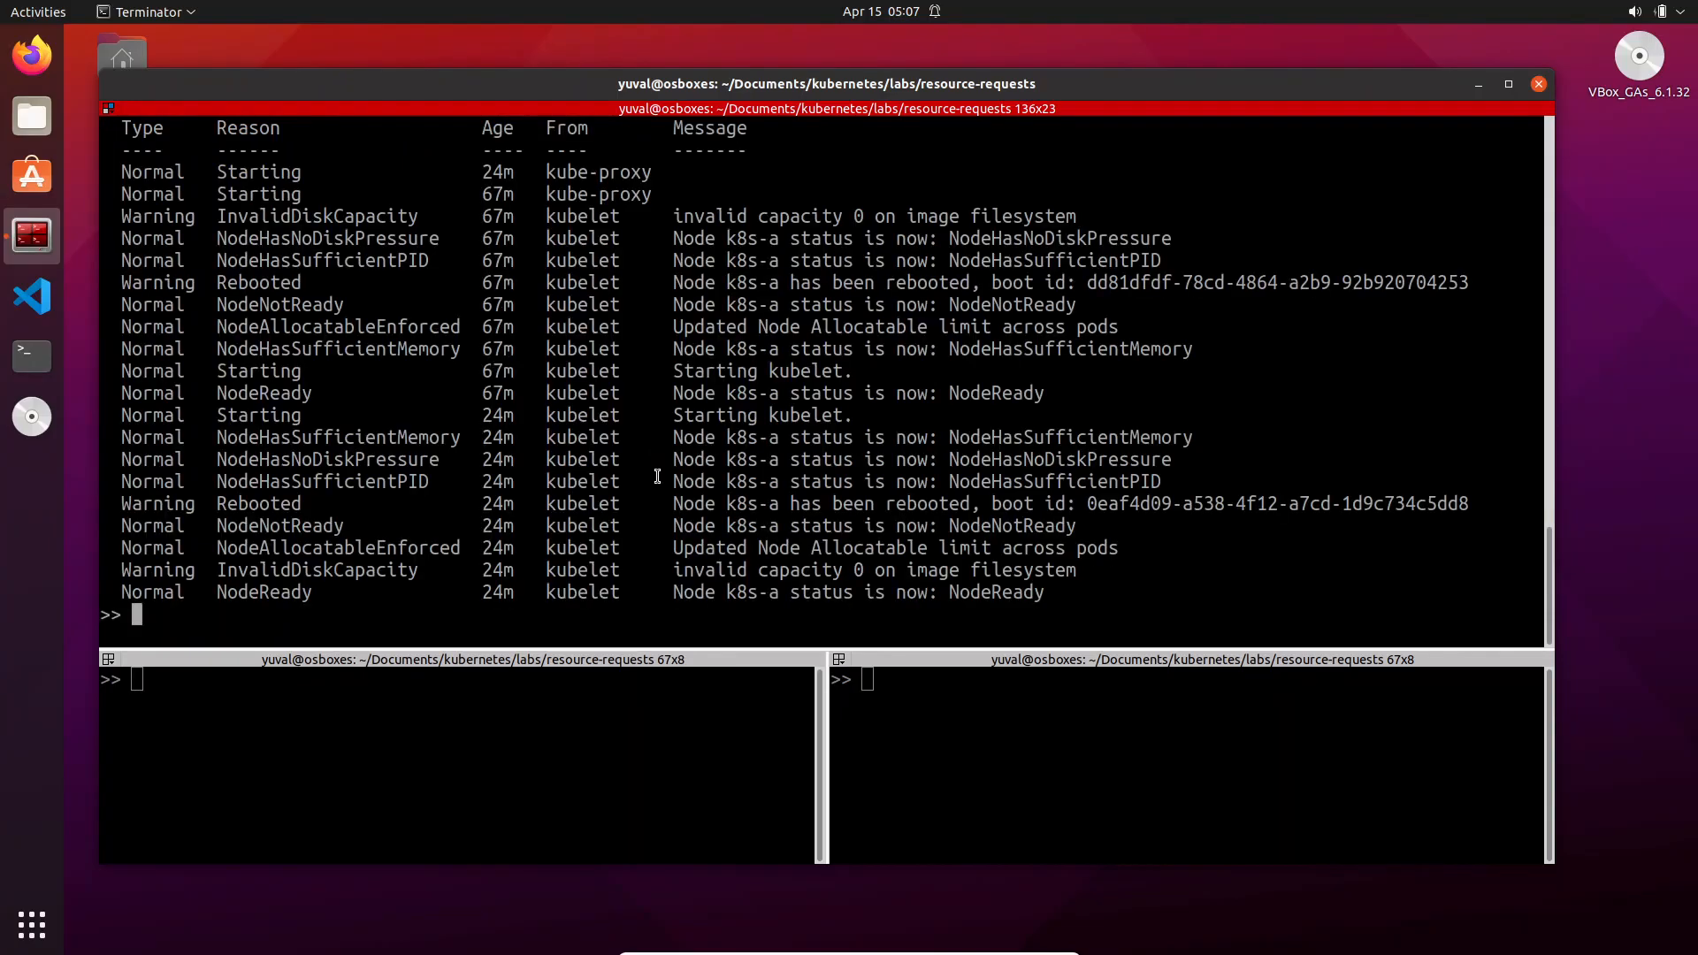
{"action": "scroll", "scroll_direction": "up", "scroll_amount": 3}
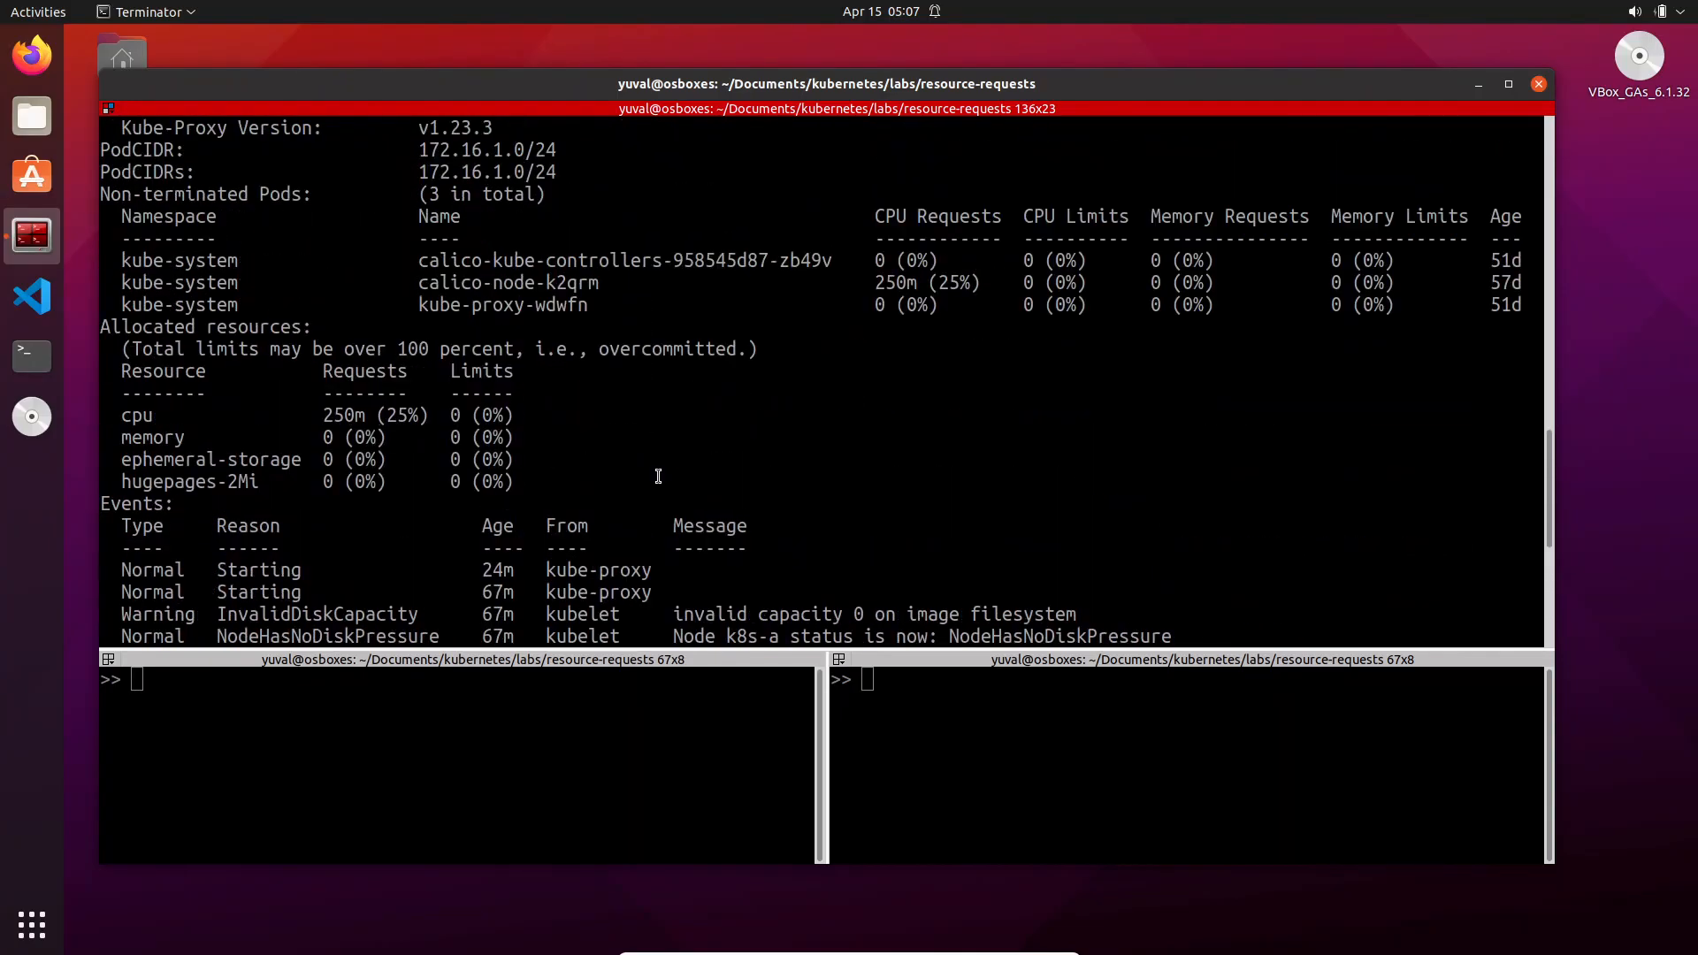
{"action": "scroll", "scroll_direction": "up", "scroll_amount": 3}
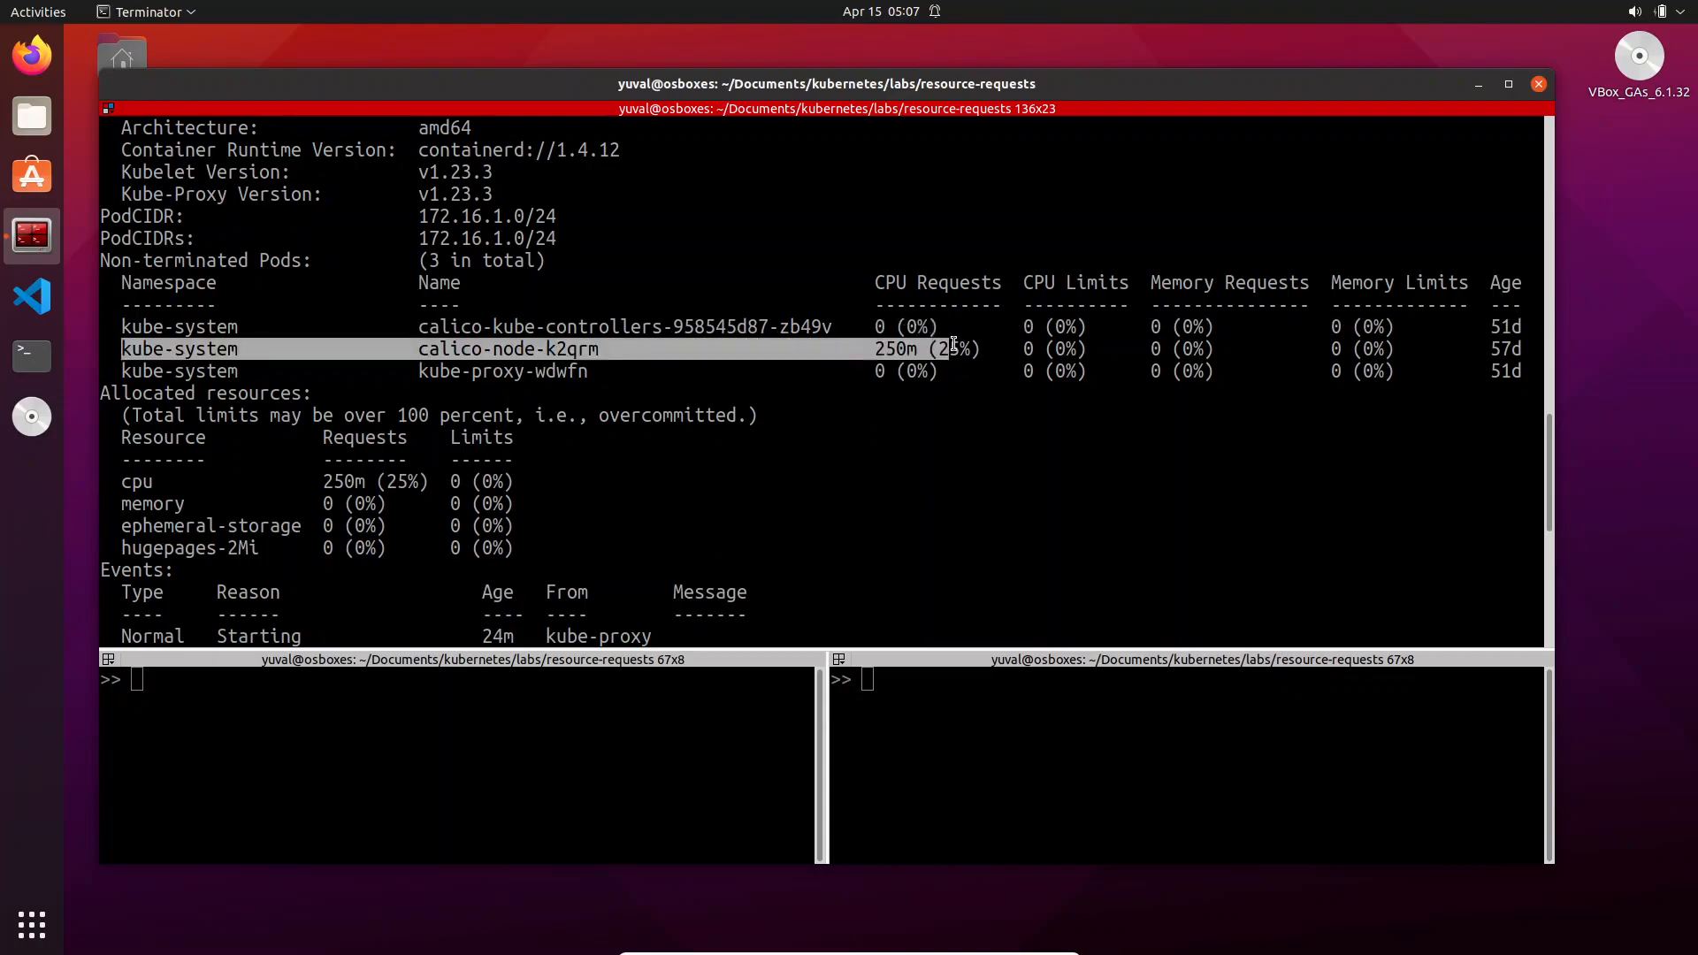
{"action": "mouse_move", "coordinate": [973, 441]}
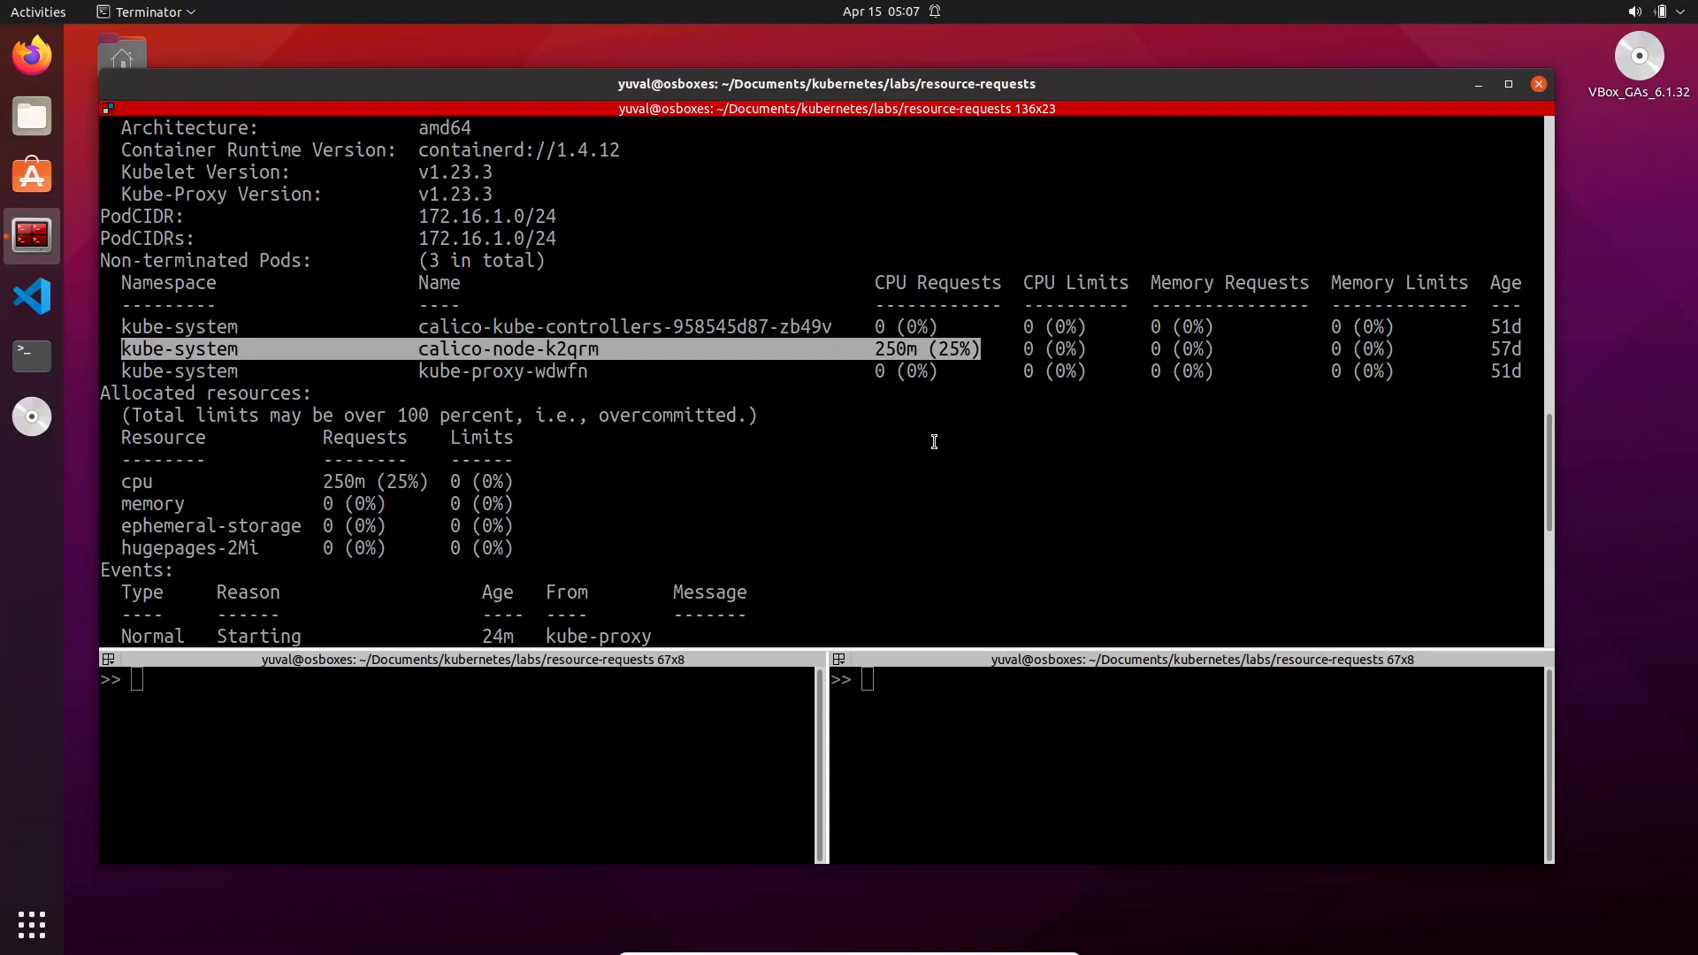
{"action": "mouse_move", "coordinate": [865, 421]}
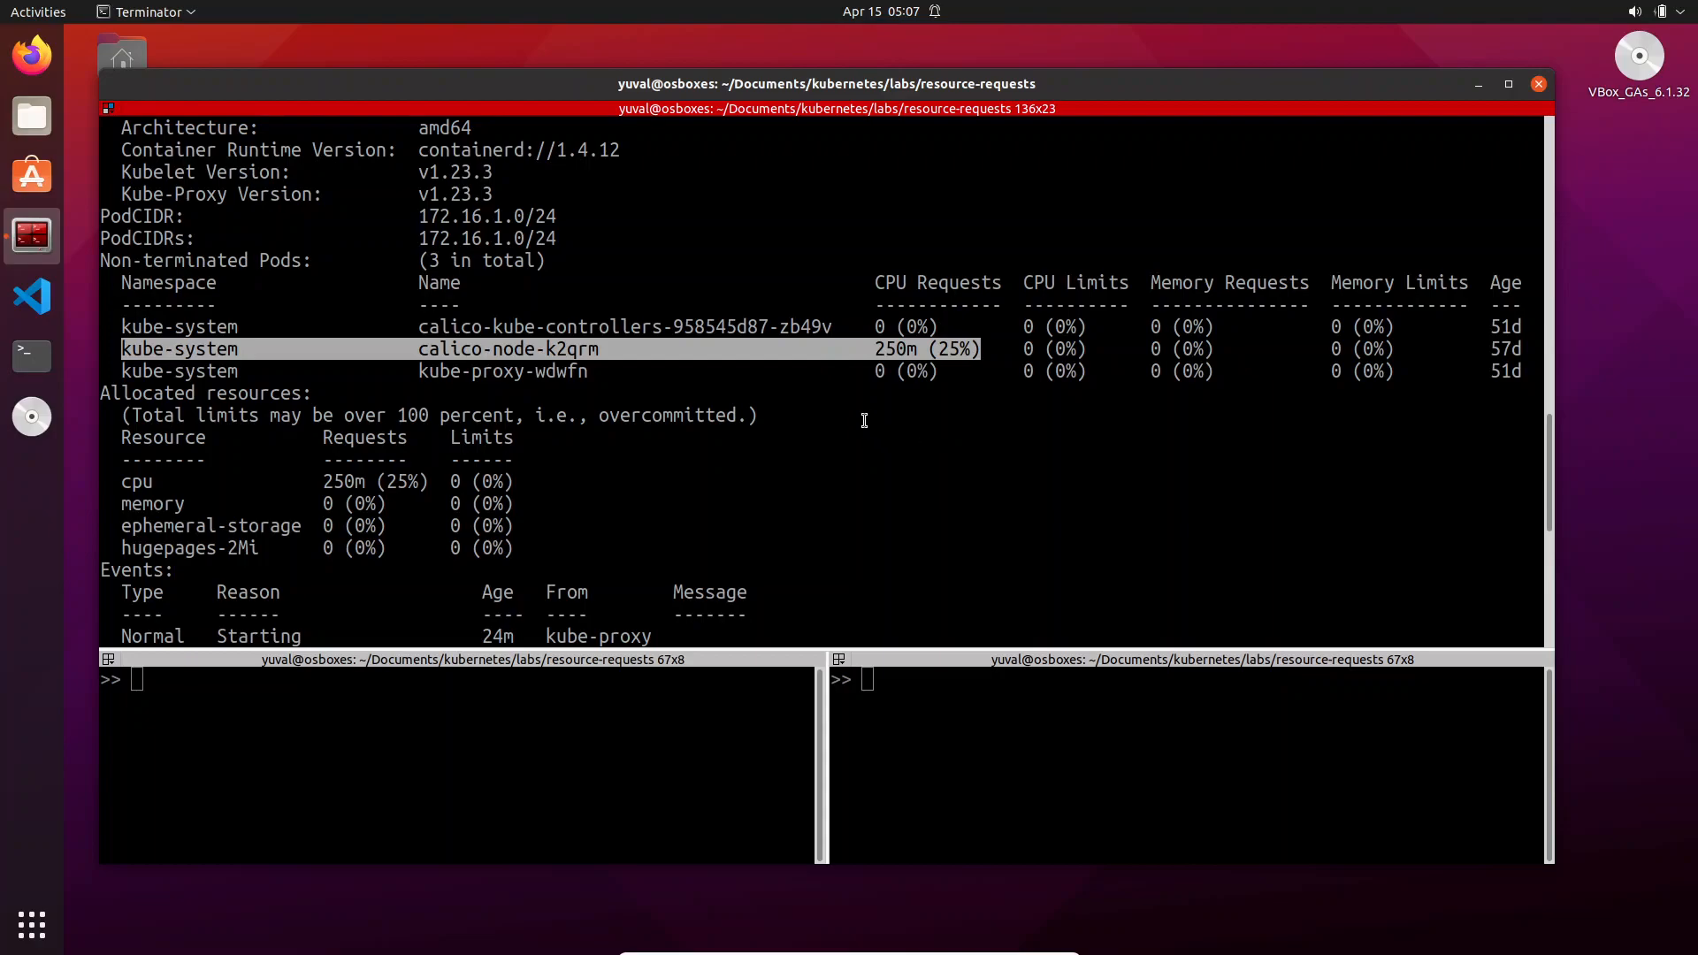
{"action": "mouse_move", "coordinate": [910, 400]}
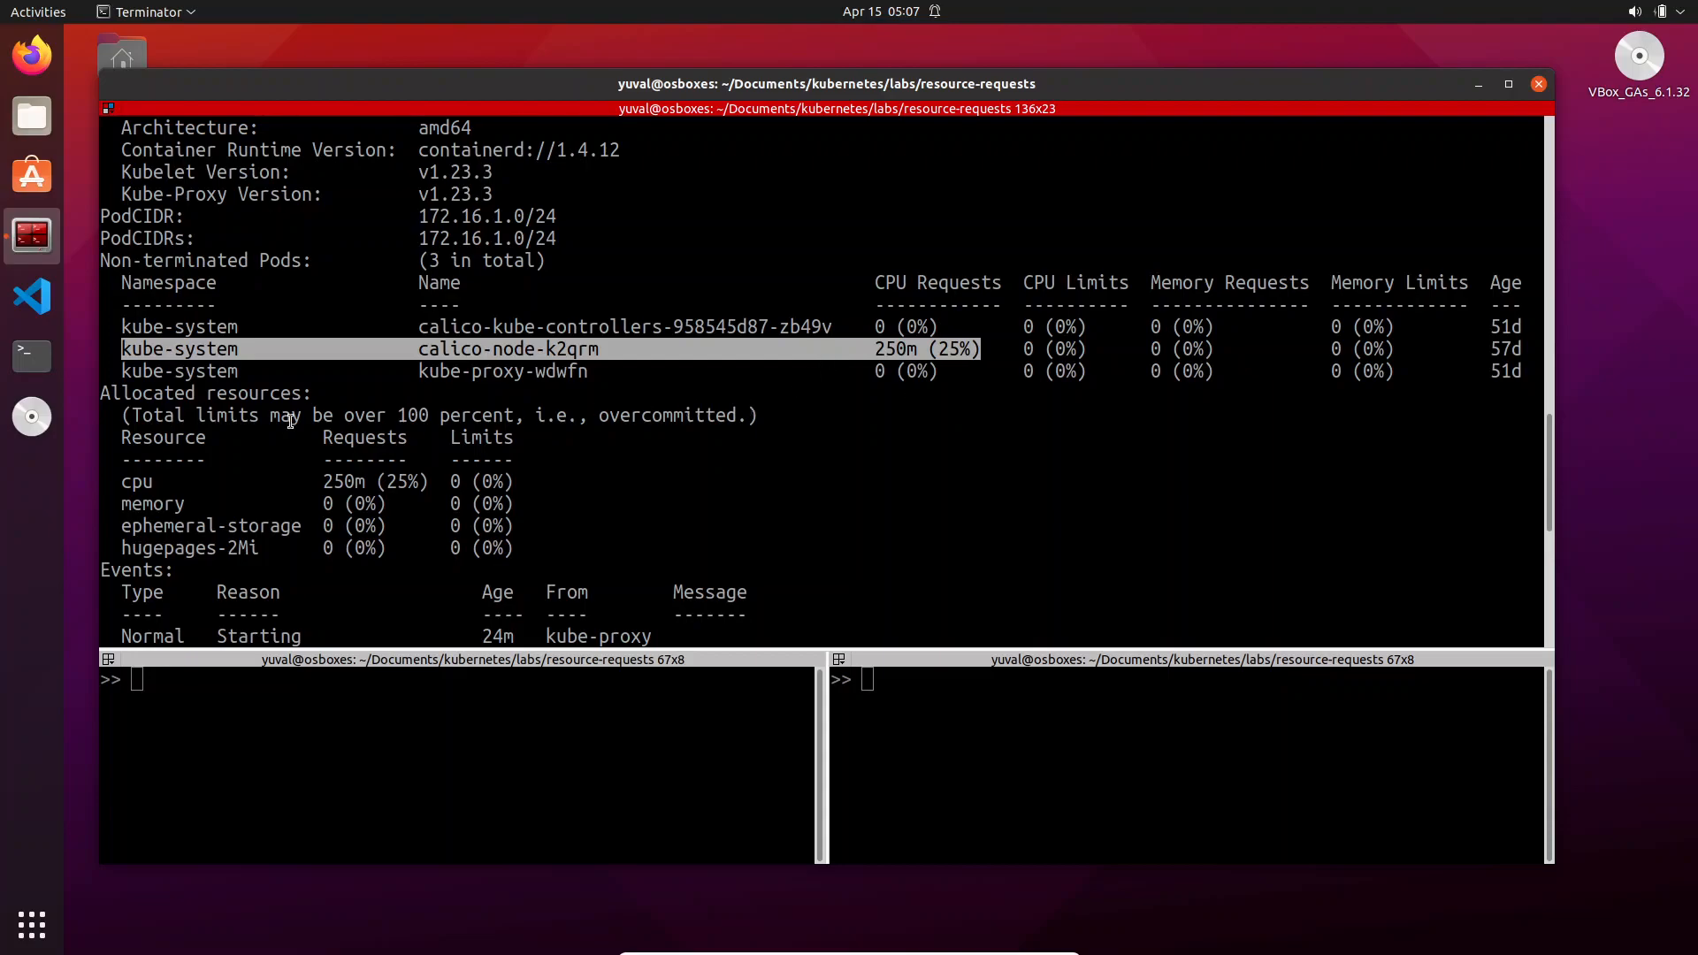
{"action": "mouse_move", "coordinate": [918, 439]}
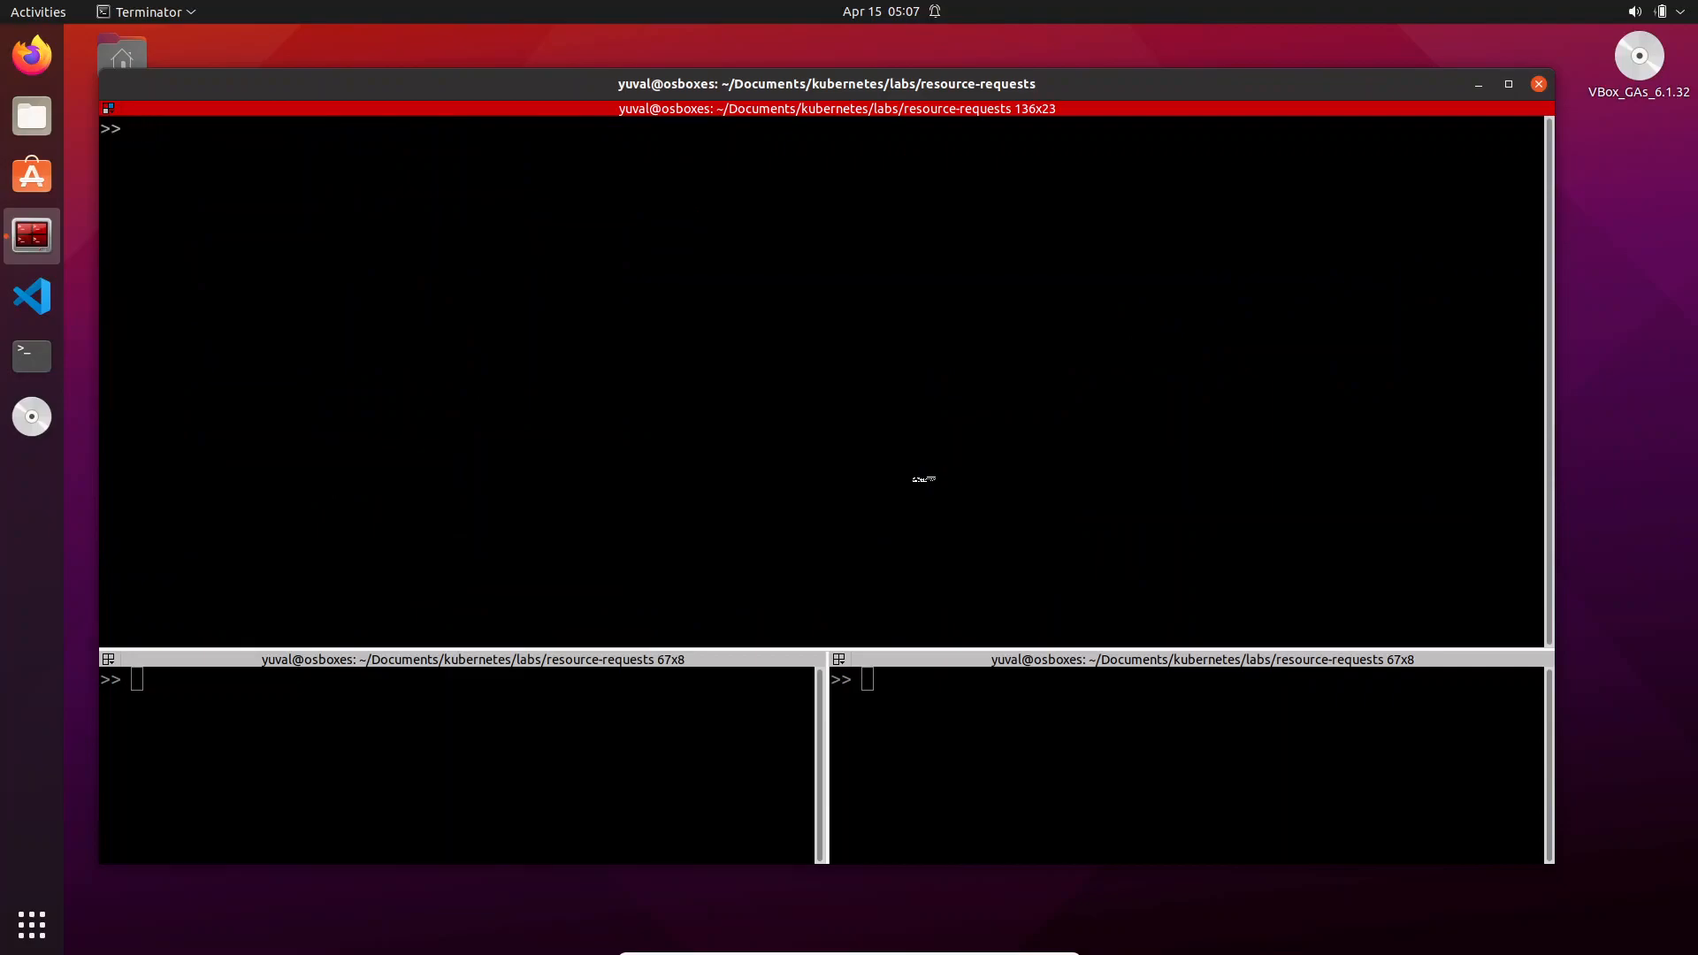
Show pods.yaml and highlight the k8s-a nodeName and pod-50's busybox:latest image
{"action": "key", "text": "Return"}
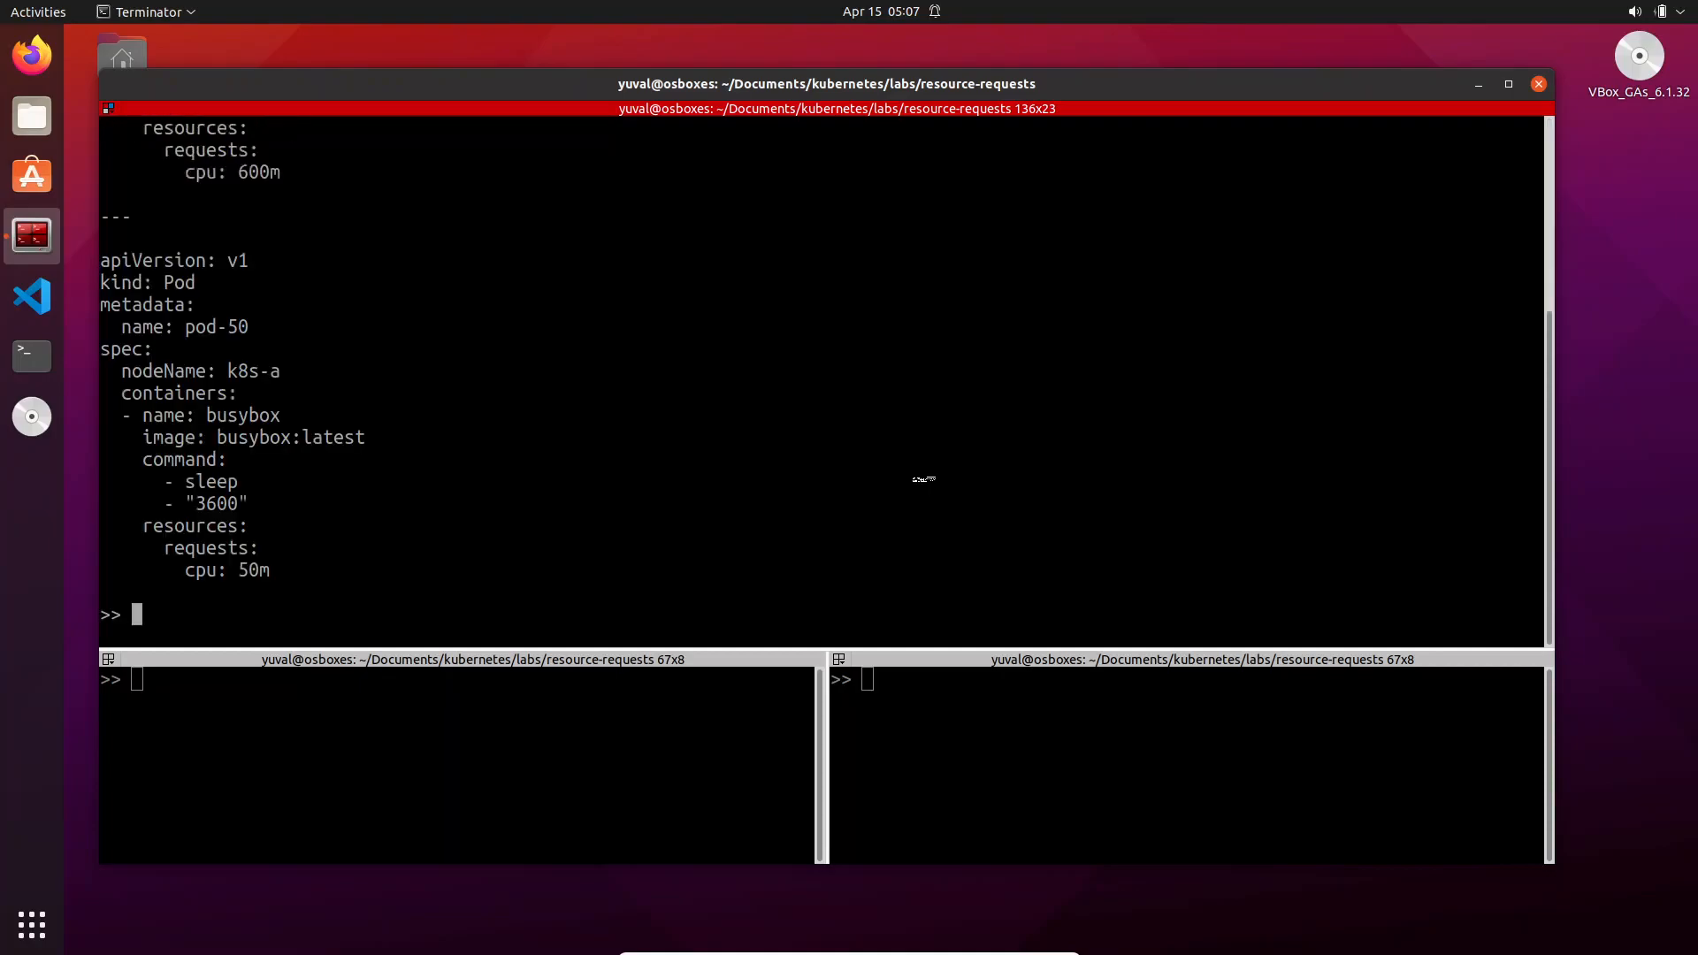
{"action": "scroll", "scroll_direction": "up", "scroll_amount": 3}
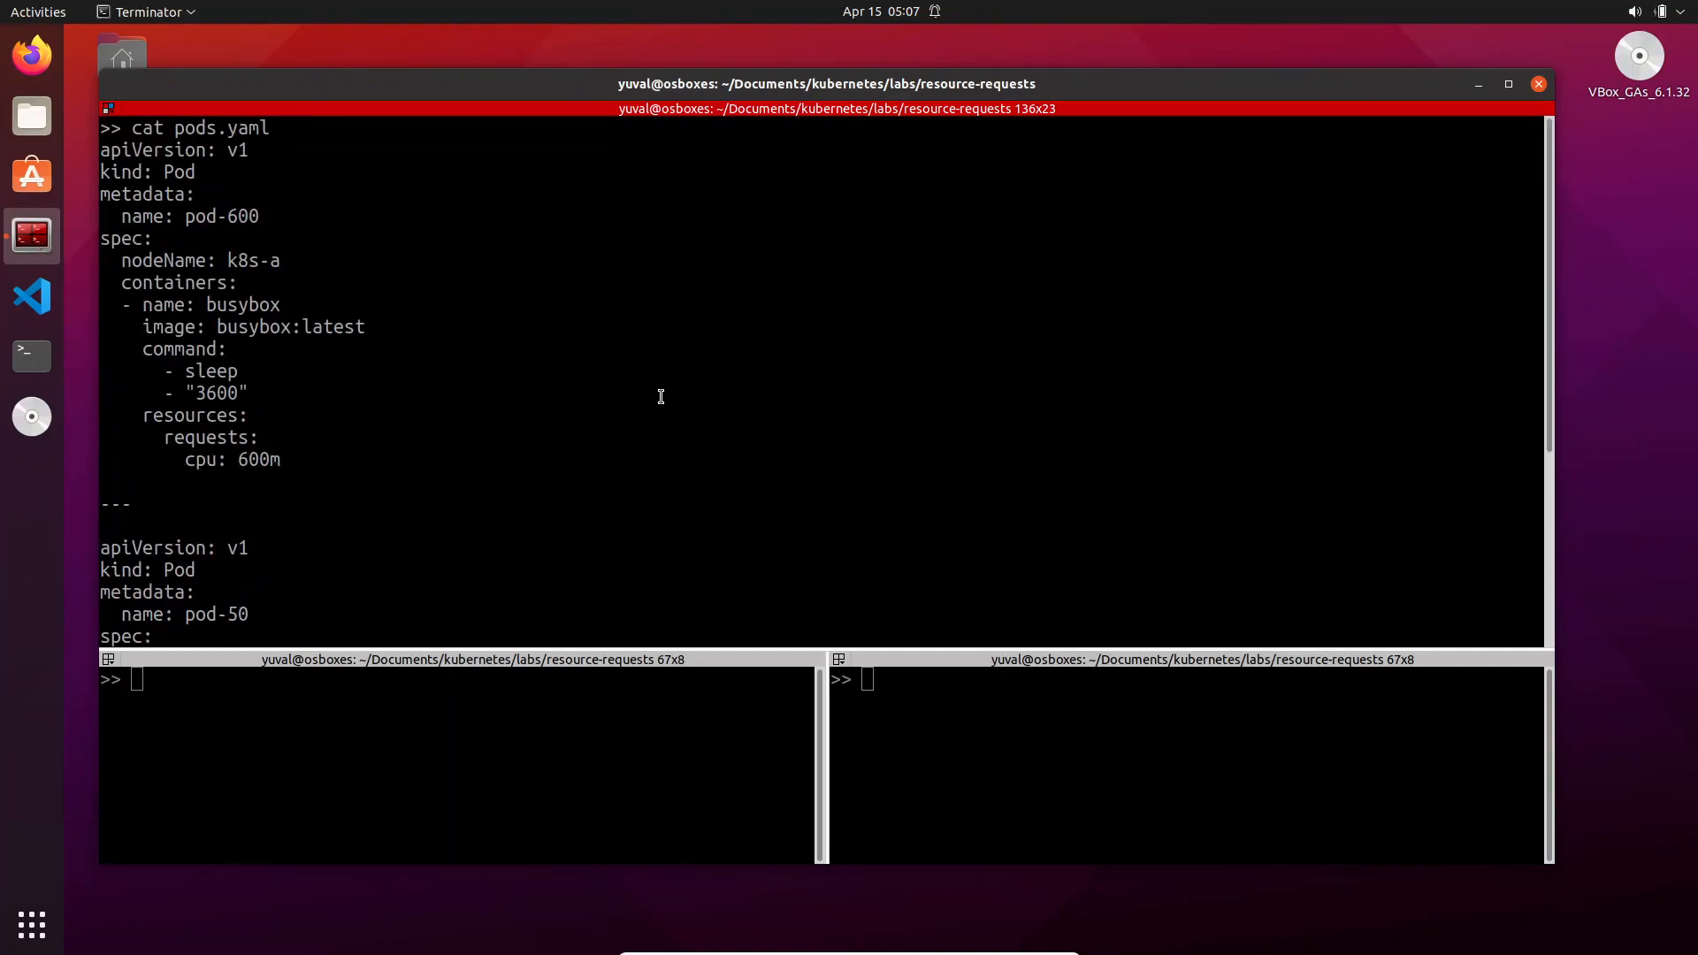
{"action": "mouse_move", "coordinate": [216, 271]}
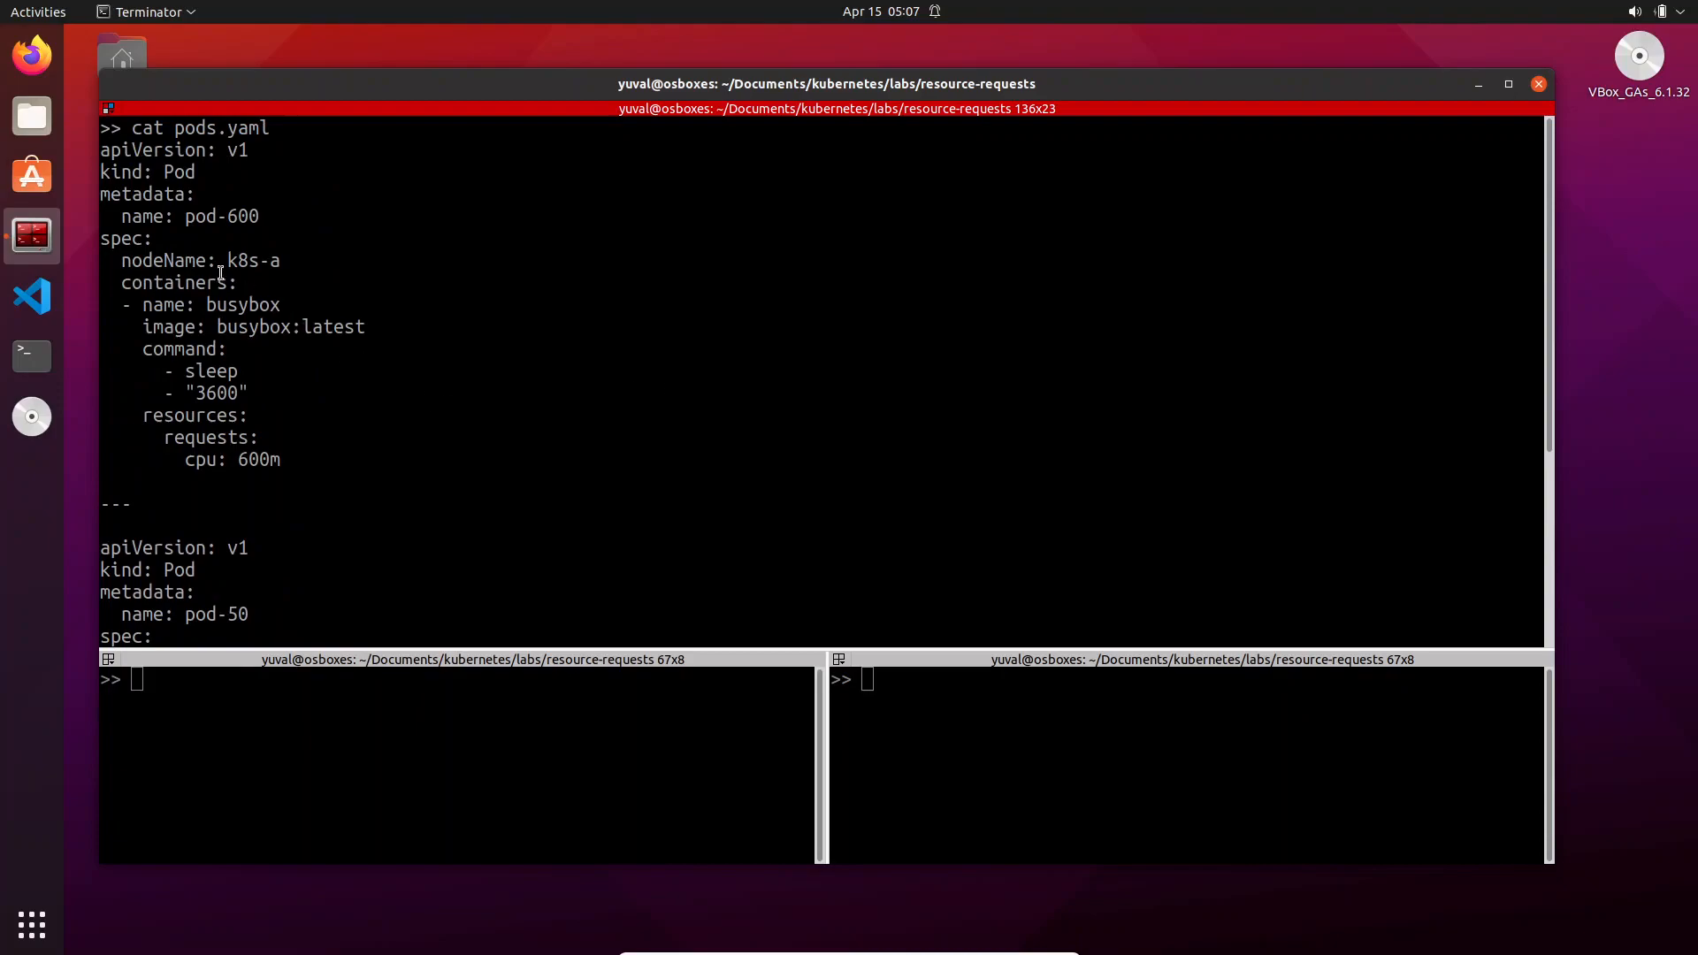
{"action": "double_click", "coordinate": [221, 216]}
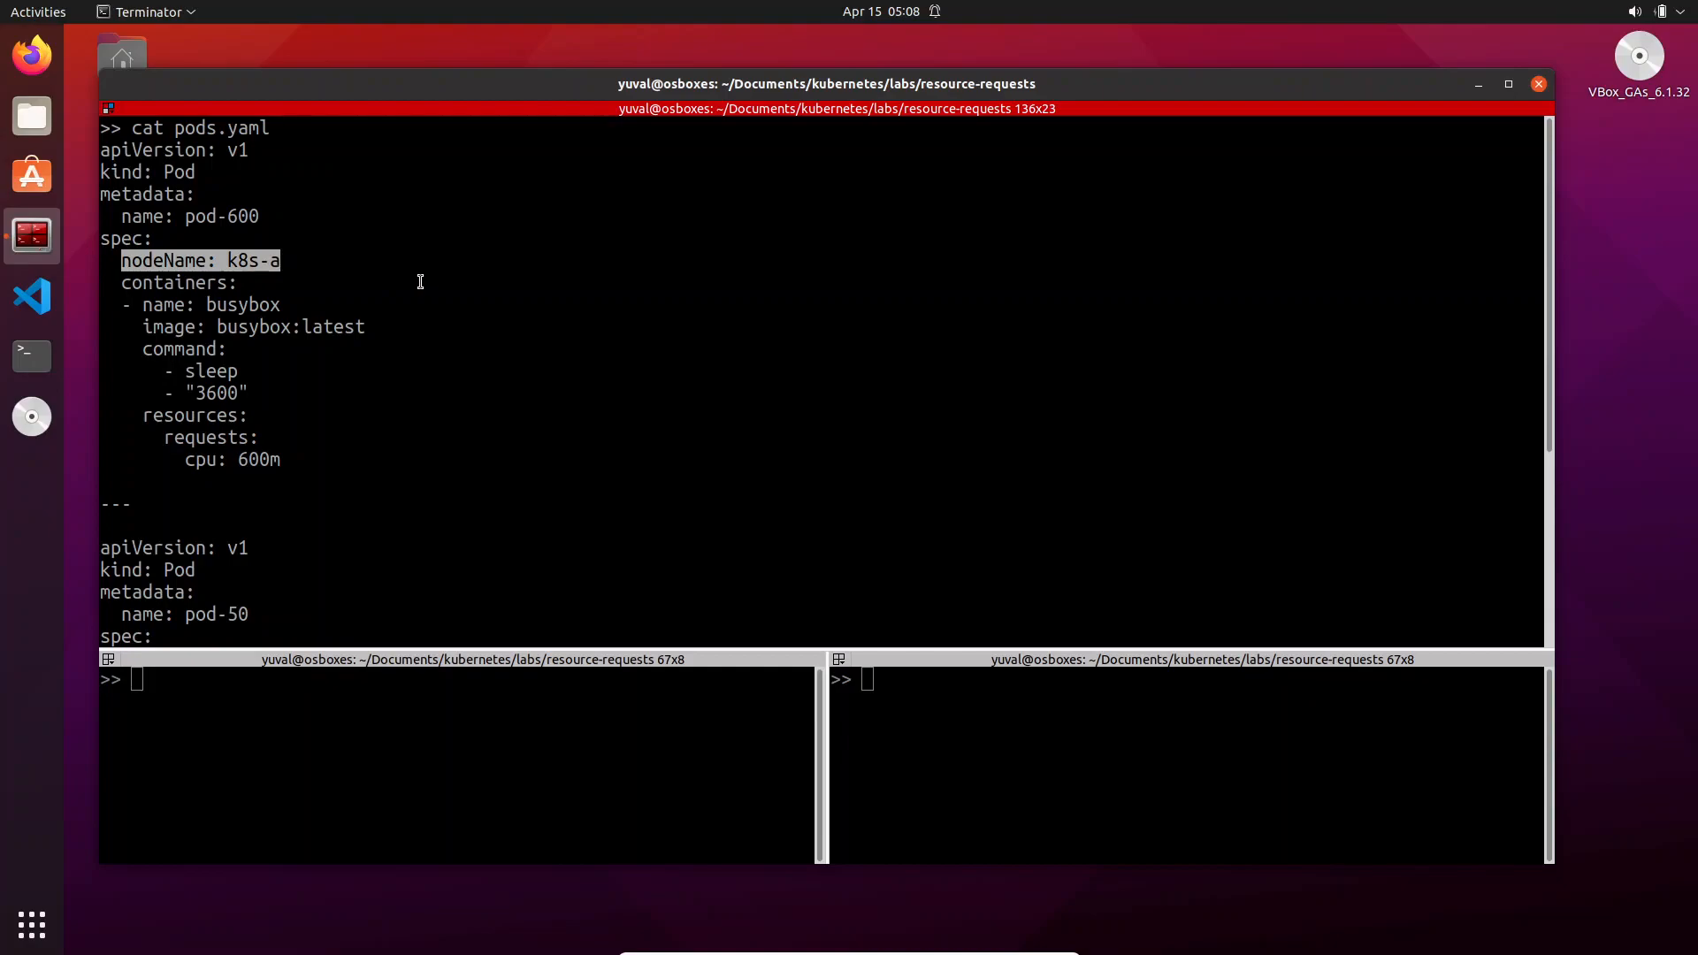
{"action": "mouse_move", "coordinate": [248, 315]}
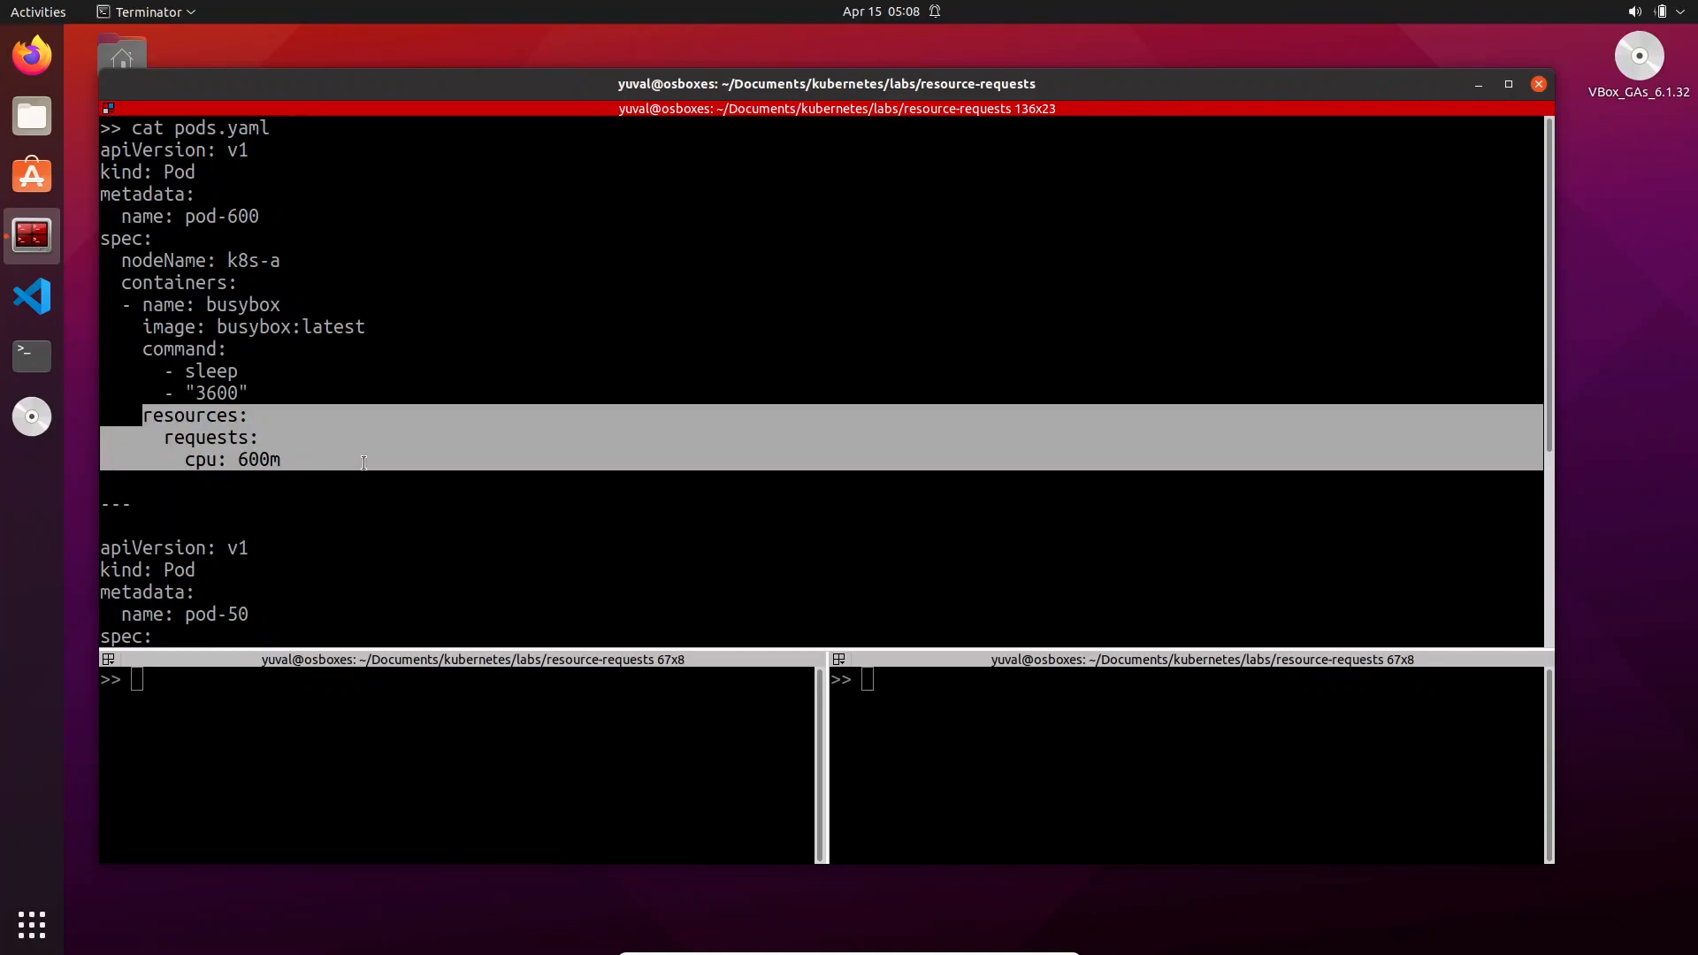
{"action": "scroll", "scroll_direction": "down", "scroll_amount": 3}
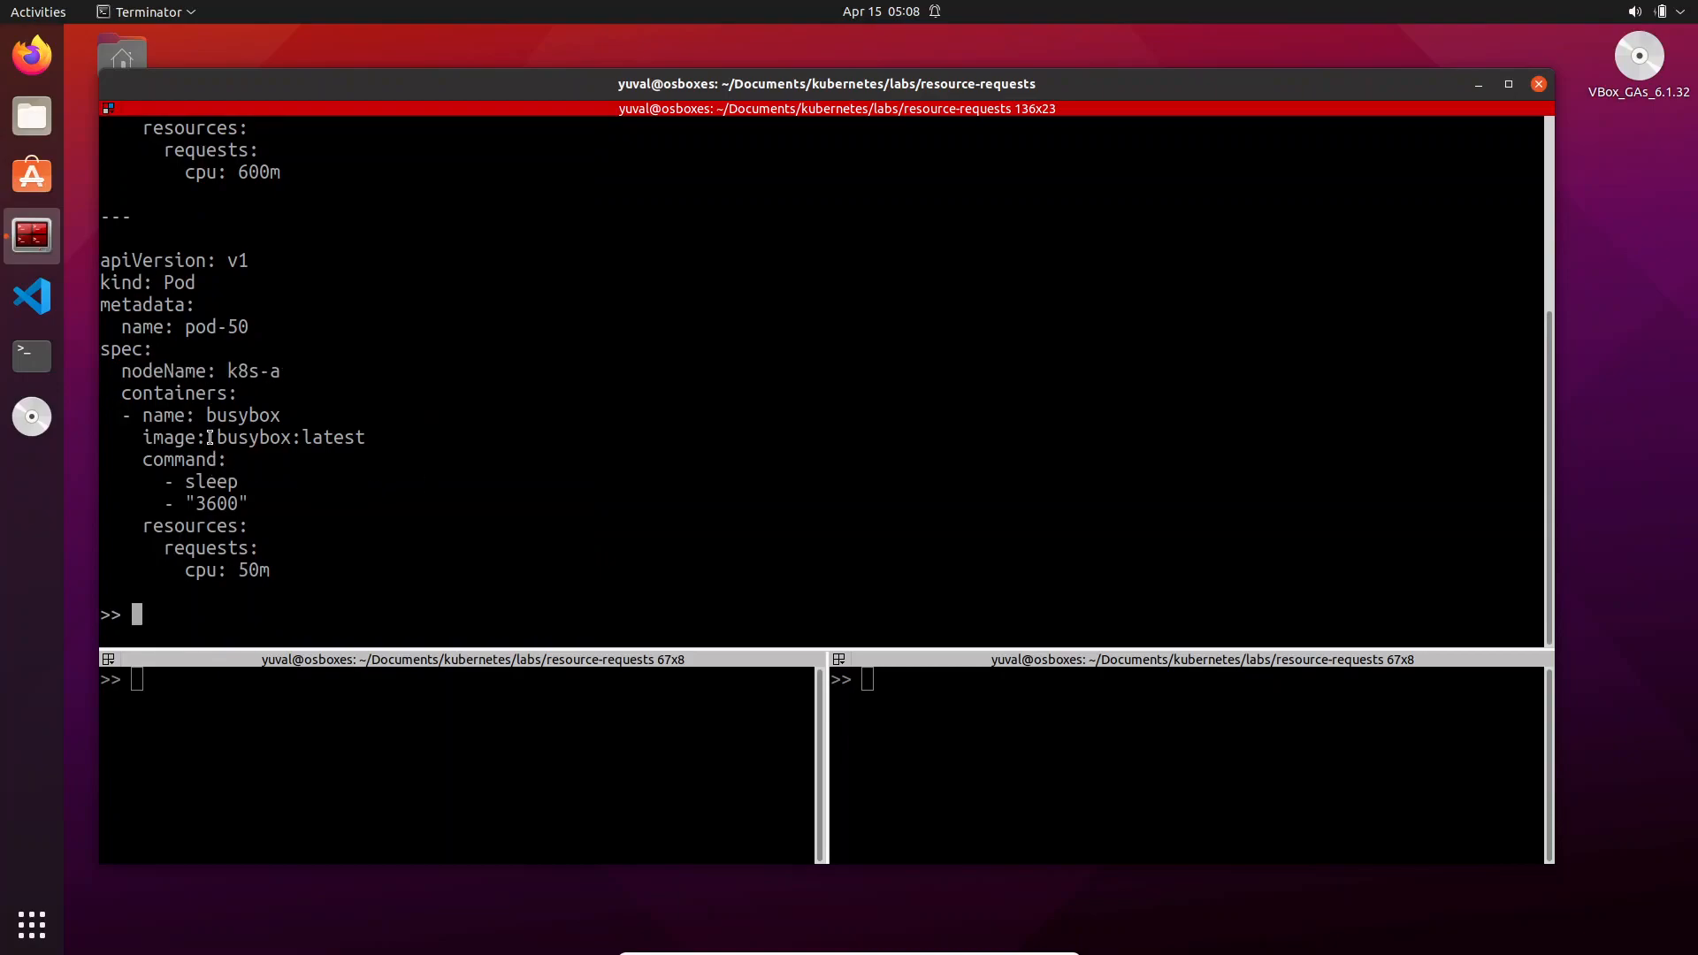
{"action": "double_click", "coordinate": [287, 437]}
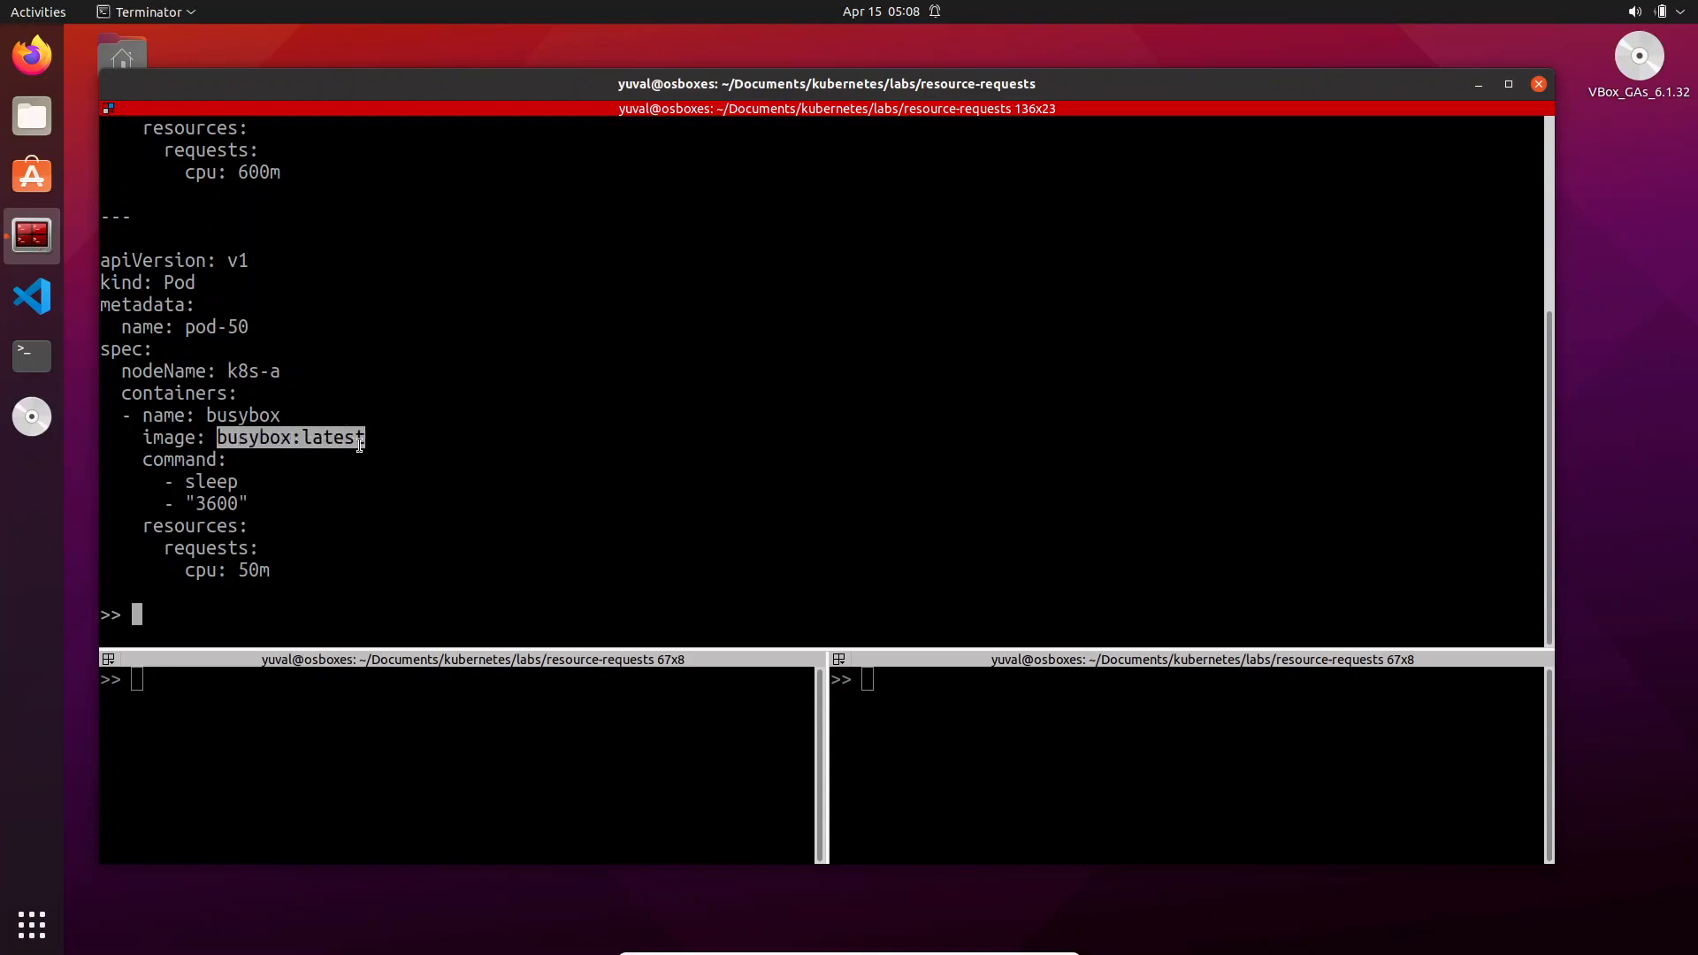
{"action": "mouse_move", "coordinate": [141, 529]}
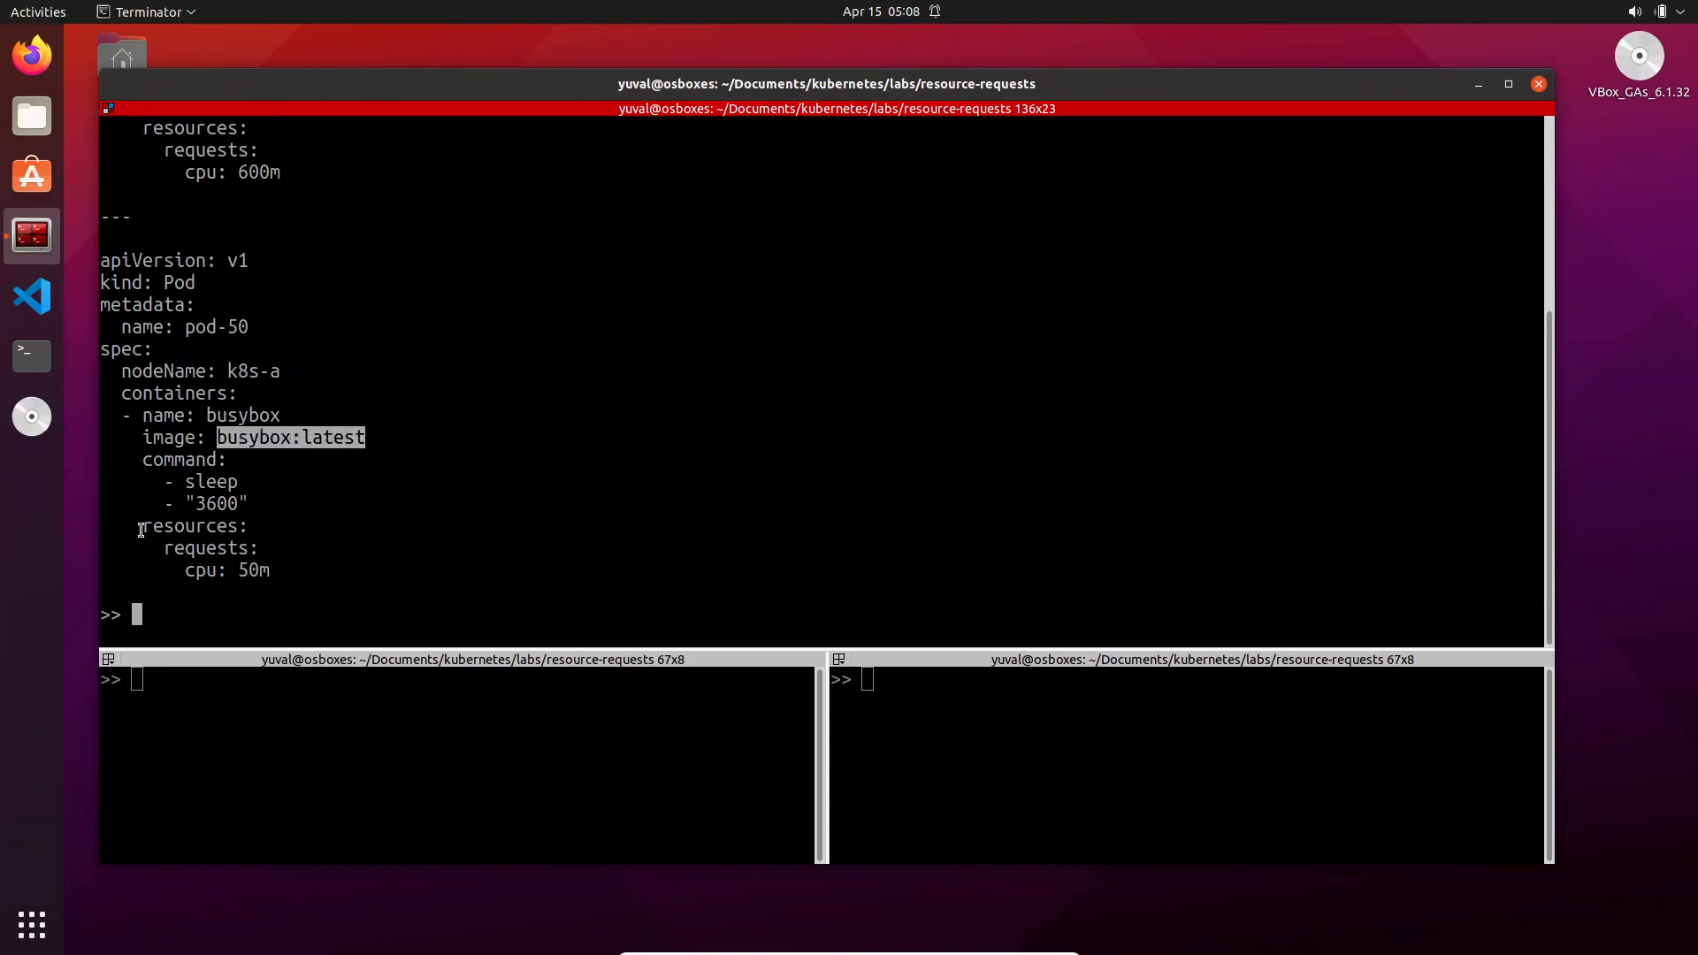
{"action": "double_click", "coordinate": [228, 570]}
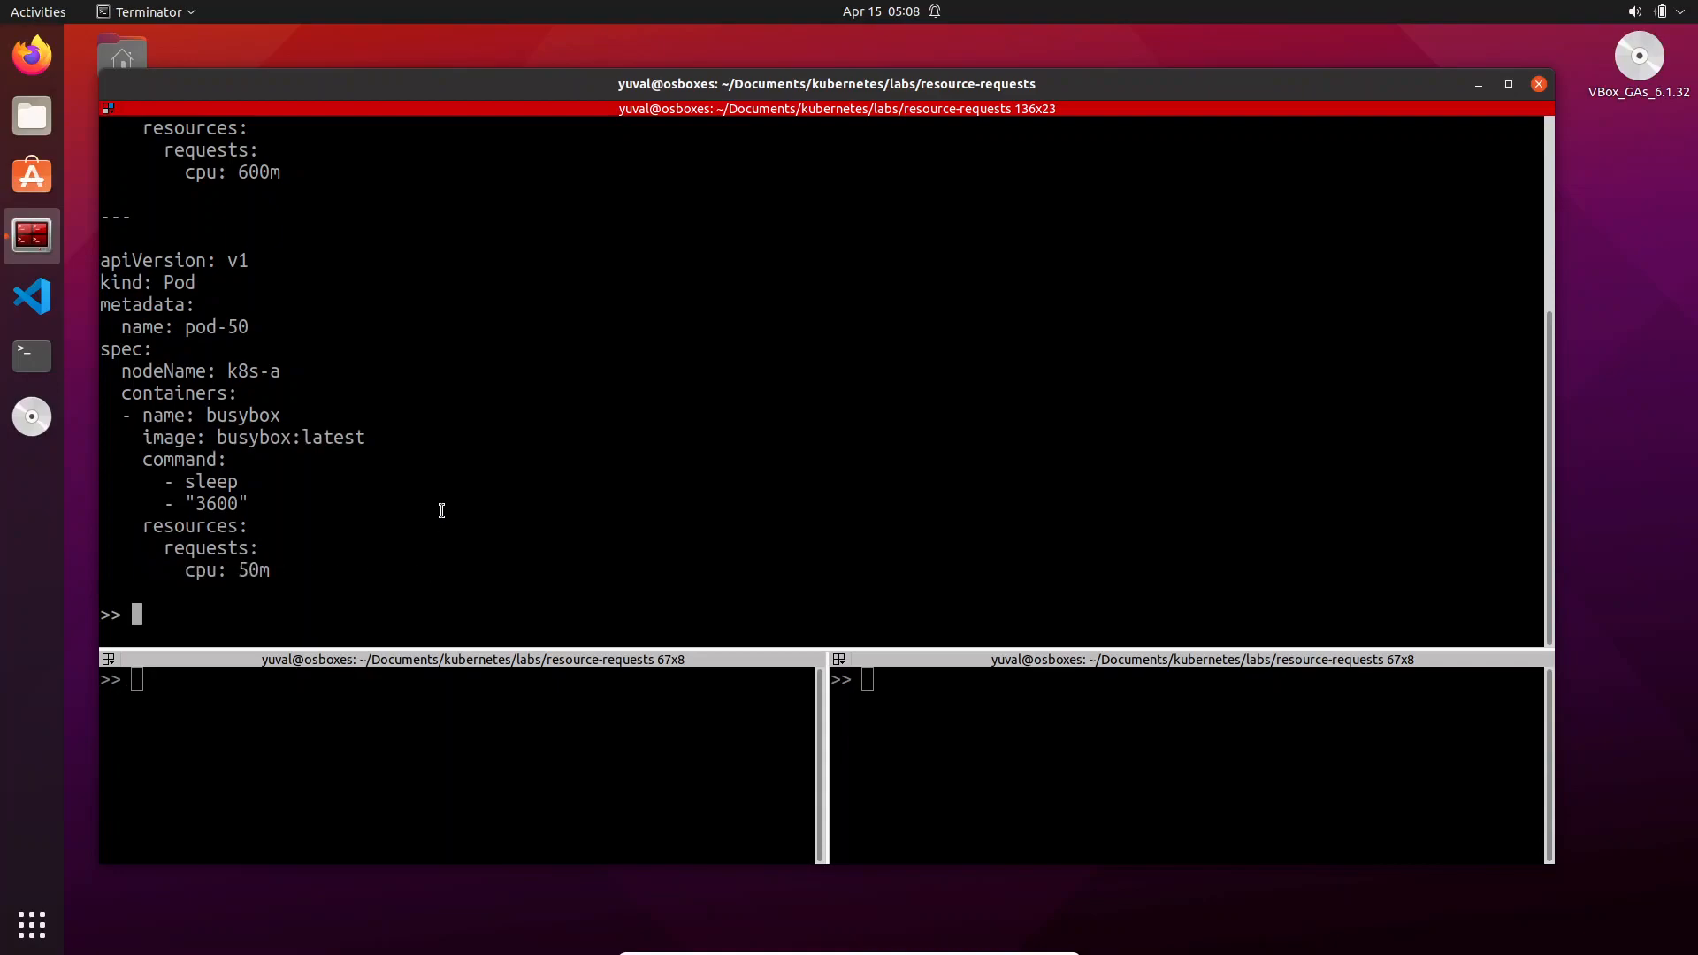
Apply pods.yaml to create pod-600 and pod-50 and list them as Running
{"action": "type", "text": "k"}
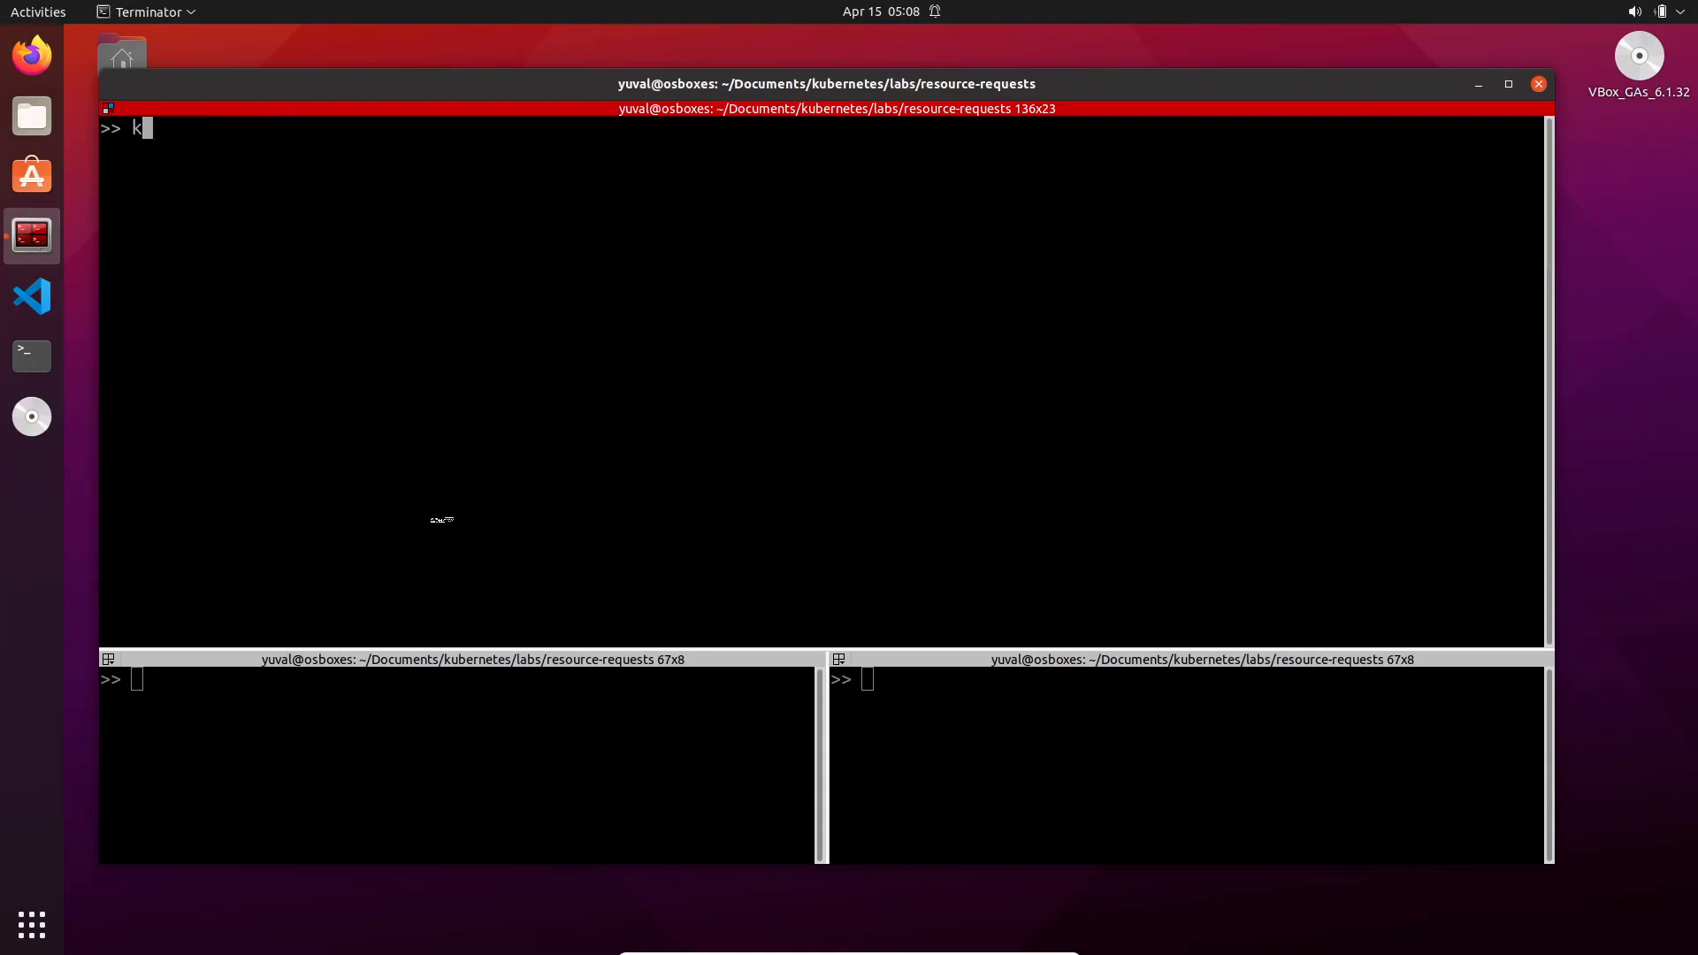
{"action": "type", "text": "ubectl apply -f pods.yaml"}
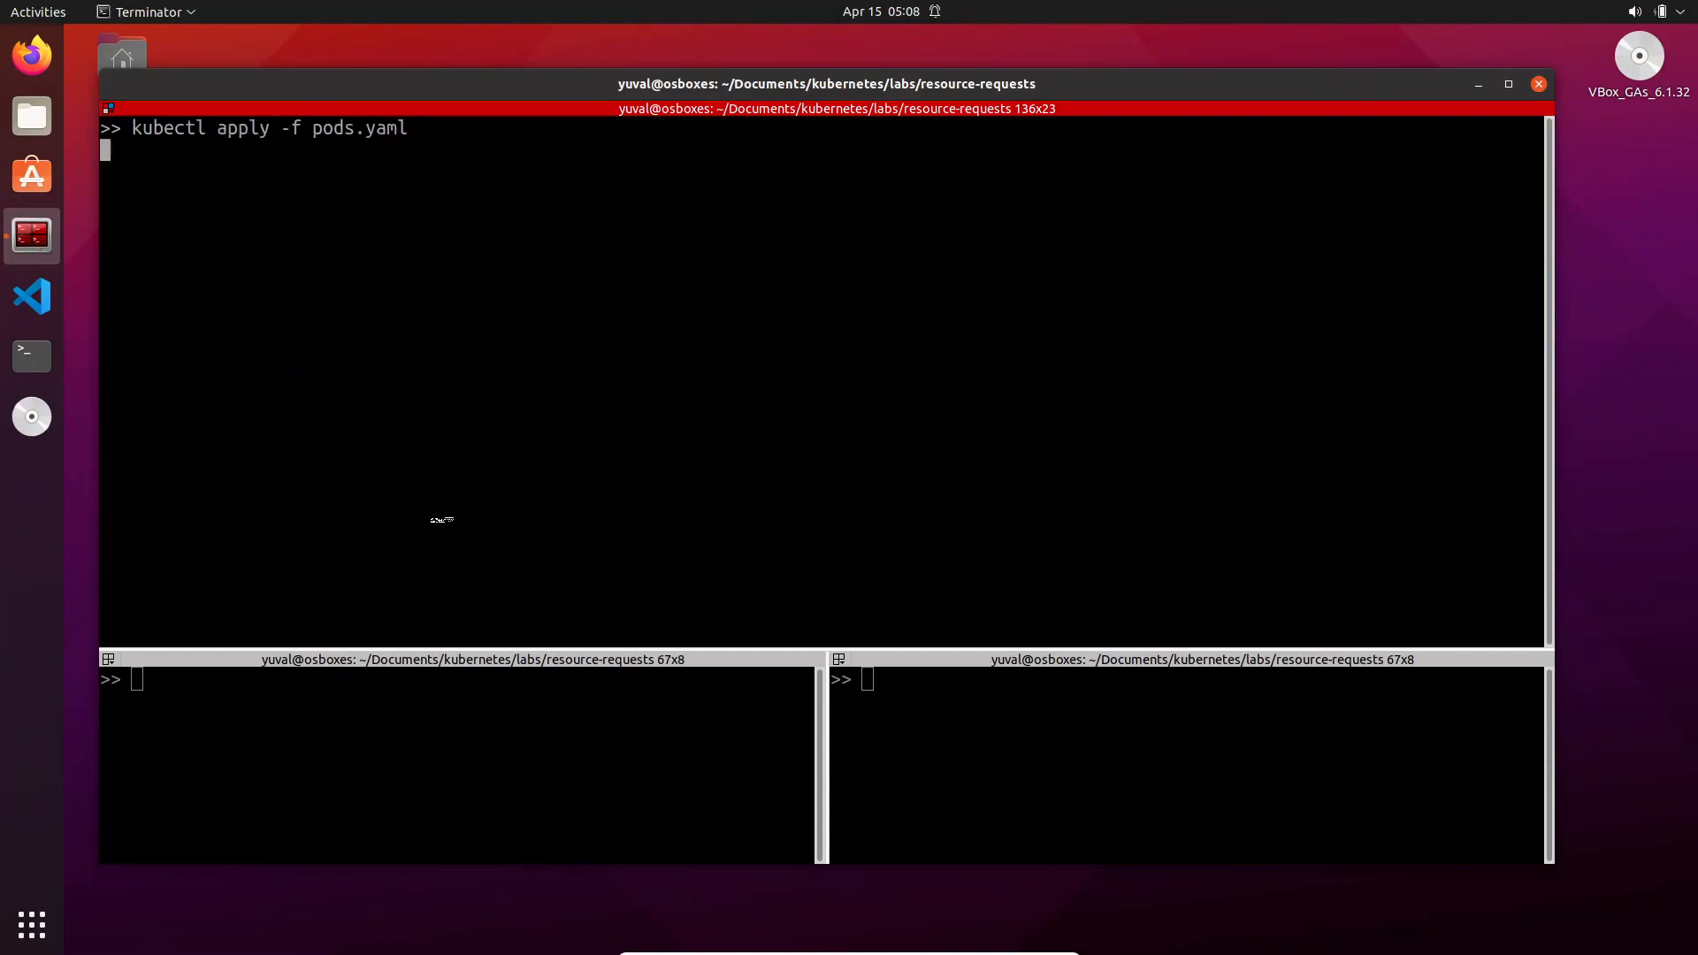
{"action": "key", "text": "Return"}
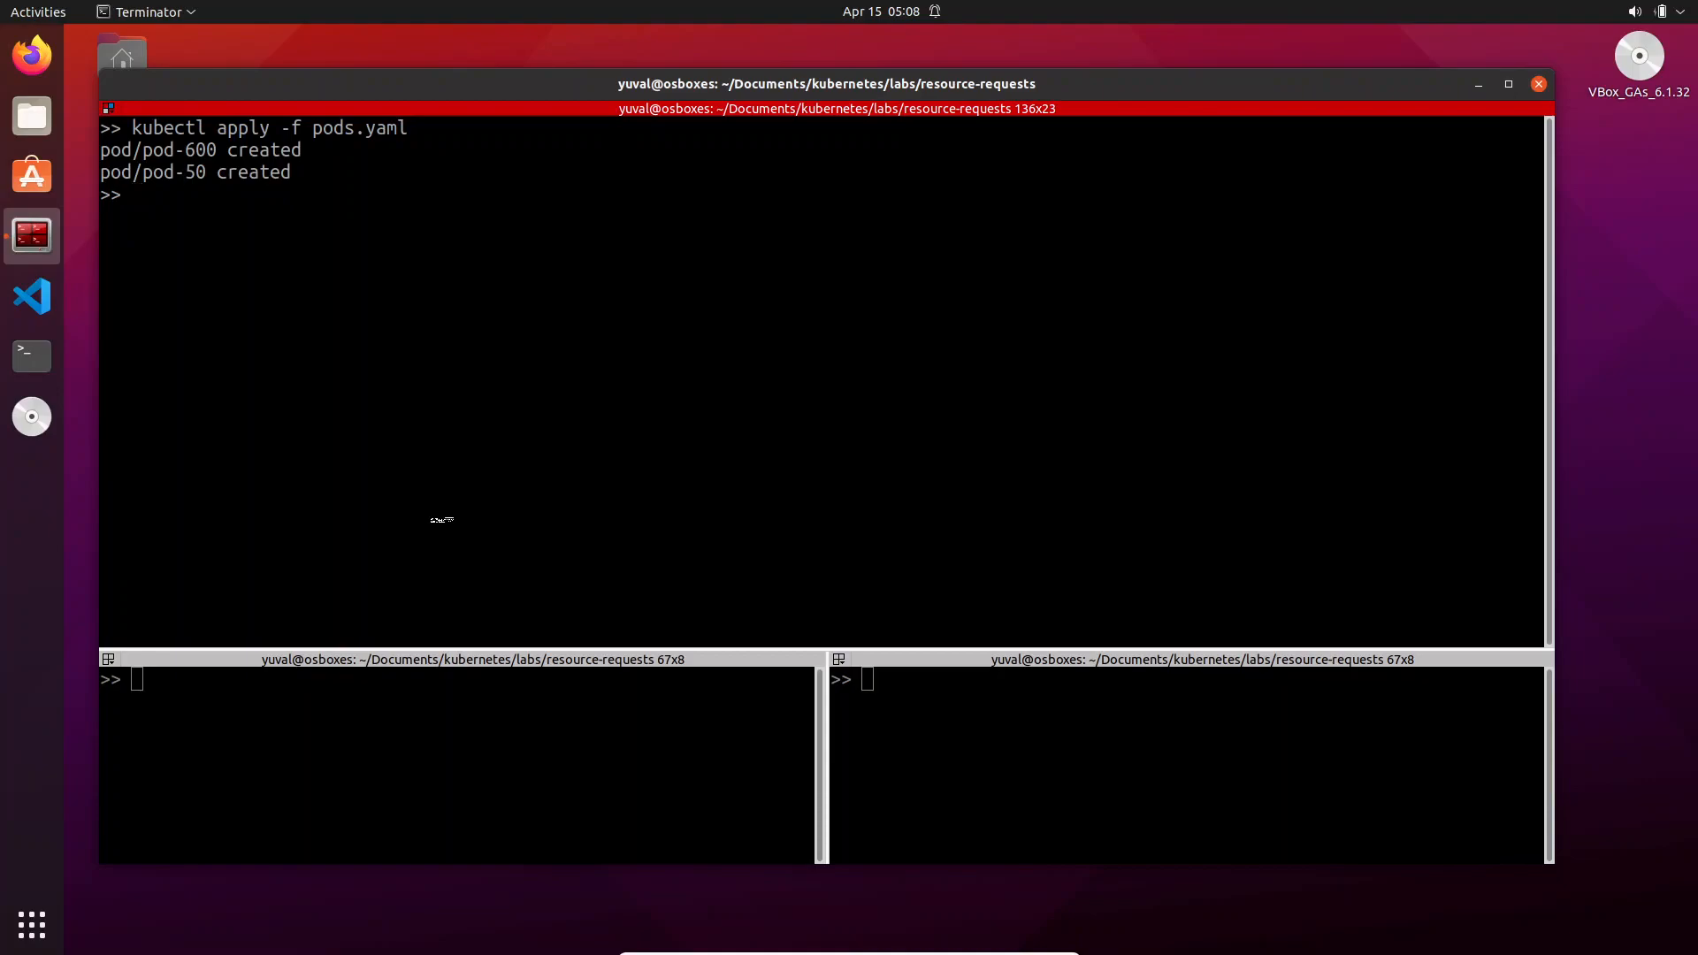
{"action": "type", "text": "kubectl get pods"}
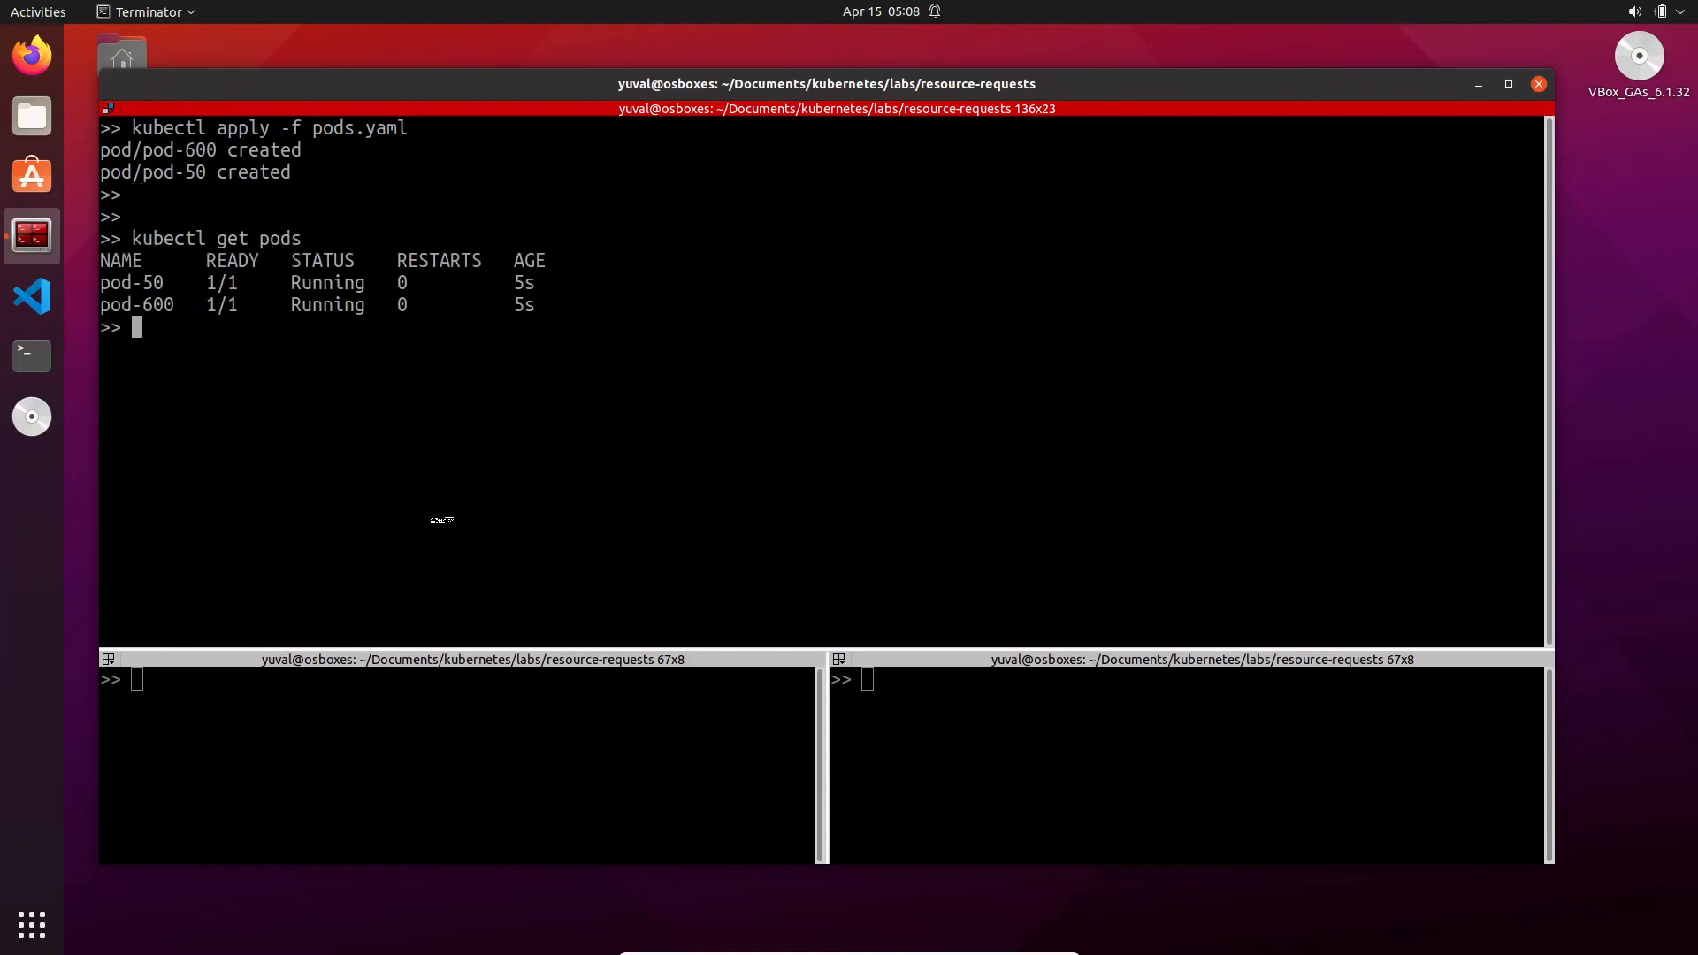
{"action": "key", "text": "Return"}
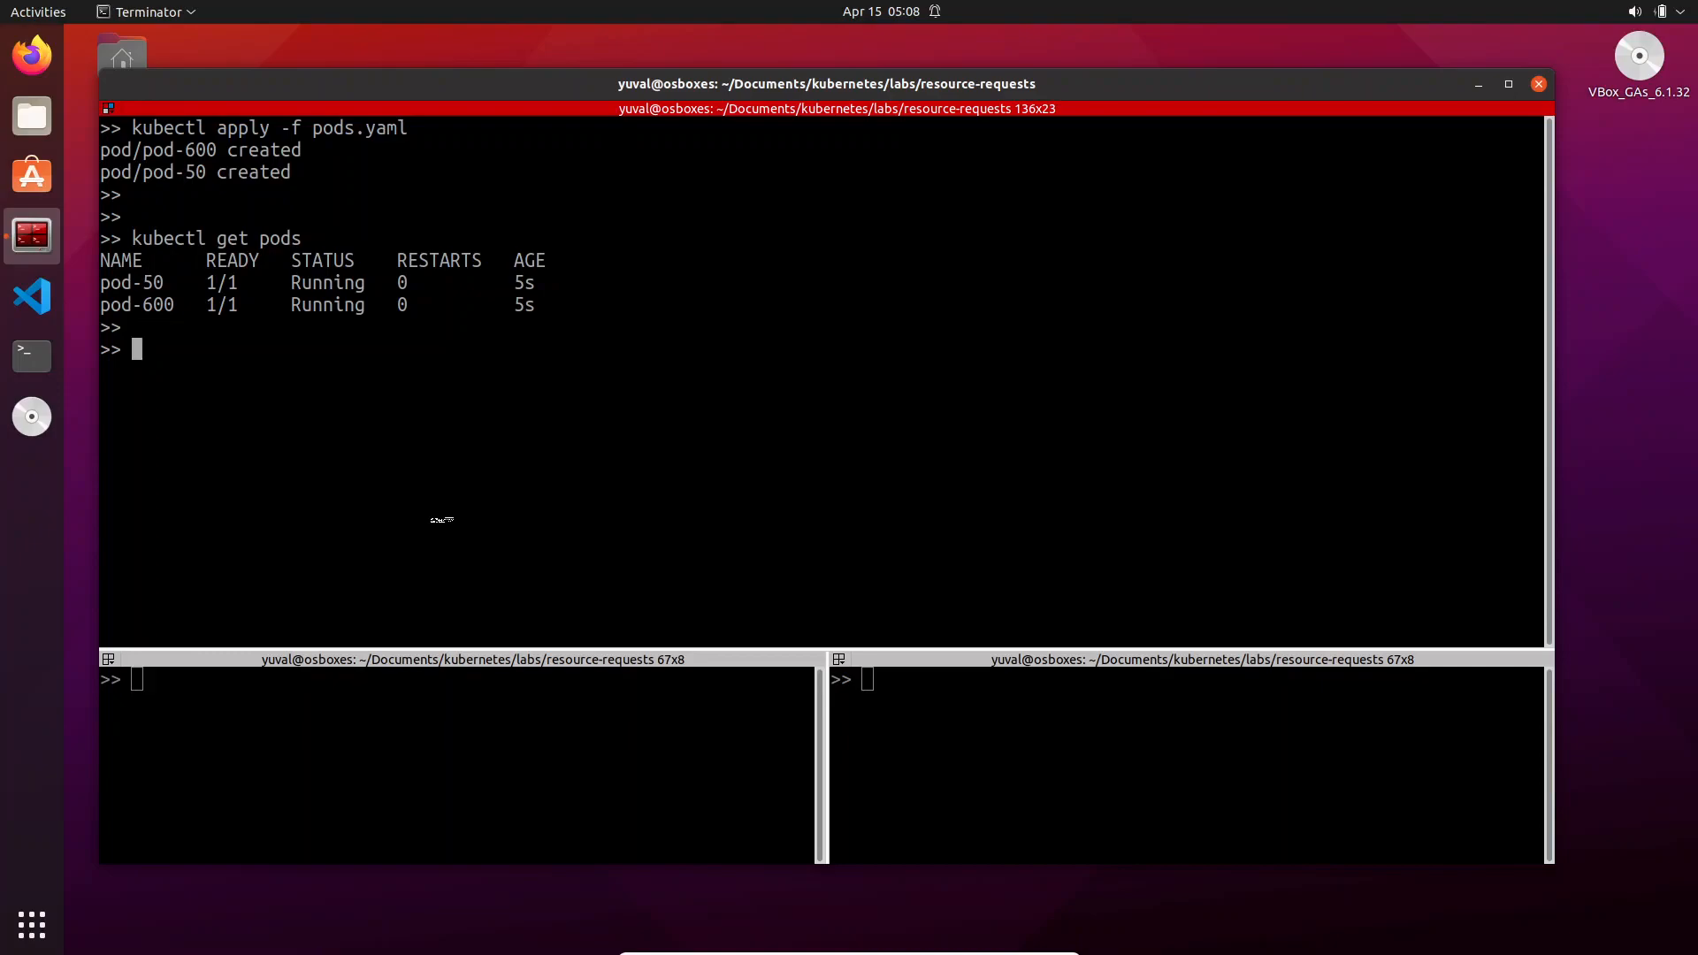
Query kubectl top pods repeatedly until metrics show pod-600 at 1m and pod-50 at 0m CPU
{"action": "type", "text": "k"}
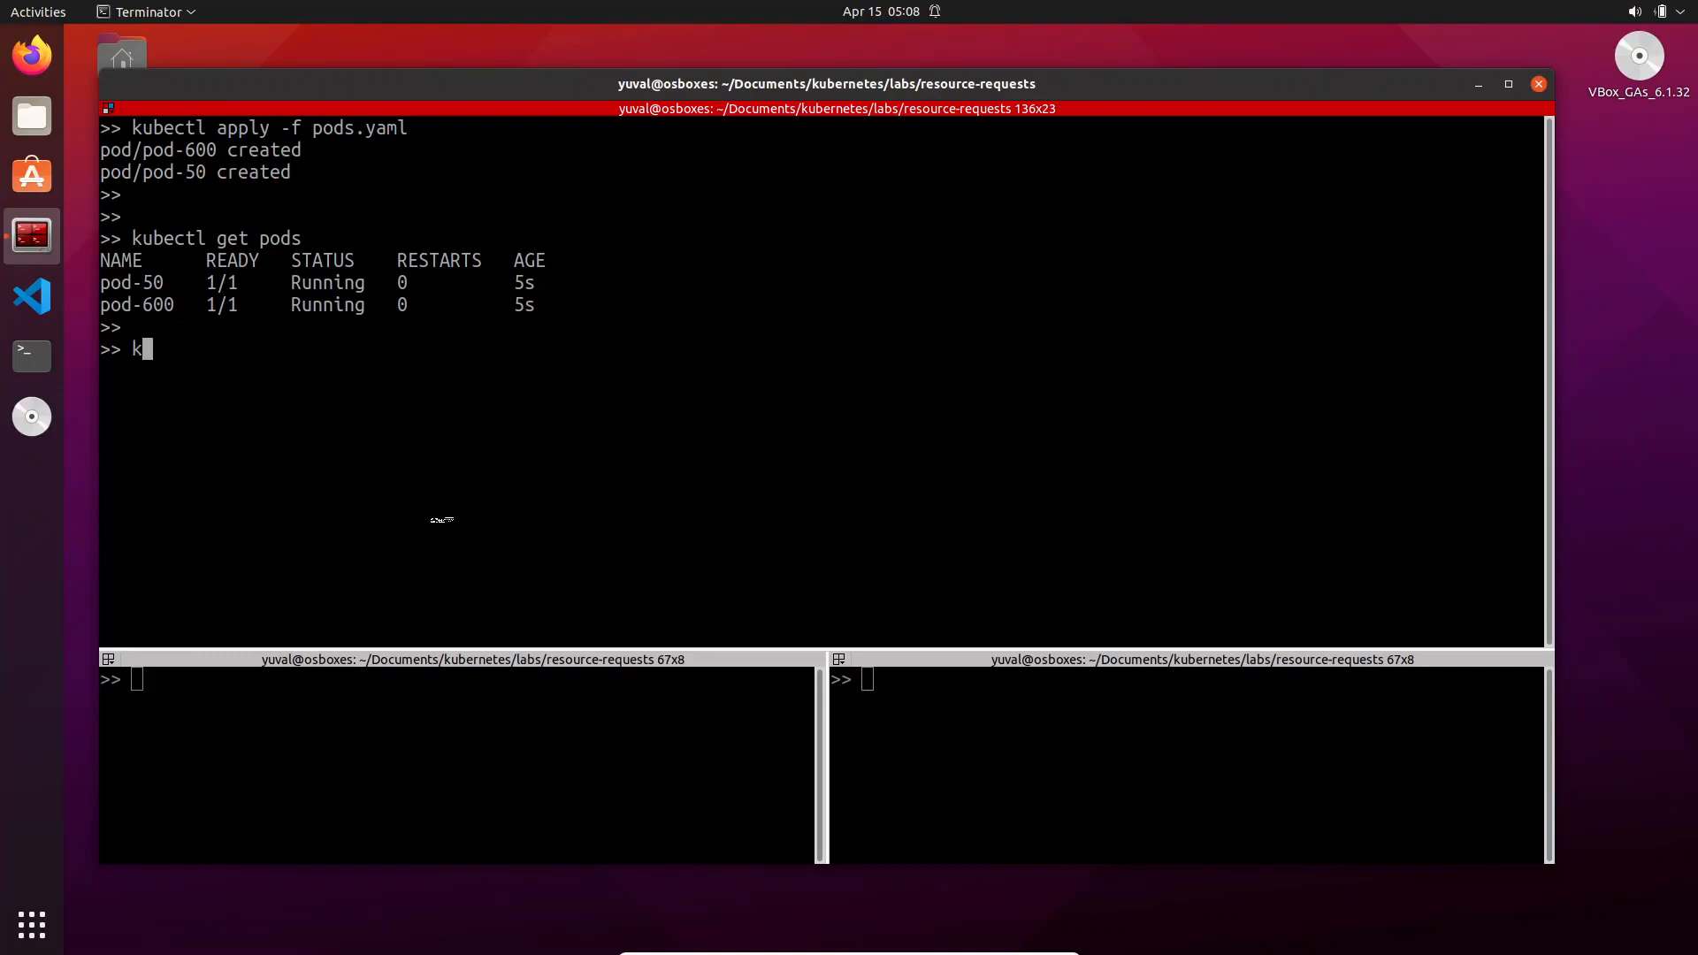
{"action": "type", "text": "ubectl top"}
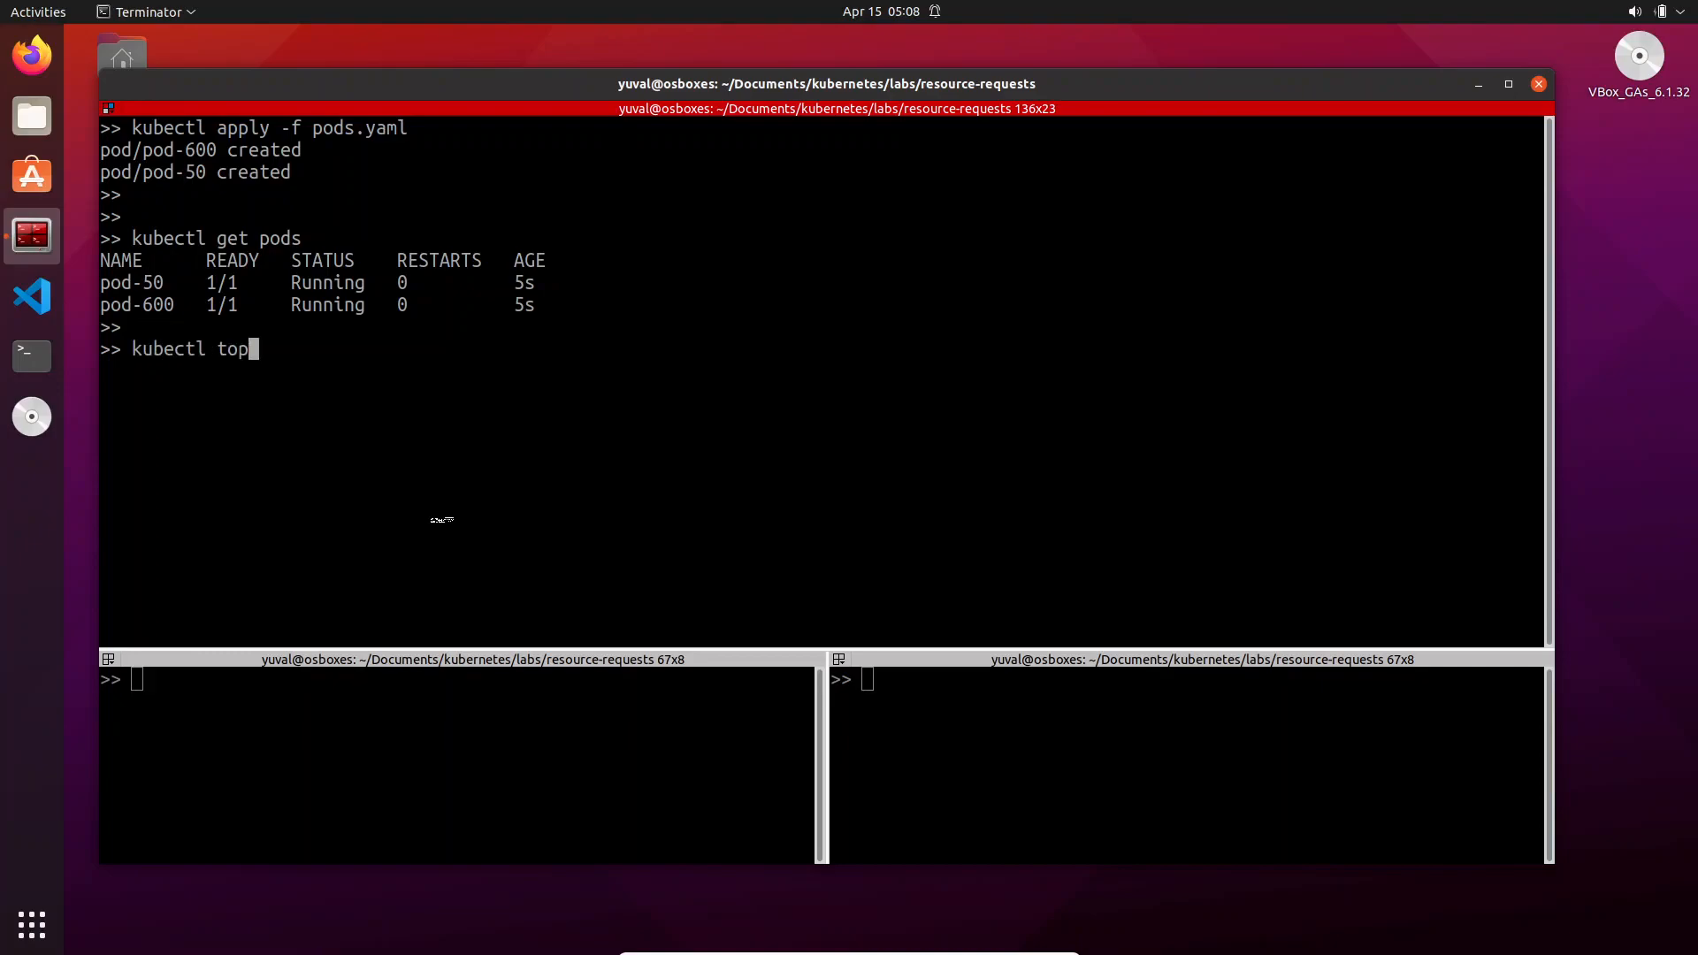
{"action": "key", "text": "Return"}
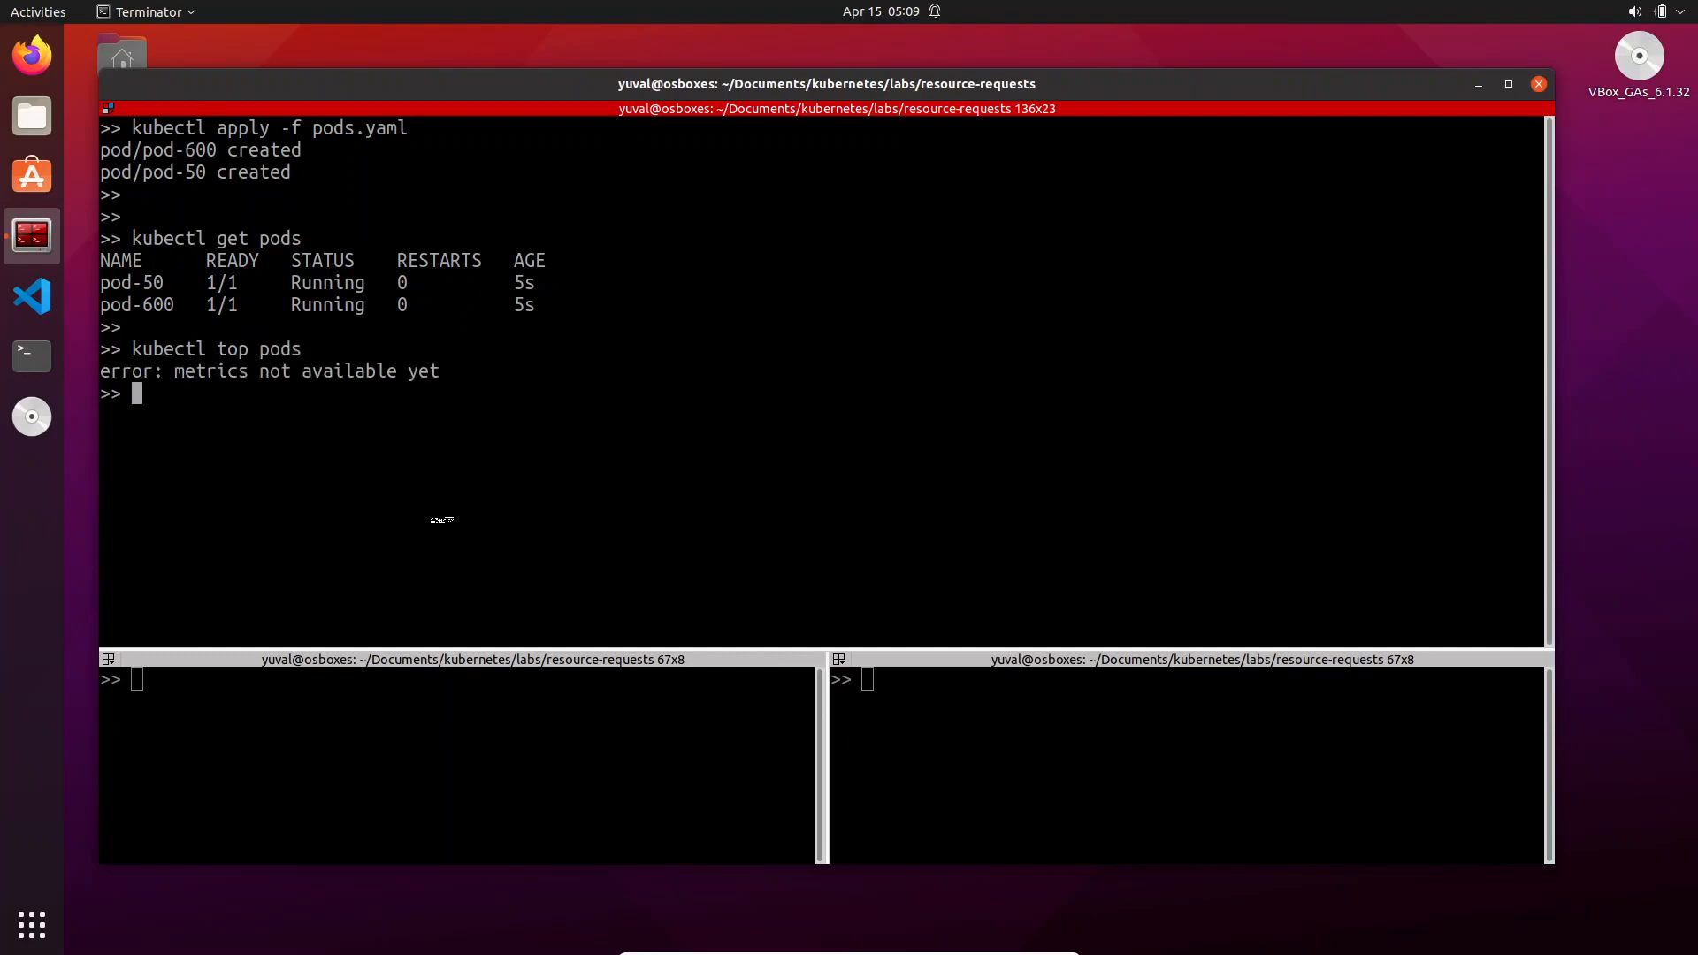
{"action": "key", "text": "Return"}
{"action": "type", "text": "kubectl top pods"}
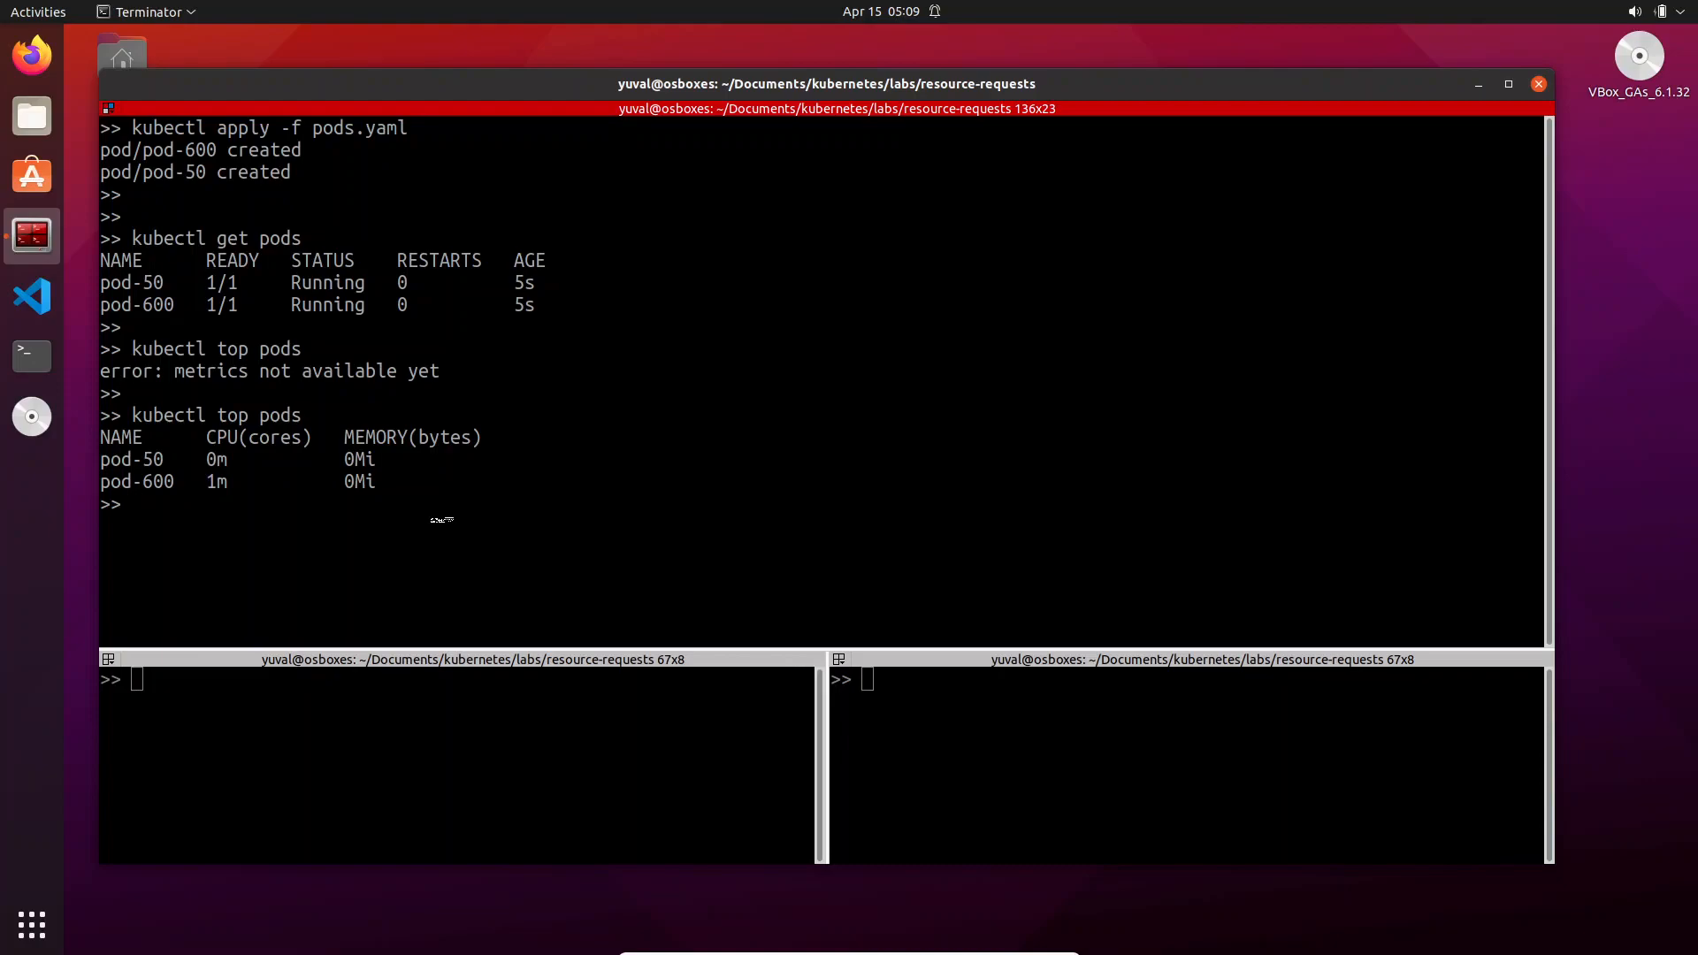
{"action": "key", "text": "Return"}
{"action": "type", "text": "kubectl top pods"}
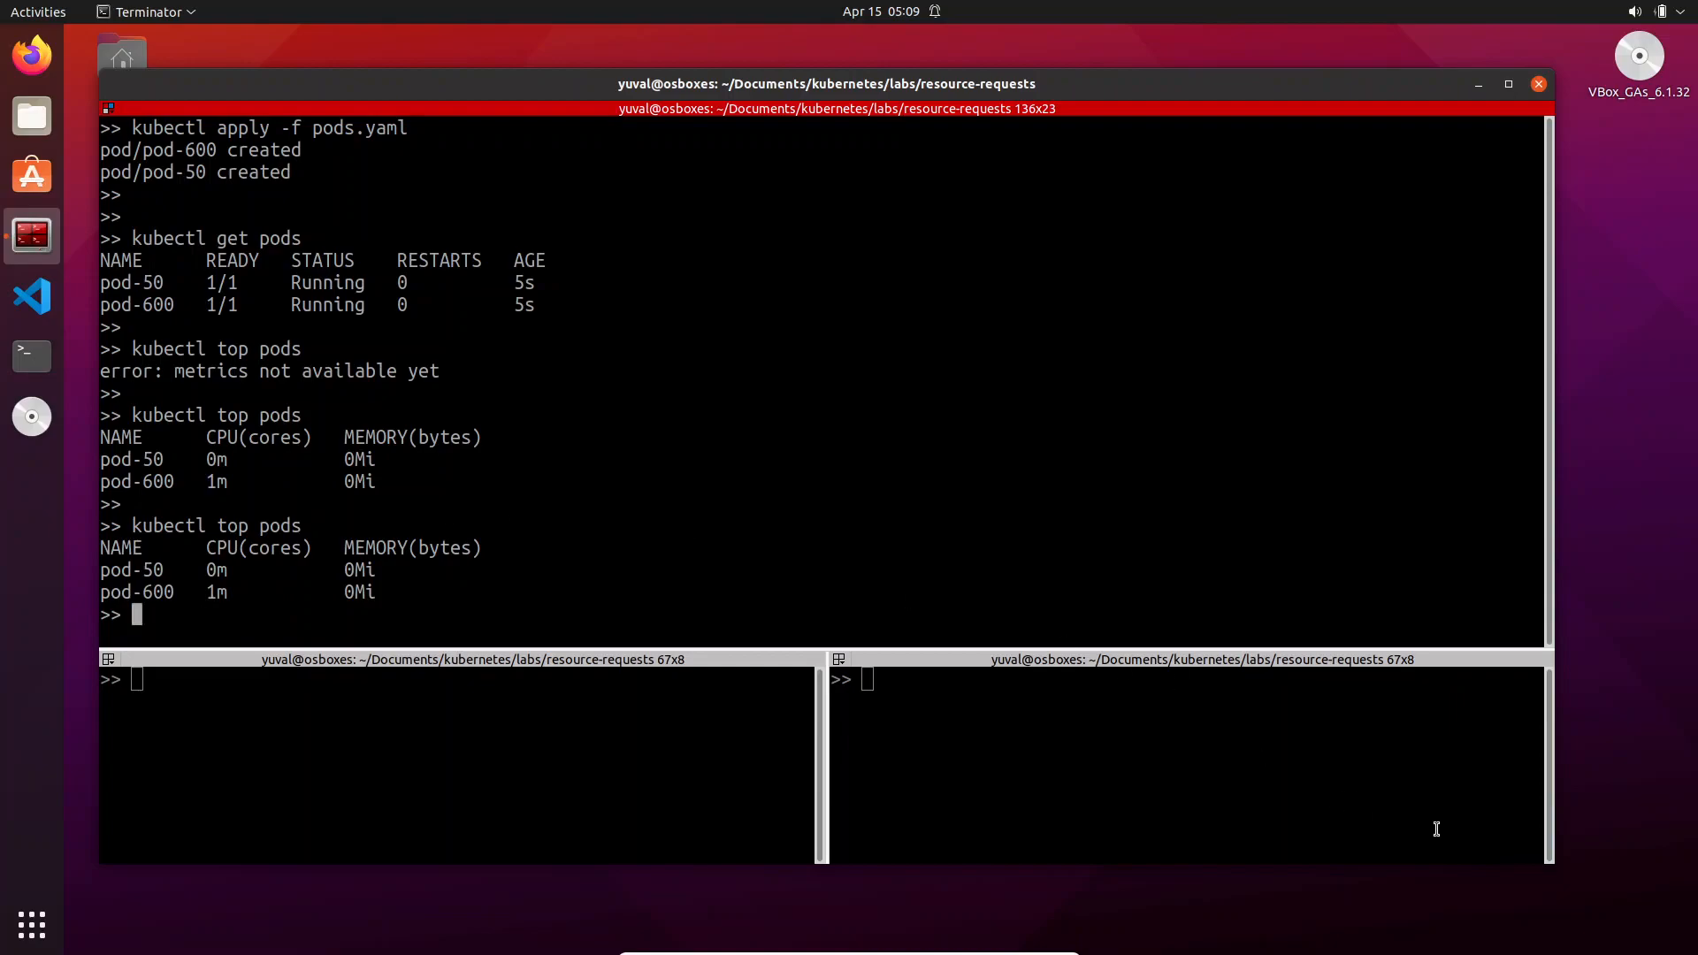
{"action": "mouse_move", "coordinate": [1263, 899]}
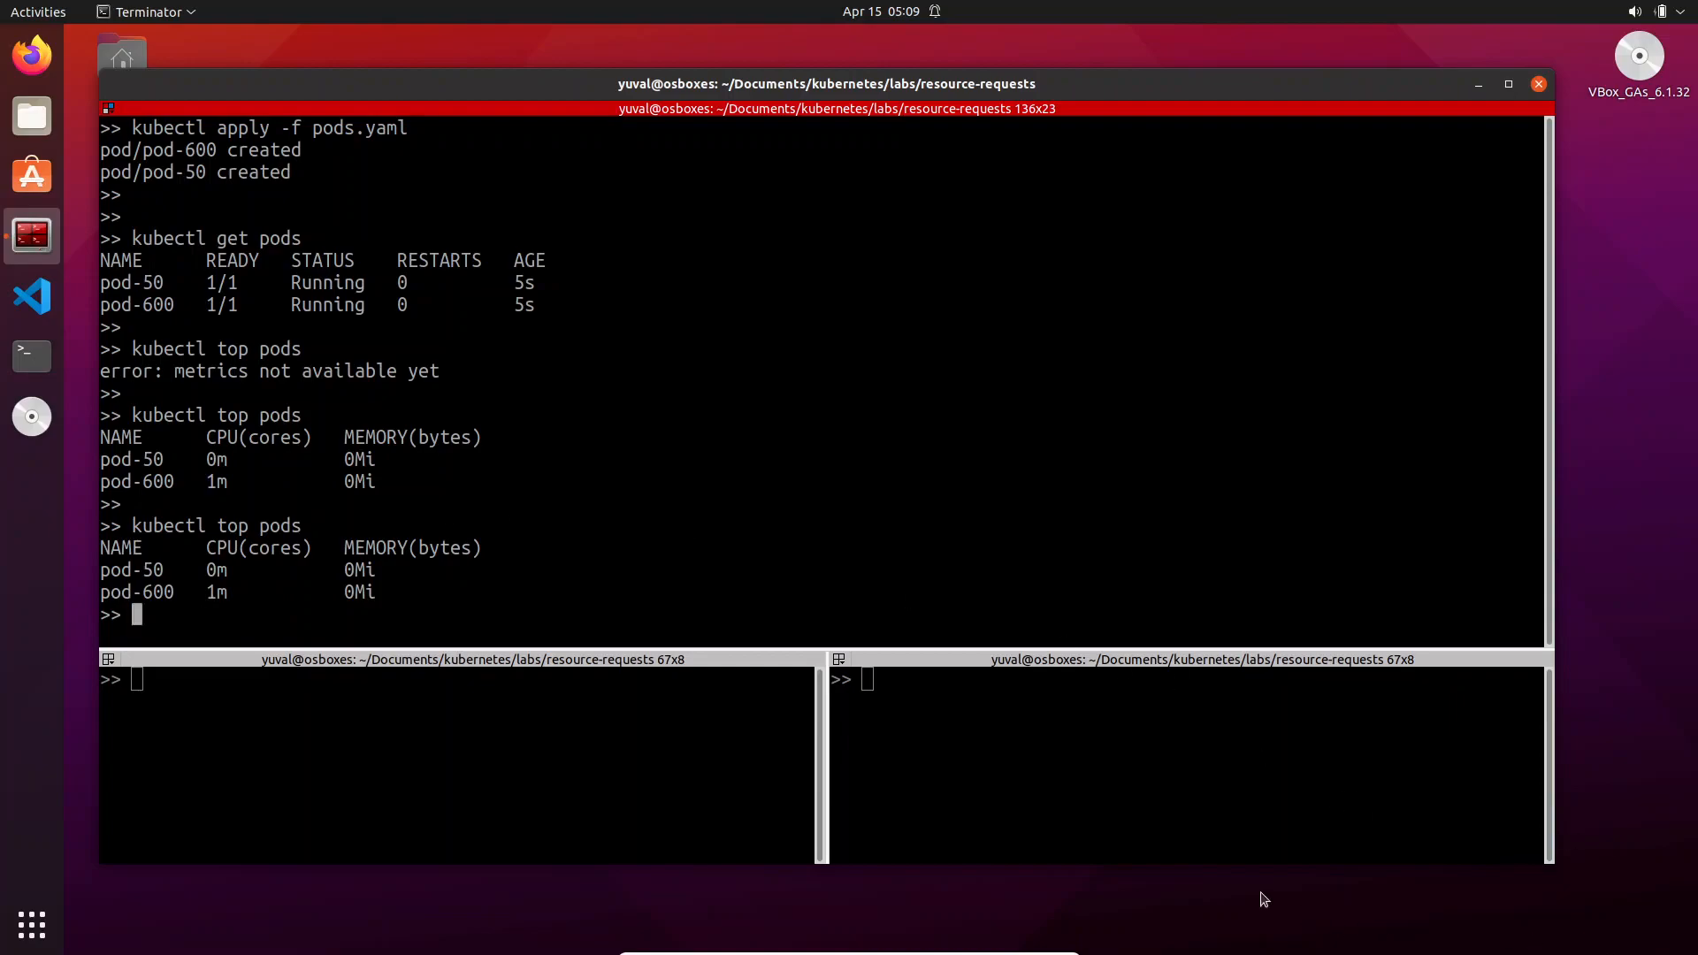
Start an interactive shell inside pod-50 in the second terminal pane
{"action": "left_click", "coordinate": [434, 740]}
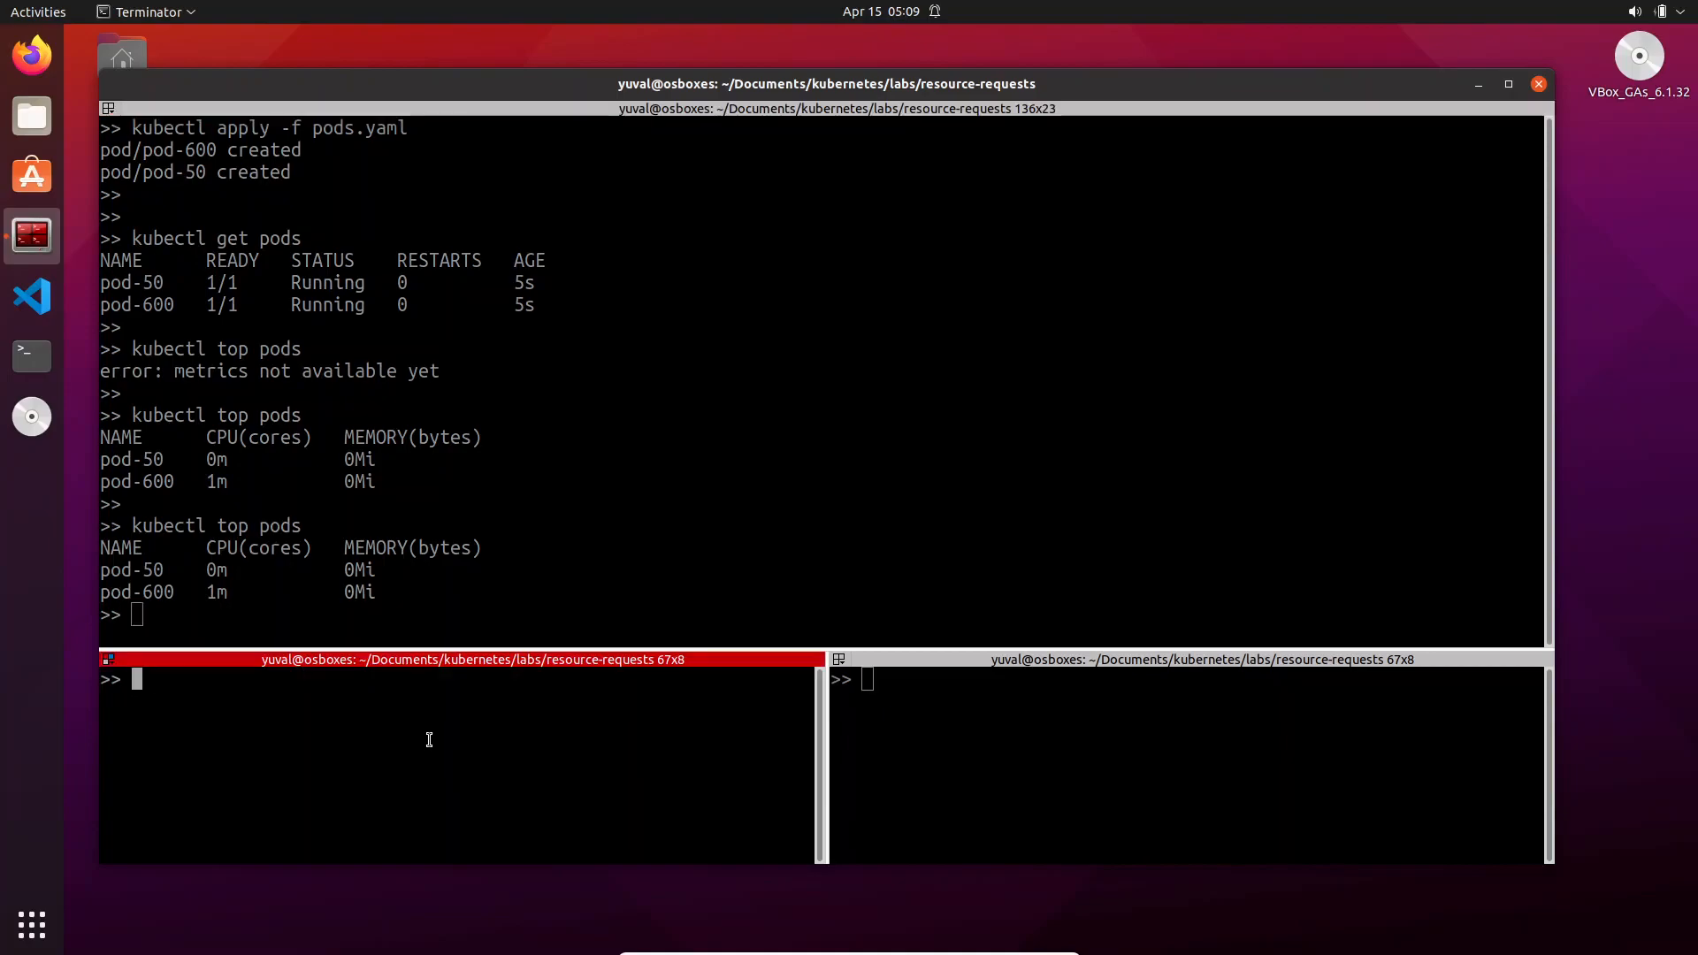
{"action": "type", "text": "kubectl"}
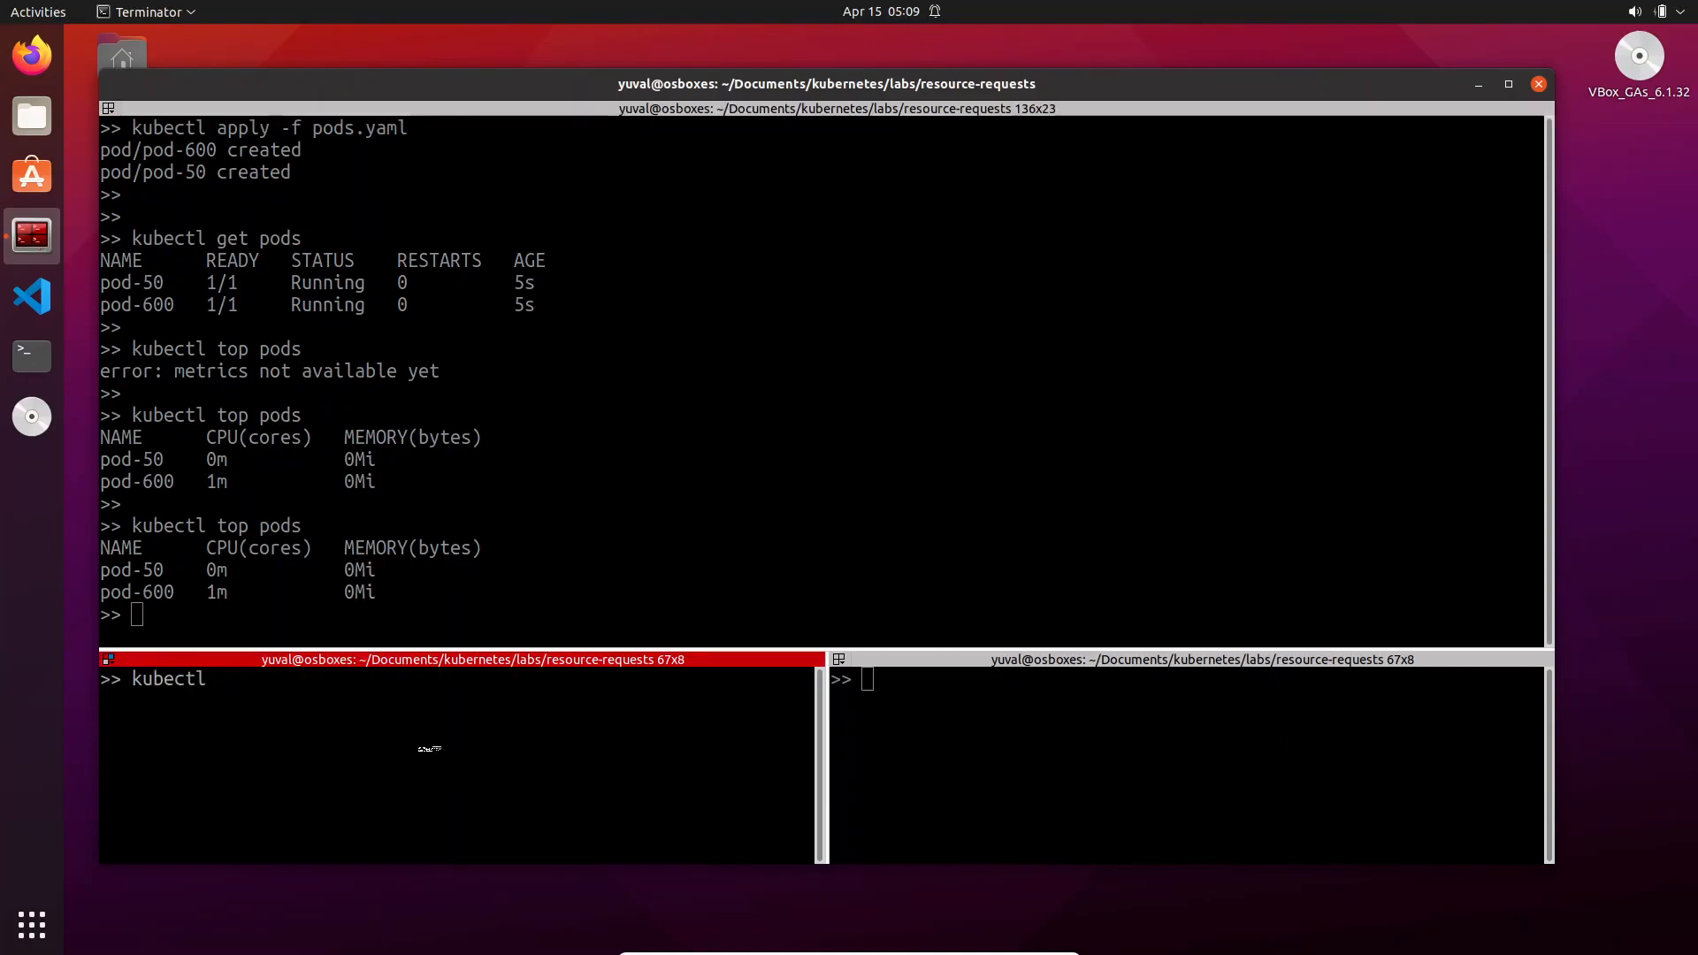
{"action": "type", "text": "exec -it"}
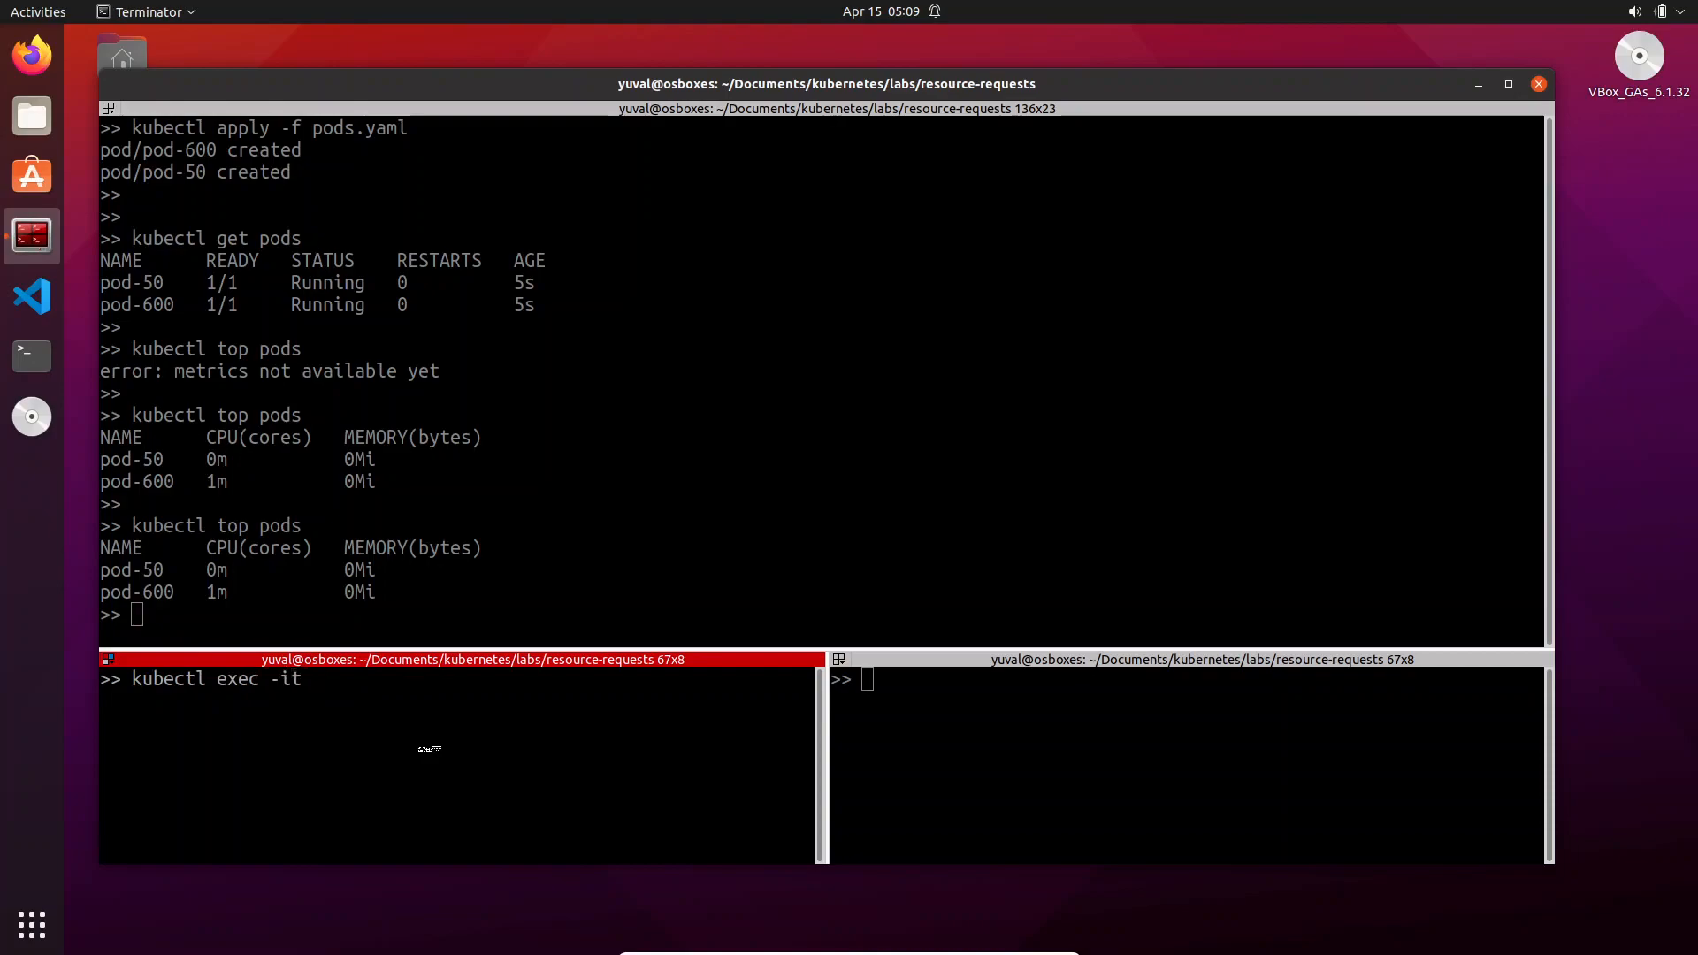
{"action": "type", "text": "po"}
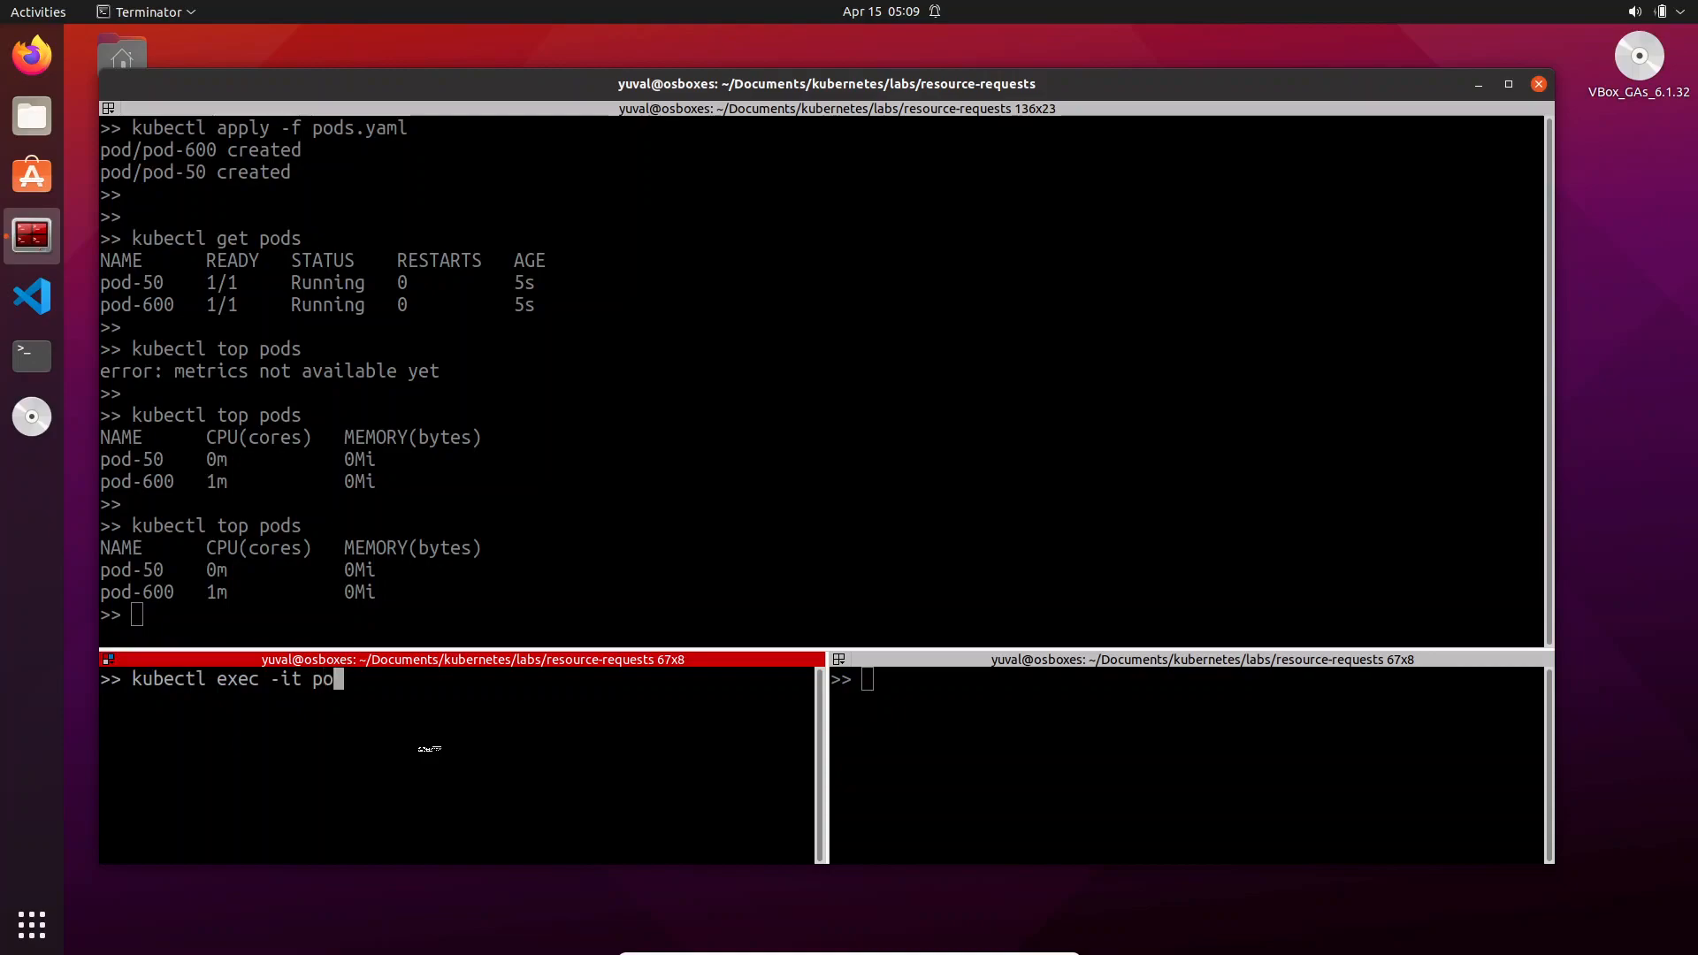
{"action": "type", "text": "d-50 --"}
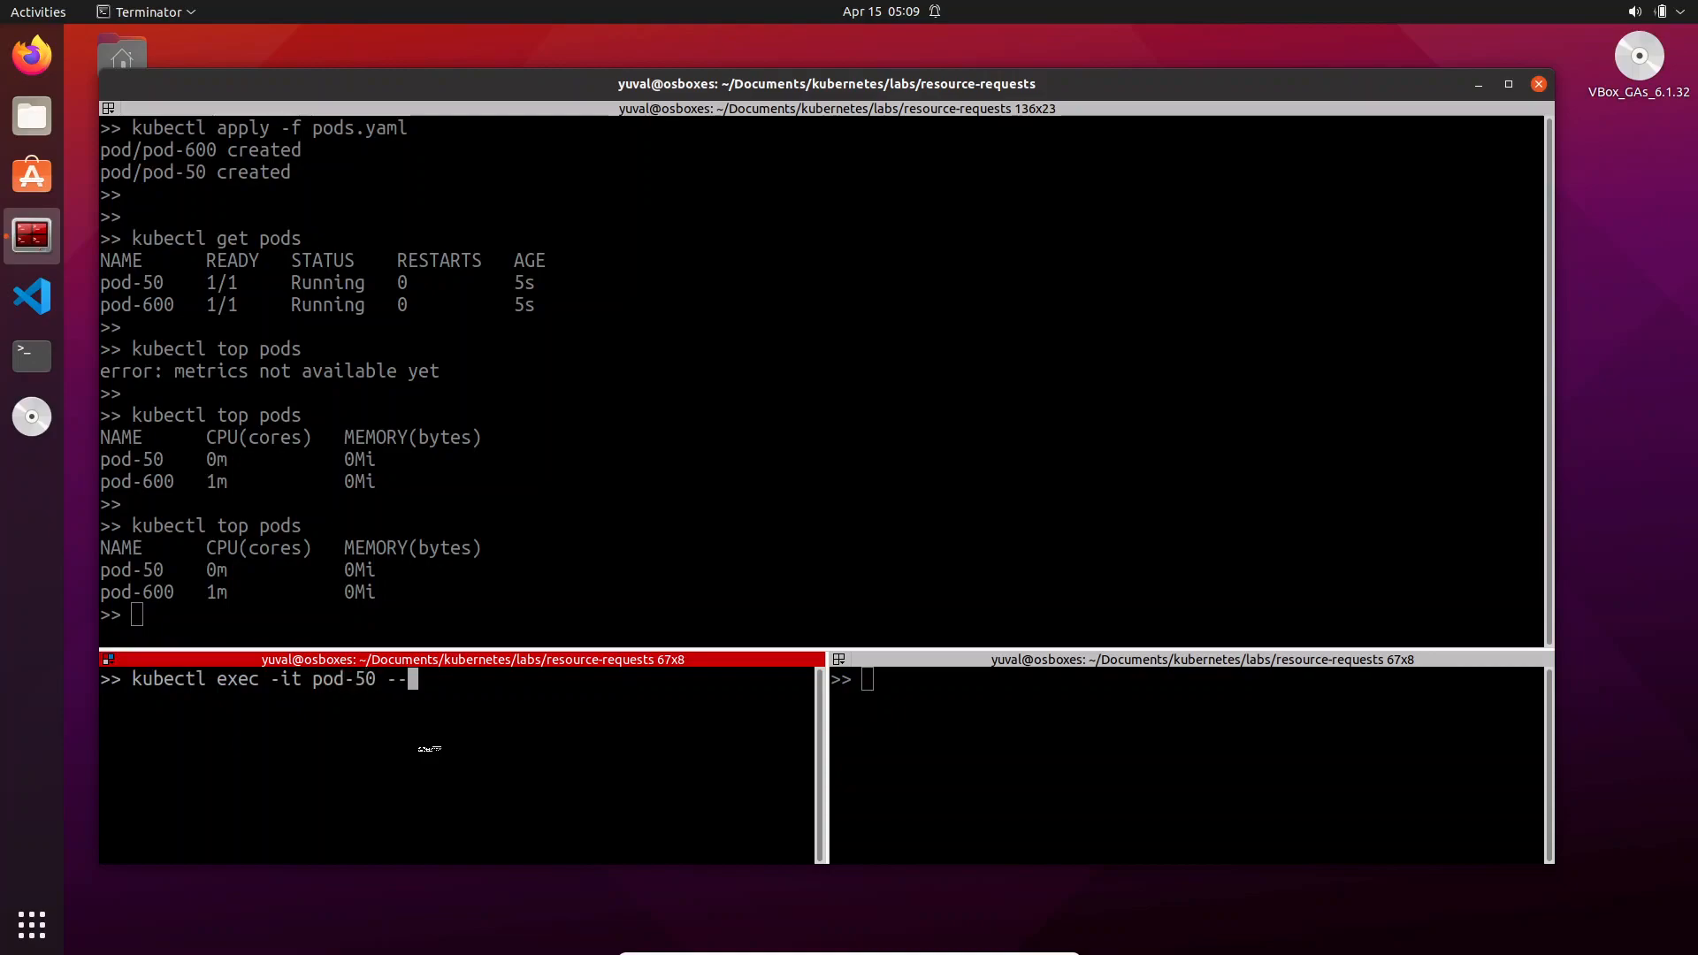
{"action": "type", "text": "s"}
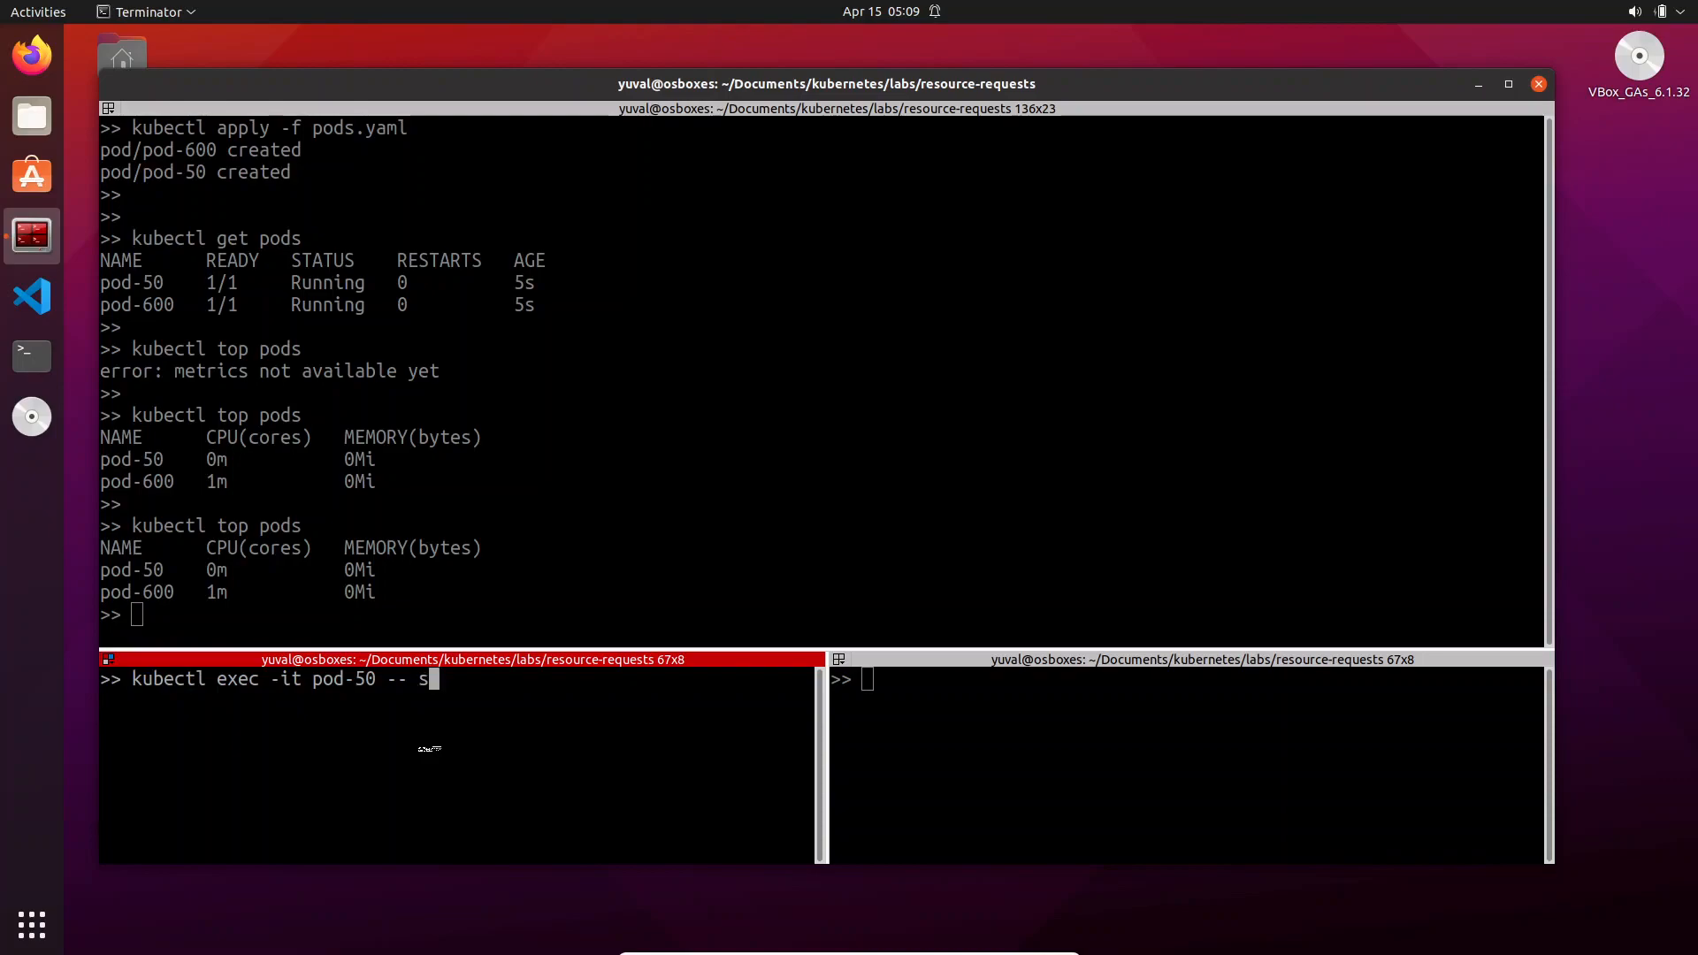
{"action": "key", "text": "Return"}
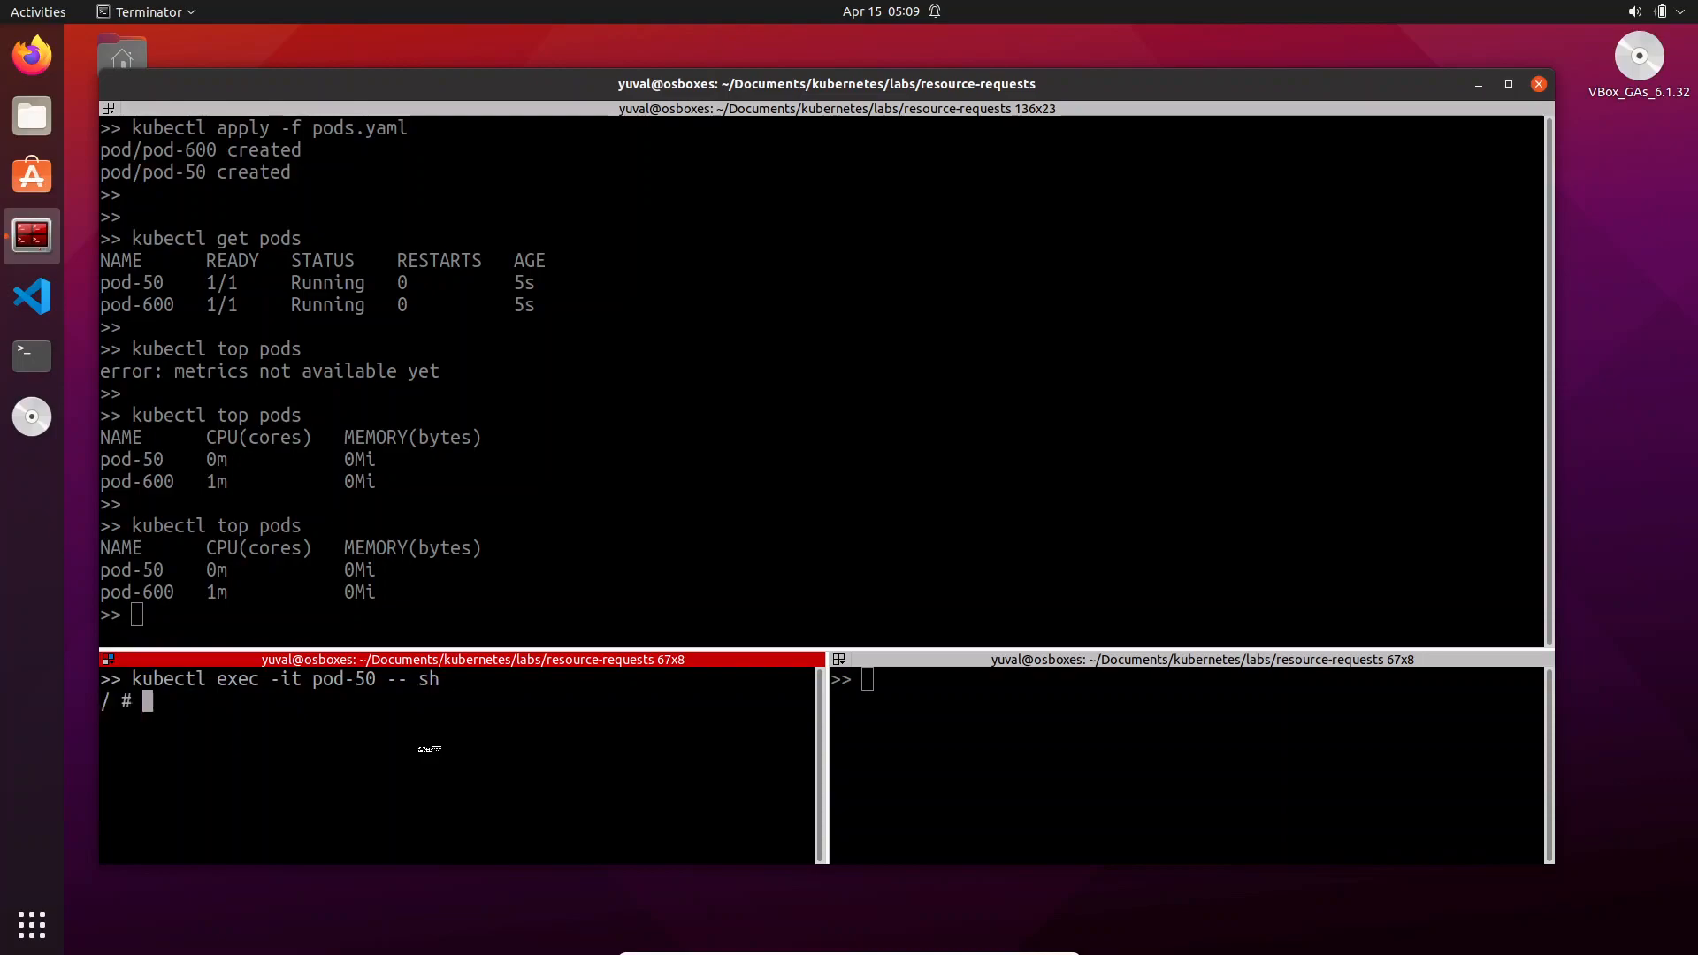
Start a shell inside pod-600 in the third pane, correcting a first malformed exec command
{"action": "left_click", "coordinate": [912, 784]}
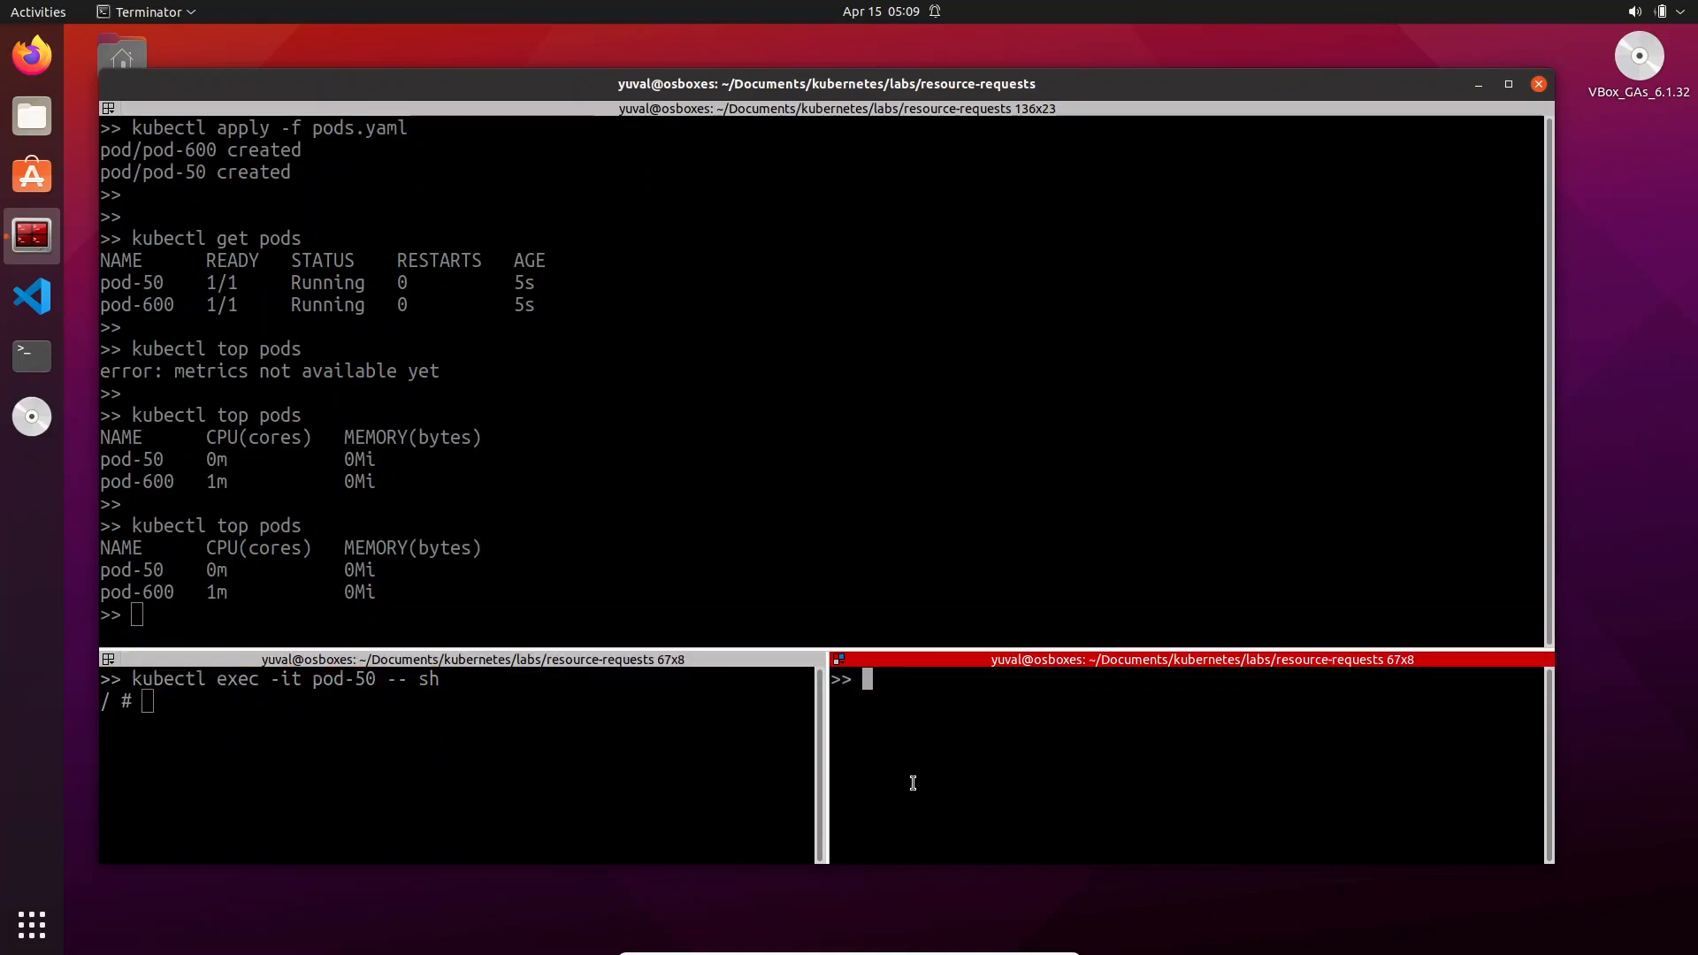
{"action": "type", "text": "kubectl"}
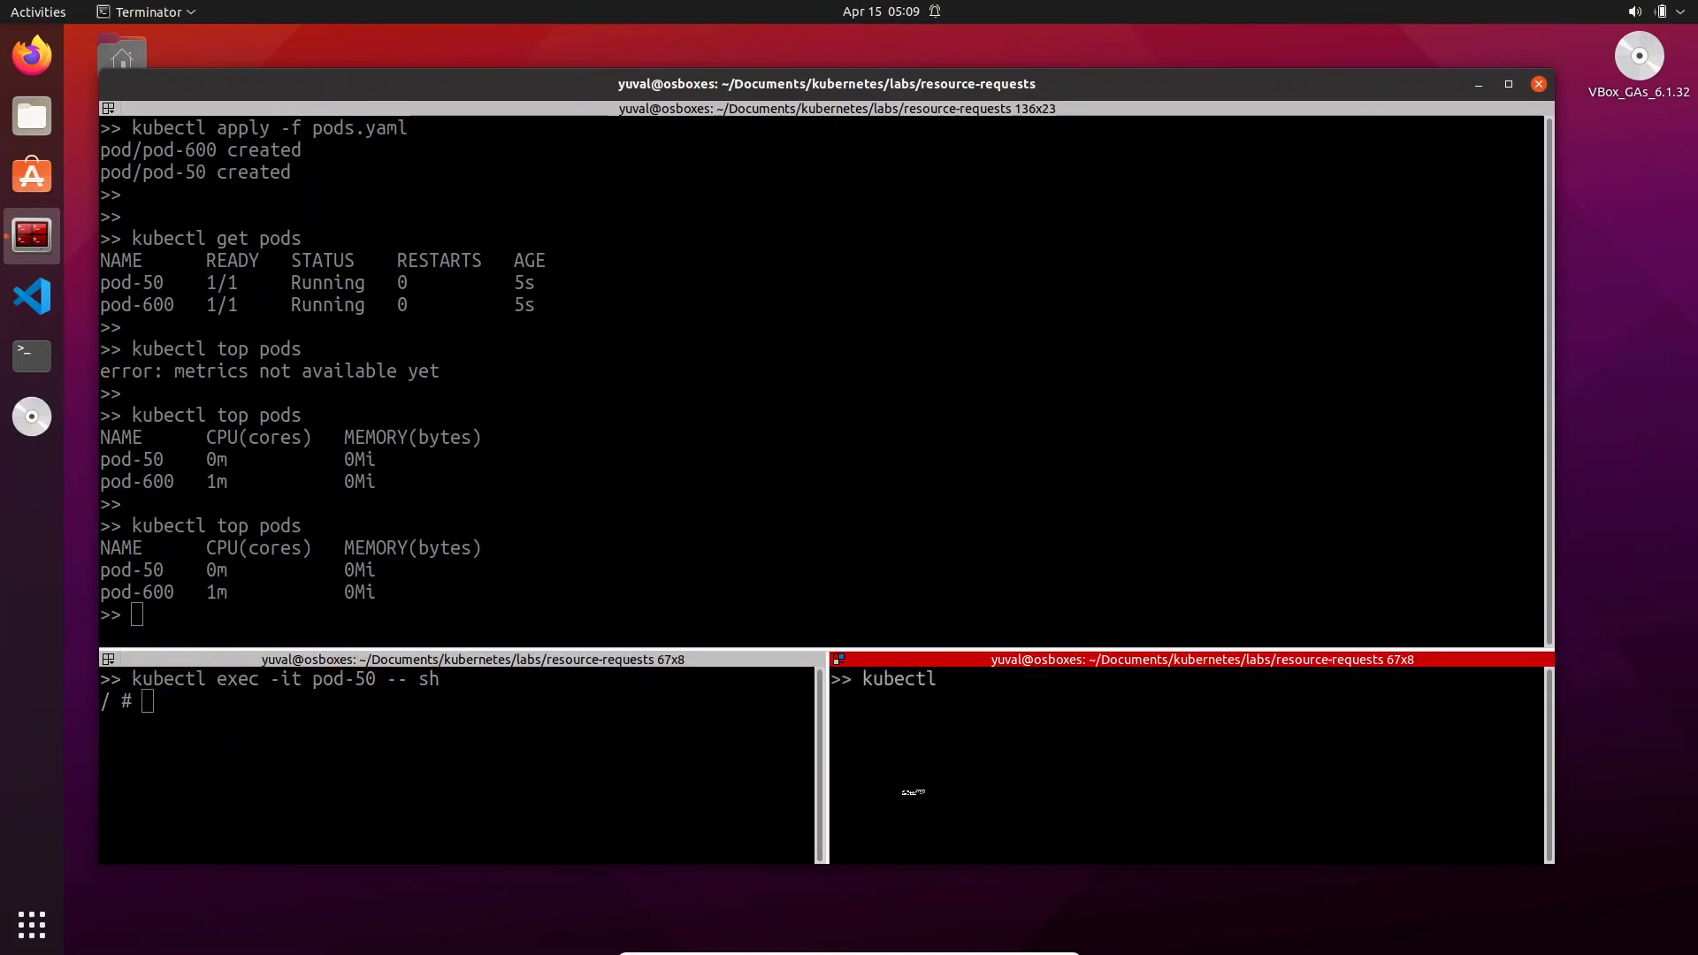
{"action": "type", "text": "exec -it"}
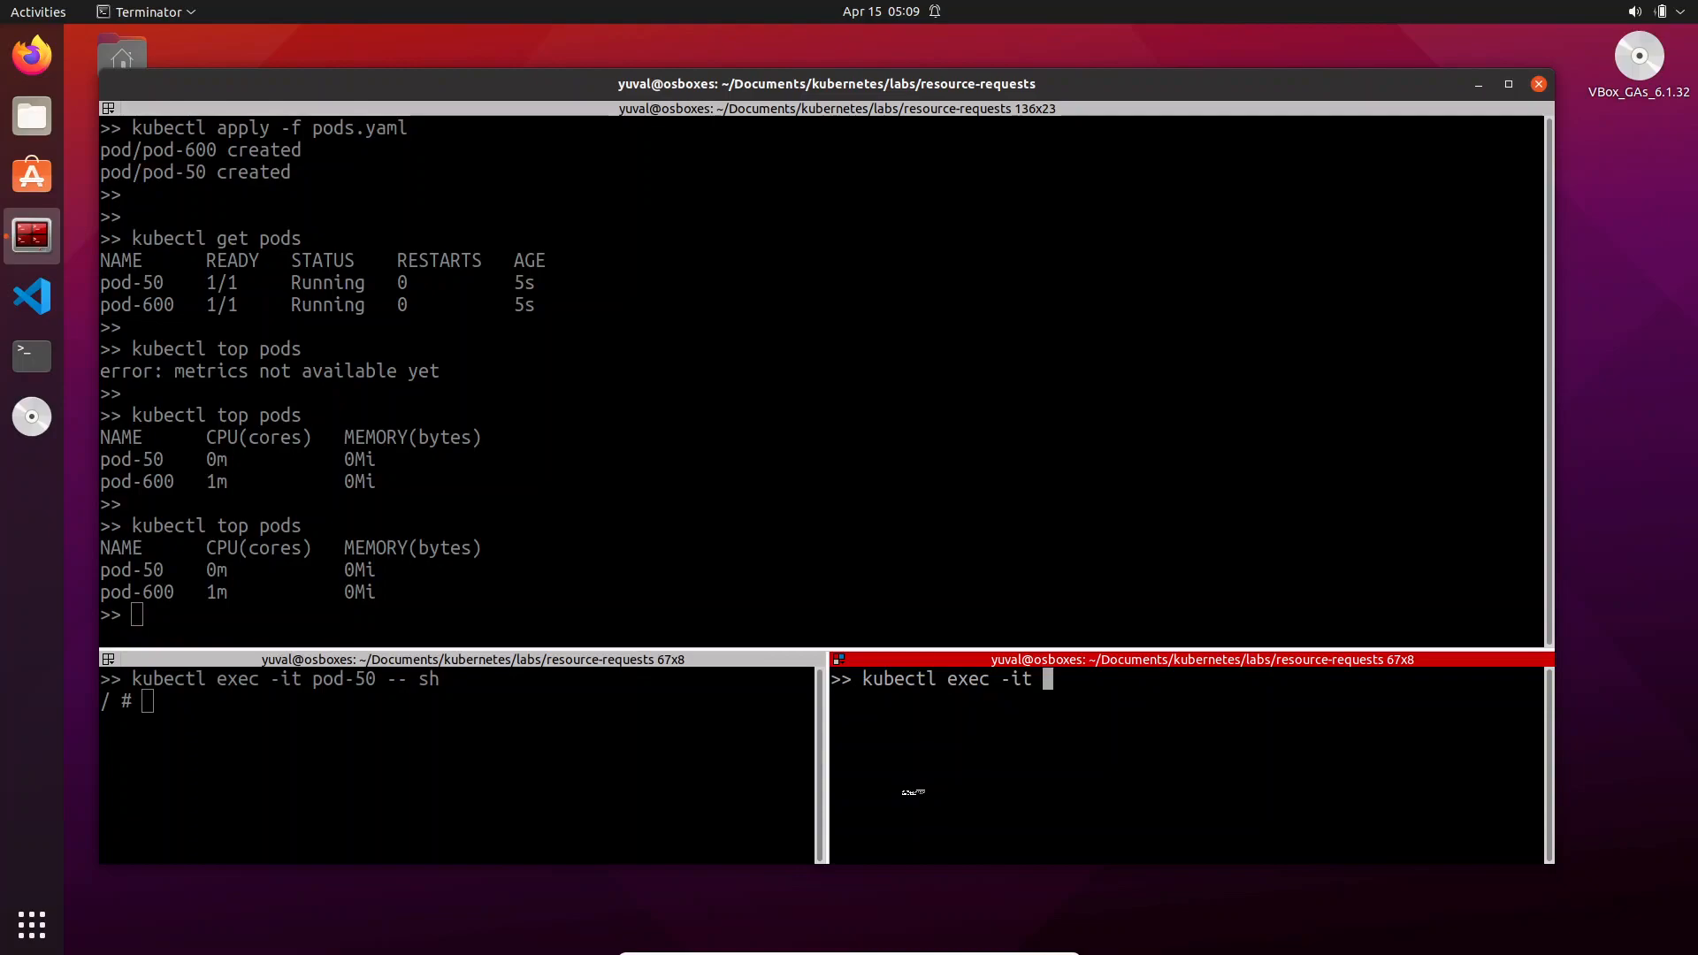
{"action": "type", "text": "pod-"}
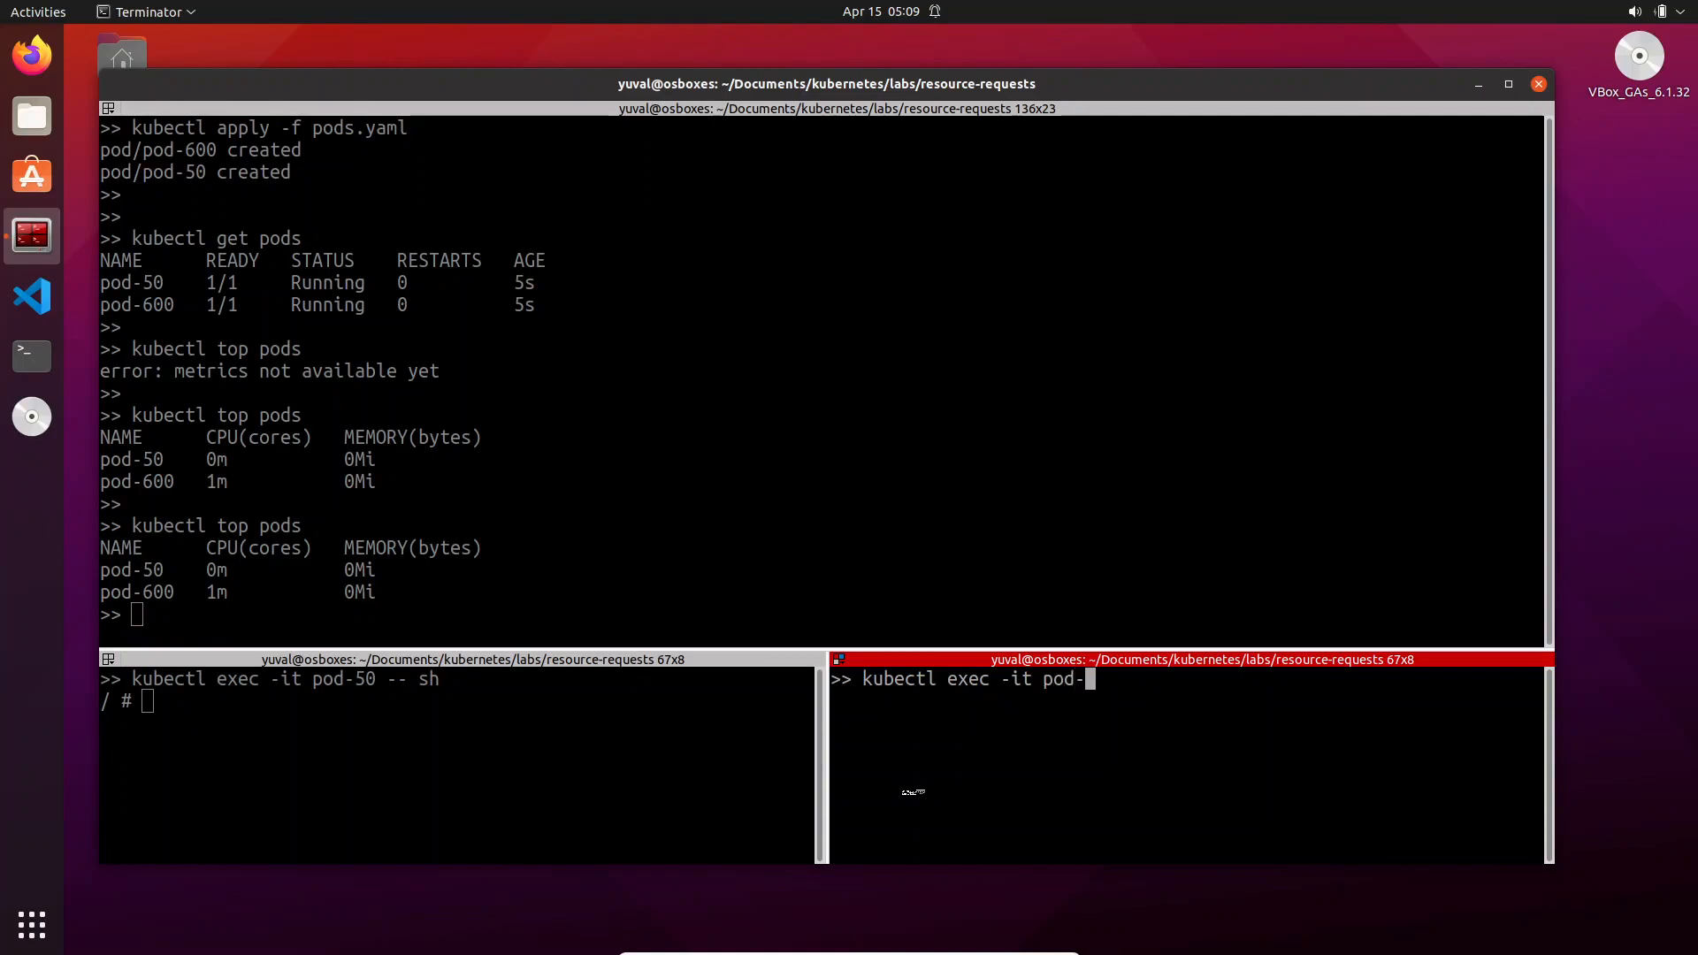
{"action": "type", "text": "600 -"}
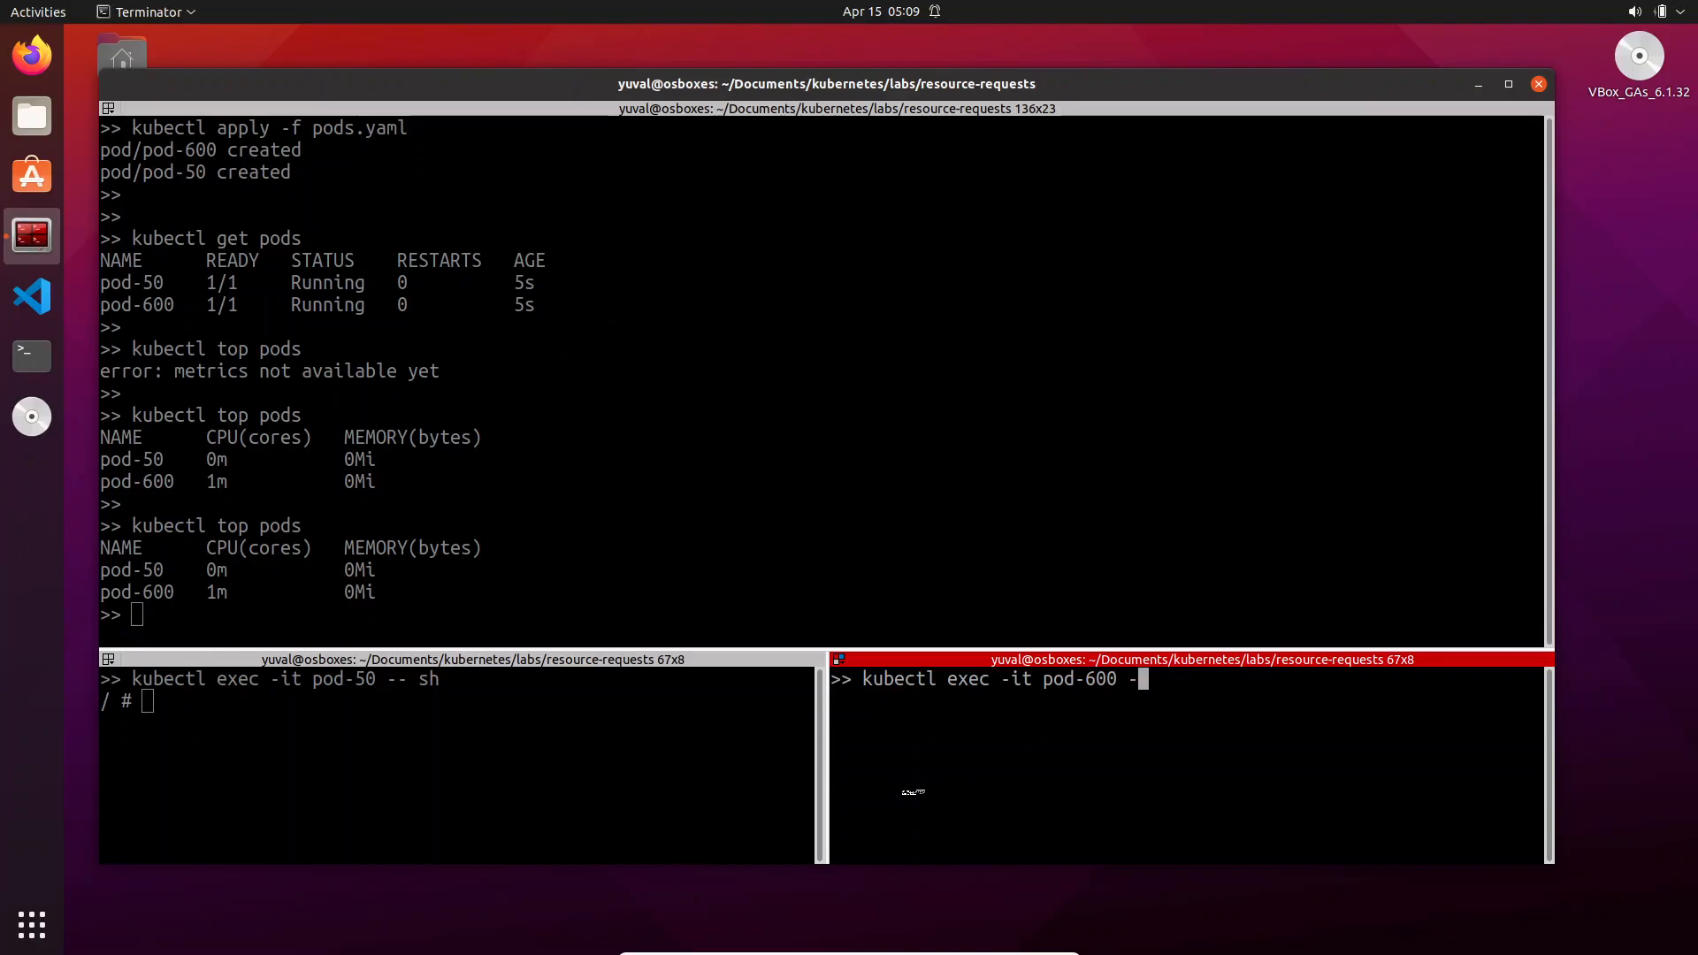
{"action": "key", "text": "Return"}
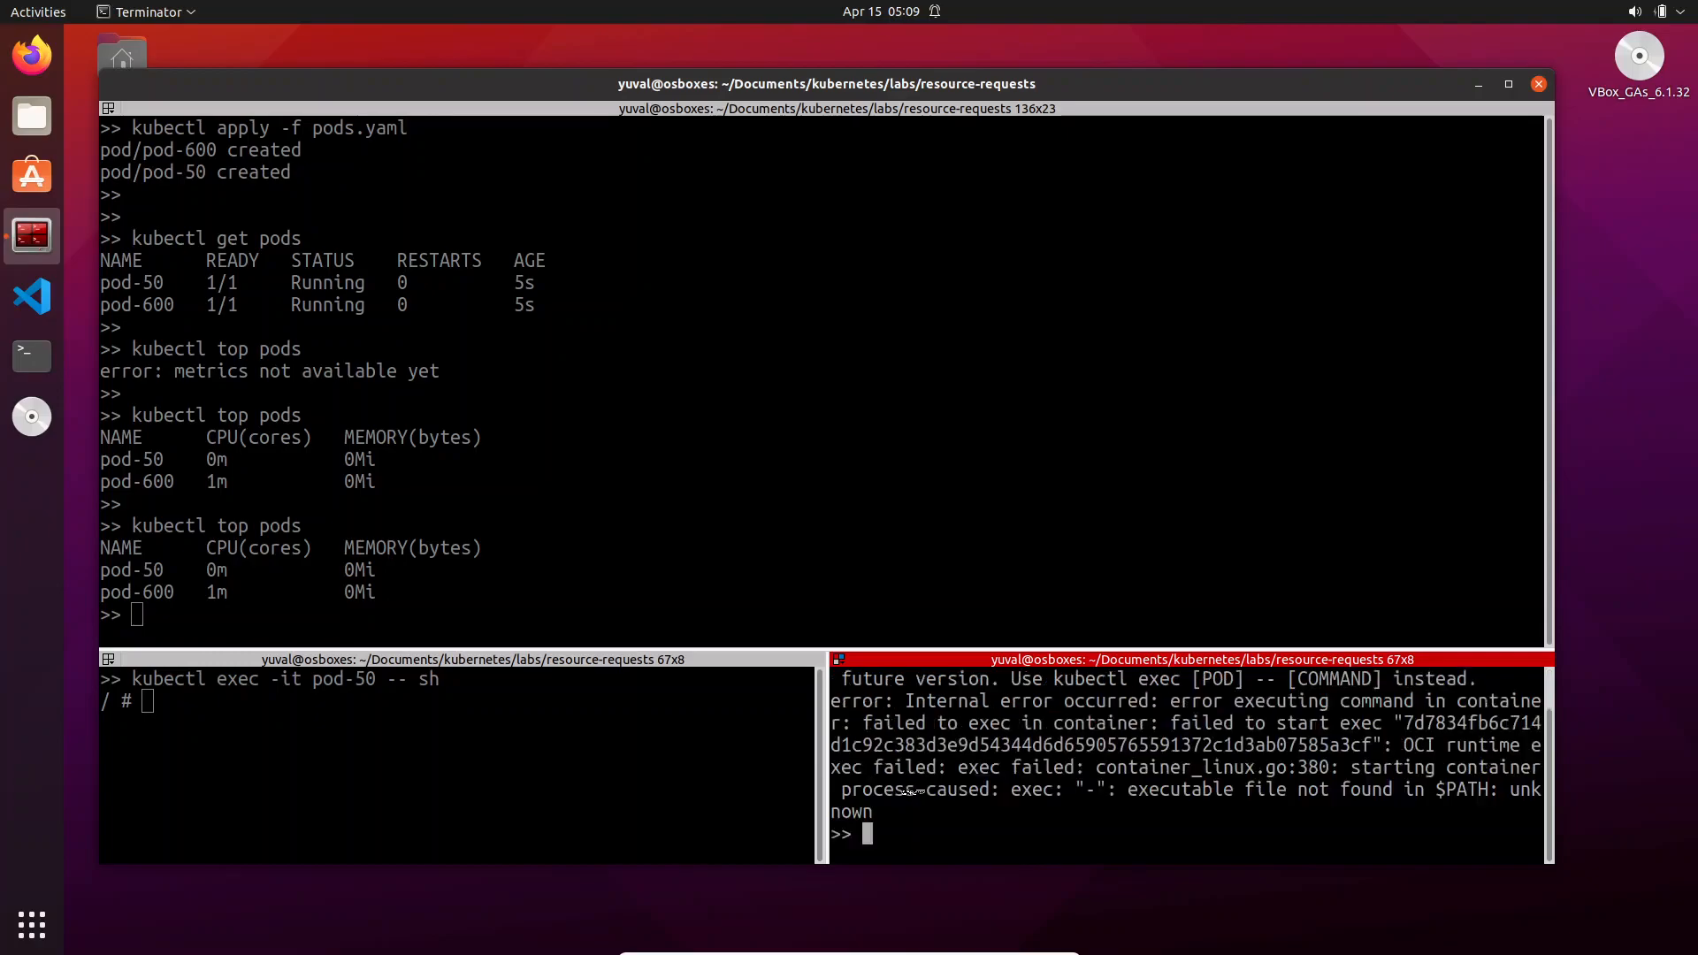
{"action": "type", "text": "kubectl exec -it pod-600 - sh"}
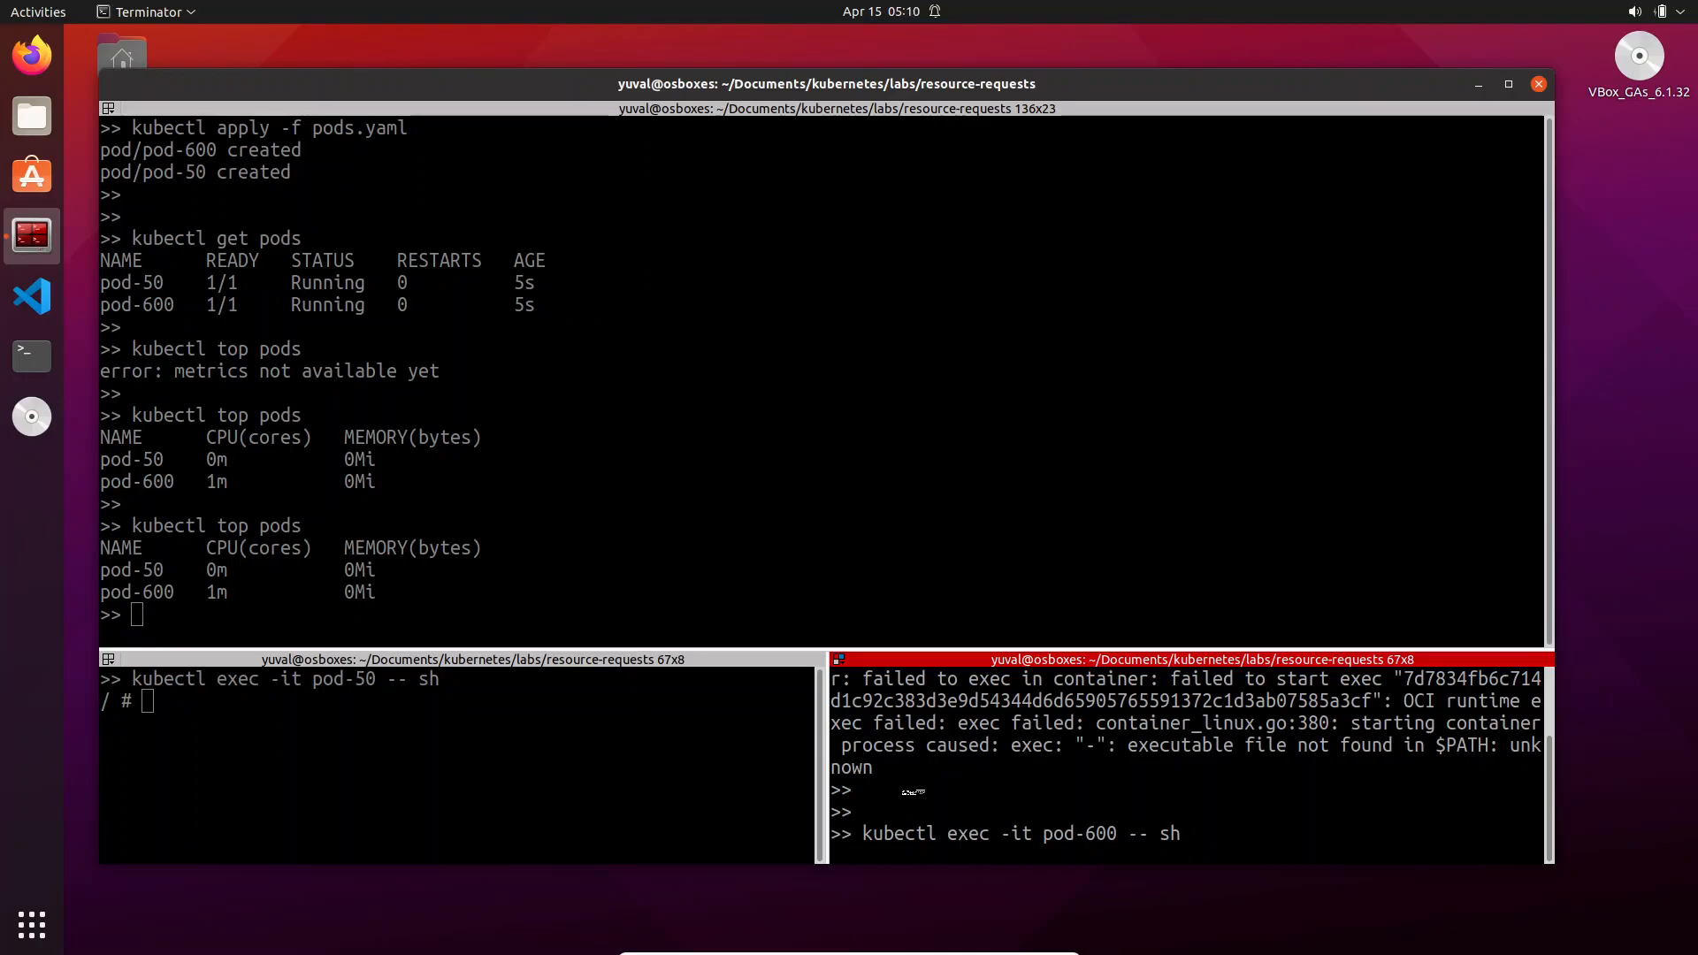
{"action": "key", "text": "Return"}
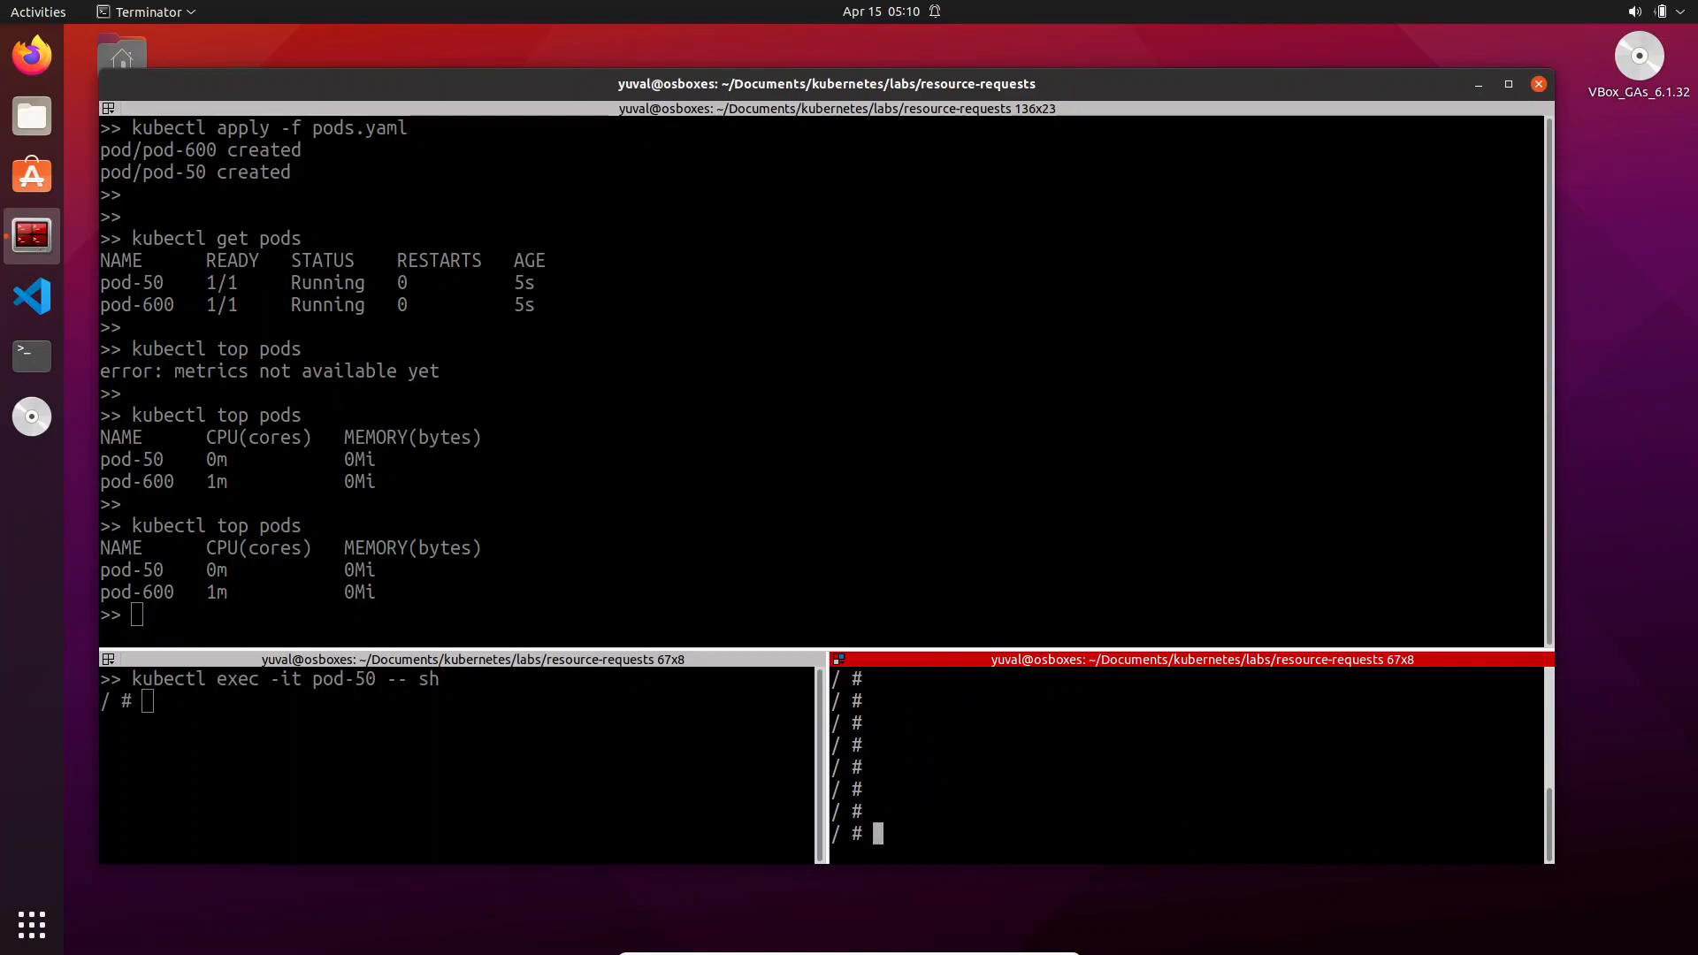
{"action": "mouse_move", "coordinate": [495, 690]}
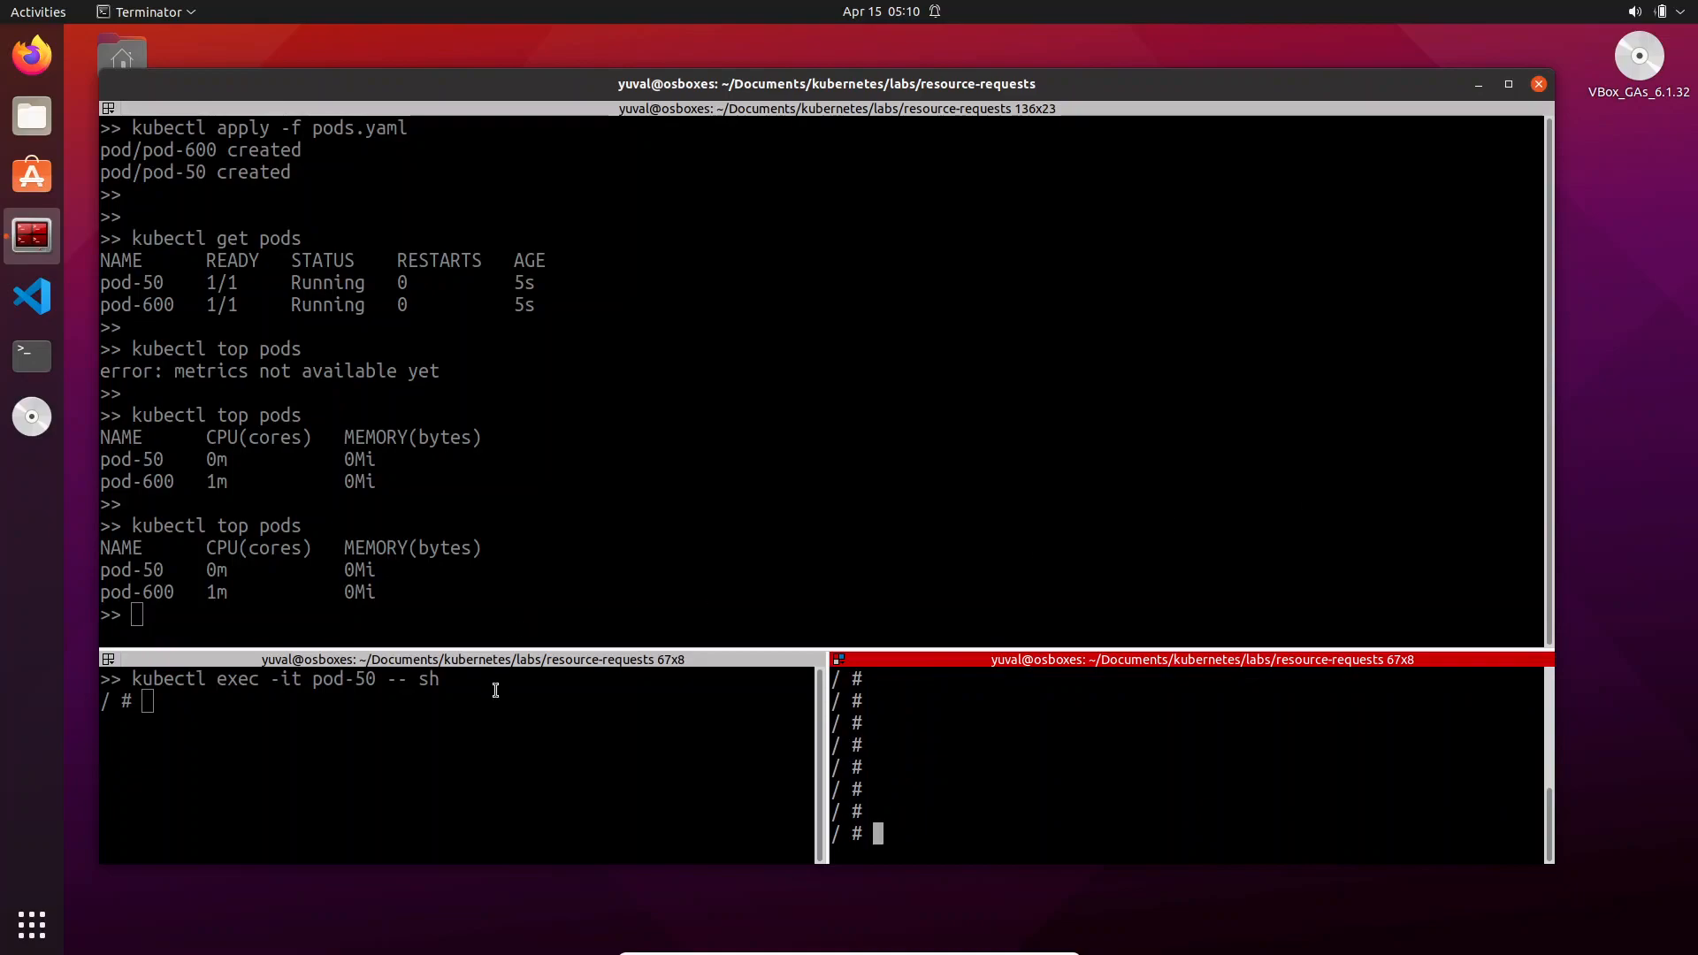
Run 'while : ; do : ; done' in pod-50 and watch its CPU climb to about 943m
{"action": "type", "text": "while : ; do : ; done"}
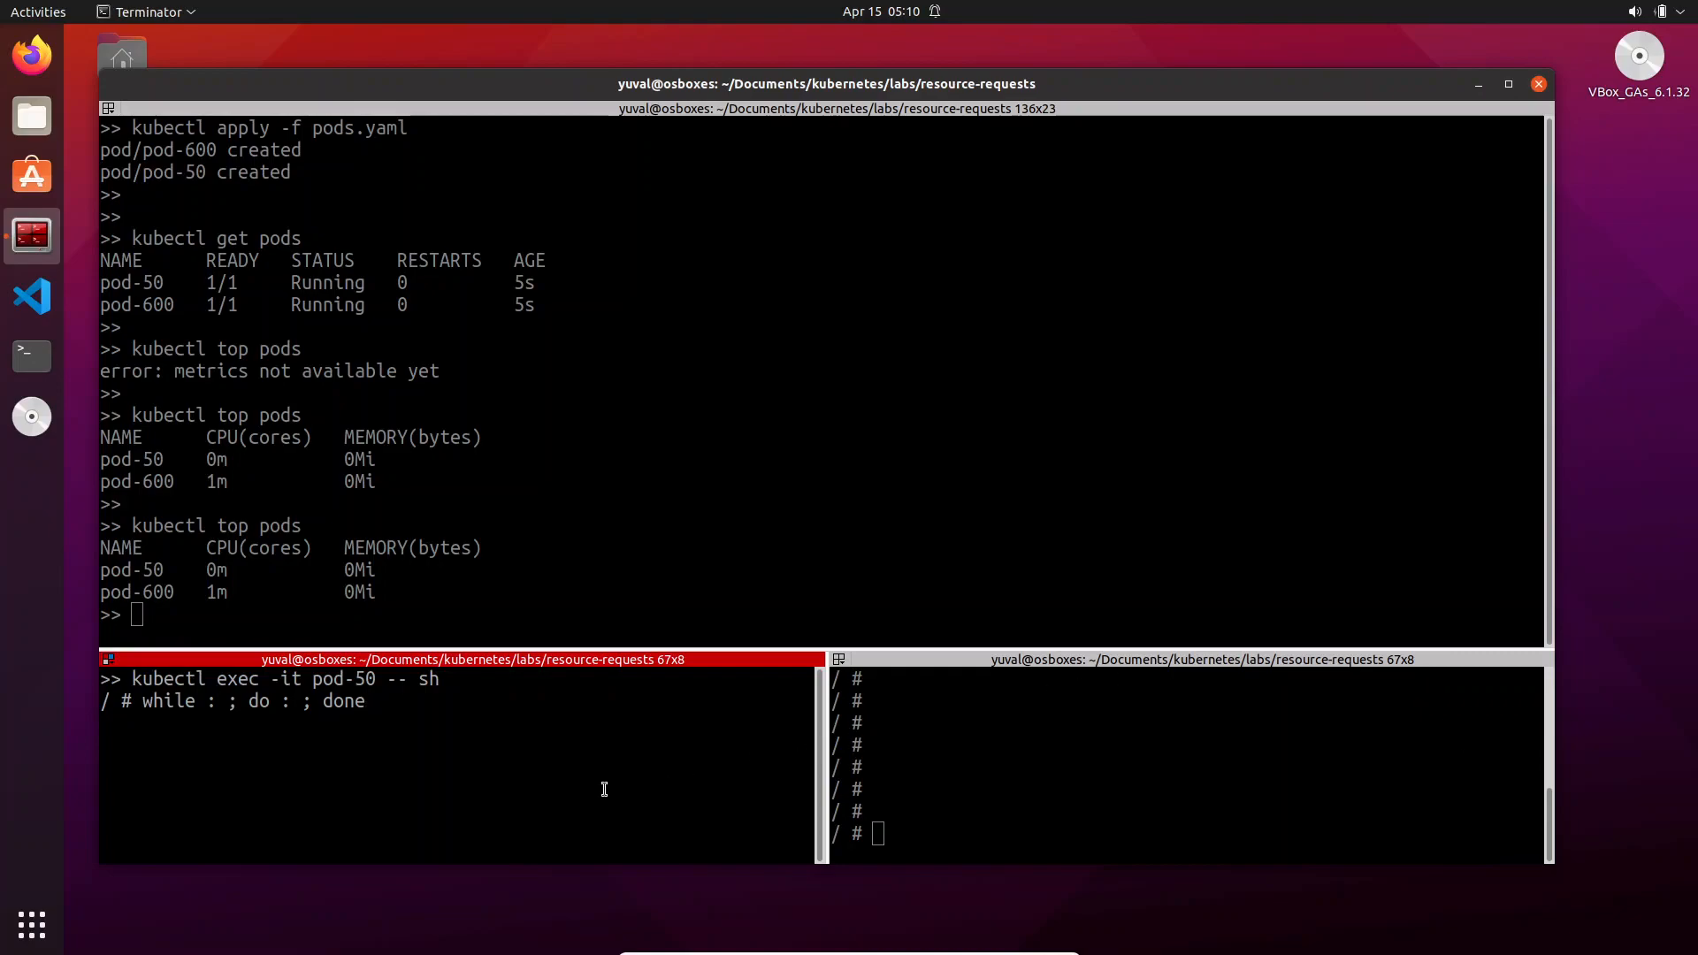
{"action": "key", "text": "Return"}
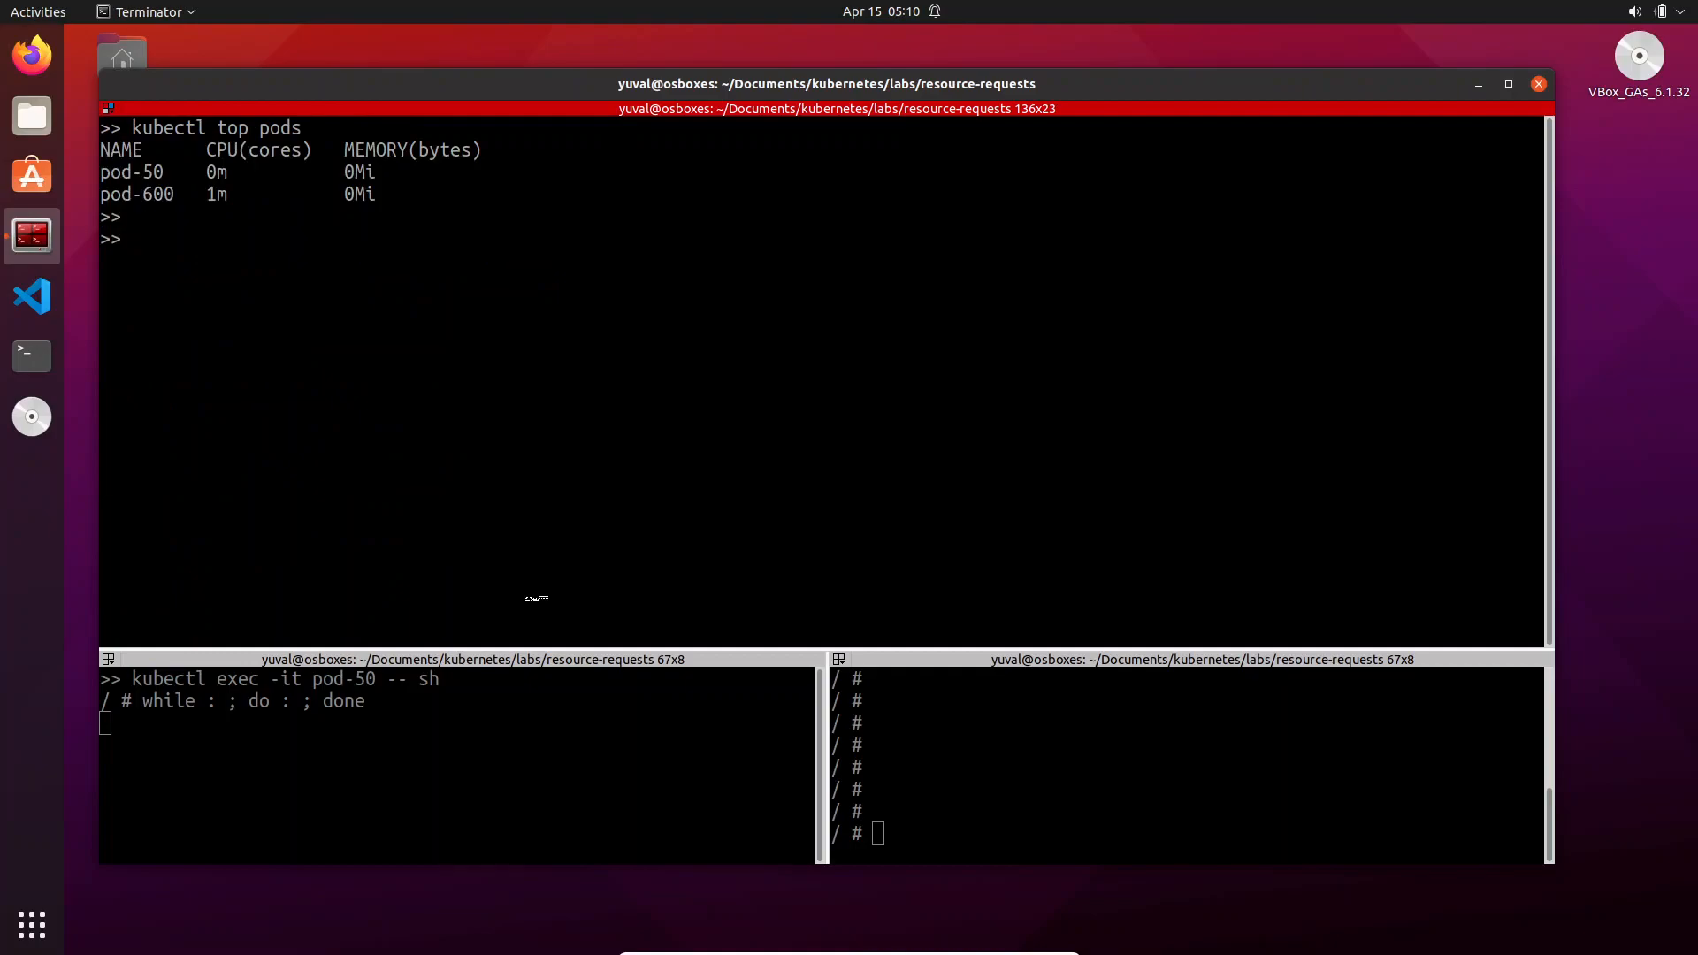
{"action": "key", "text": "Return"}
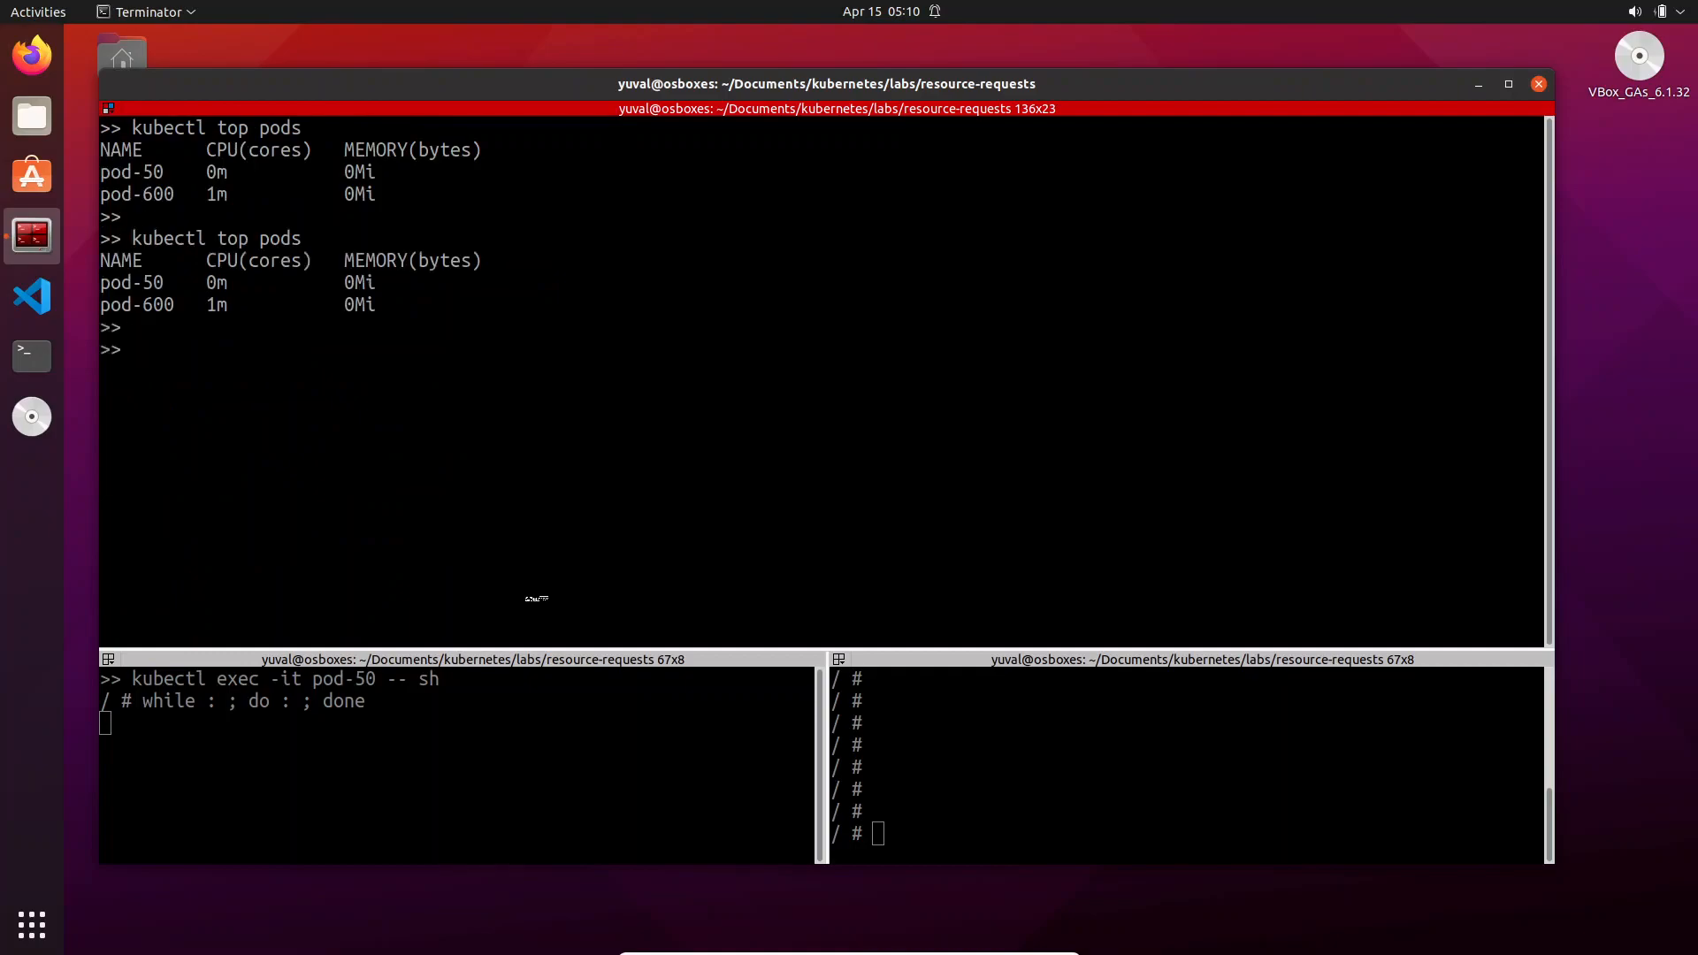
{"action": "key", "text": "Return"}
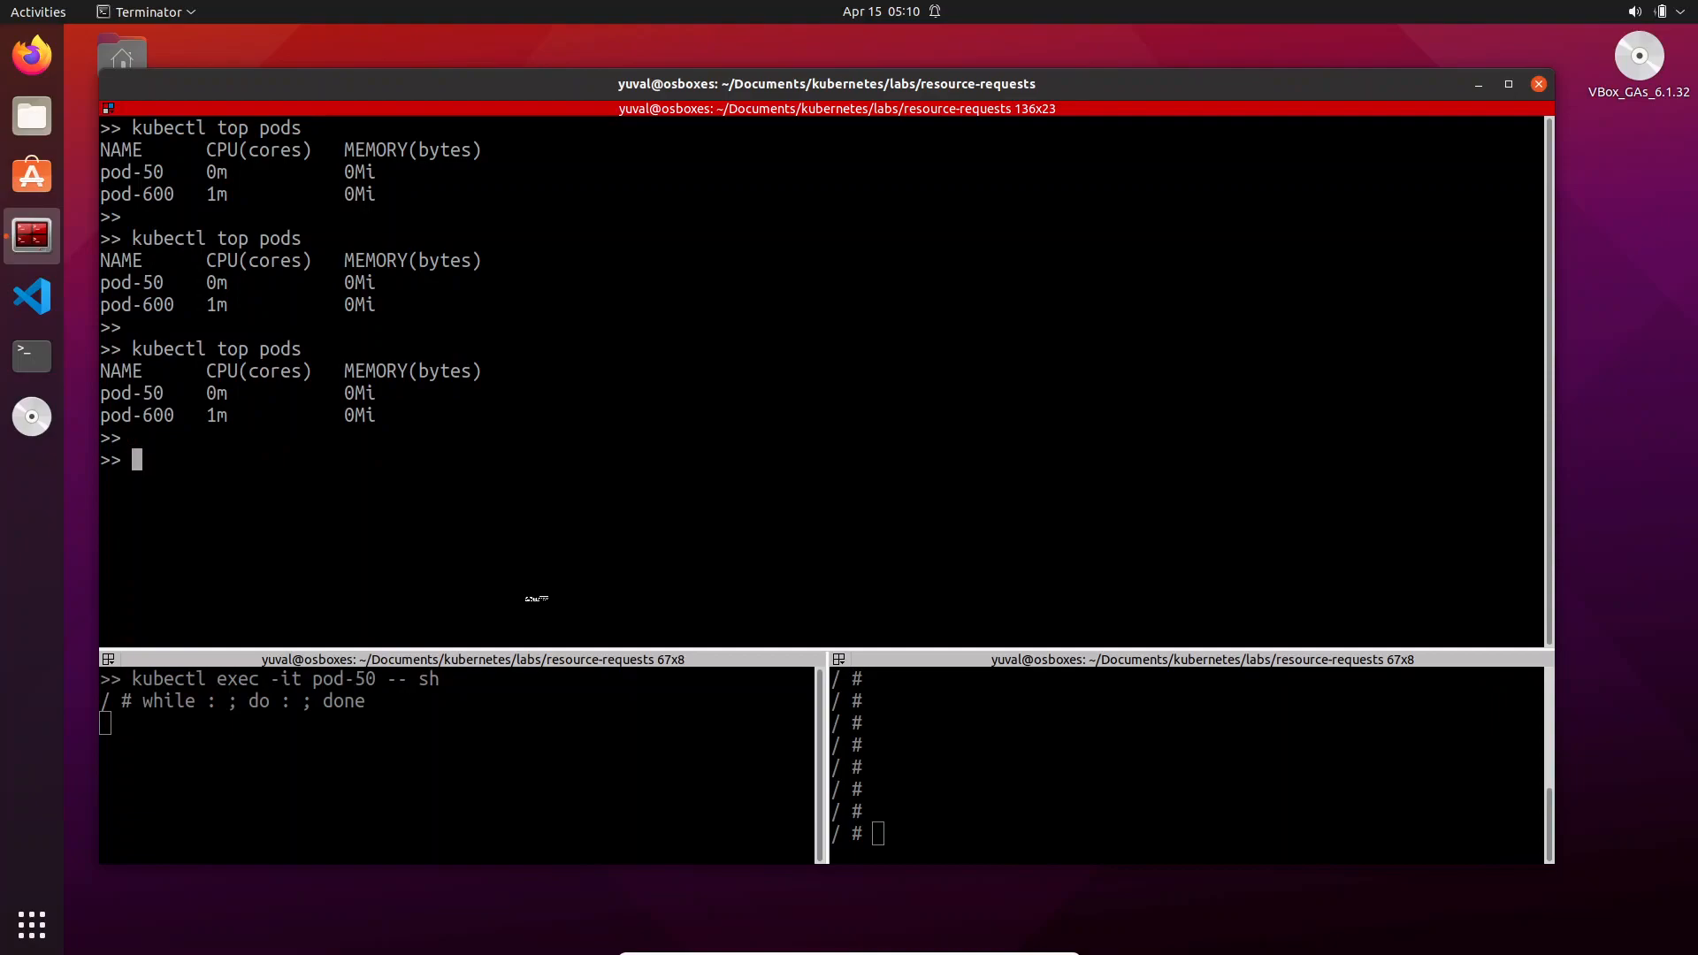
{"action": "key", "text": "Return"}
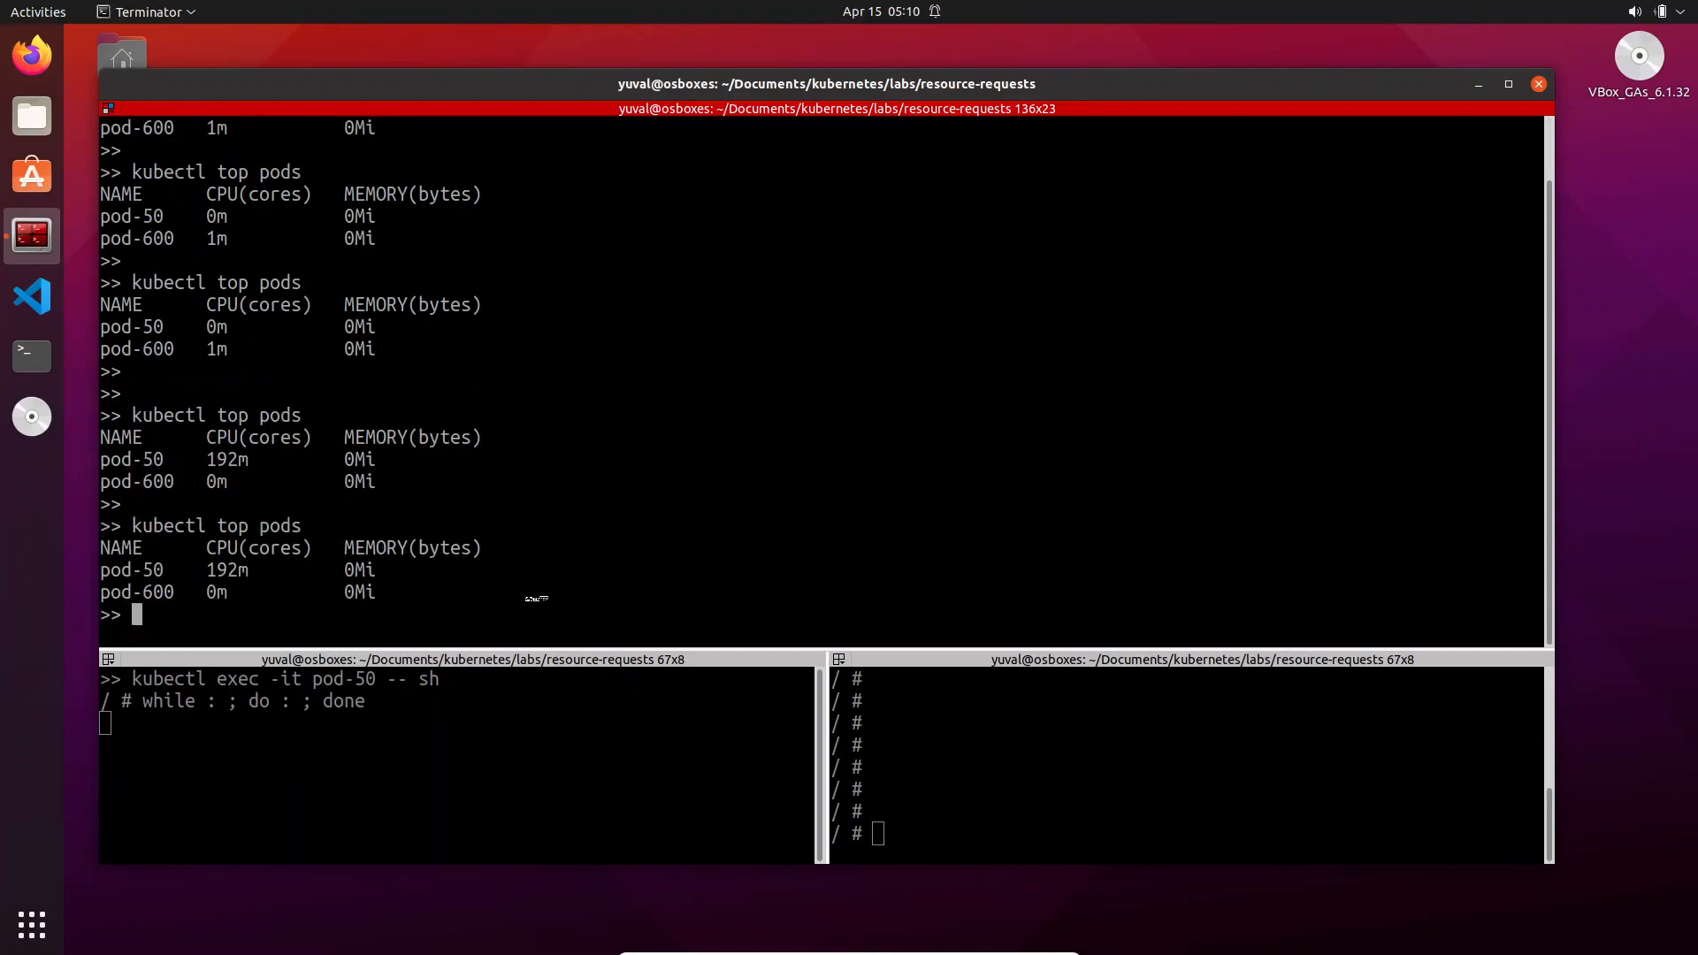
{"action": "scroll", "scroll_direction": "up", "scroll_amount": 3}
{"action": "type", "text": "kubectl top pods"}
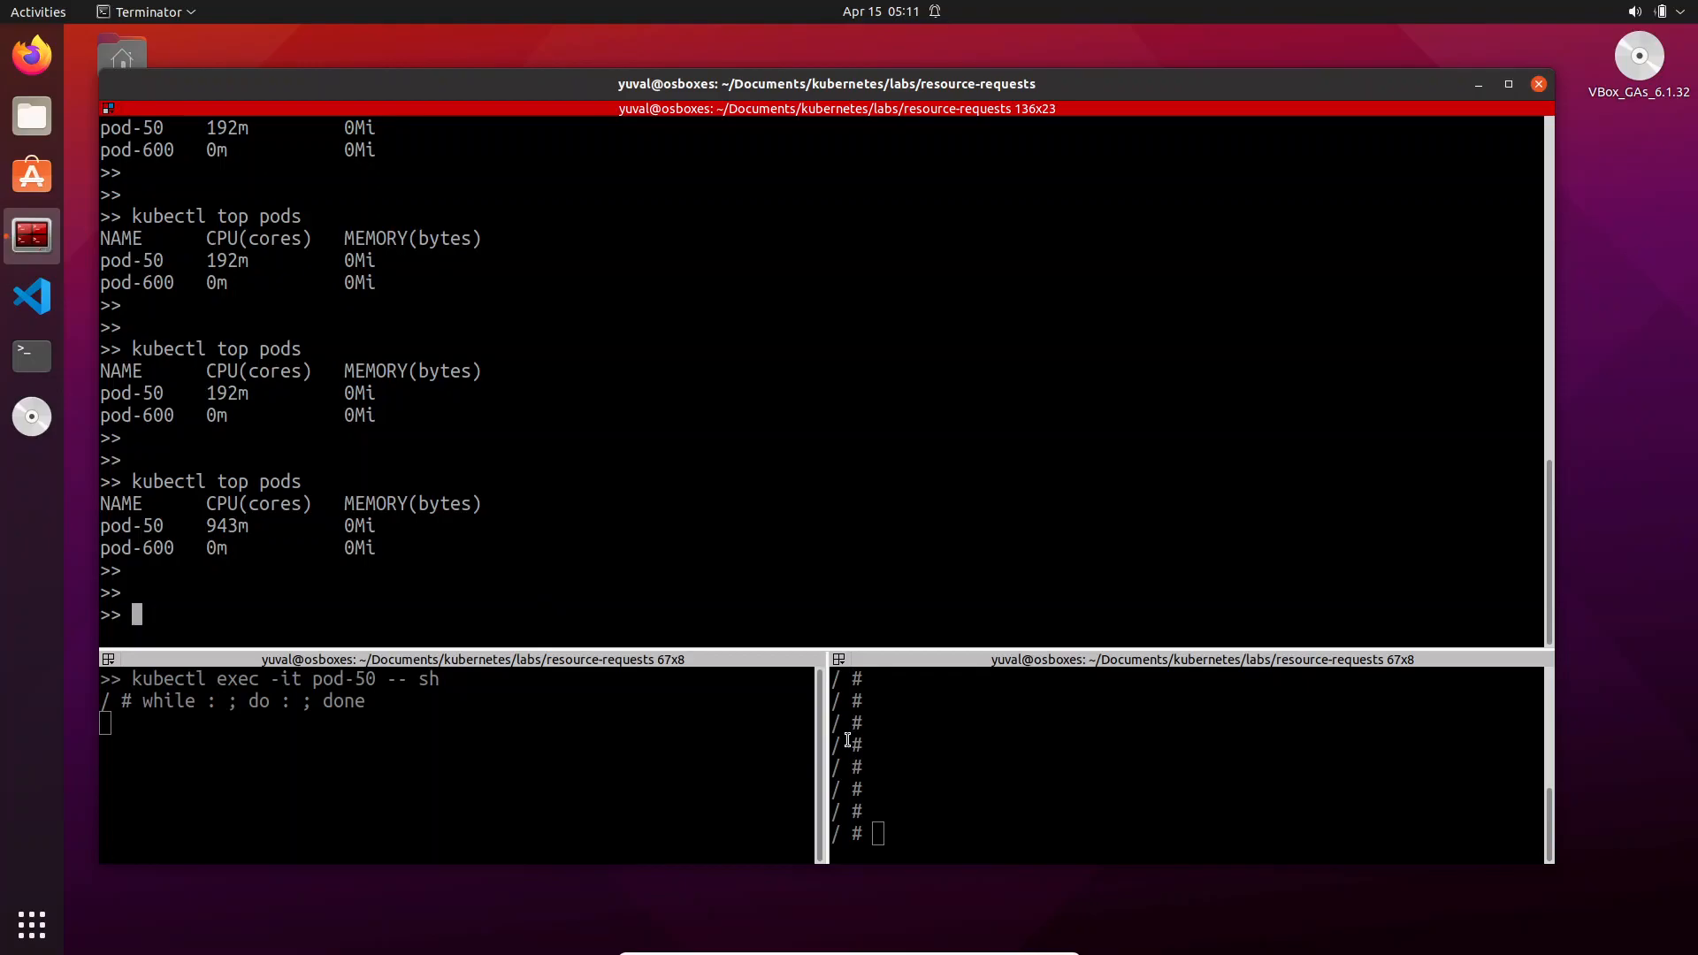
{"action": "mouse_move", "coordinate": [317, 594]}
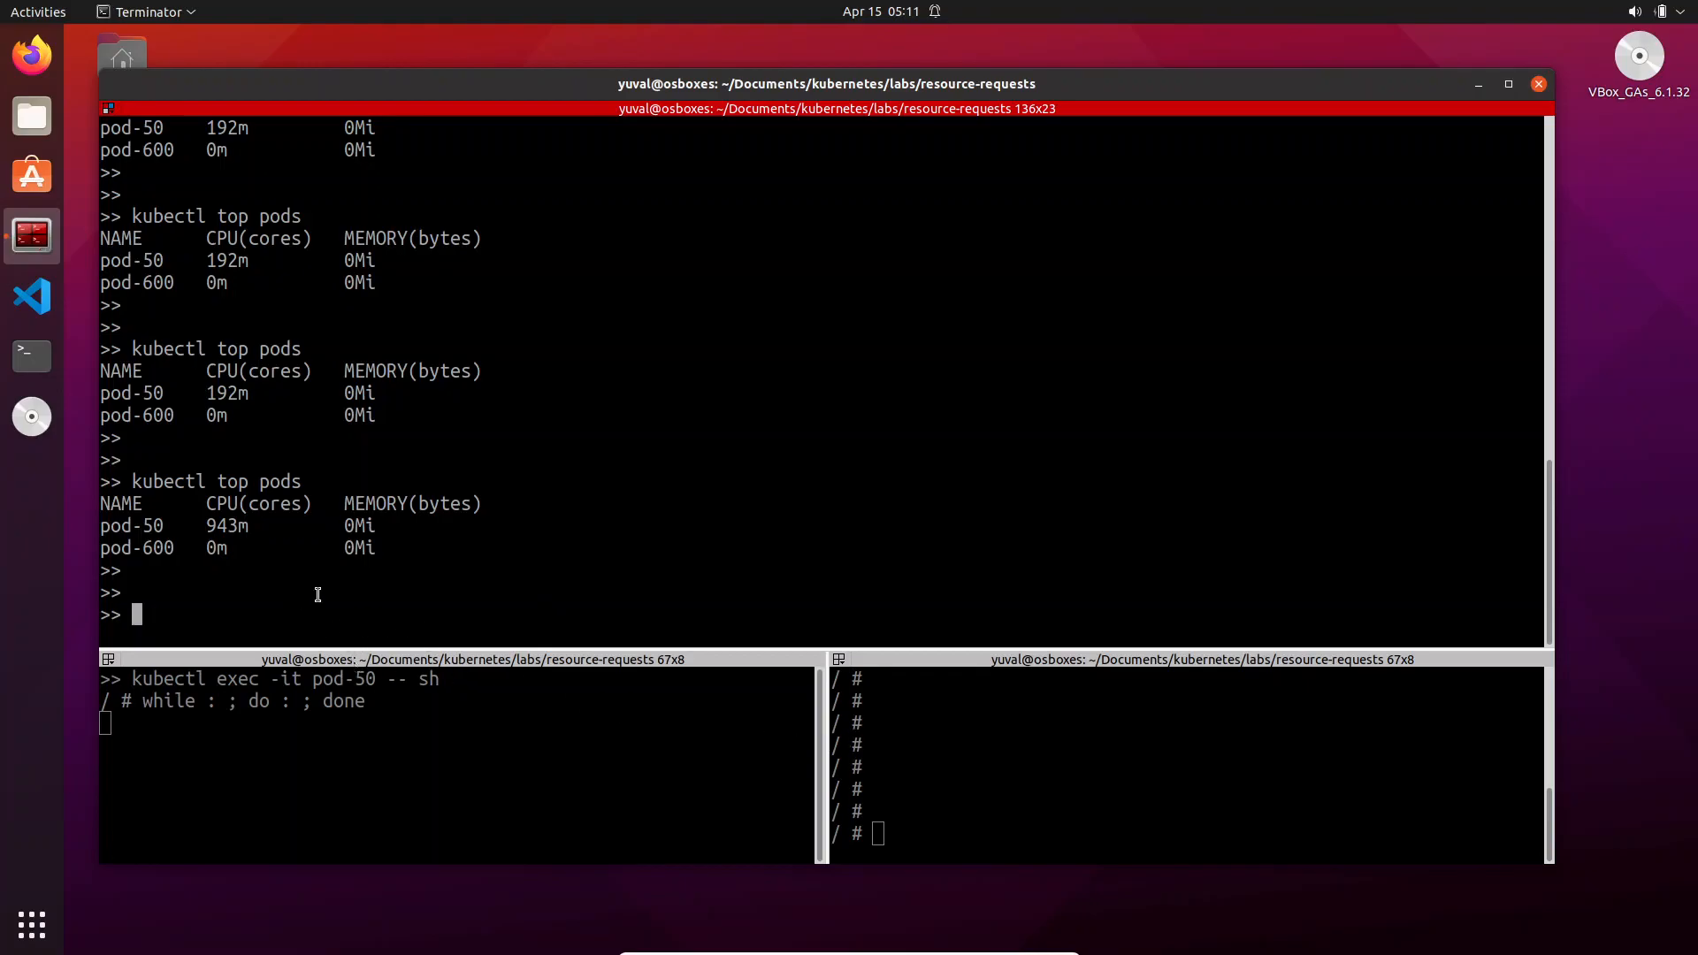
{"action": "mouse_move", "coordinate": [1102, 716]}
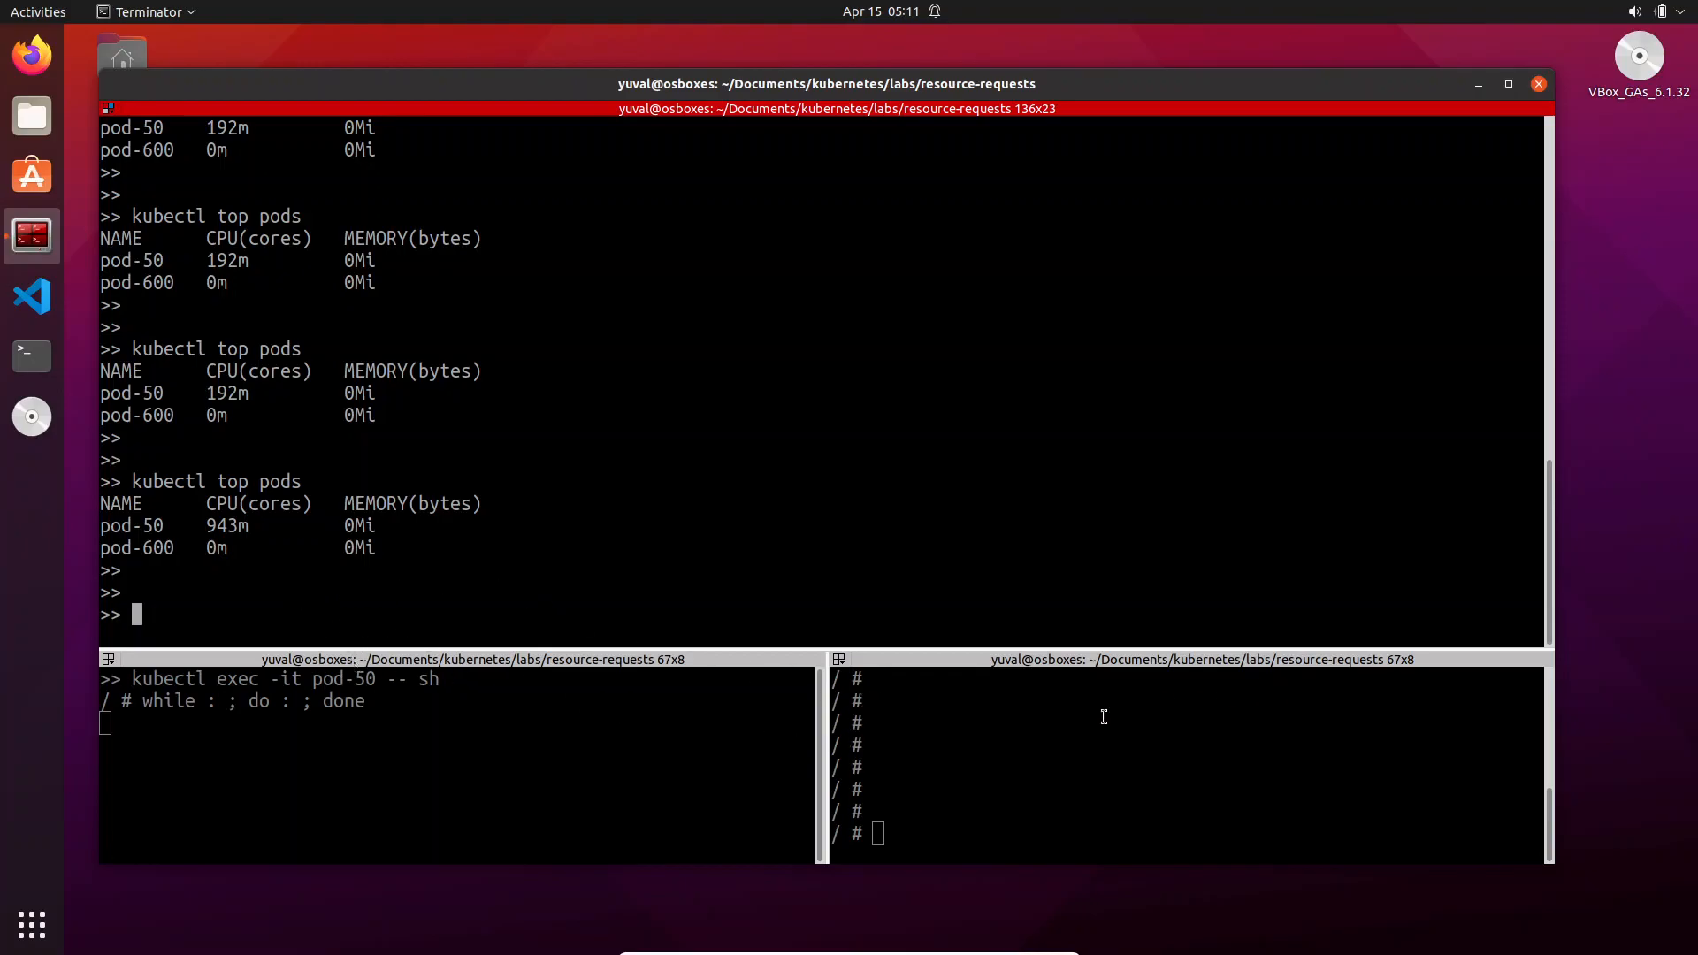
Paste the busy loop into pod-600's shell and check top pods showing ~866m versus pod-50's 71m
{"action": "right_click", "coordinate": [1056, 485]}
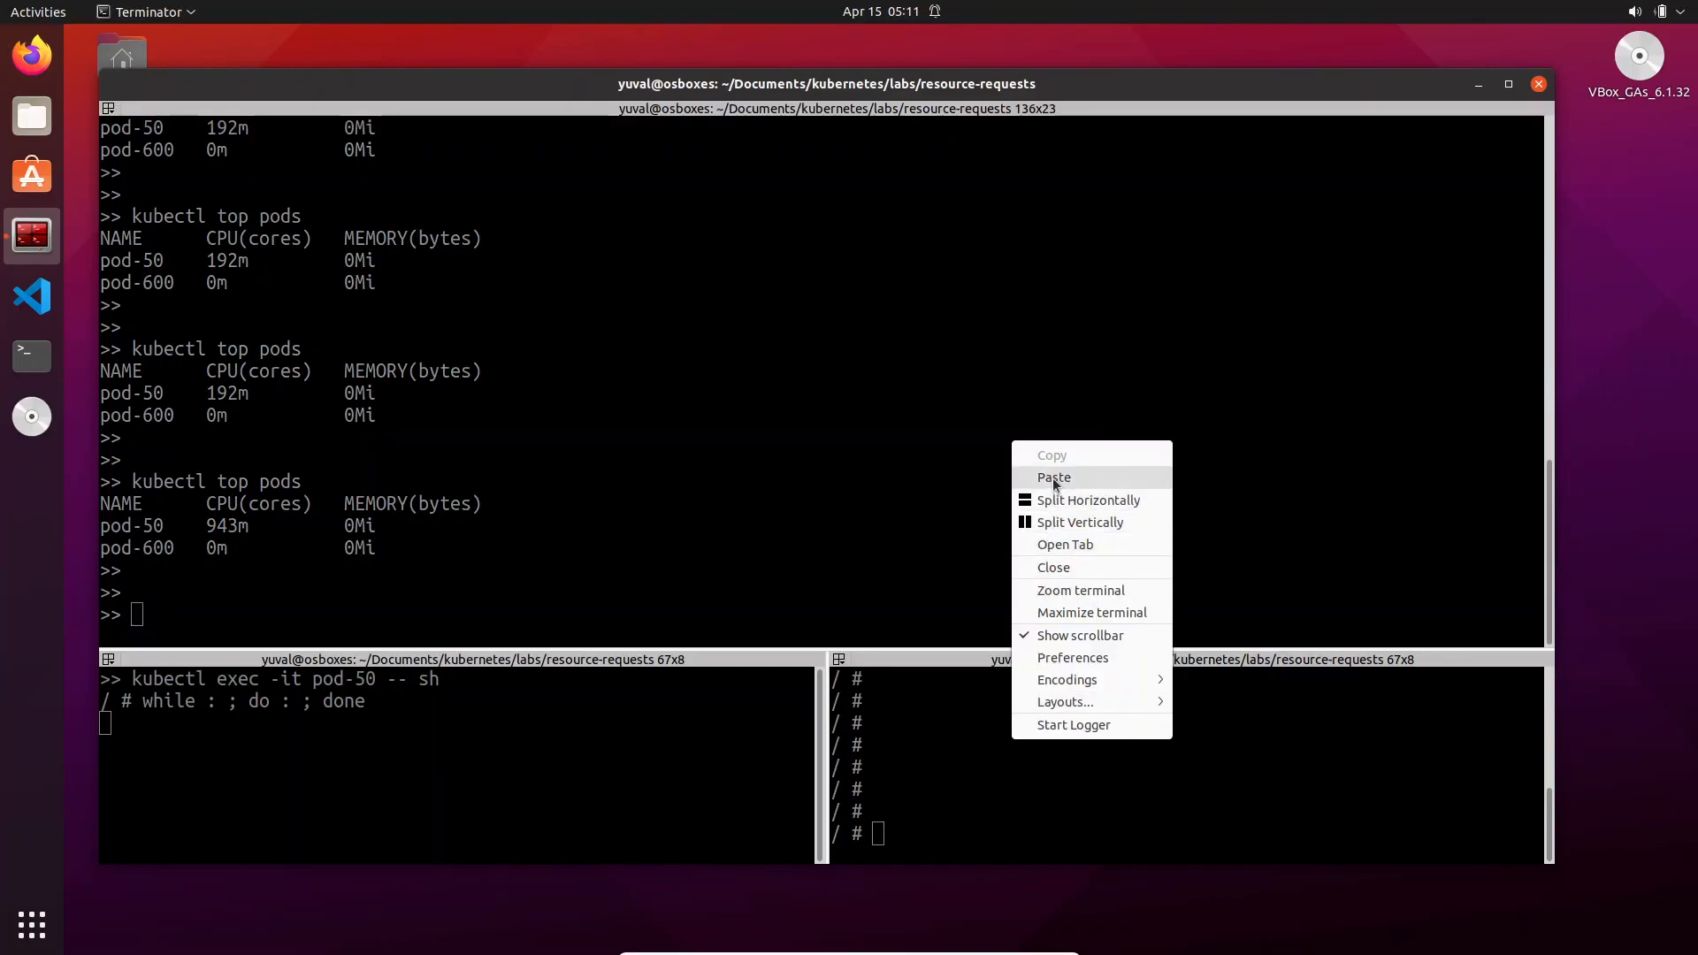
{"action": "left_click", "coordinate": [1055, 478]}
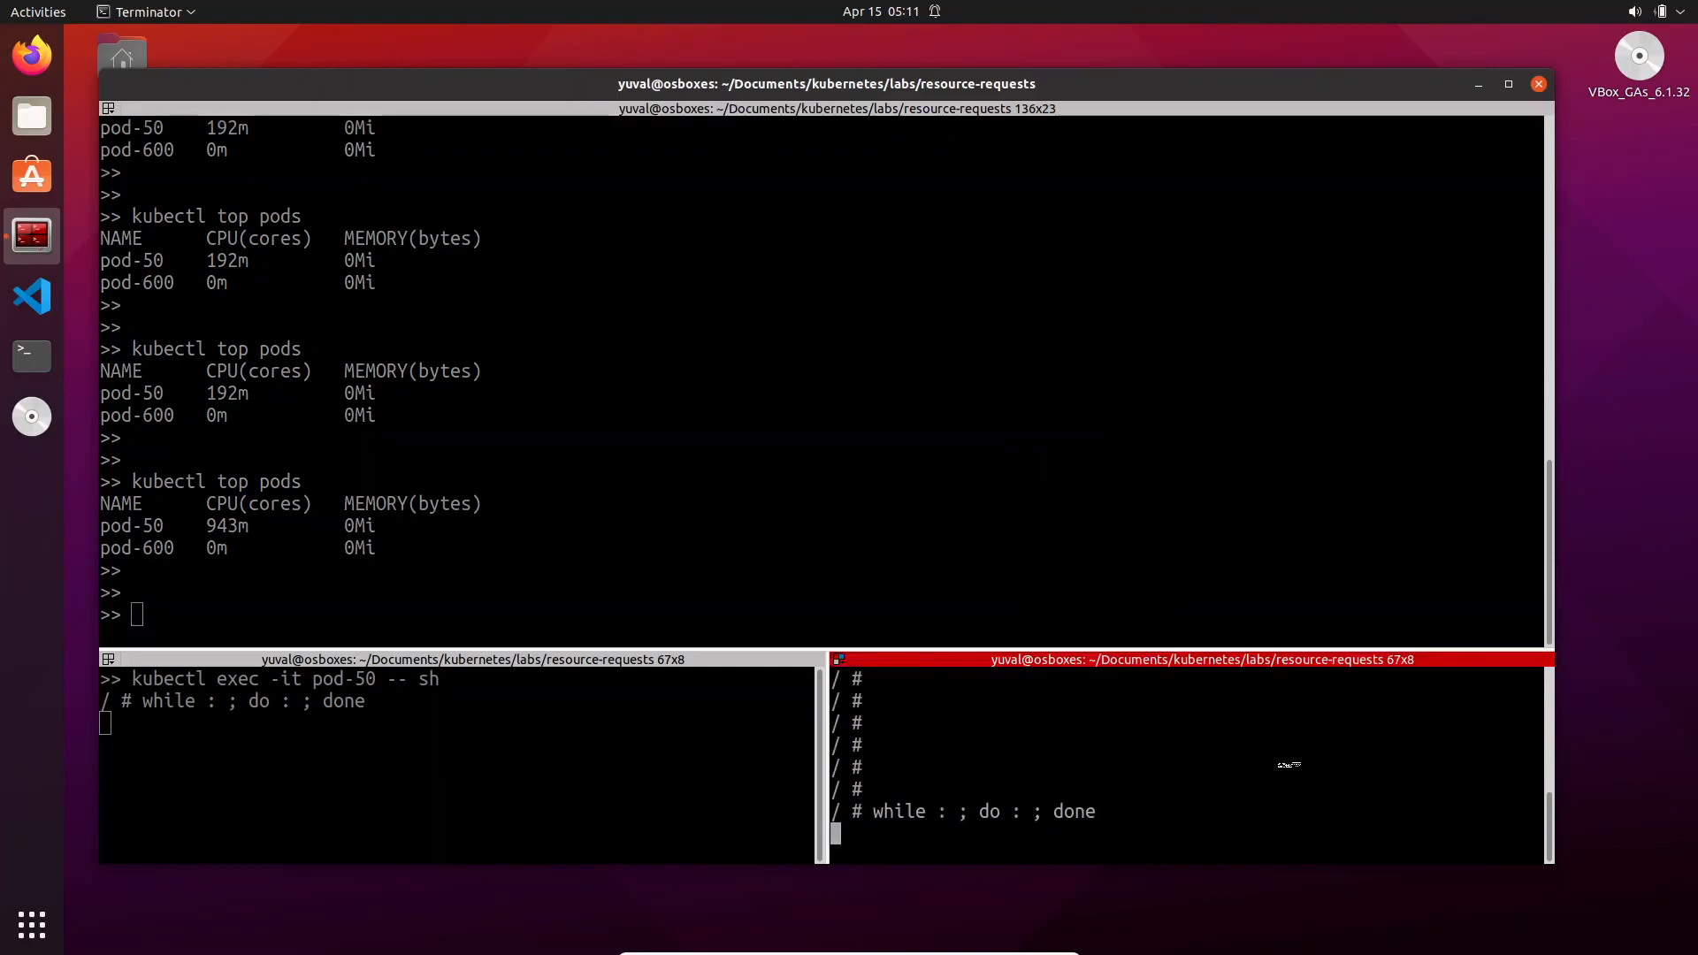
{"action": "mouse_move", "coordinate": [566, 570]}
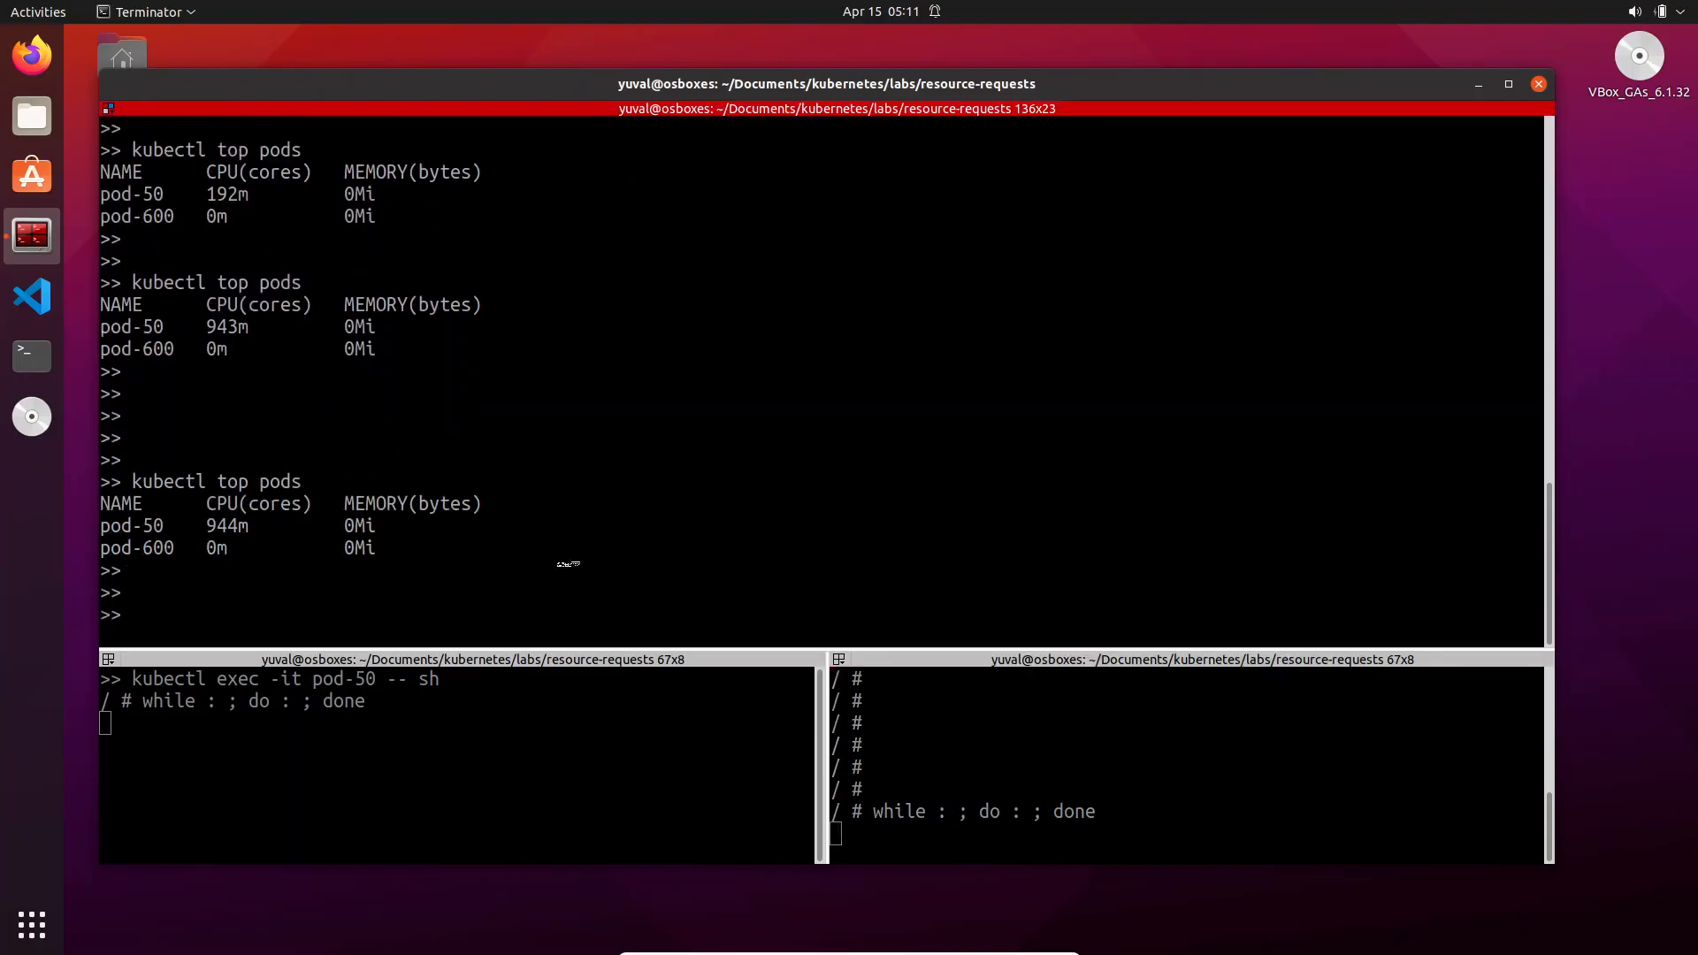
{"action": "type", "text": "kubectl top pods"}
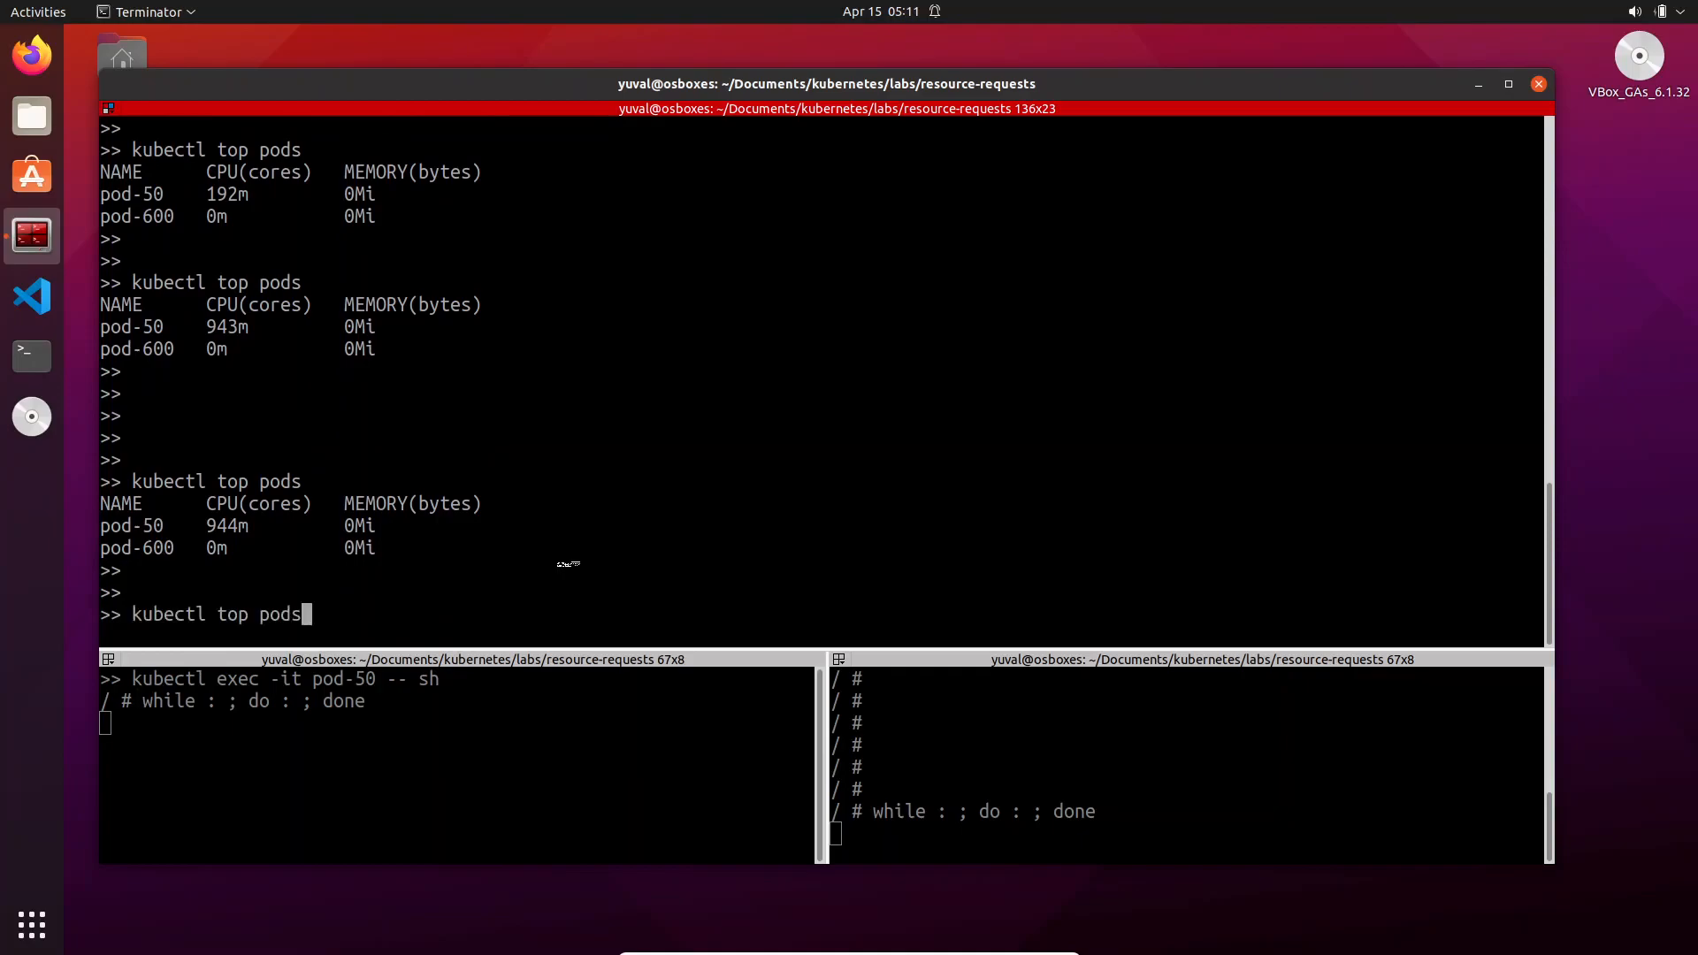
{"action": "key", "text": "Return"}
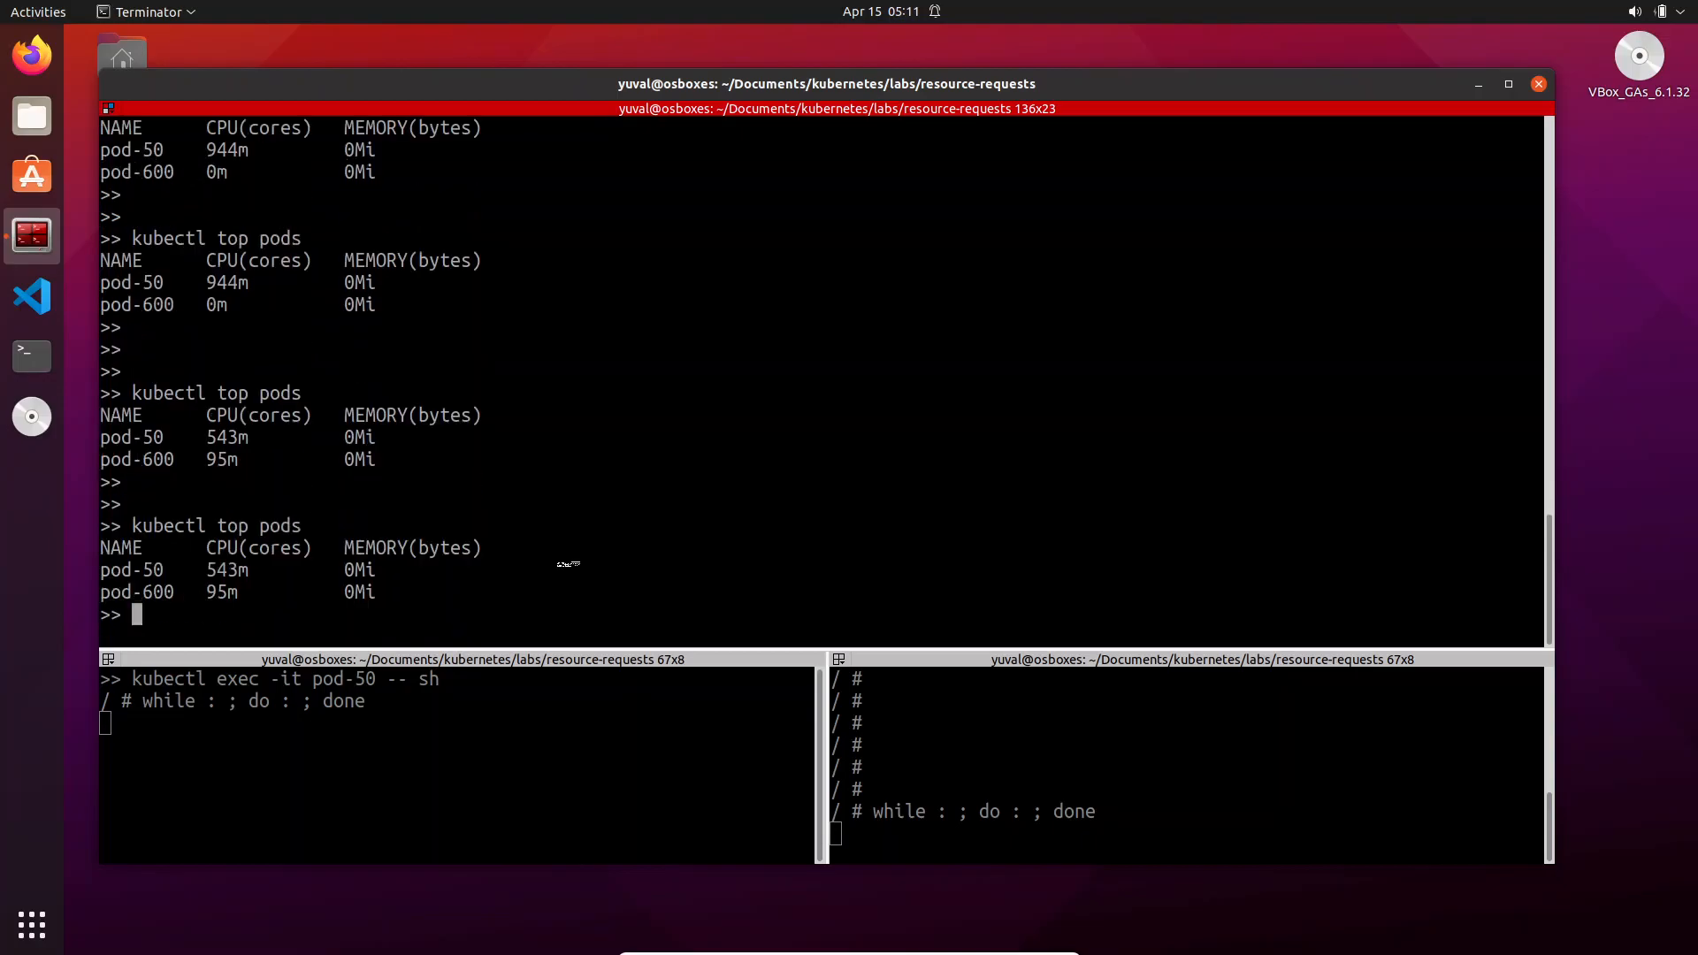
{"action": "type", "text": "kubectl top pods"}
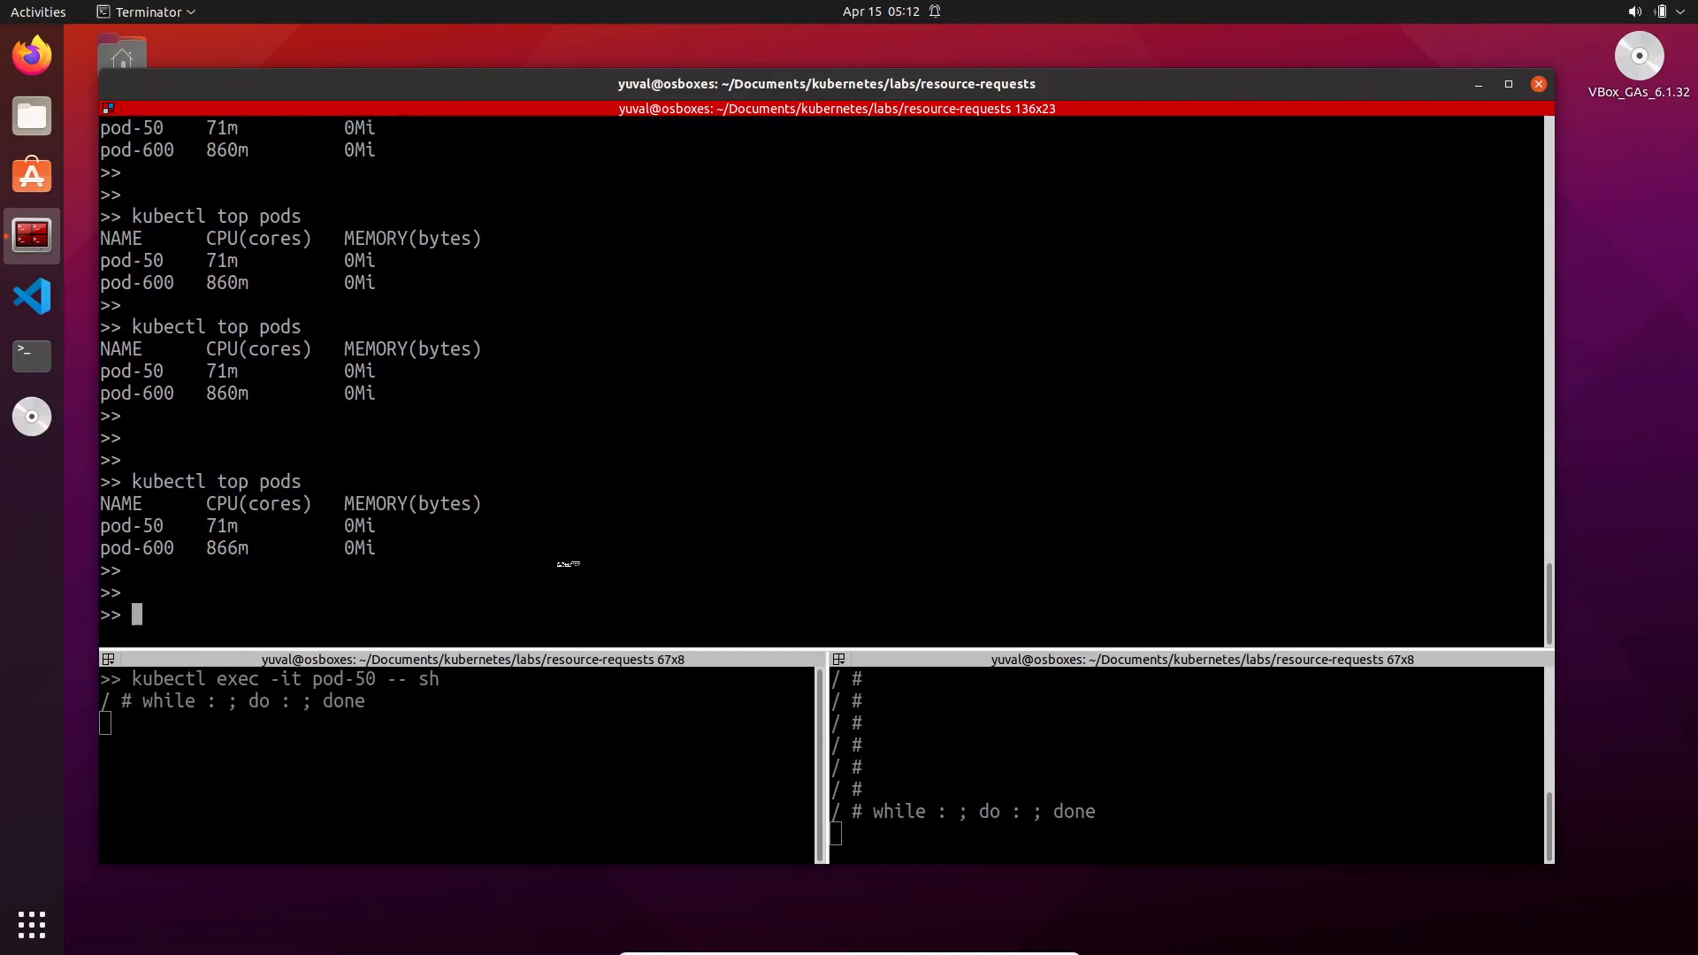
{"action": "mouse_move", "coordinate": [639, 541]}
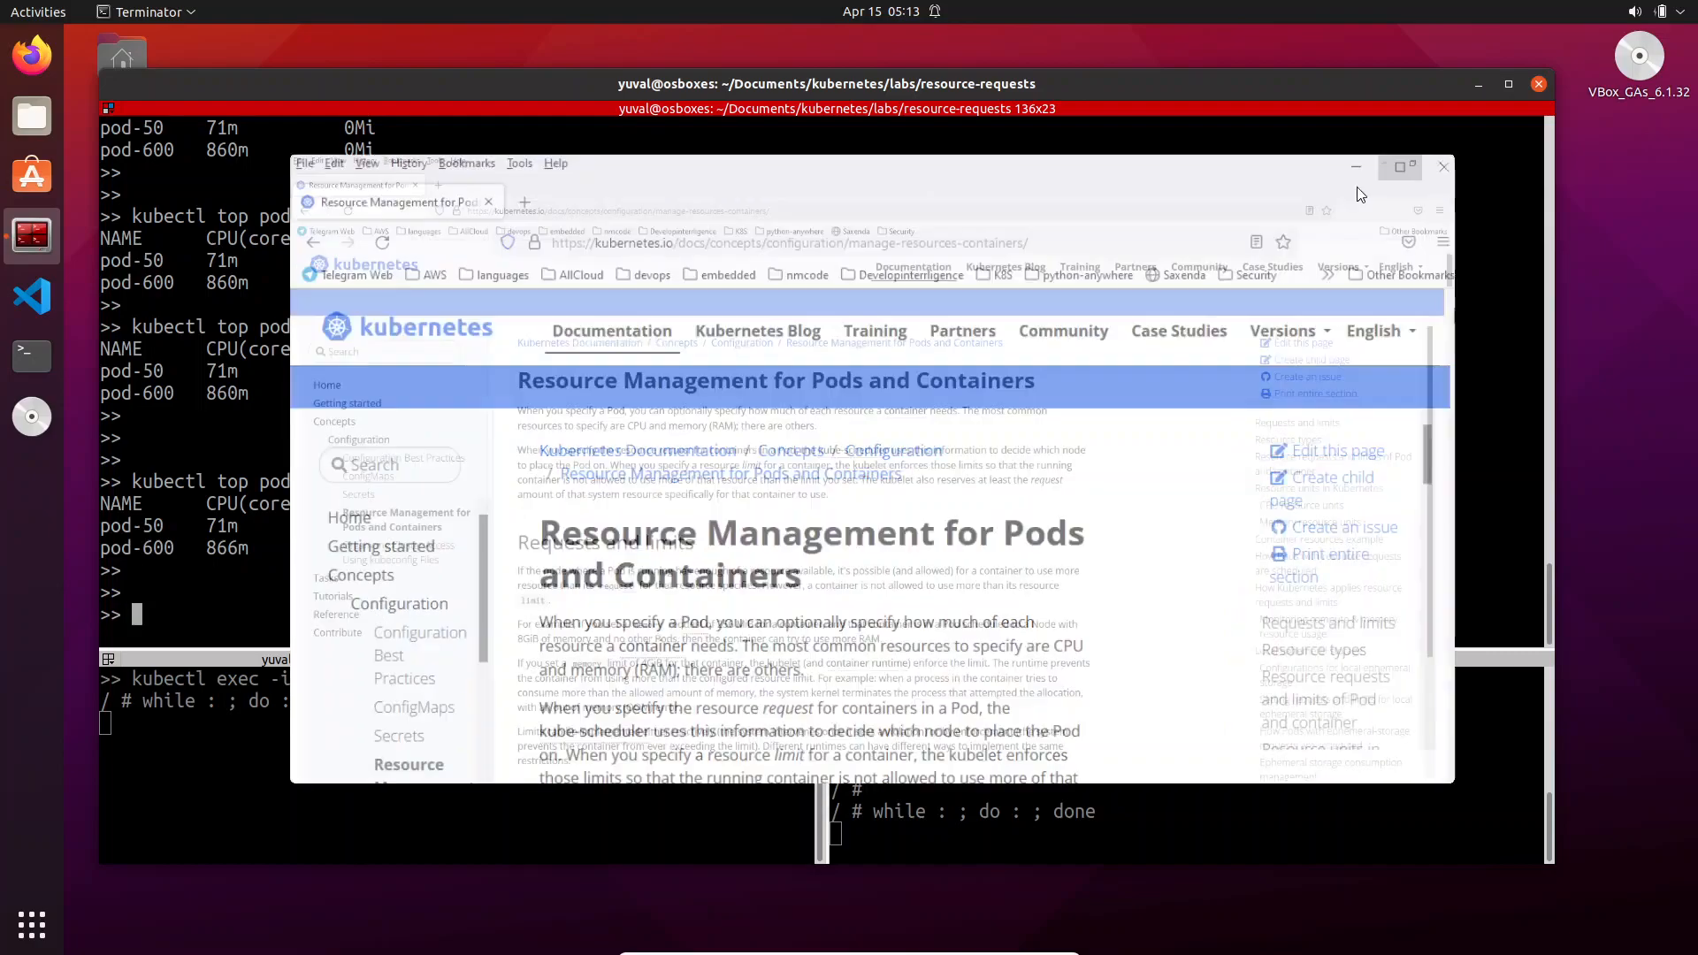
Bring up the Resource Management for Pods and Containers page at its requests section
{"action": "left_click", "coordinate": [1398, 167]}
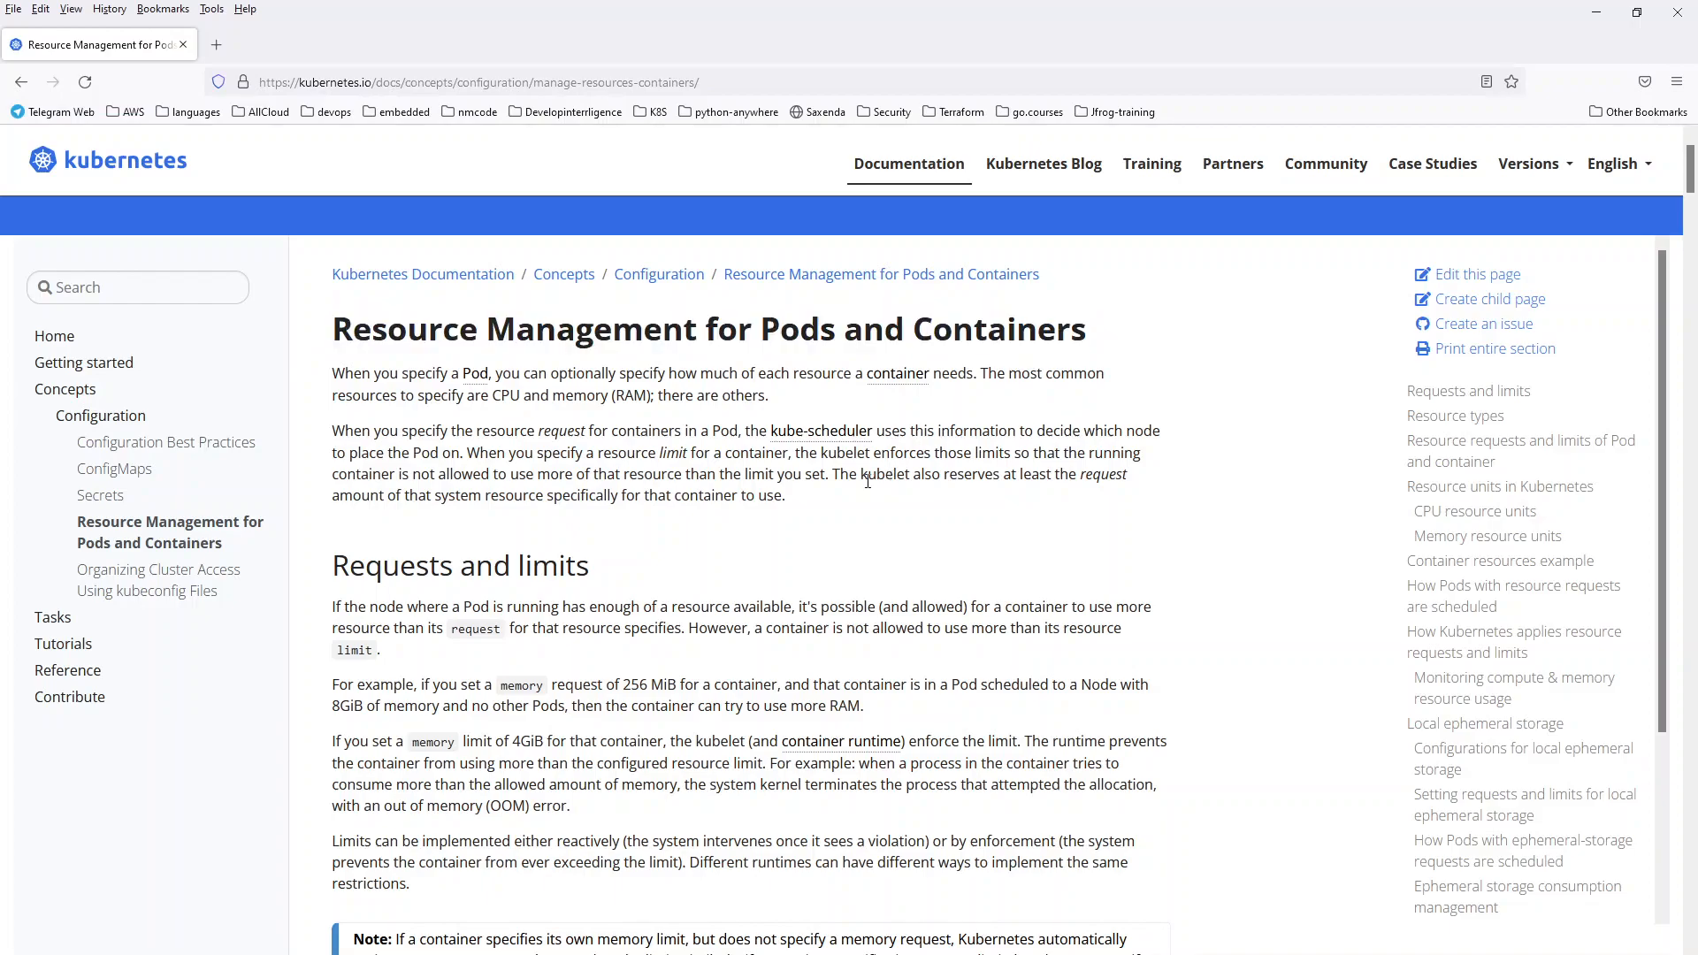
{"action": "mouse_move", "coordinate": [361, 407]}
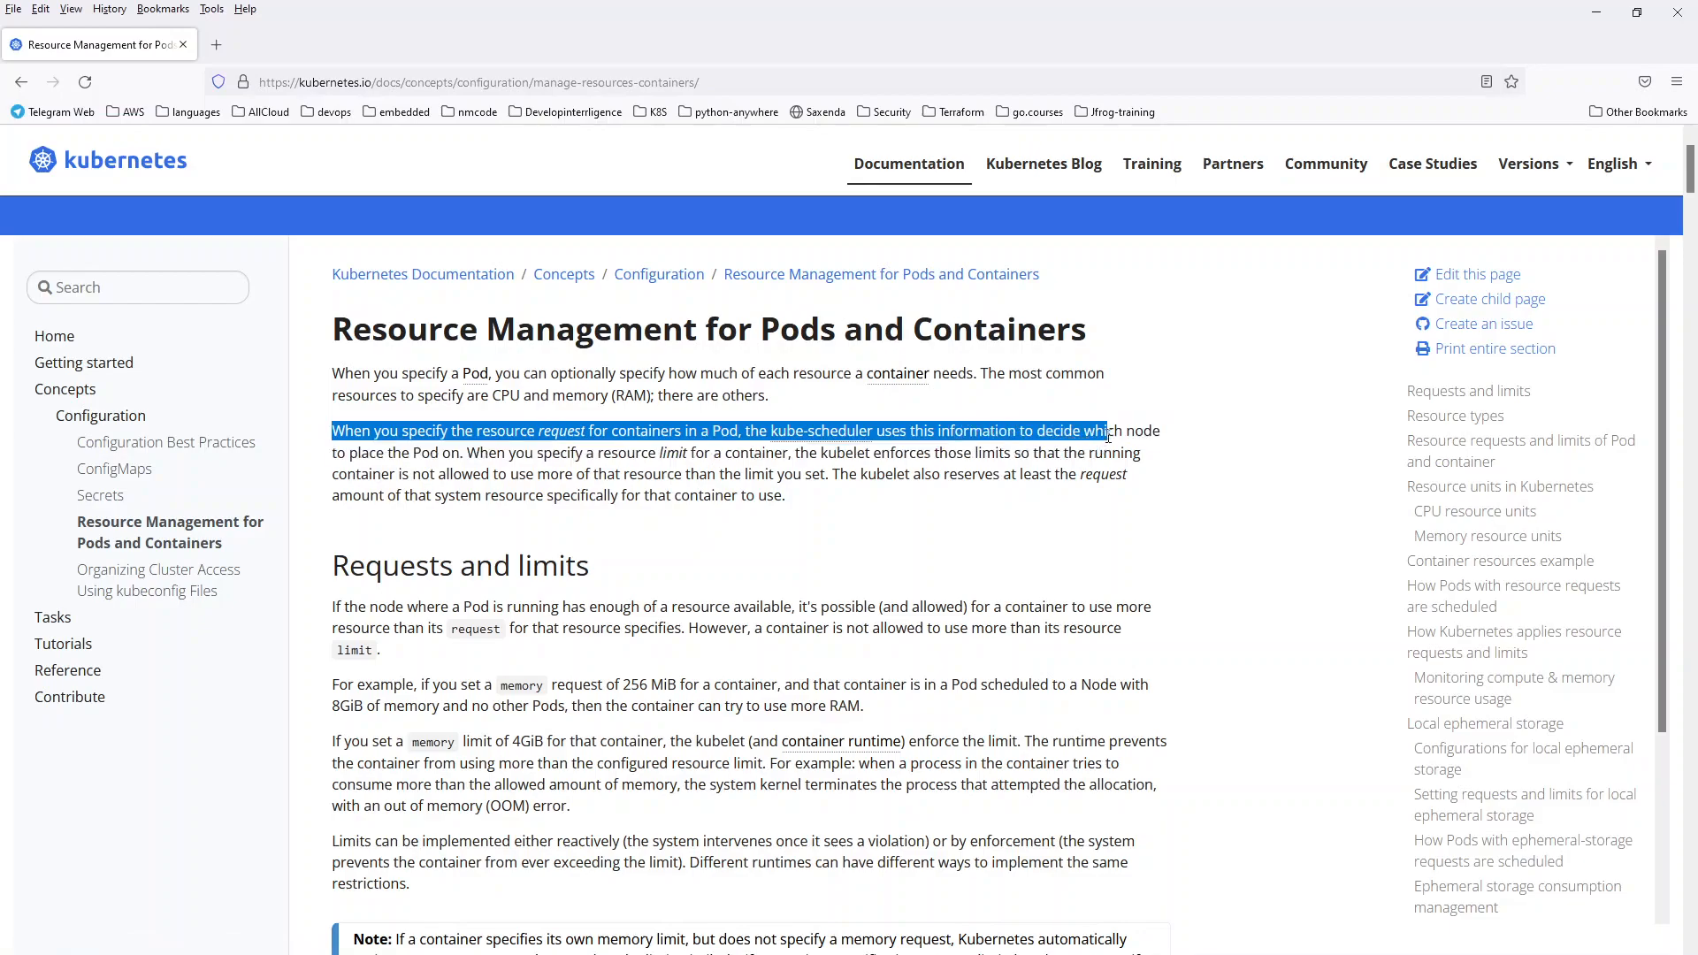
{"action": "mouse_move", "coordinate": [877, 573]}
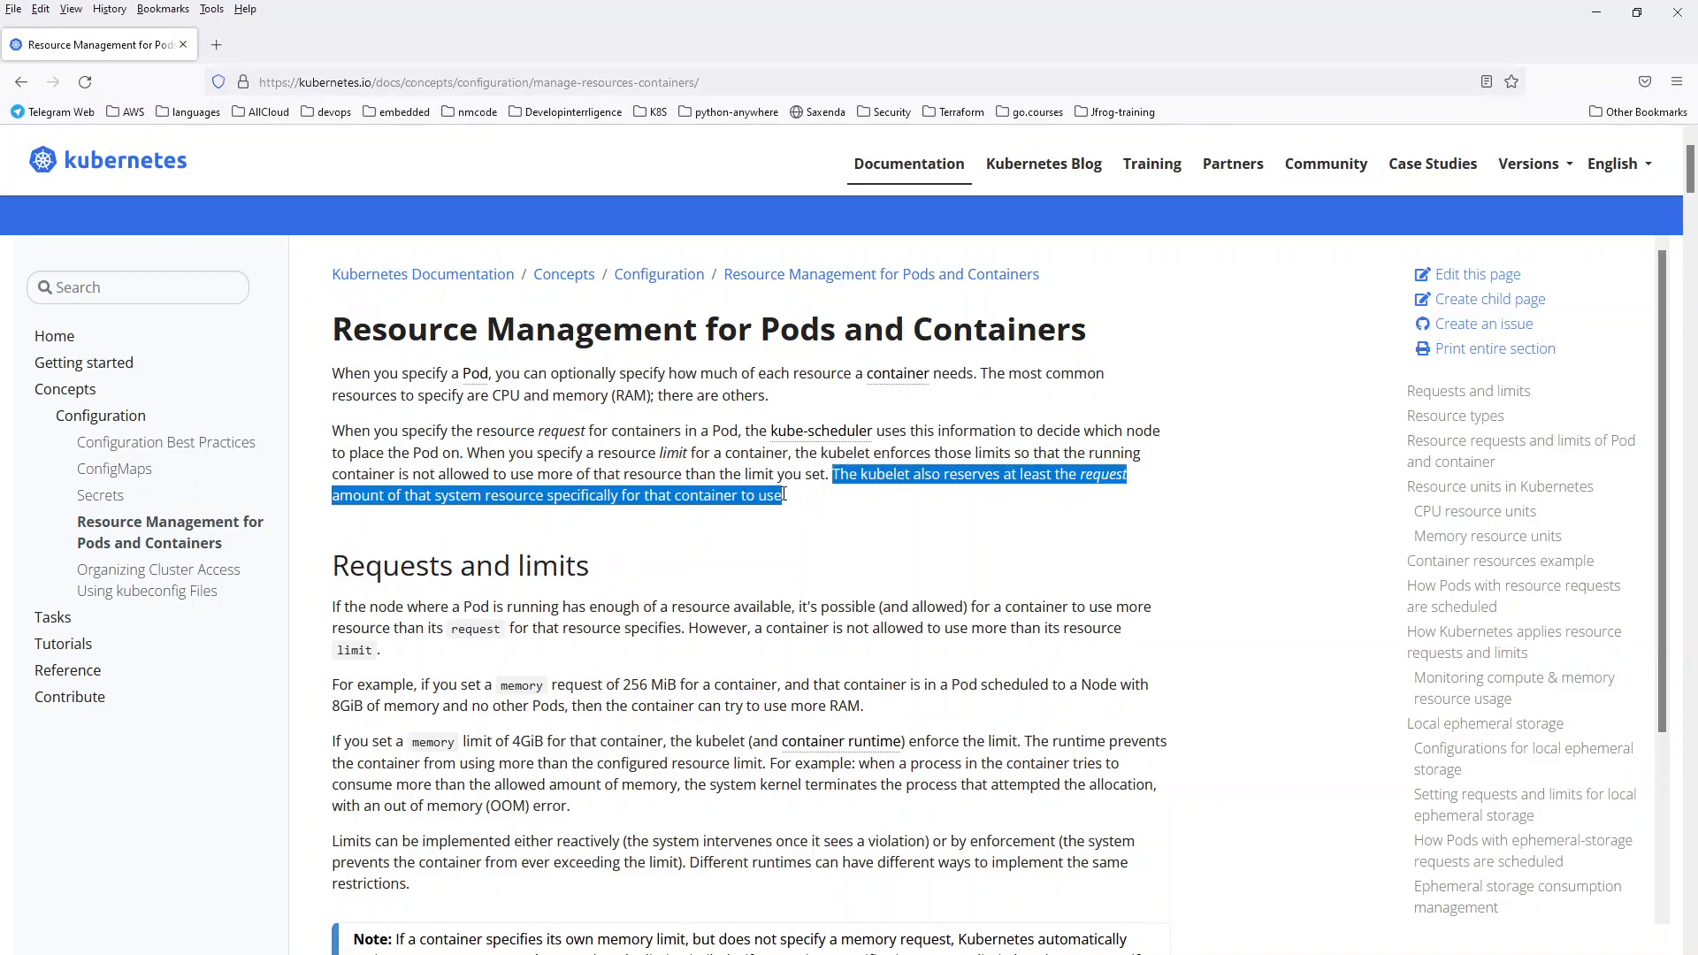
{"action": "mouse_move", "coordinate": [968, 600]}
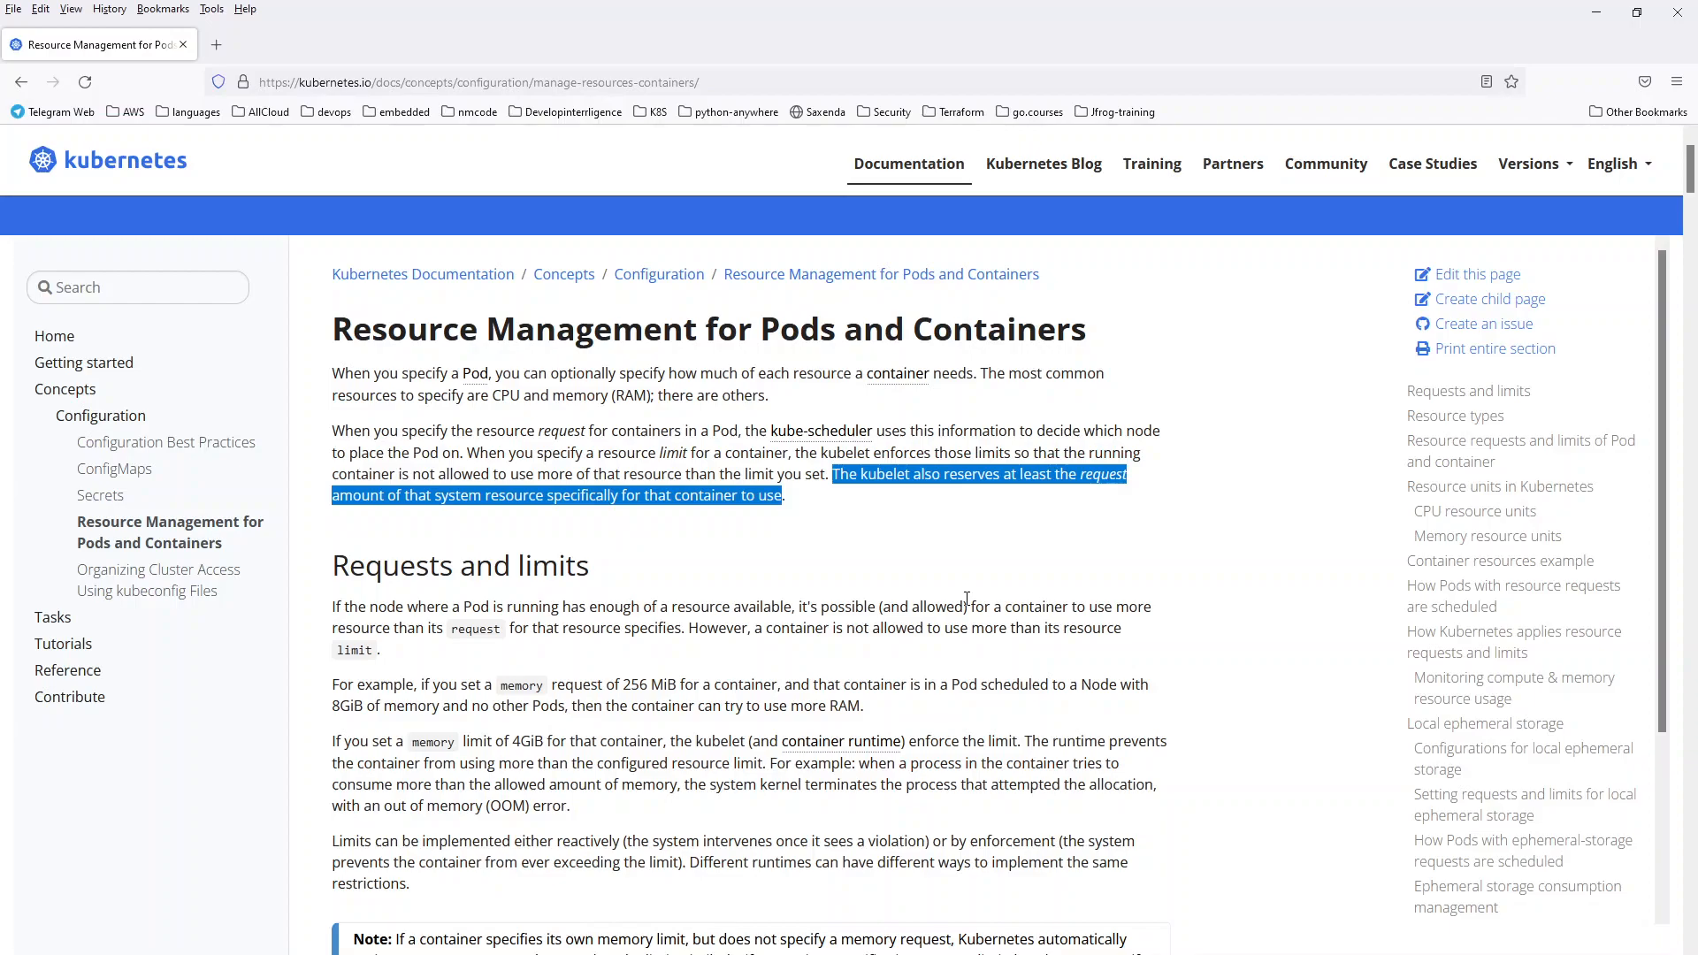
{"action": "mouse_move", "coordinate": [1247, 7]}
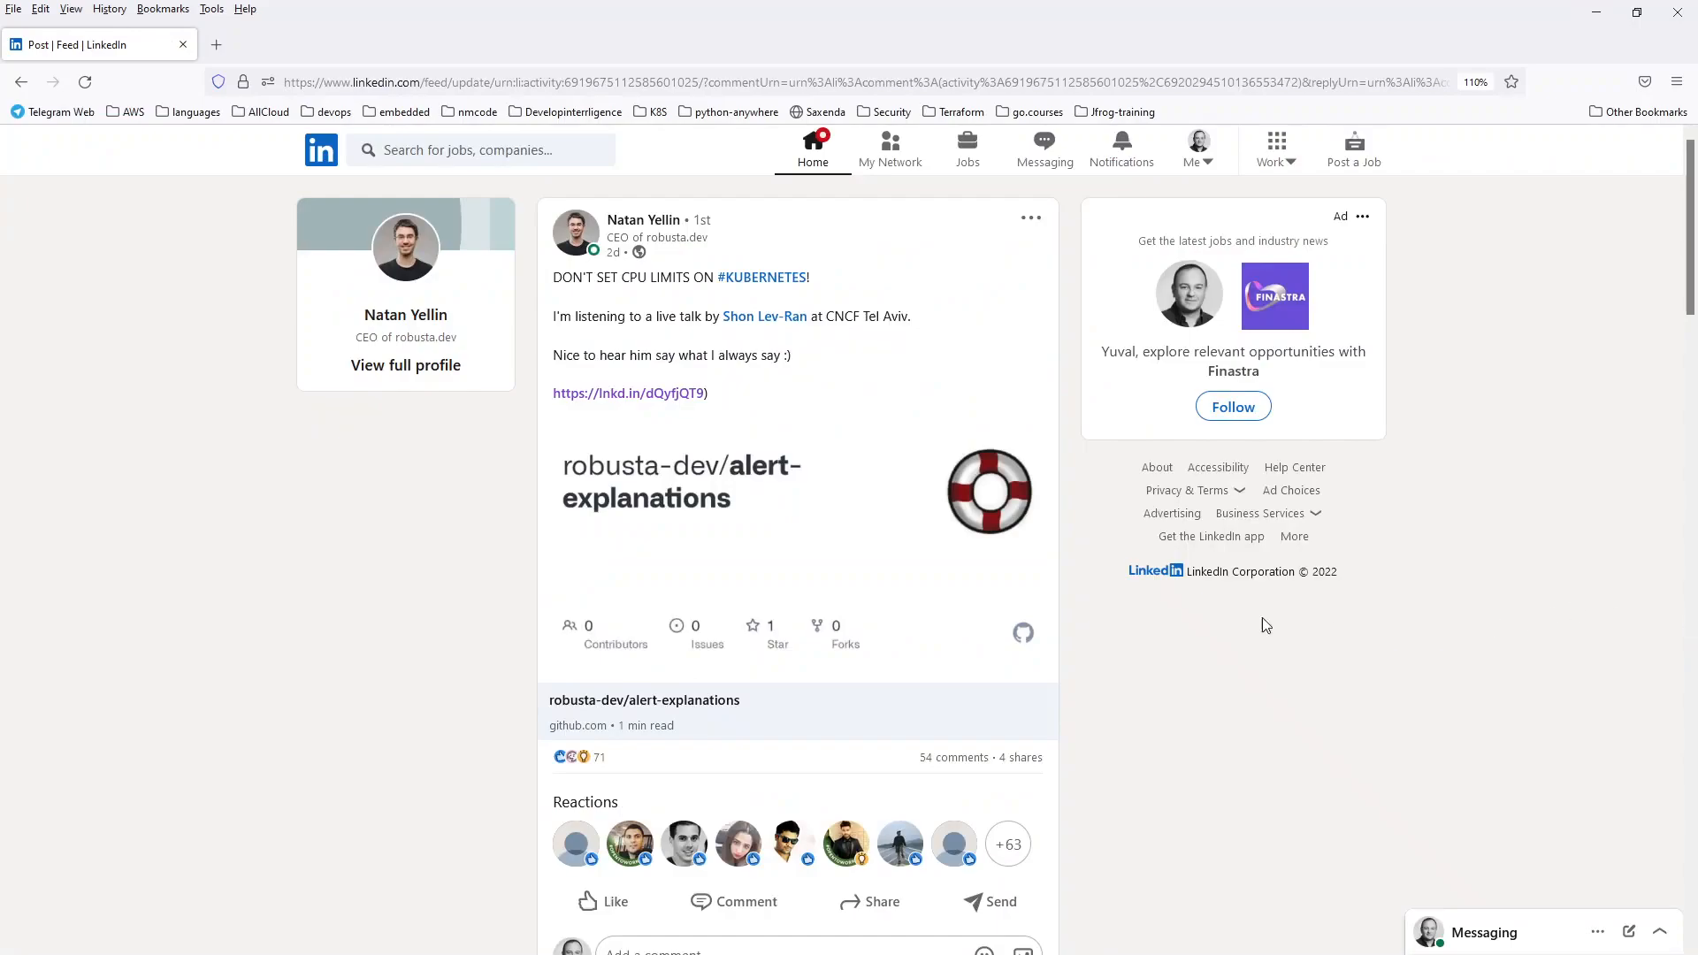
{"action": "mouse_move", "coordinate": [393, 633]}
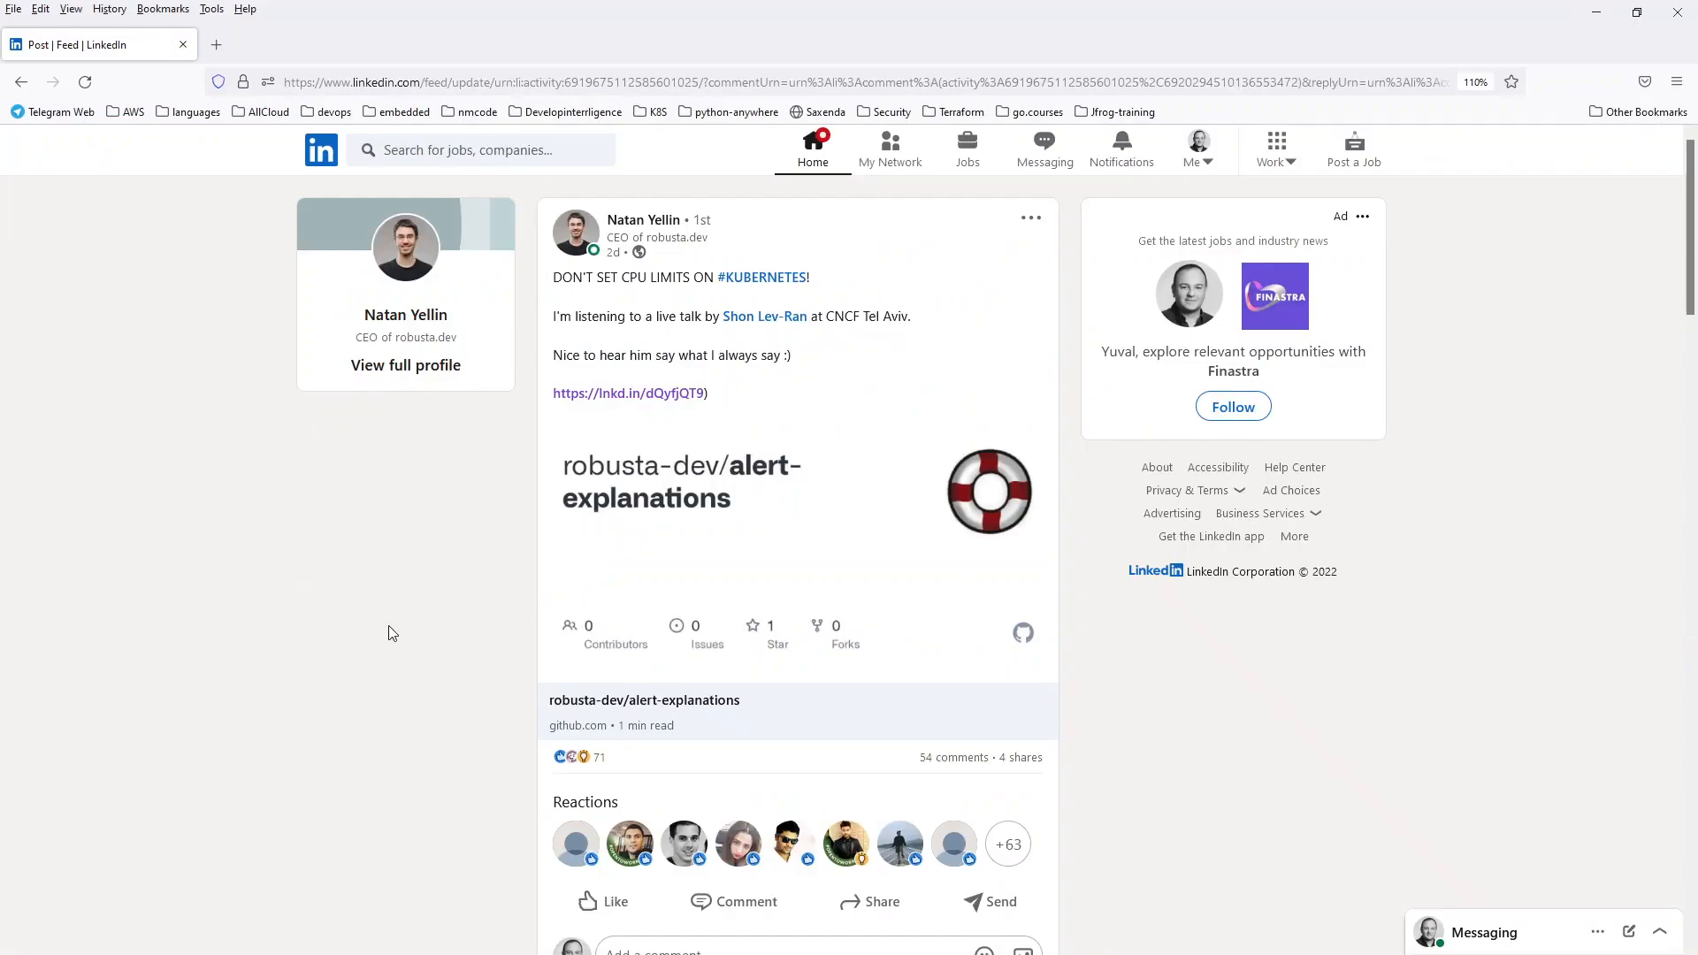
{"action": "mouse_move", "coordinate": [1214, 718]}
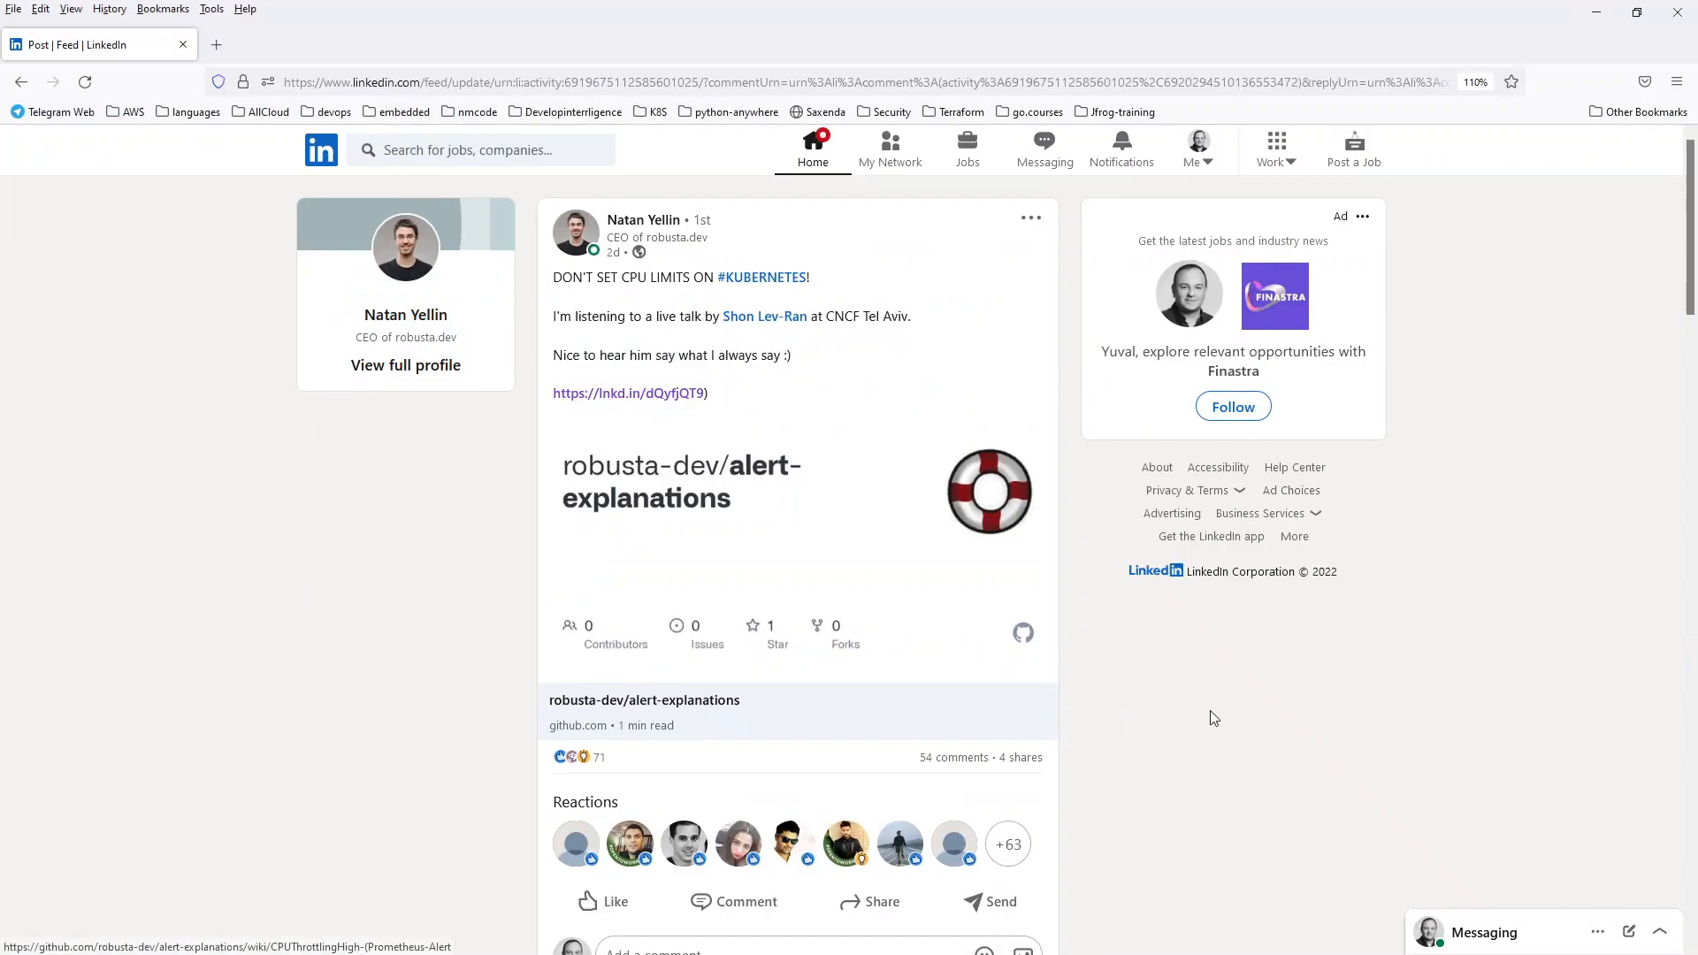
{"action": "mouse_move", "coordinate": [1337, 679]}
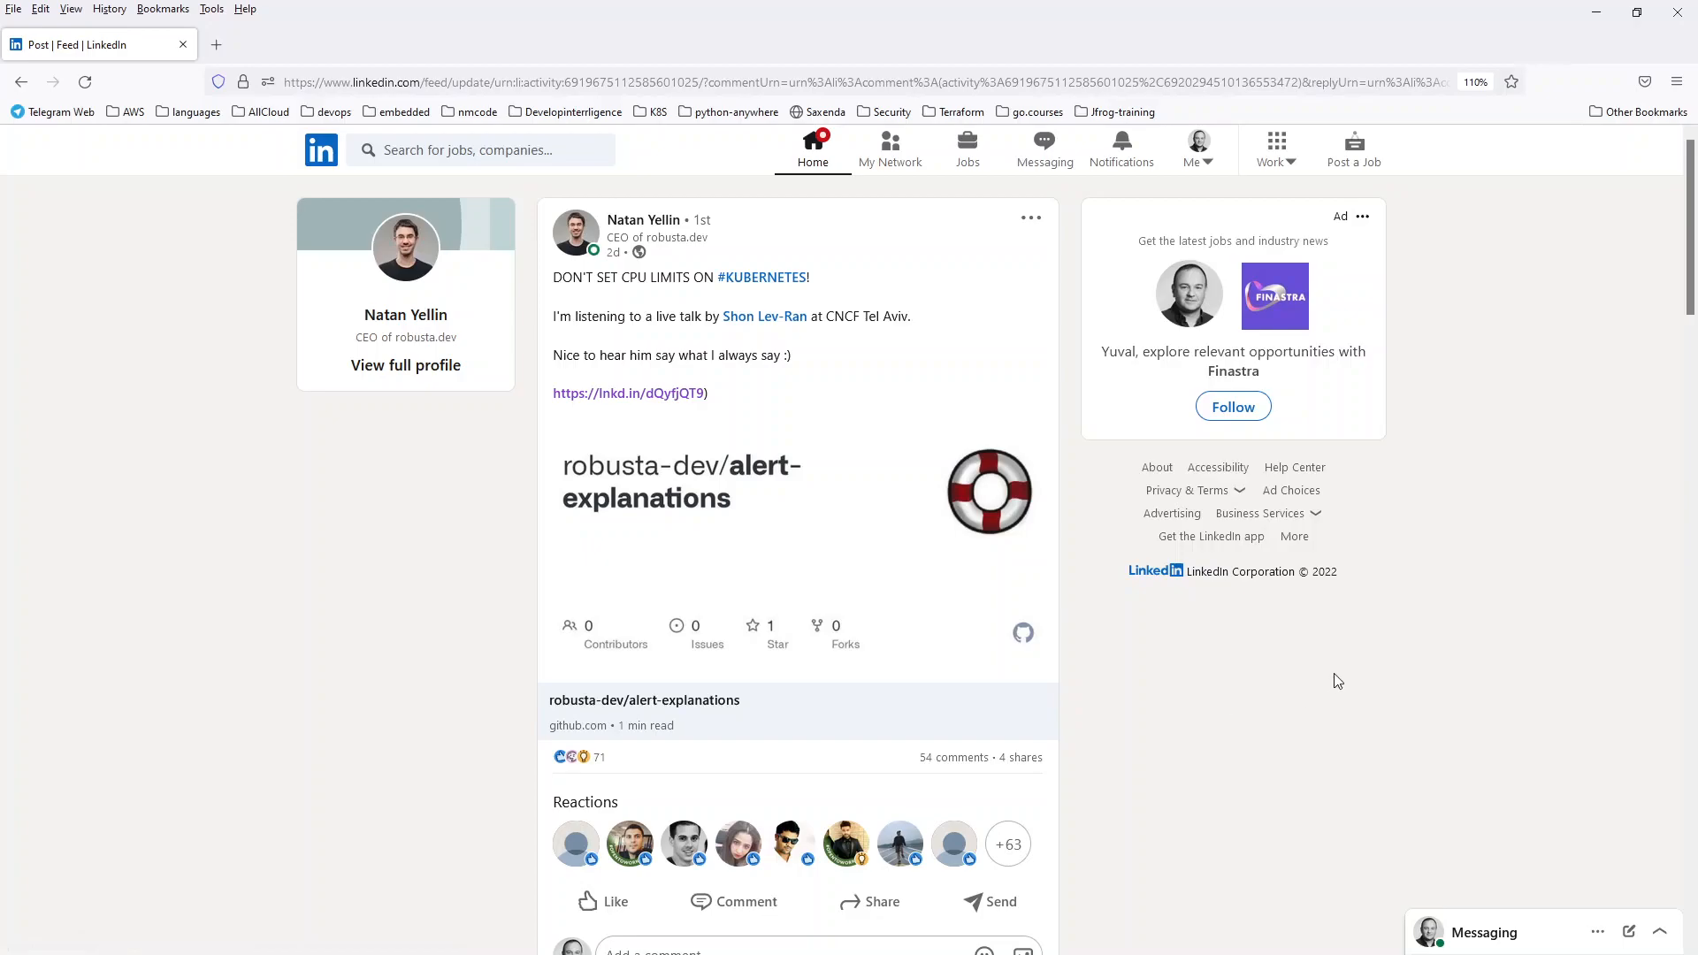